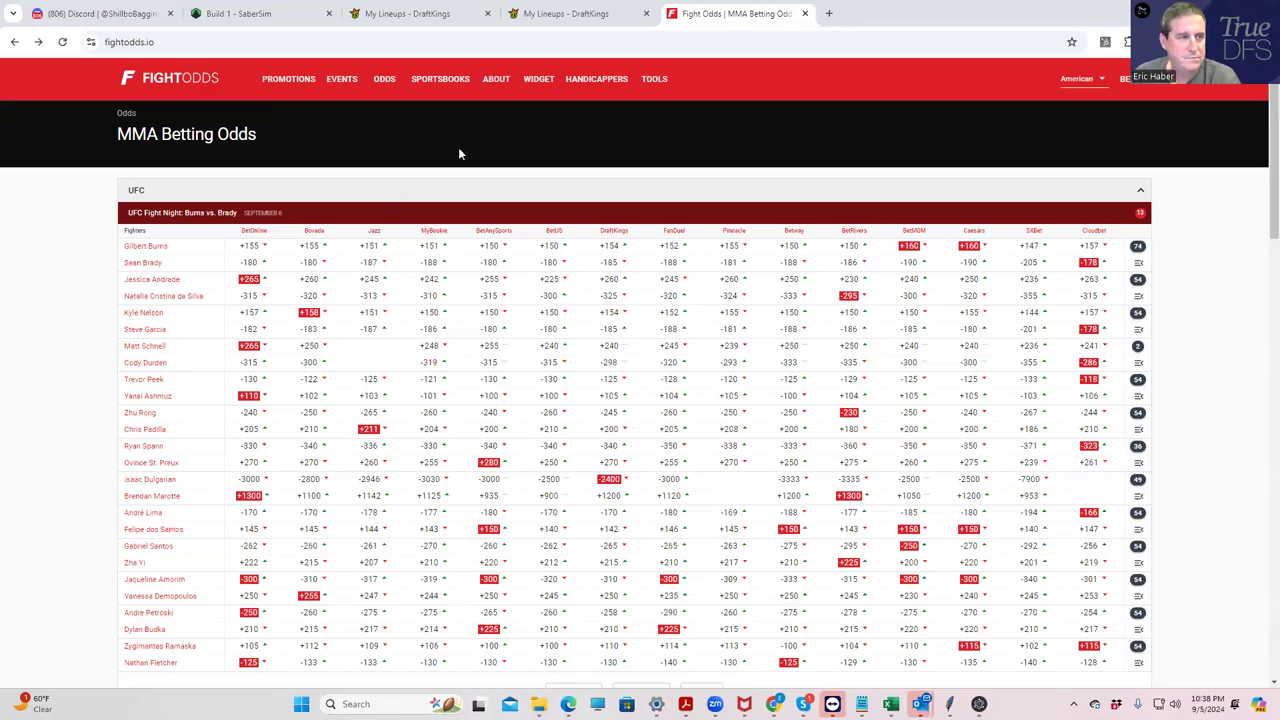
mouse_move(475, 148)
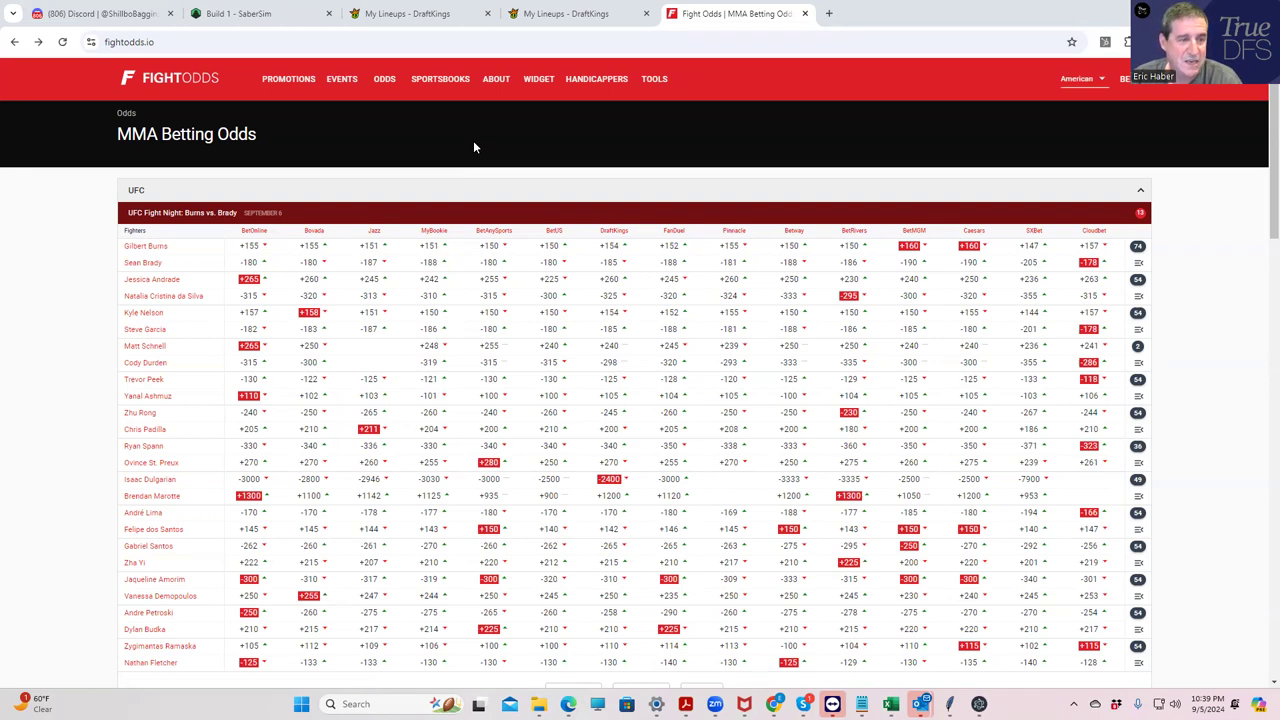
mouse_move(397, 354)
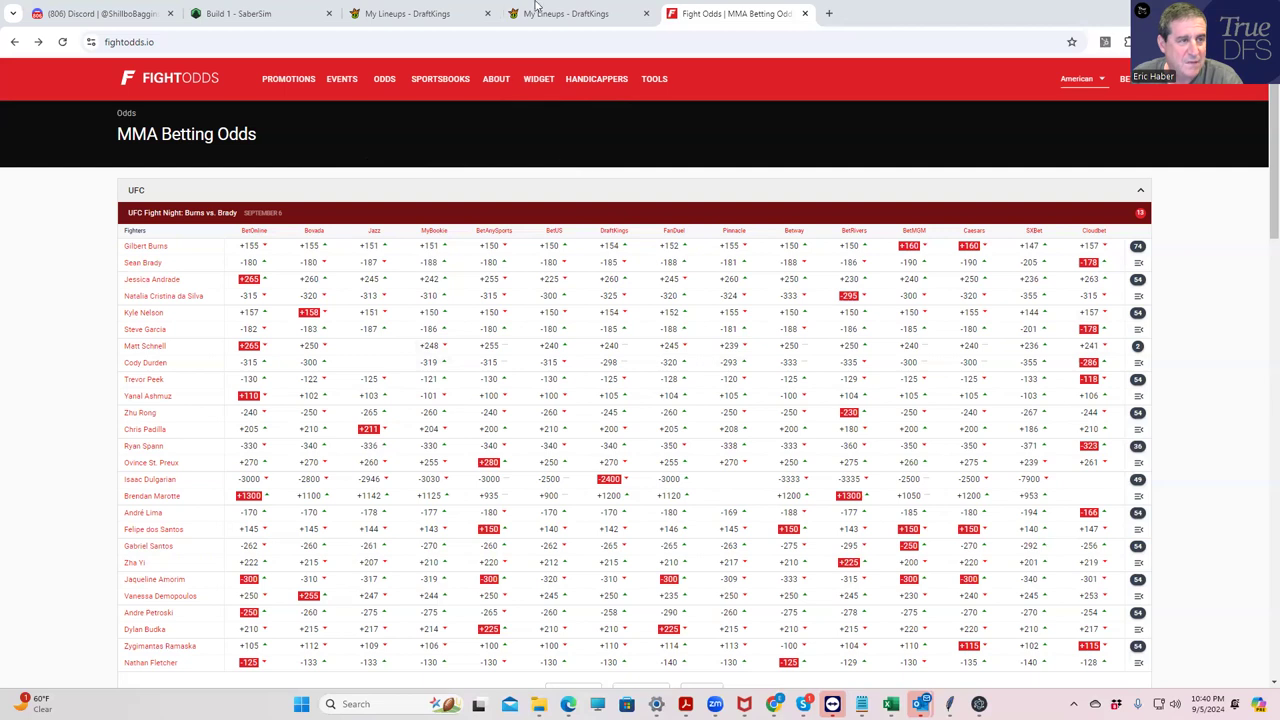
- Browse the DraftKings MMA Classic player salaries, close the editor unchanged, and return to FightOdds
left_click(565, 13)
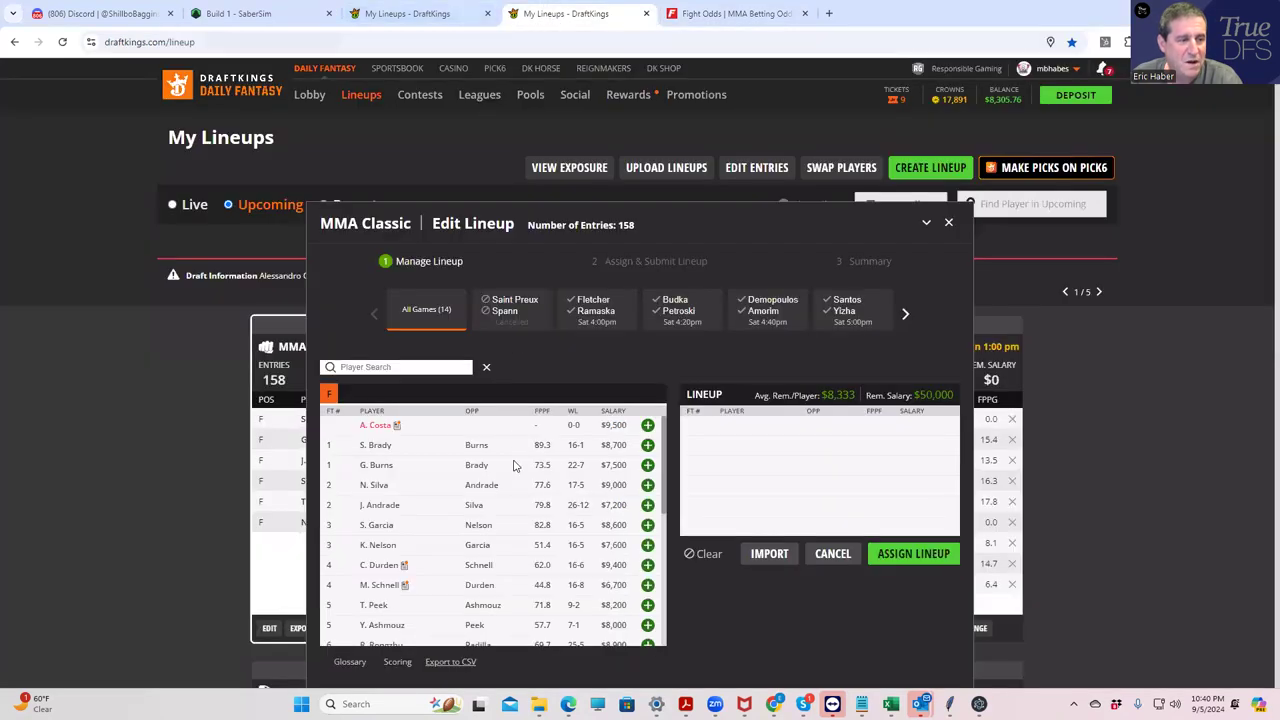
scroll("down", 3)
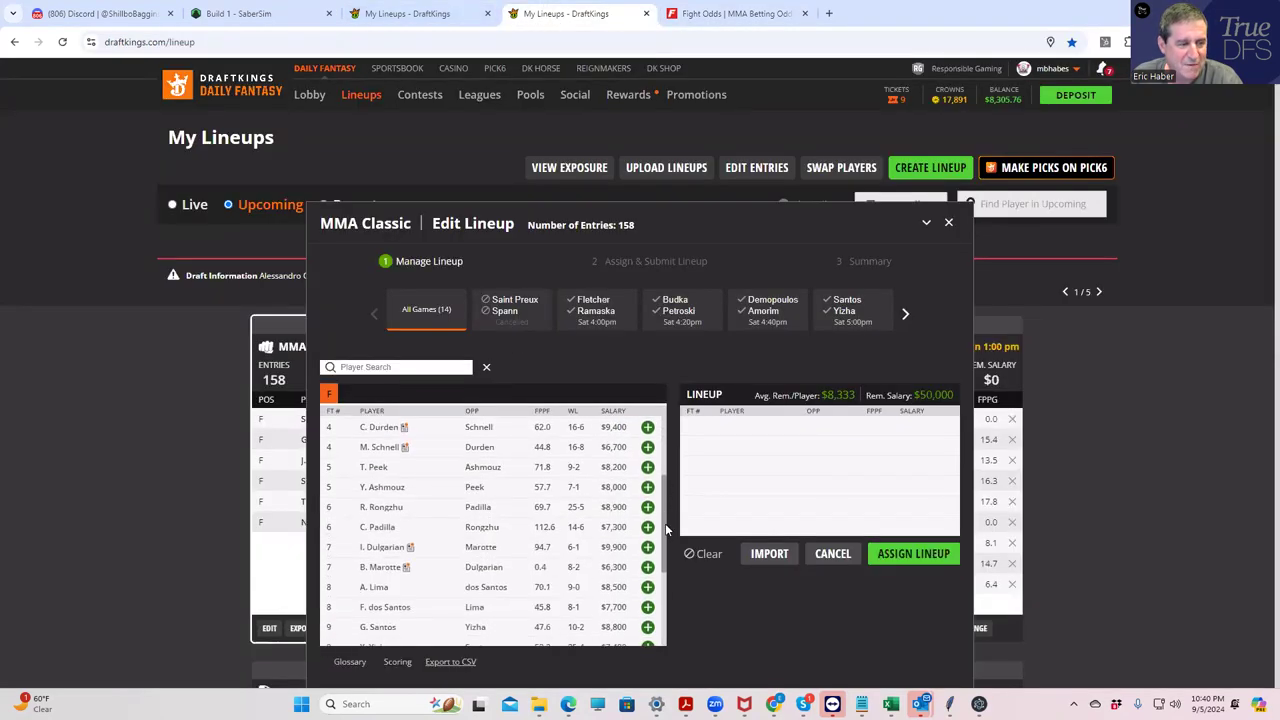
scroll("down", 3)
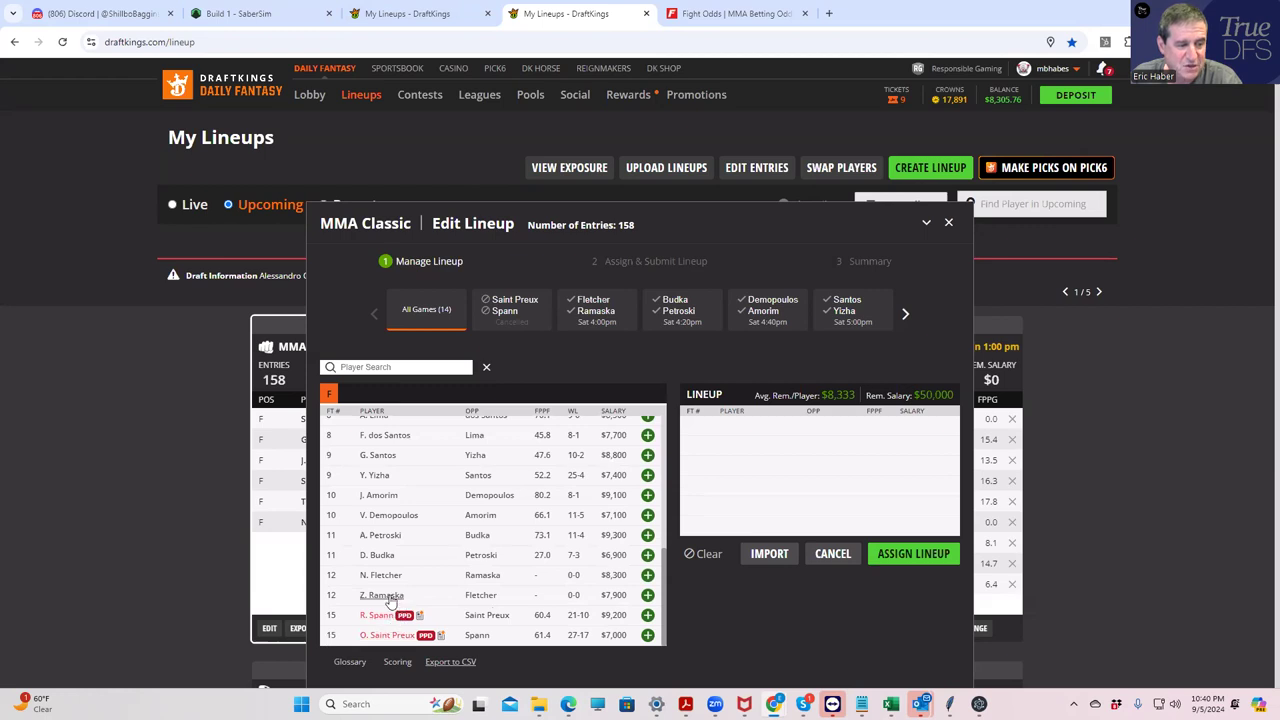
mouse_move(665, 575)
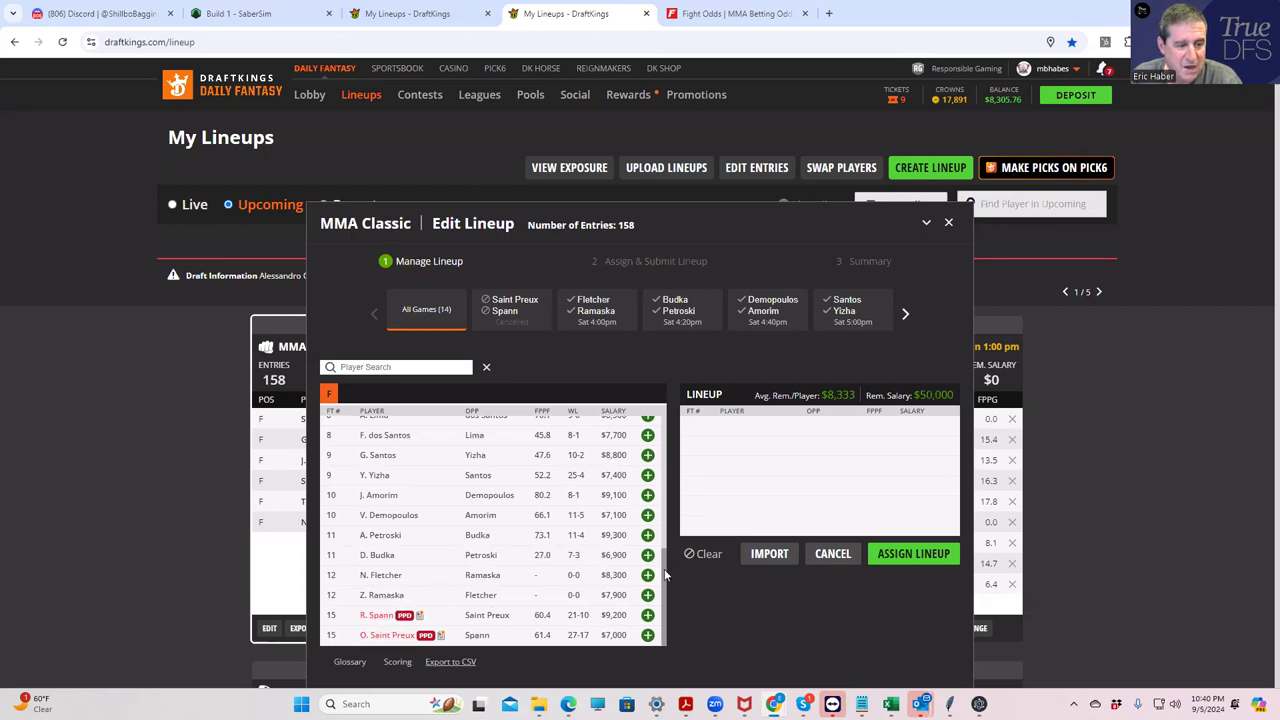
scroll("up", 3)
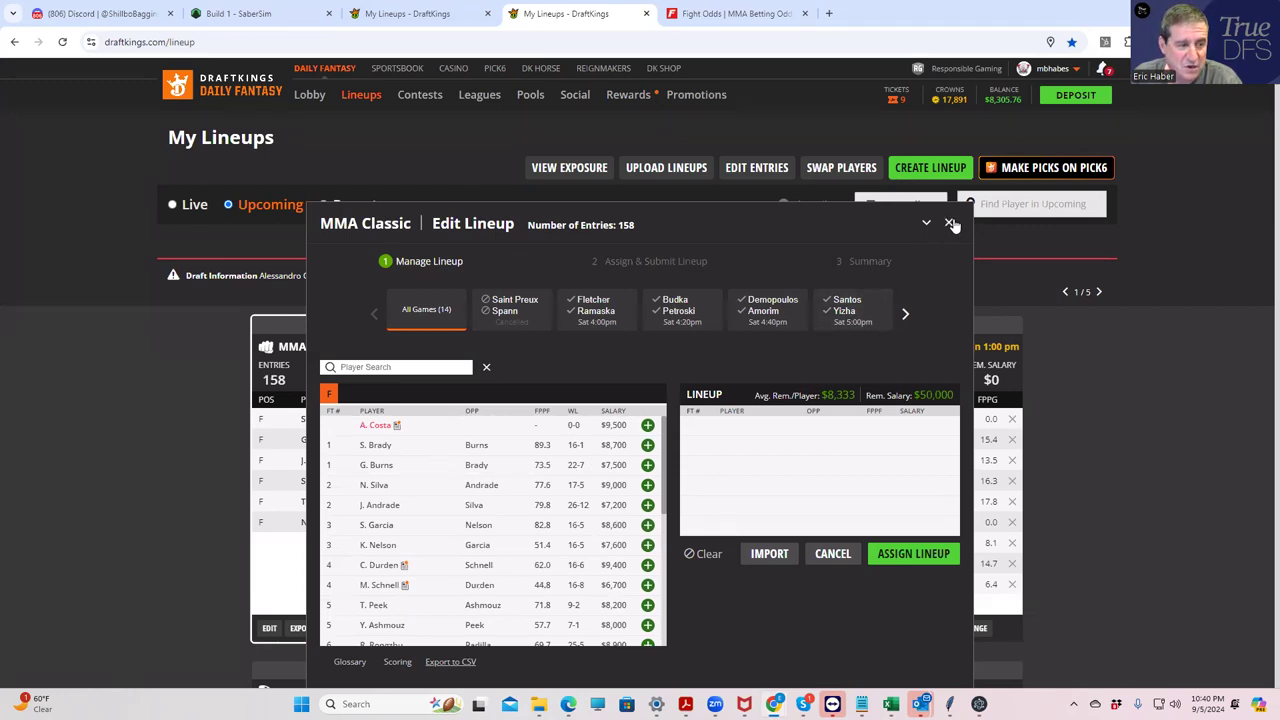
left_click(951, 223)
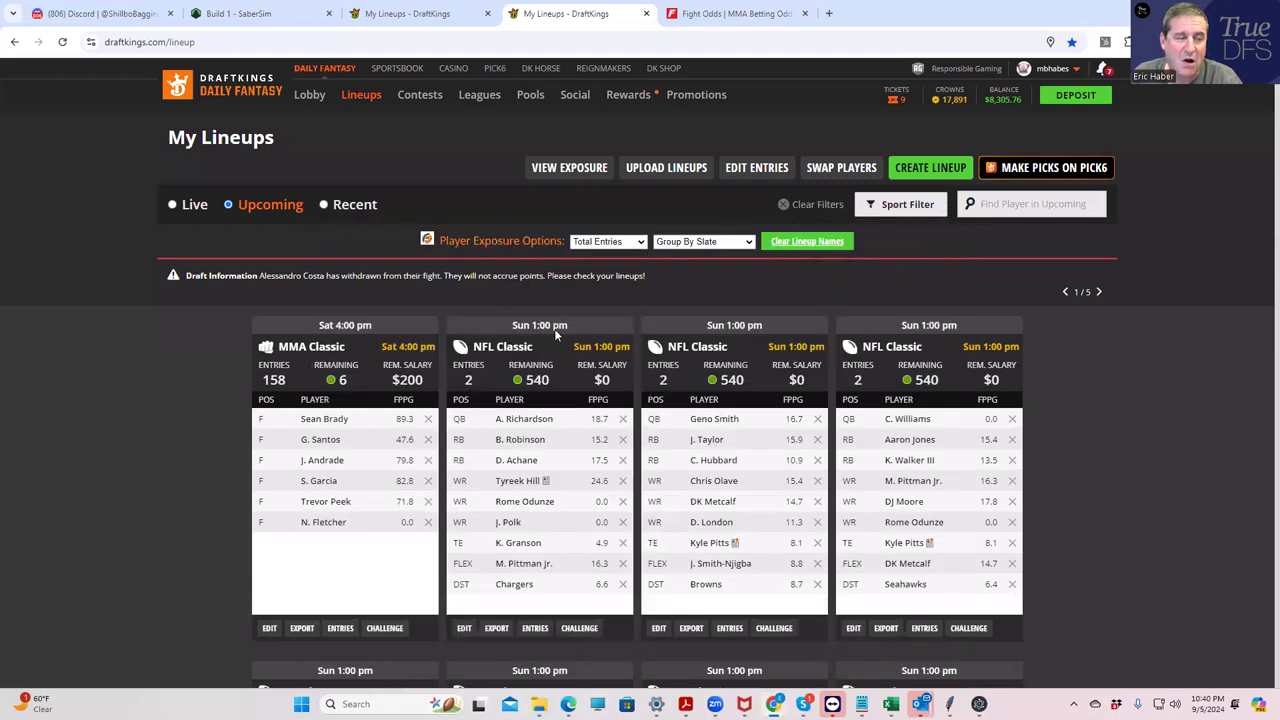
left_click(735, 13)
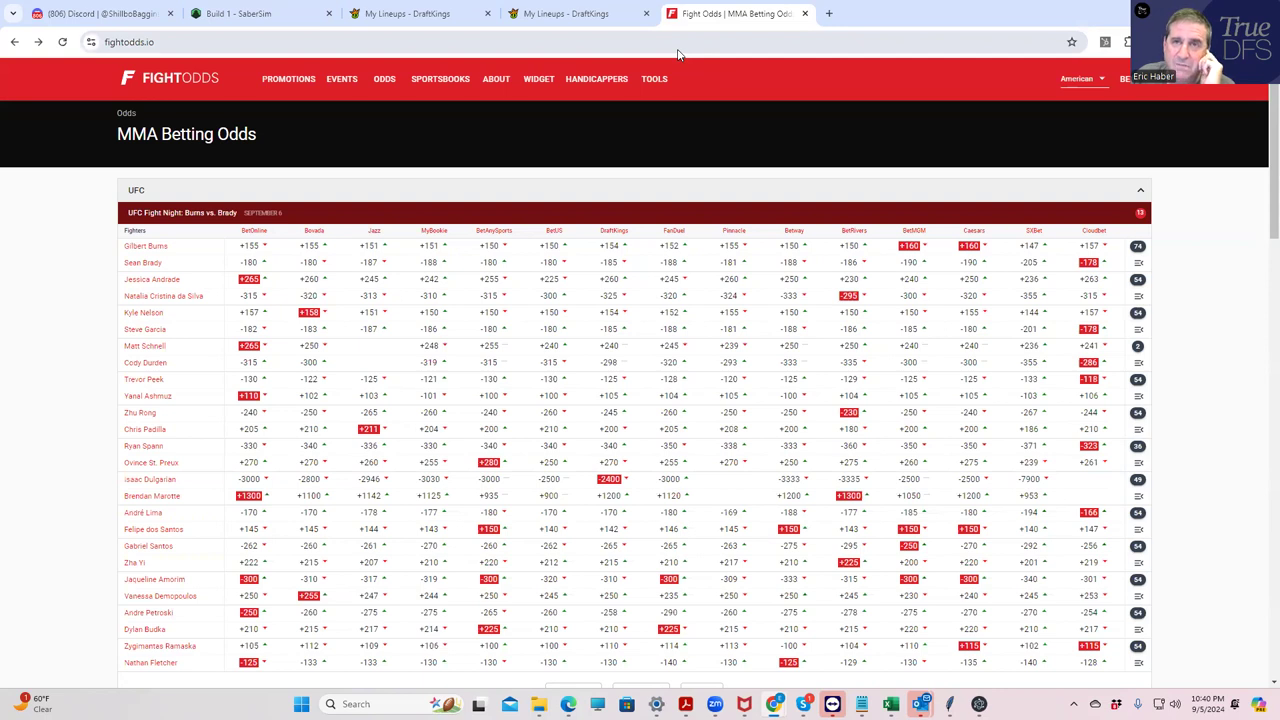
mouse_move(702, 395)
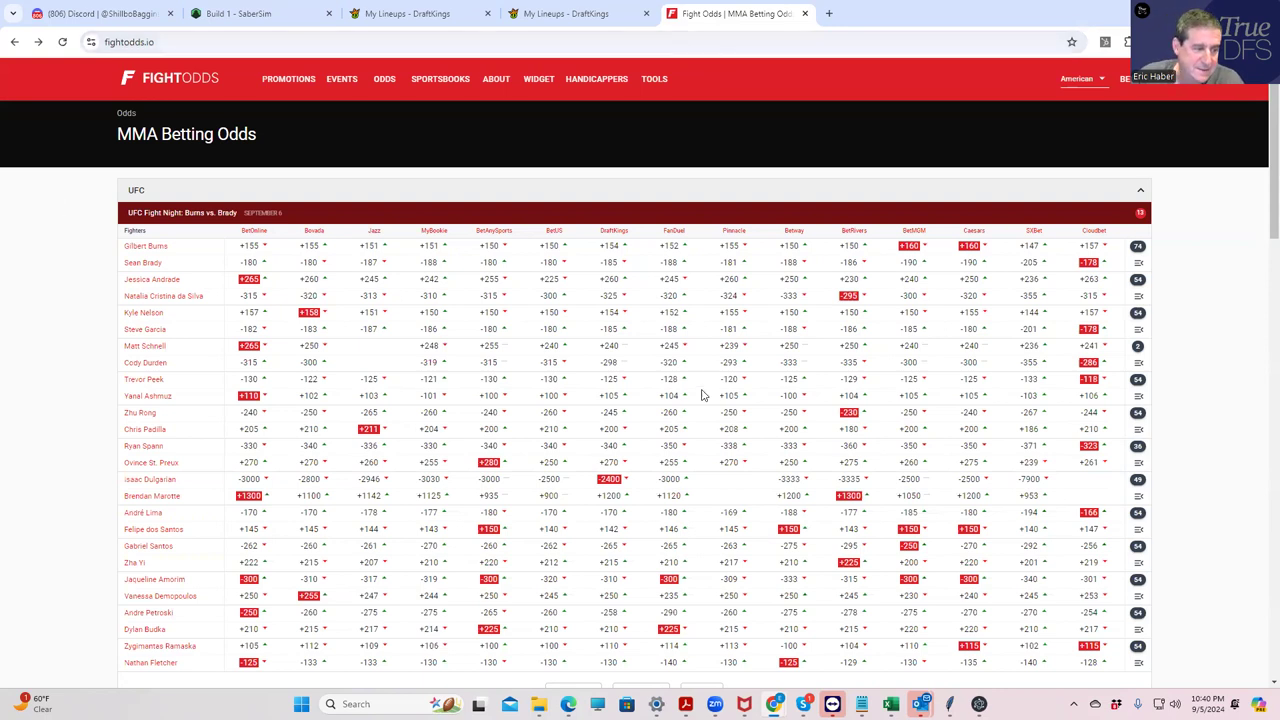
scroll("down", 3)
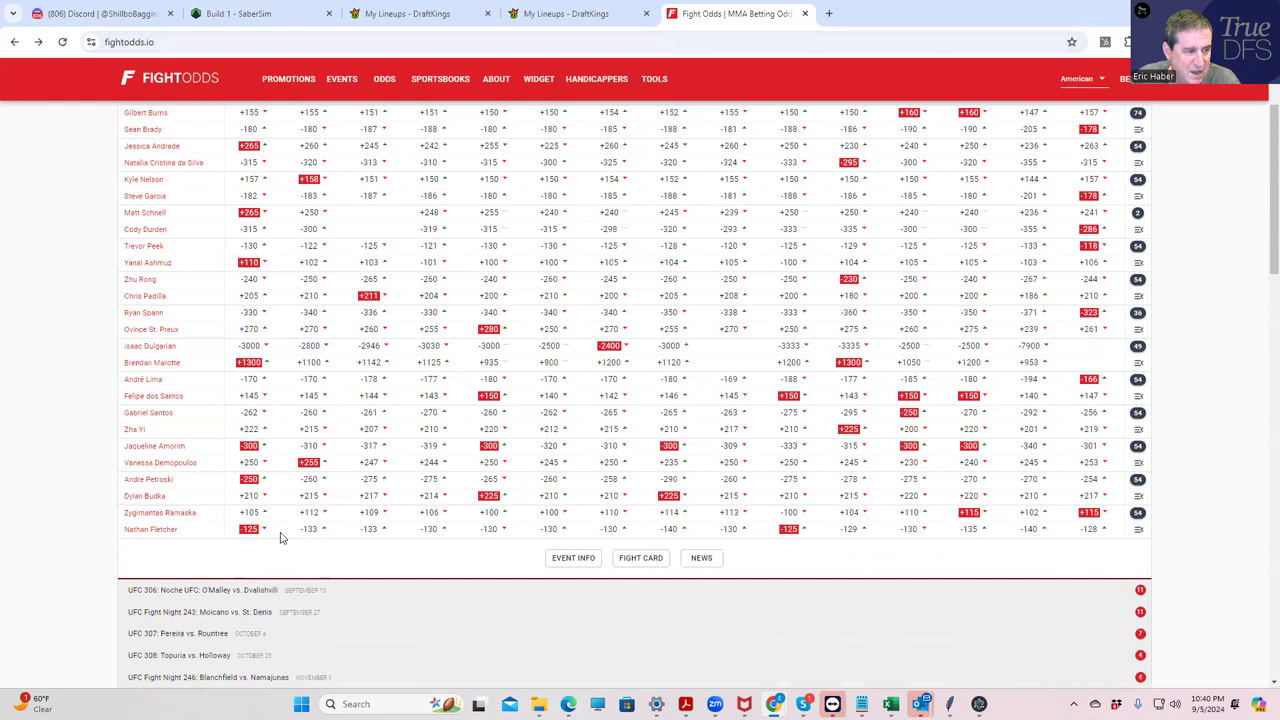
mouse_move(247, 468)
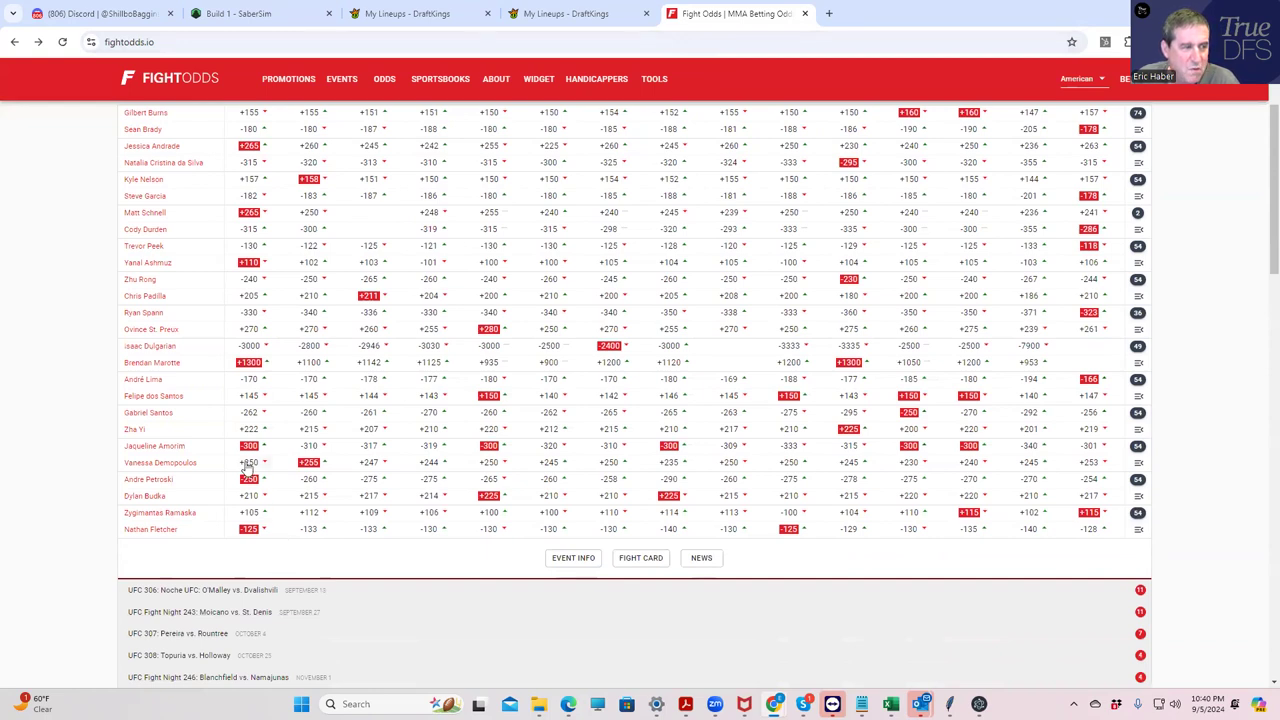
mouse_move(183, 281)
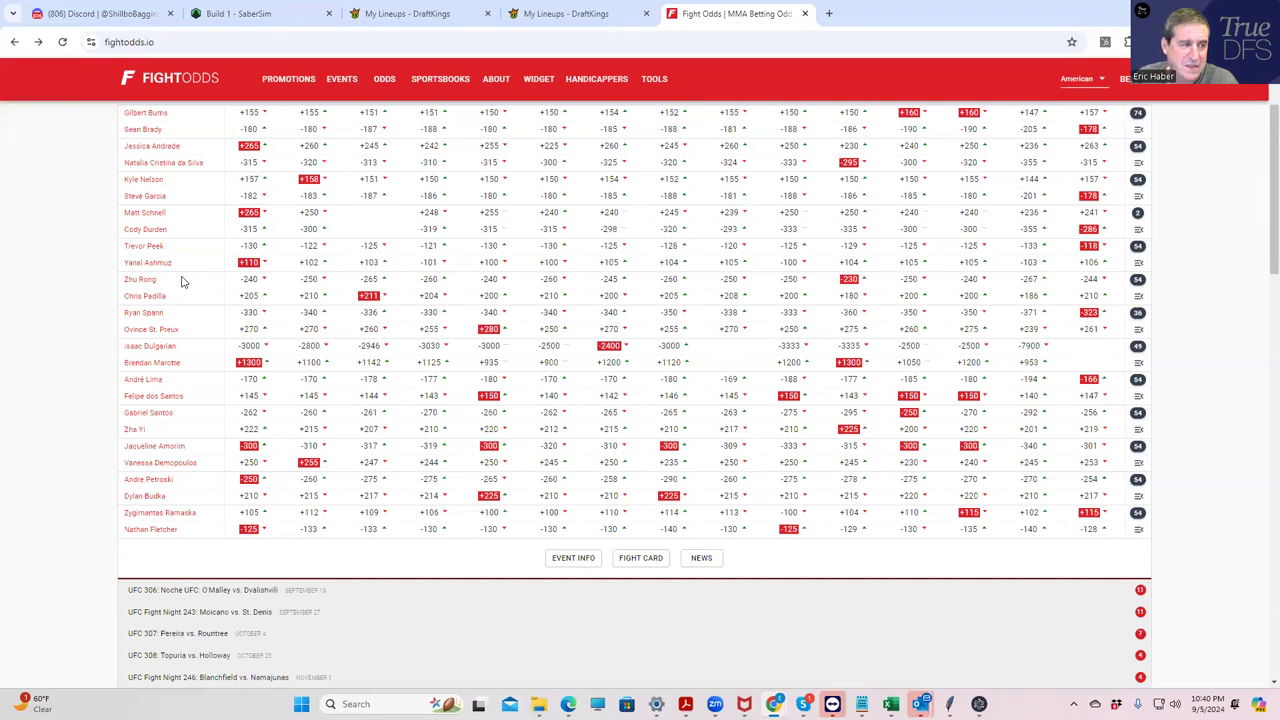
mouse_move(546, 246)
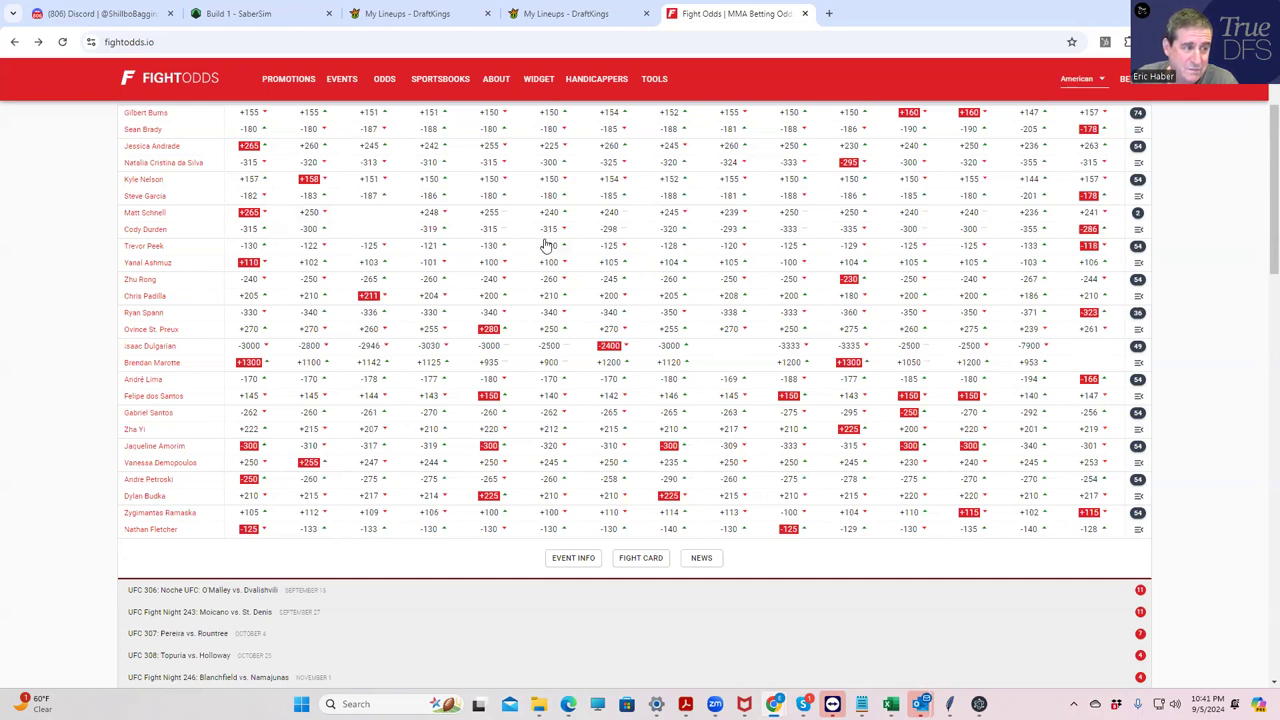
mouse_move(437, 242)
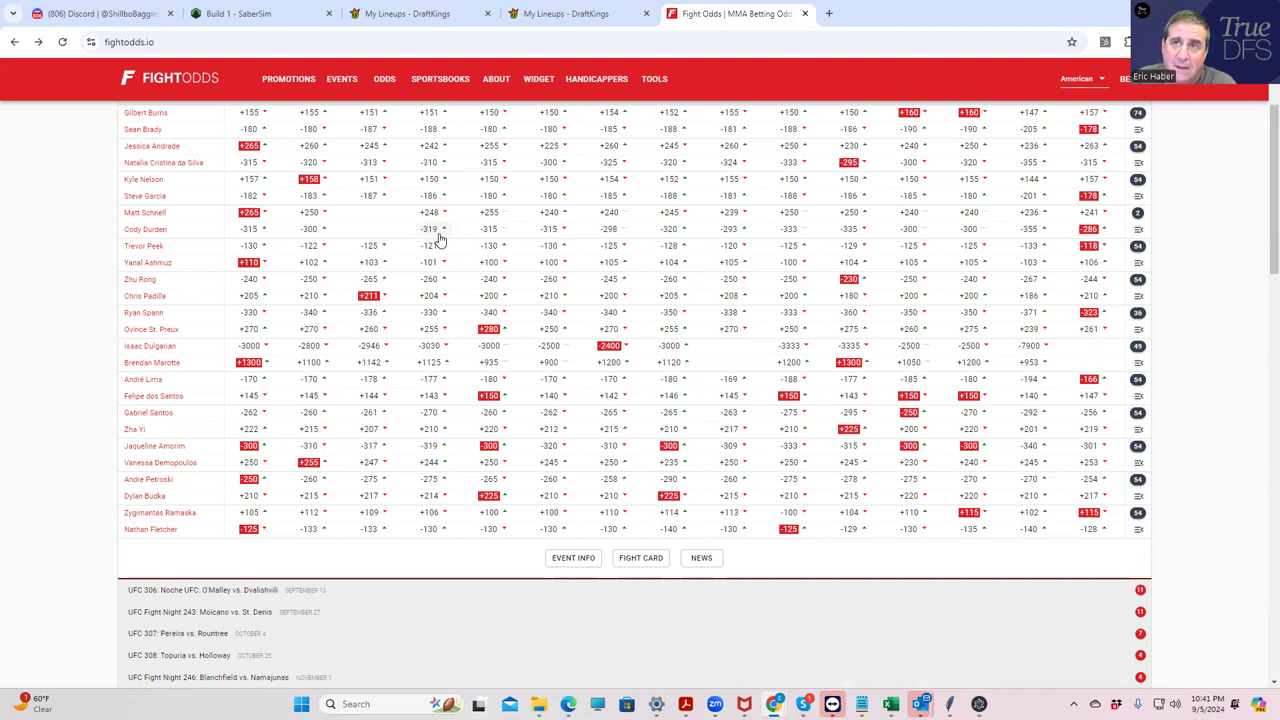
mouse_move(1165, 262)
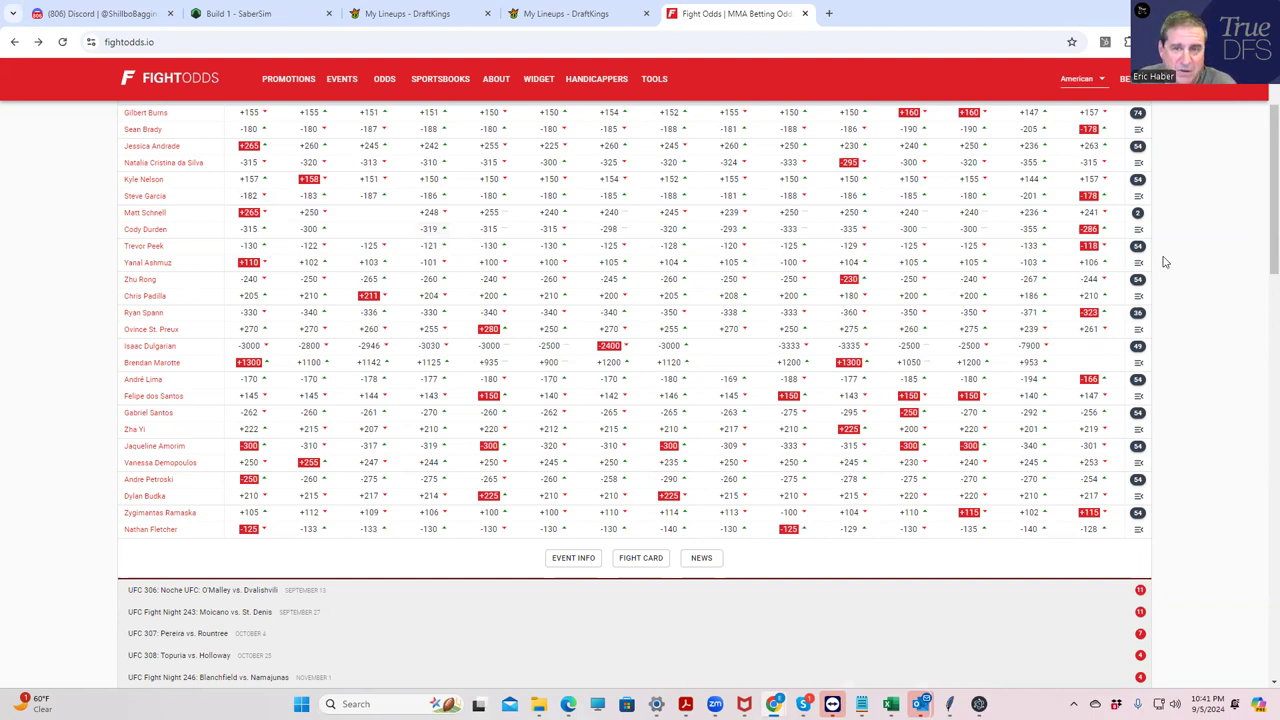
scroll("up", 3)
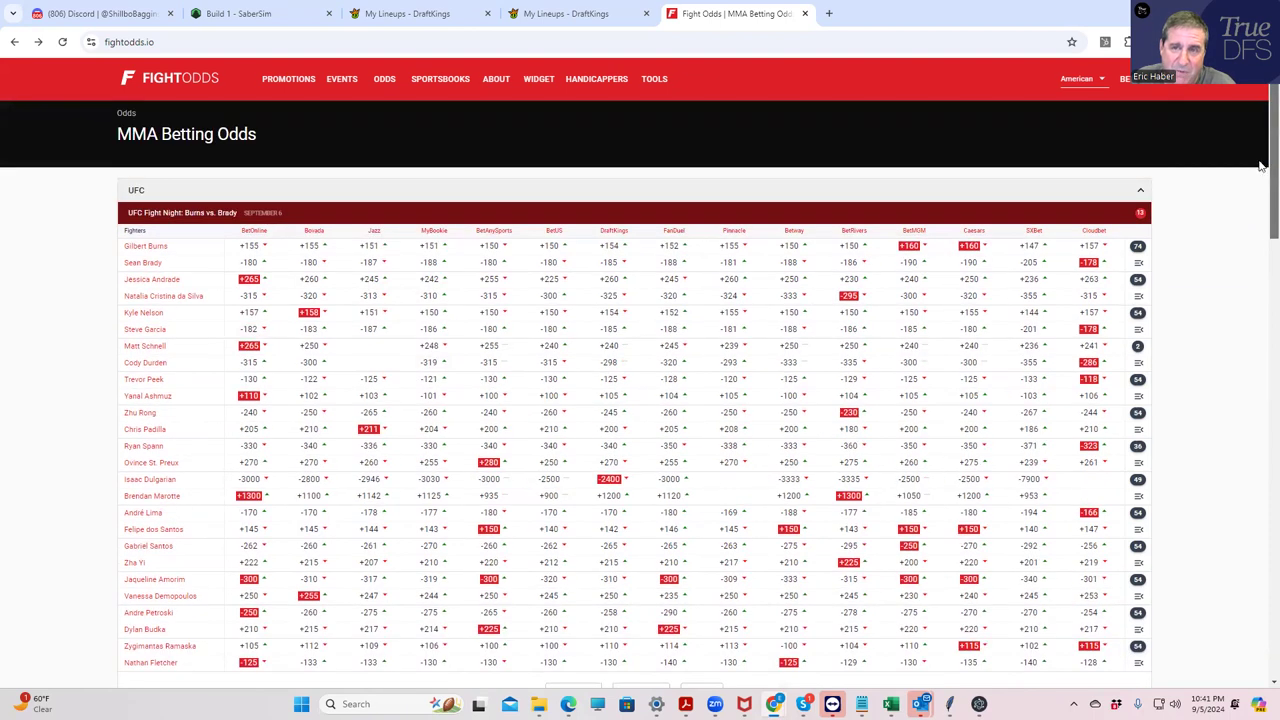
scroll("down", 3)
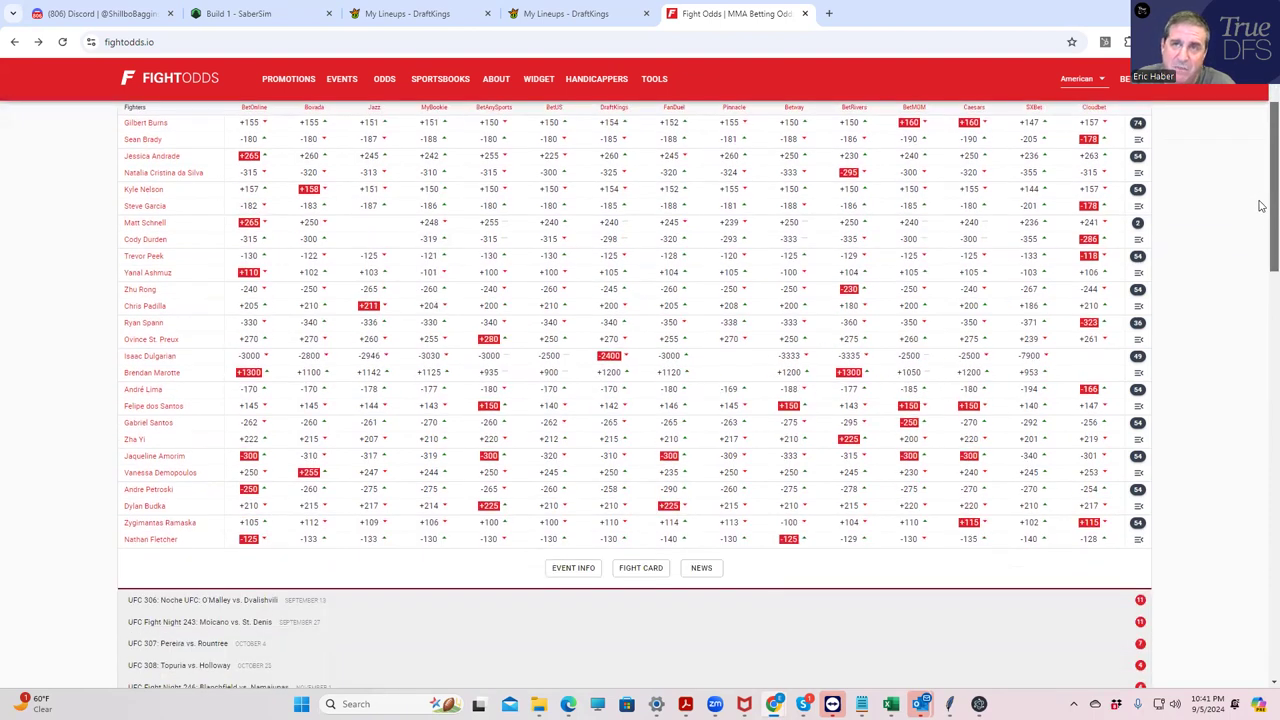
mouse_move(702, 366)
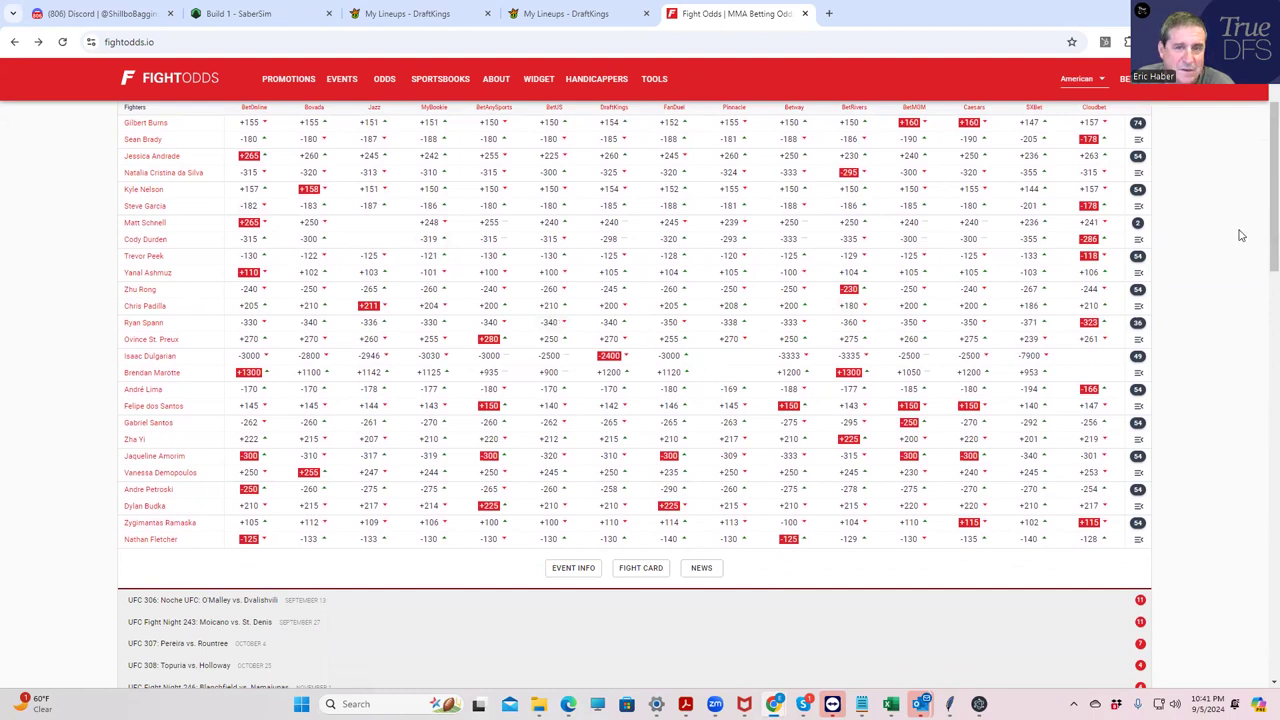
mouse_move(170, 139)
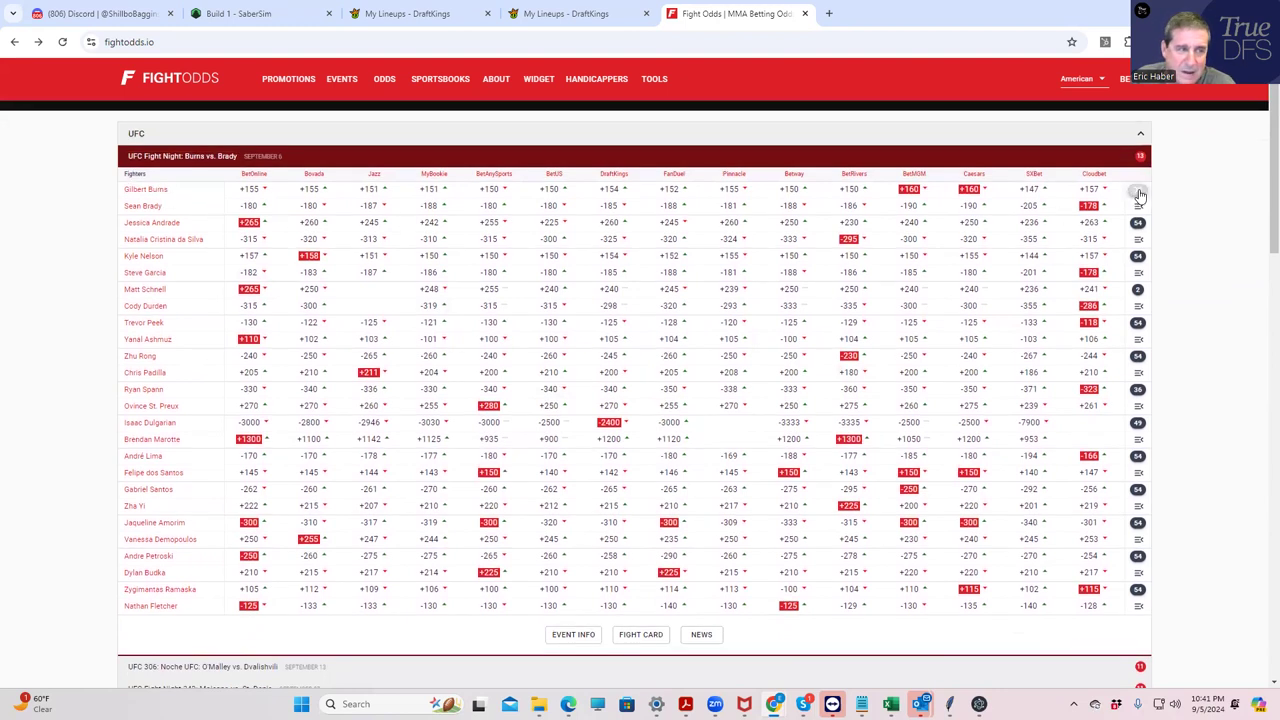
left_click(1138, 195)
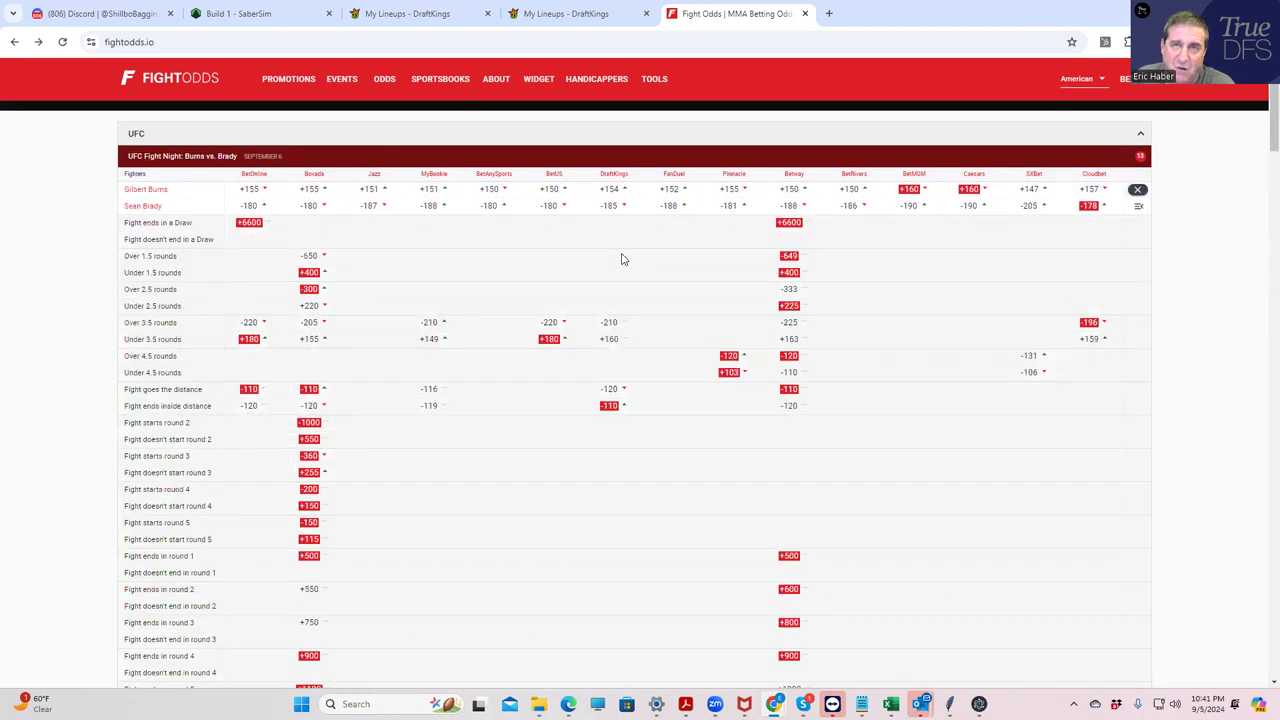
mouse_move(378, 330)
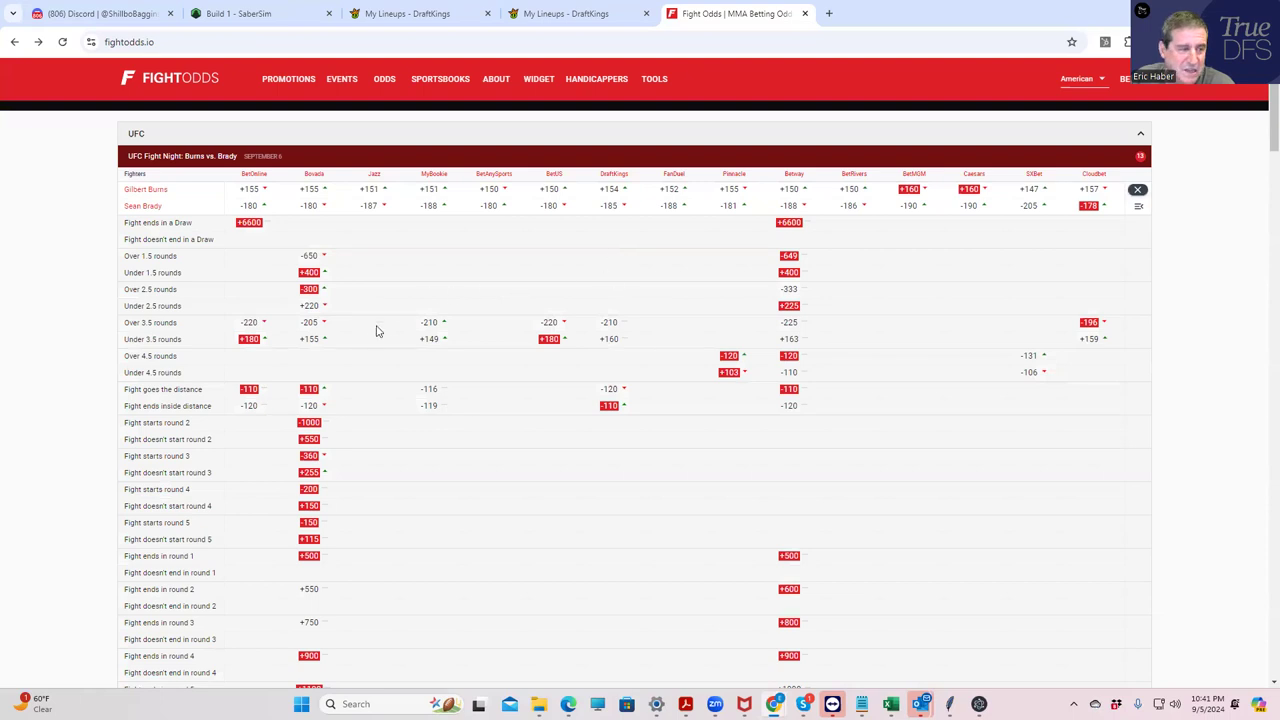
mouse_move(406, 507)
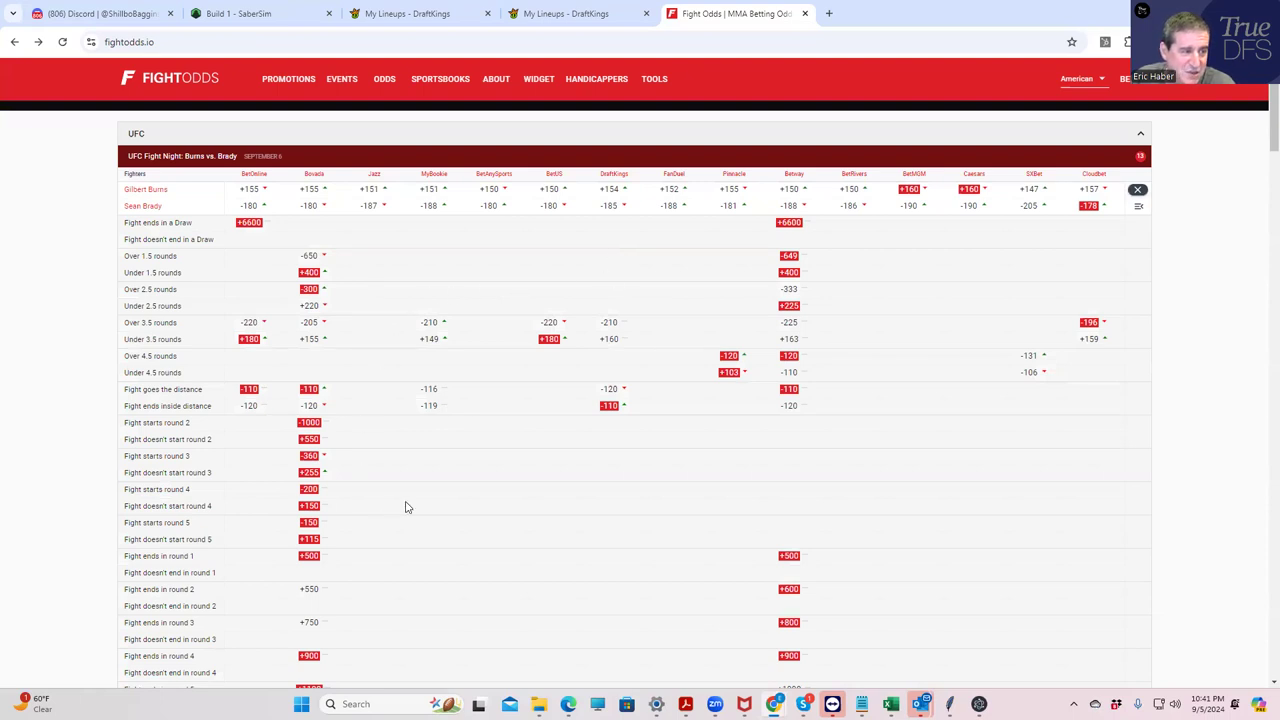
mouse_move(529, 472)
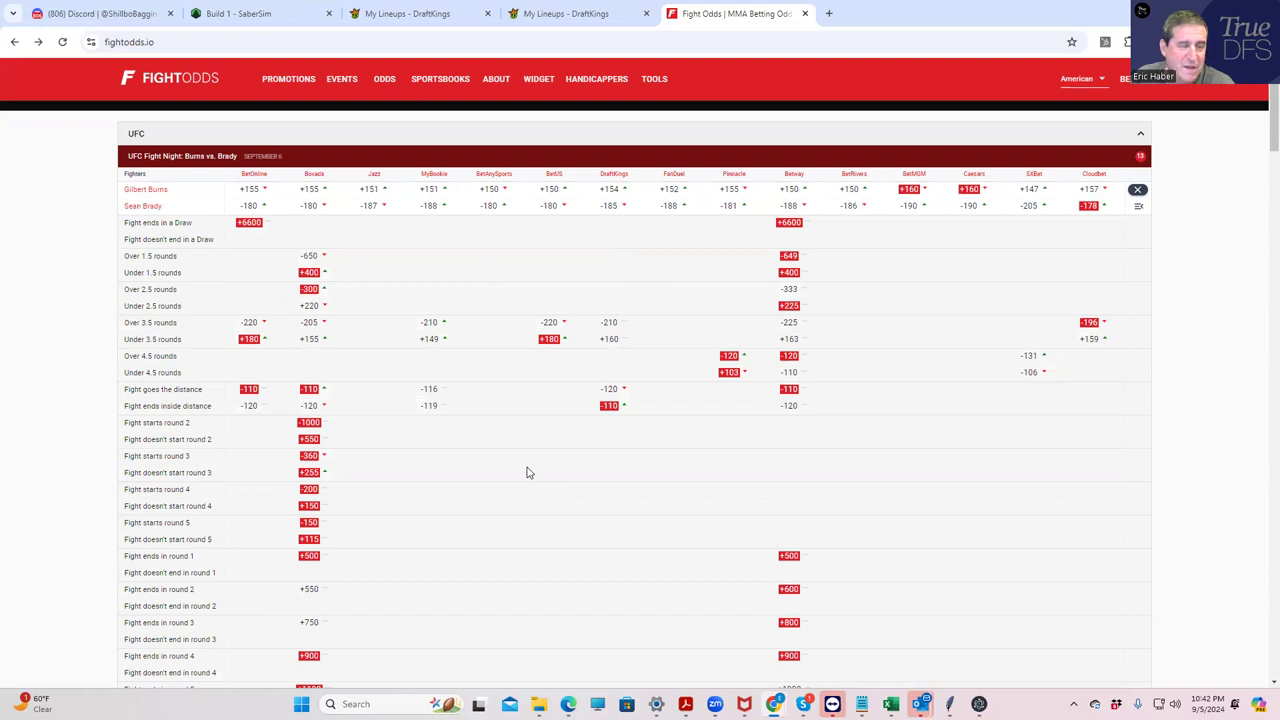
mouse_move(352, 439)
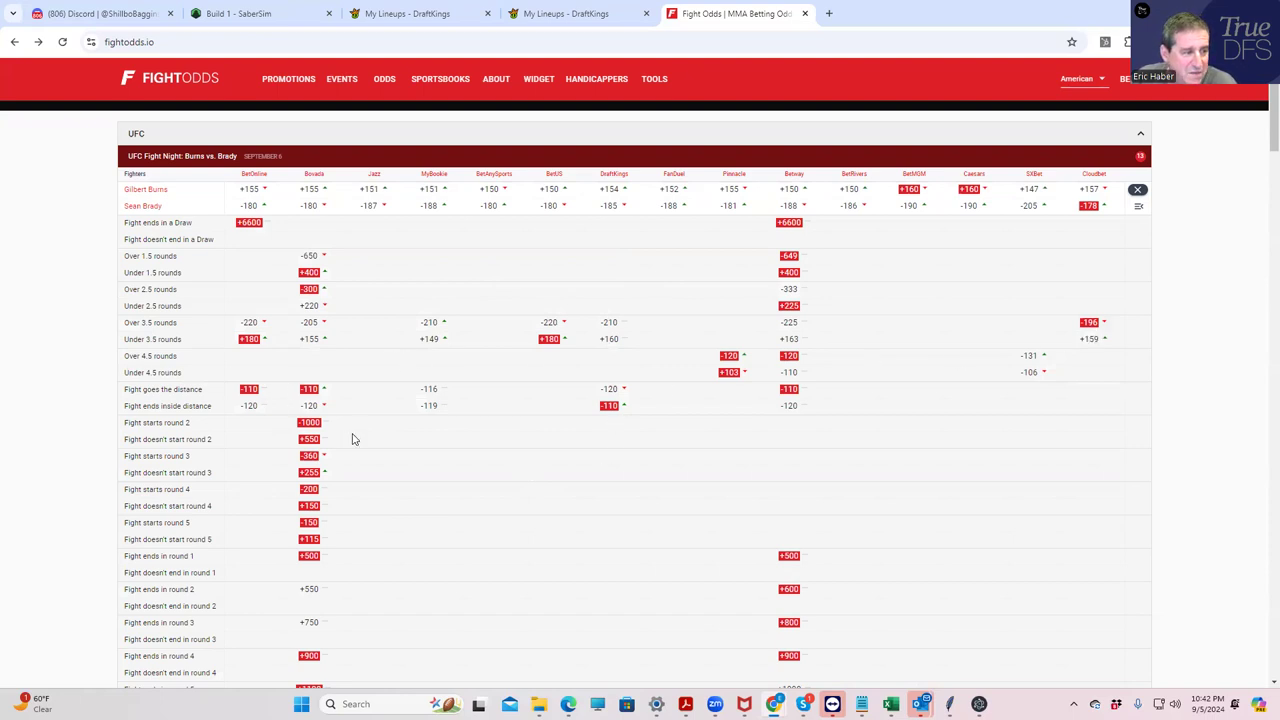
scroll("down", 3)
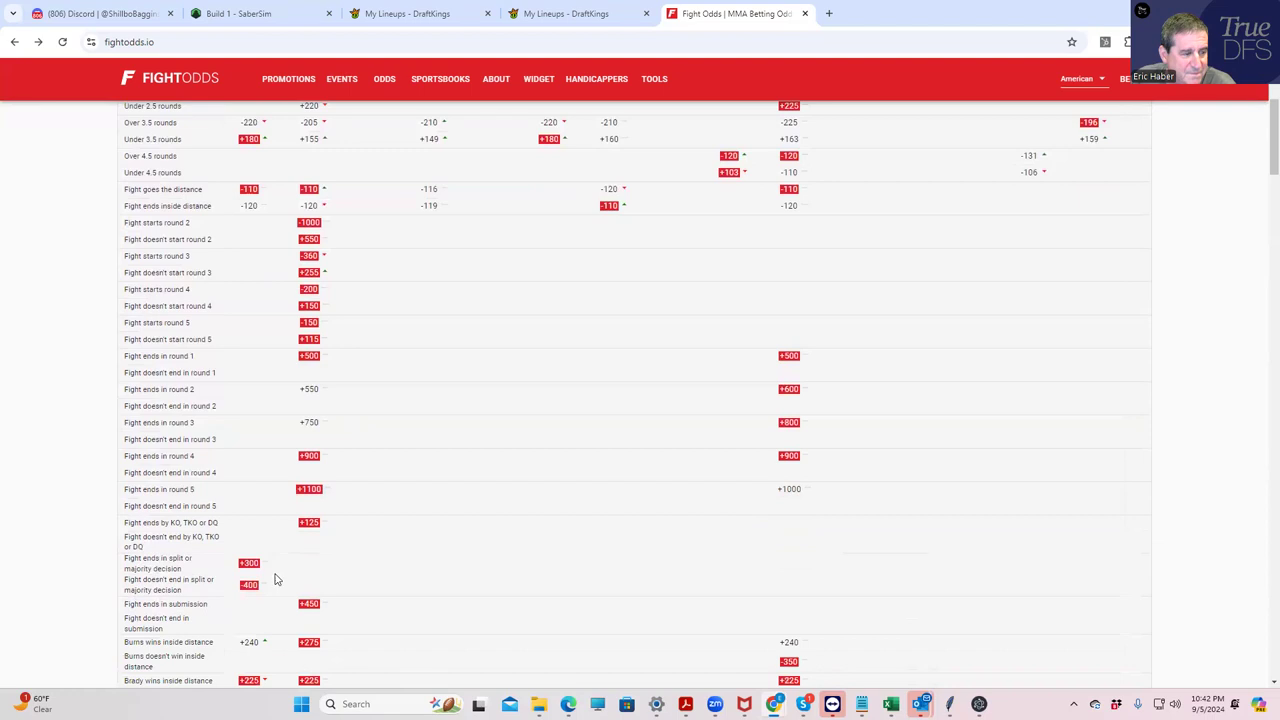
scroll("down", 3)
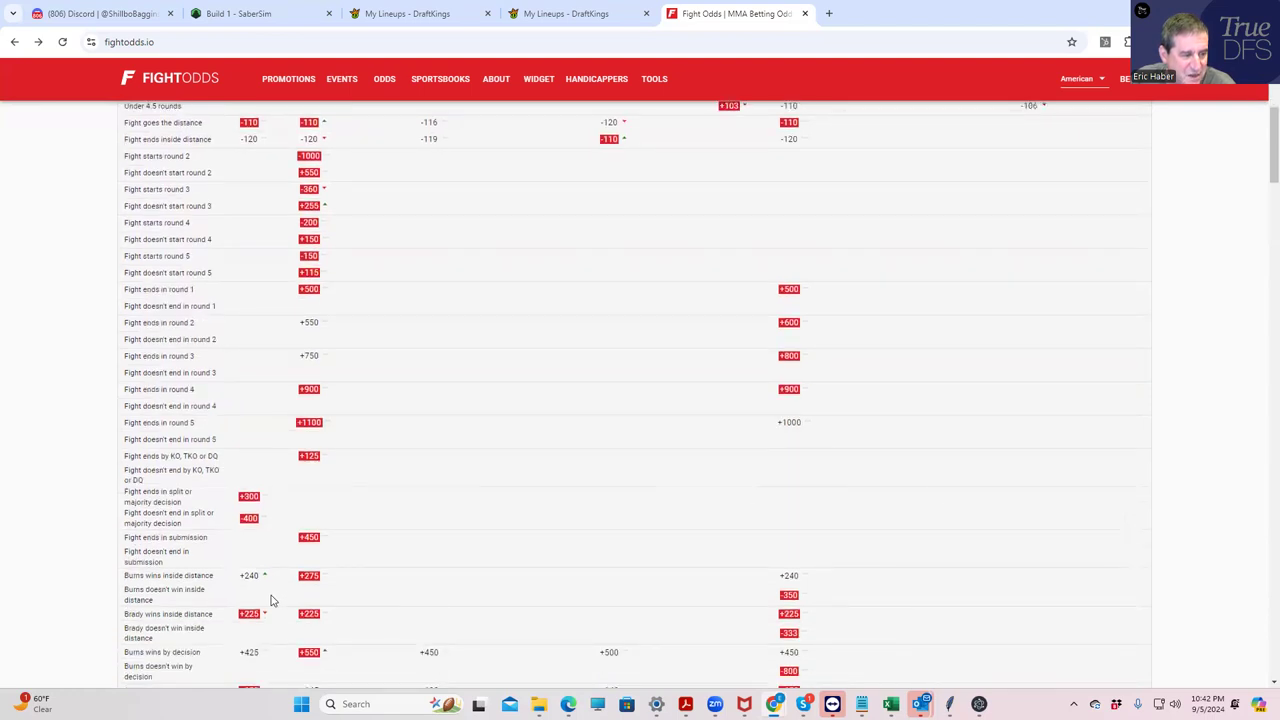
scroll("up", 3)
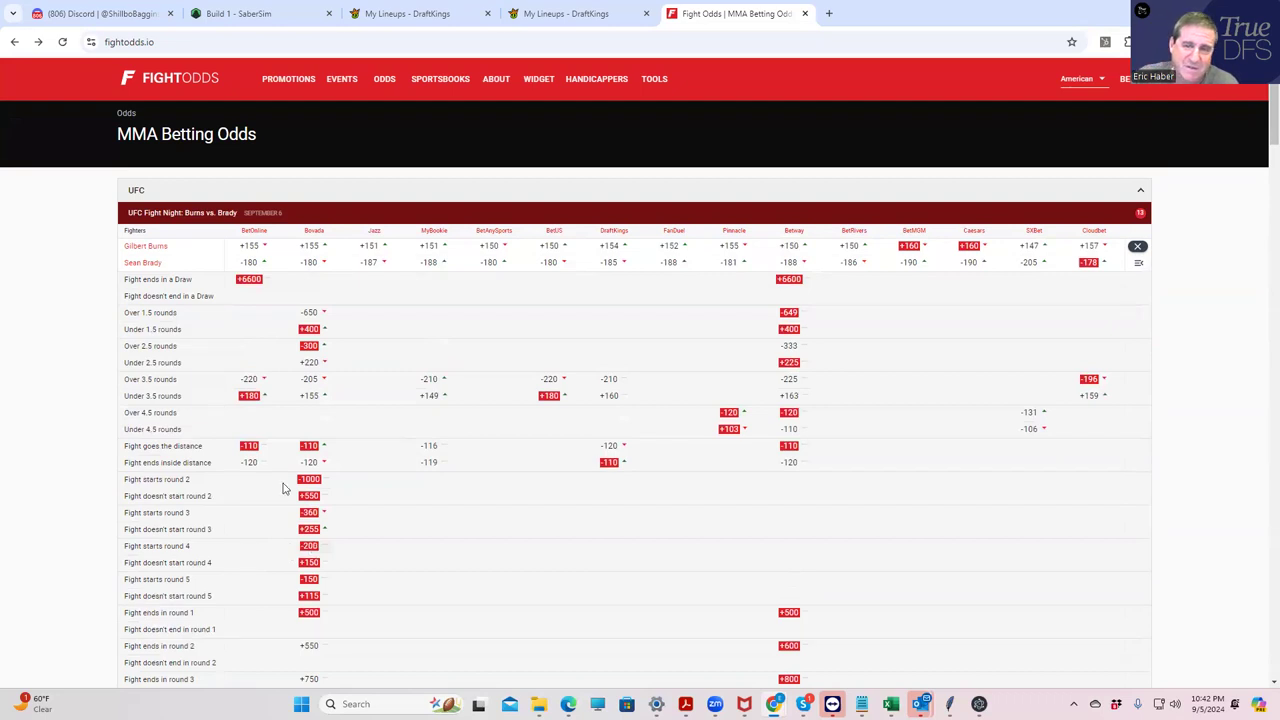
left_click(1137, 246)
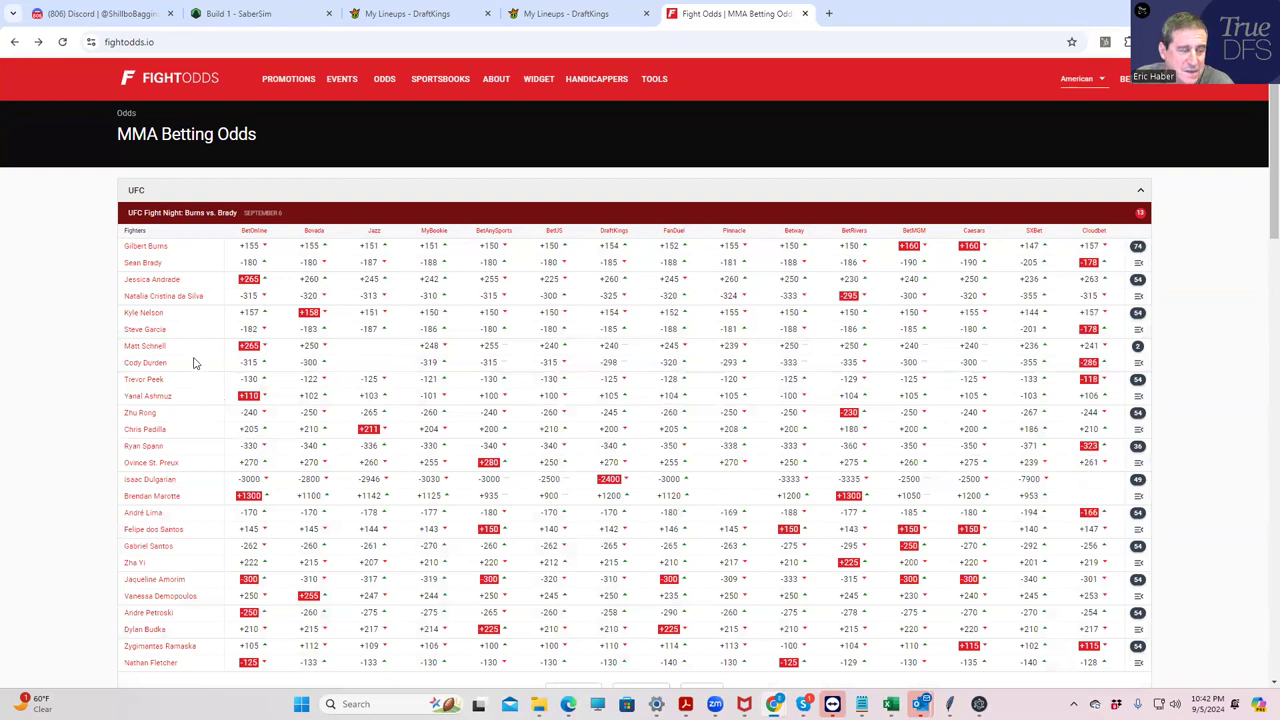
mouse_move(1225, 322)
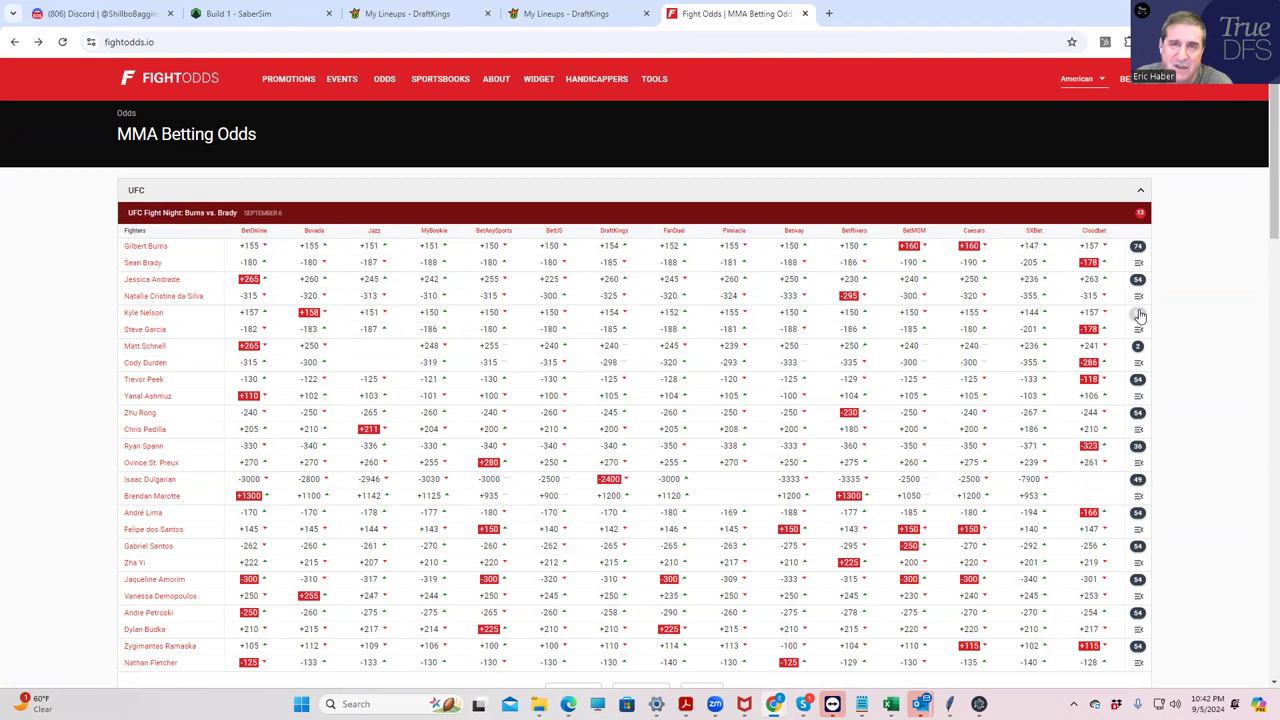
- Expand the Nelson vs. Garcia props and scroll through the round, method and decision odds
left_click(1138, 312)
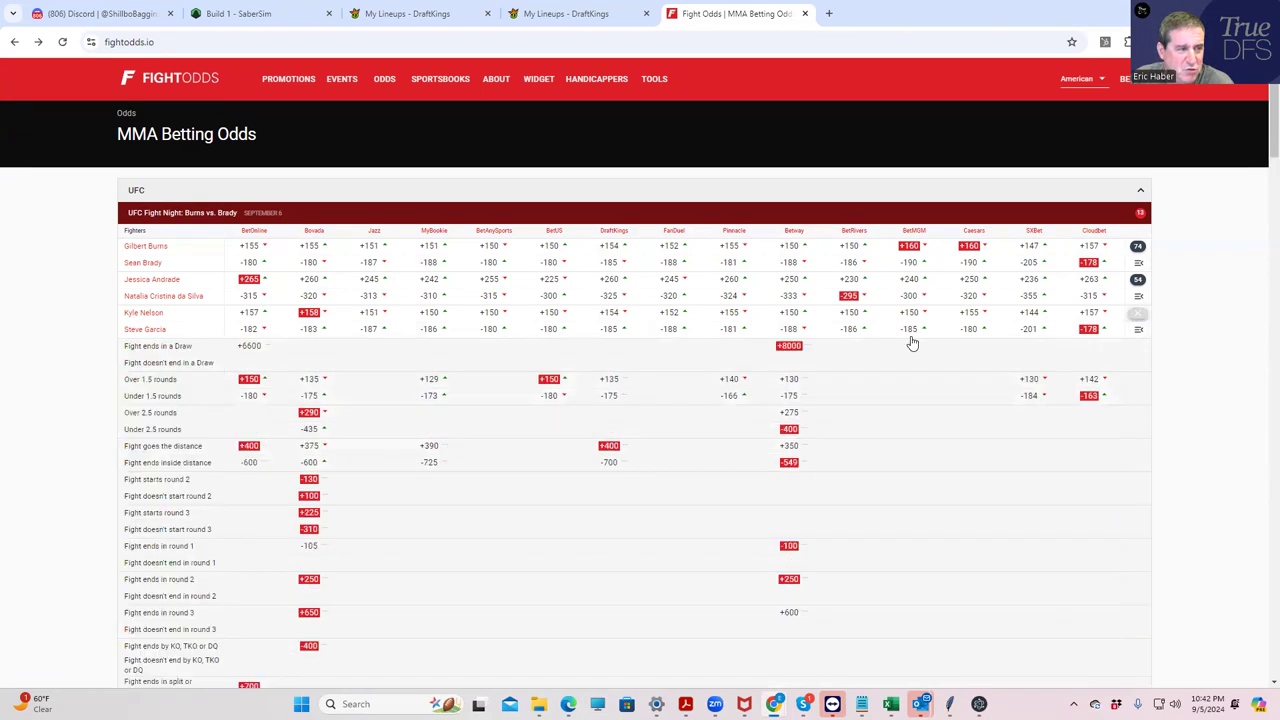
scroll("down", 3)
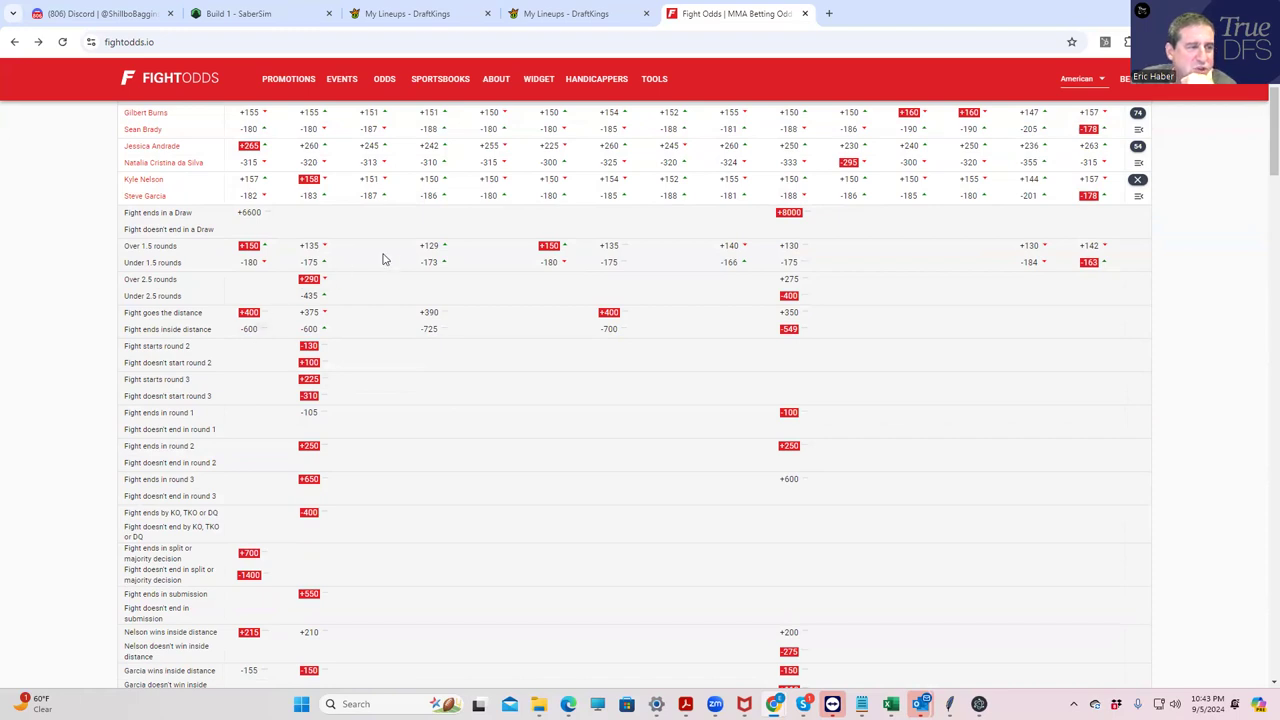
mouse_move(268, 523)
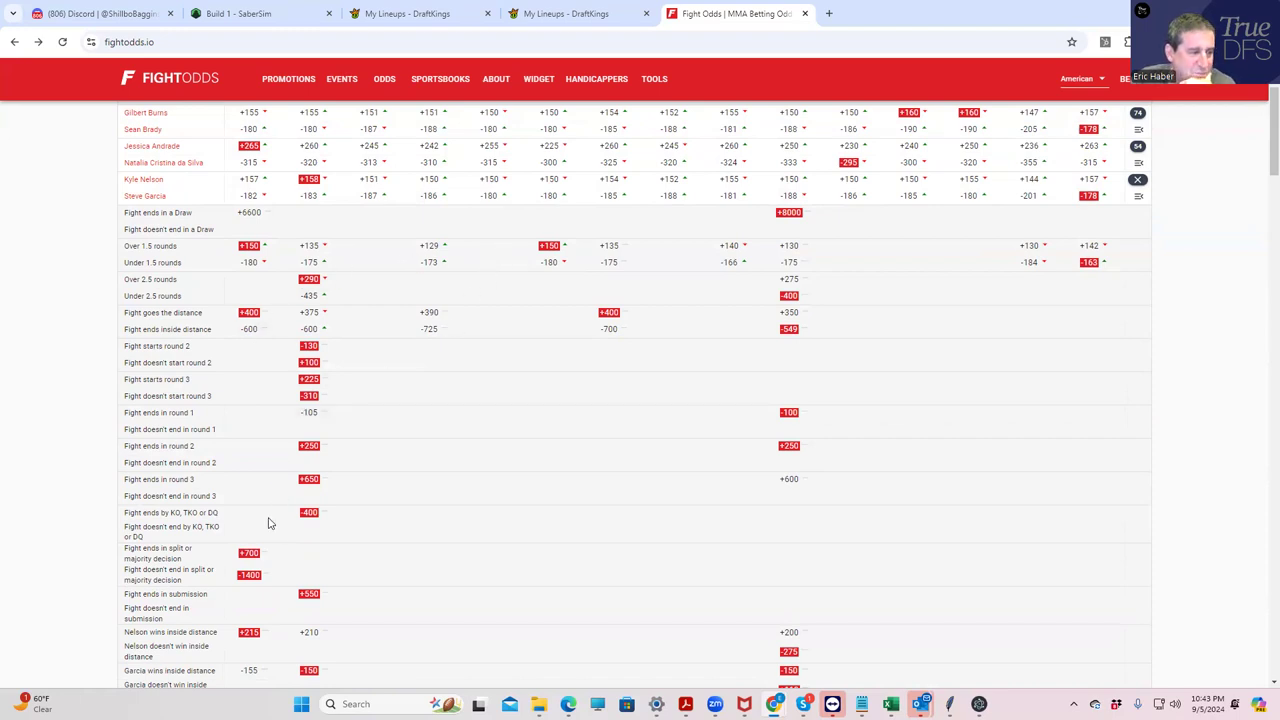
scroll("down", 3)
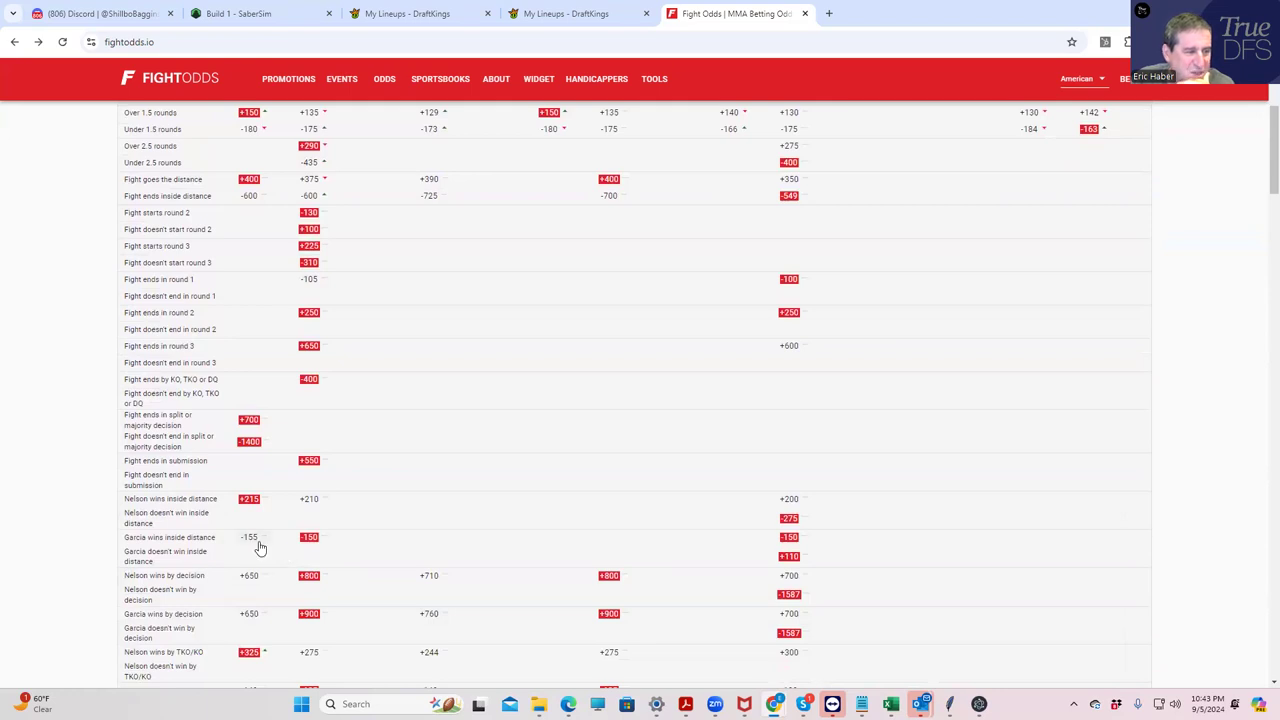
mouse_move(257, 507)
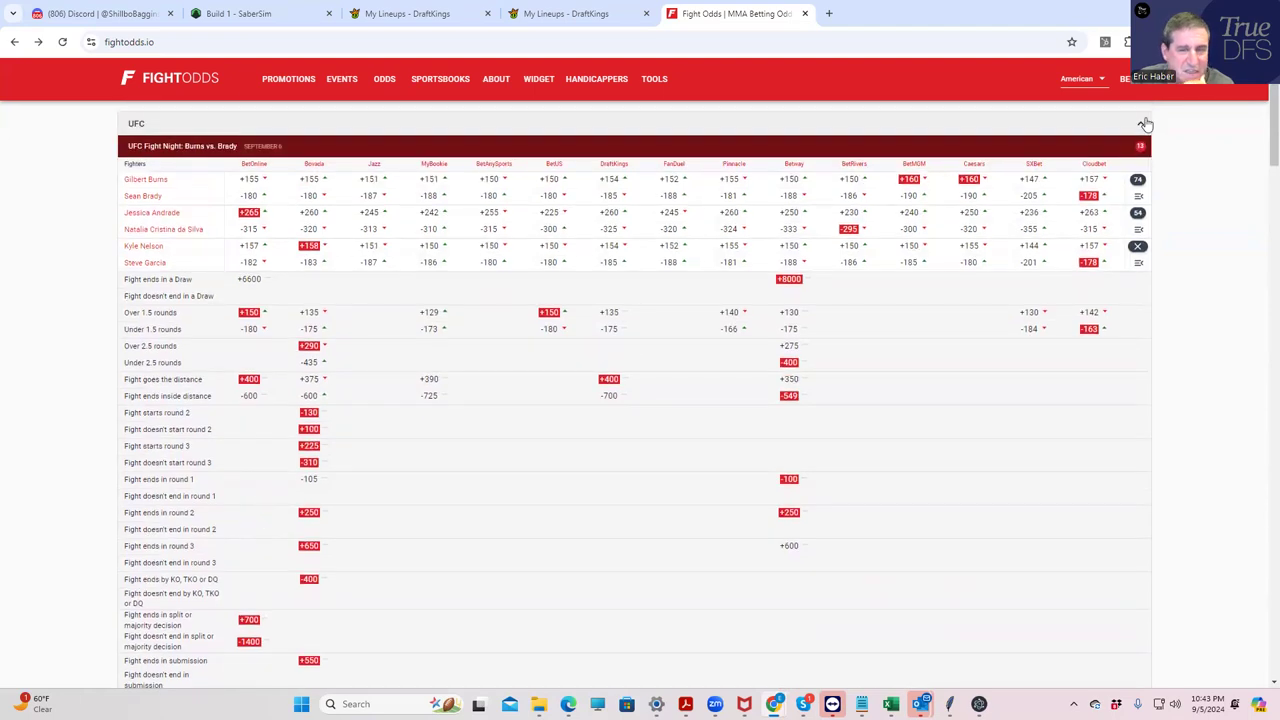
- Open the MMA Classic lineup (Brady, Santos, Andrade, Garcia, Peek, Fletcher) for editing, then return to FightOdds
left_click(565, 13)
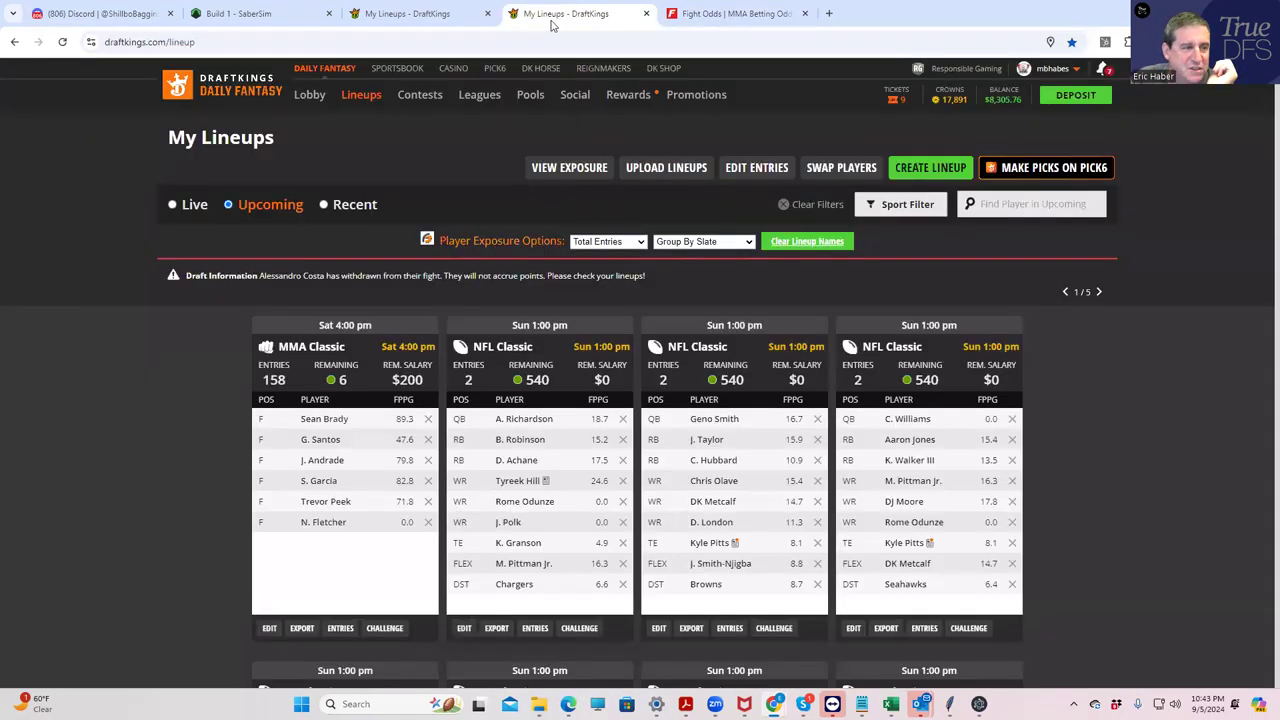
left_click(269, 628)
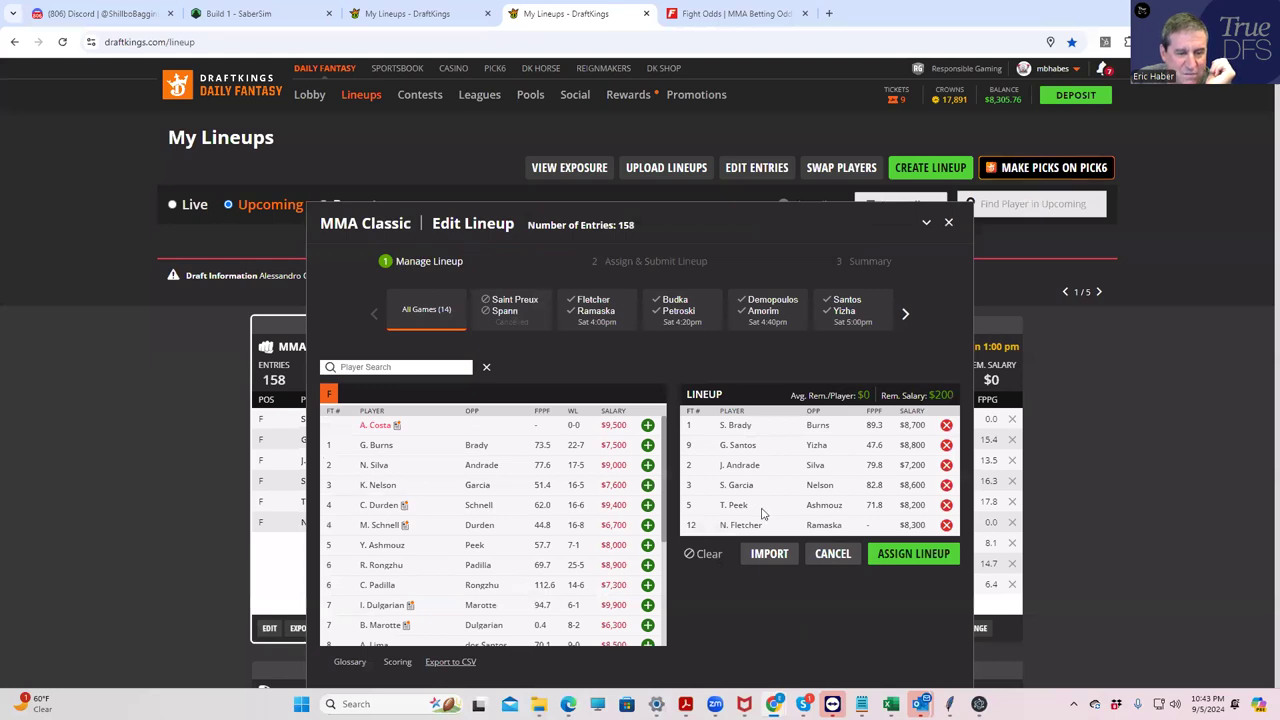
mouse_move(388, 490)
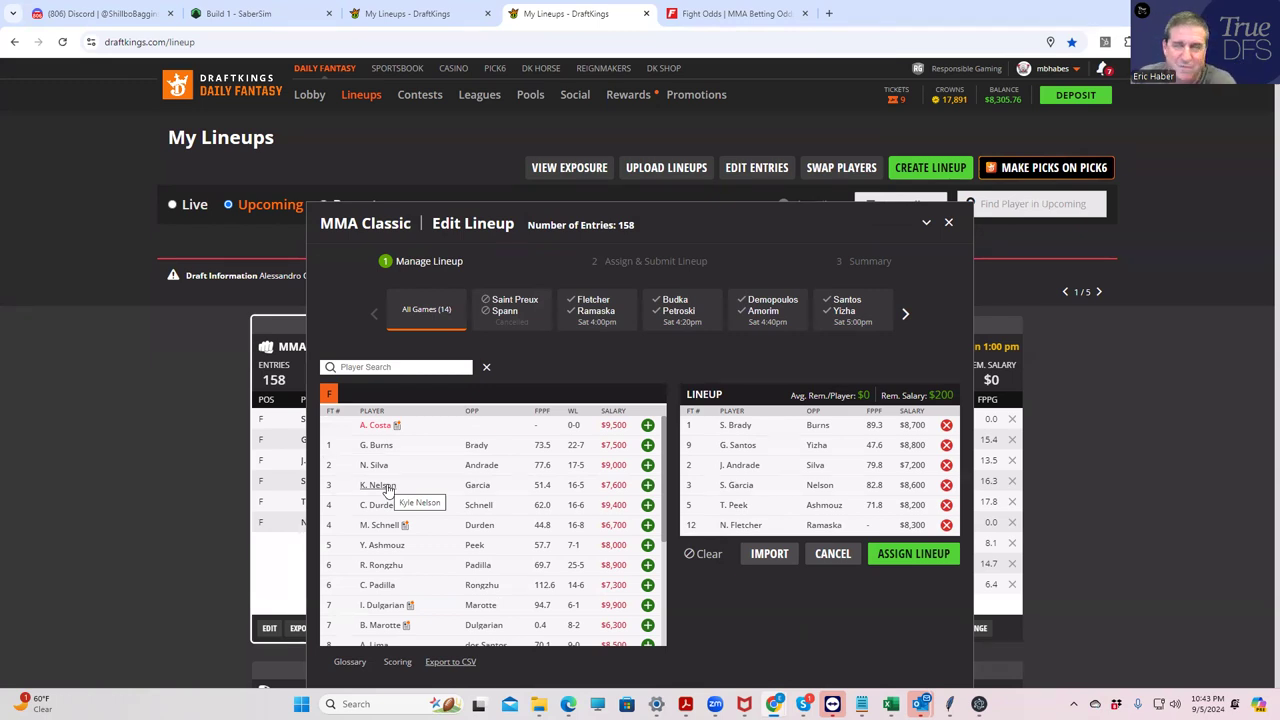
mouse_move(475, 8)
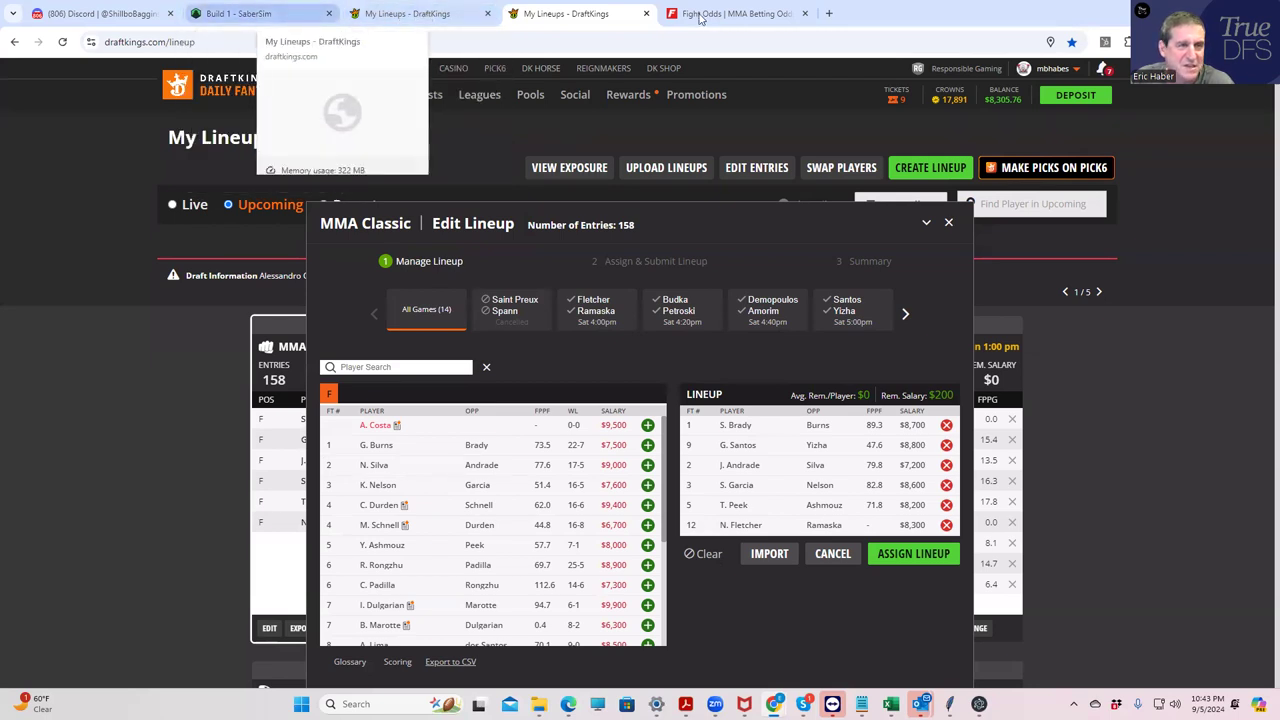
left_click(735, 13)
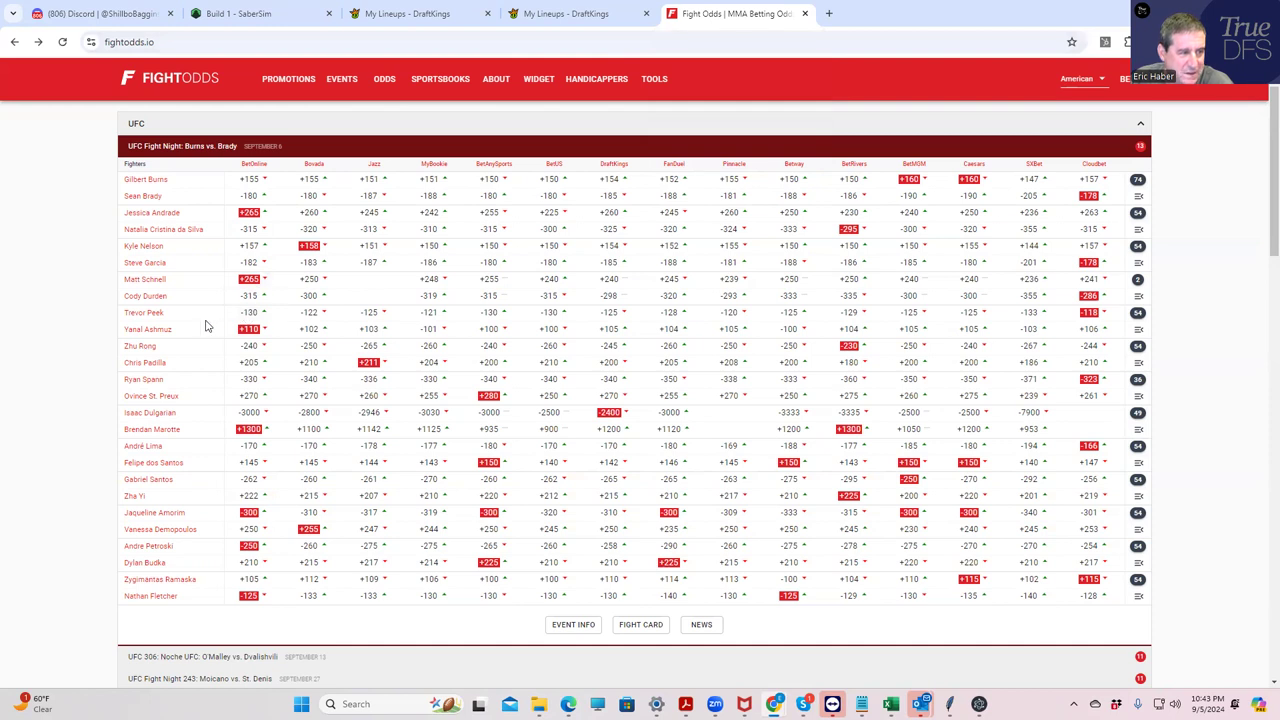
mouse_move(243, 419)
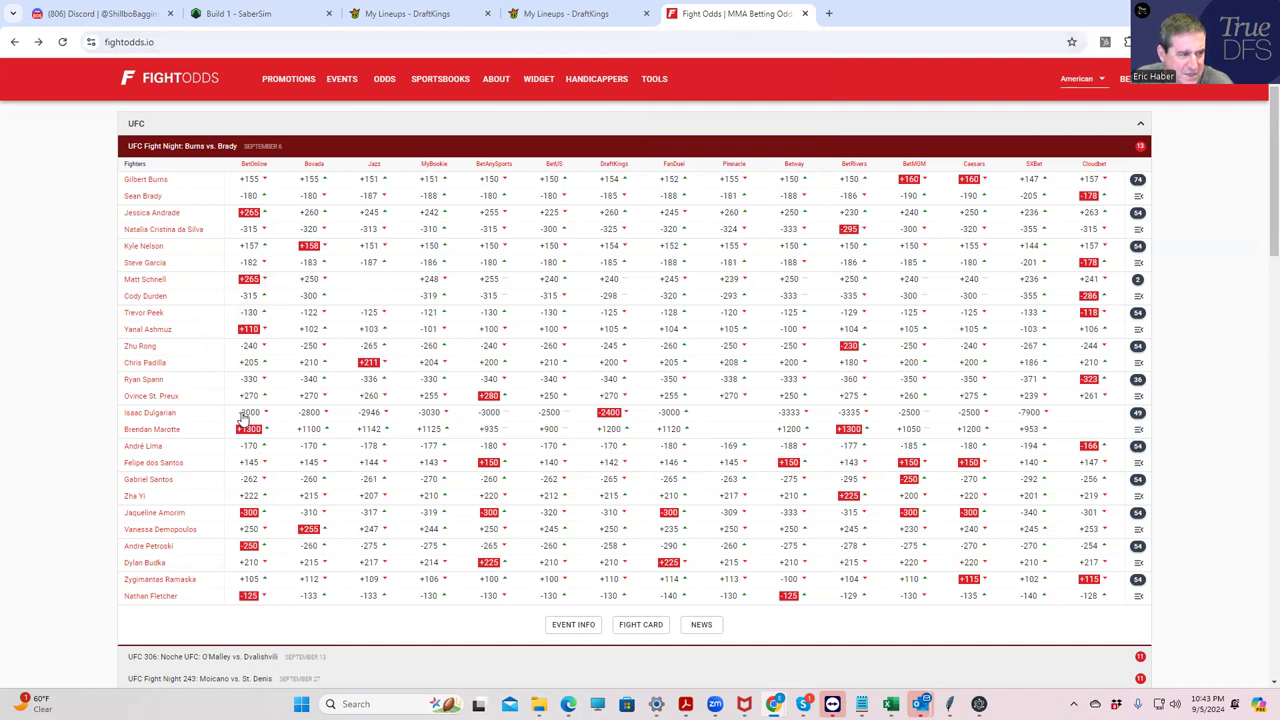
mouse_move(225, 344)
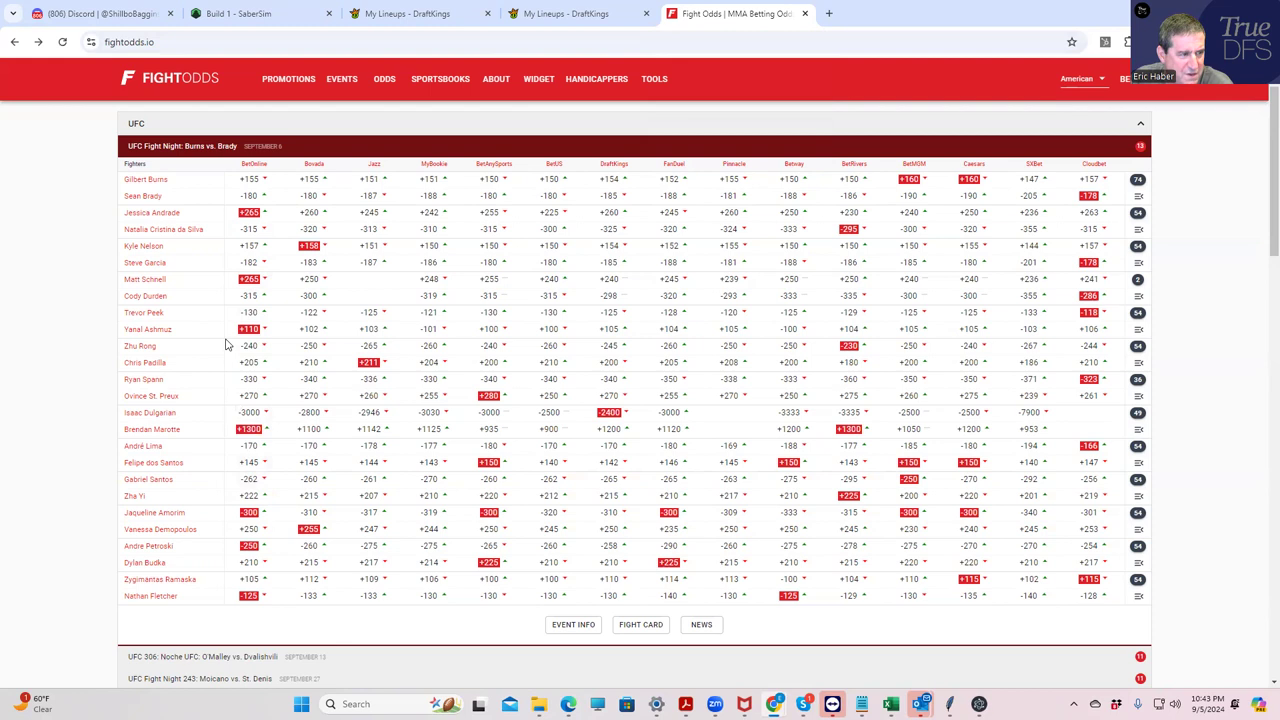
mouse_move(1138, 315)
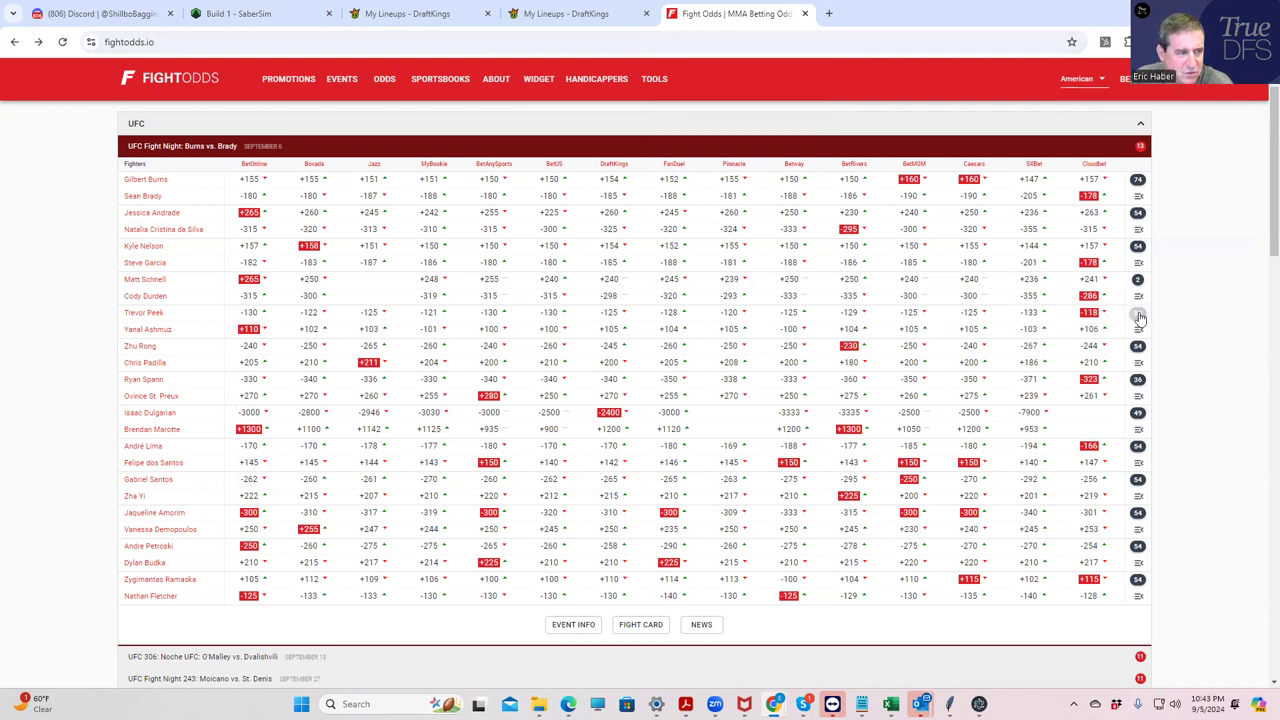
left_click(1138, 329)
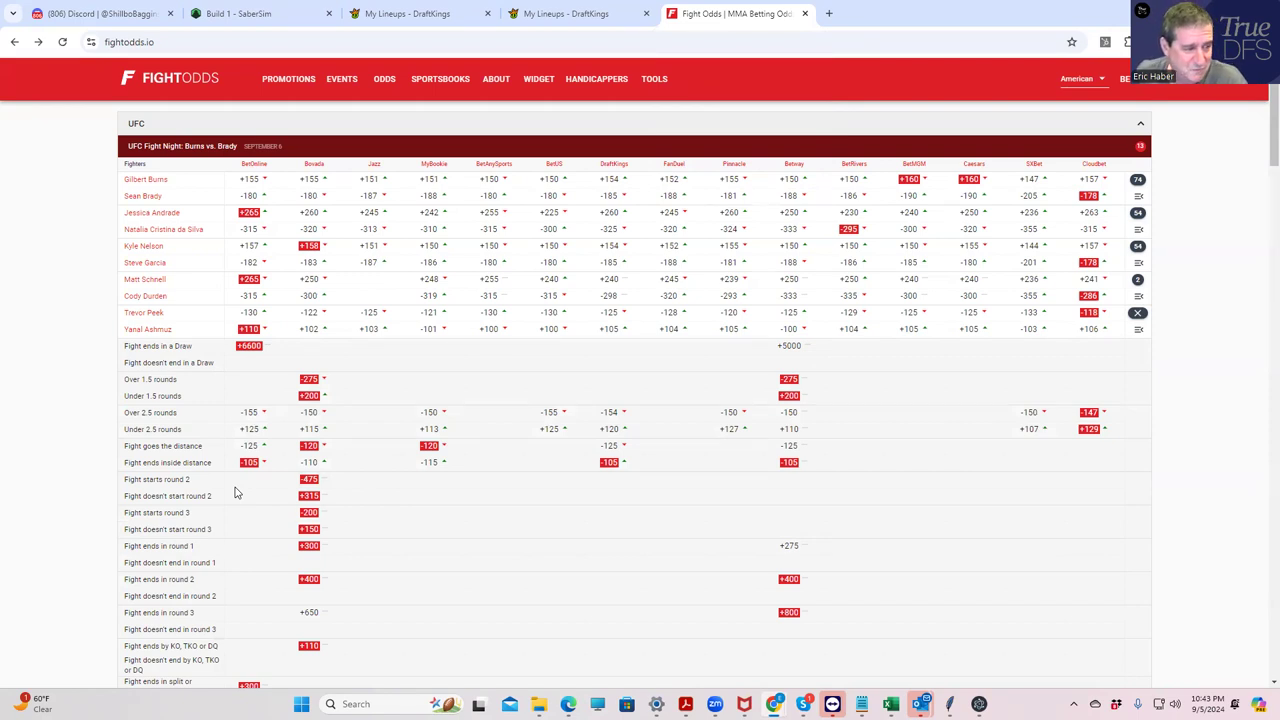
mouse_move(427, 477)
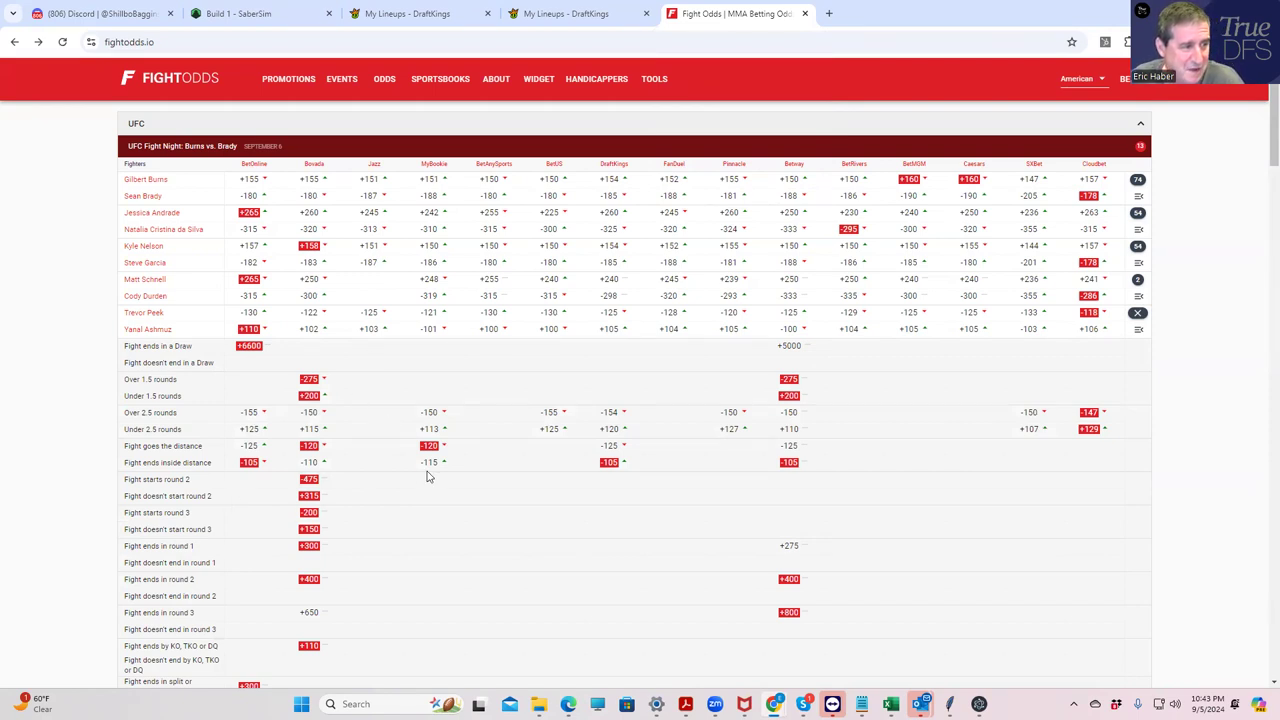
scroll("down", 3)
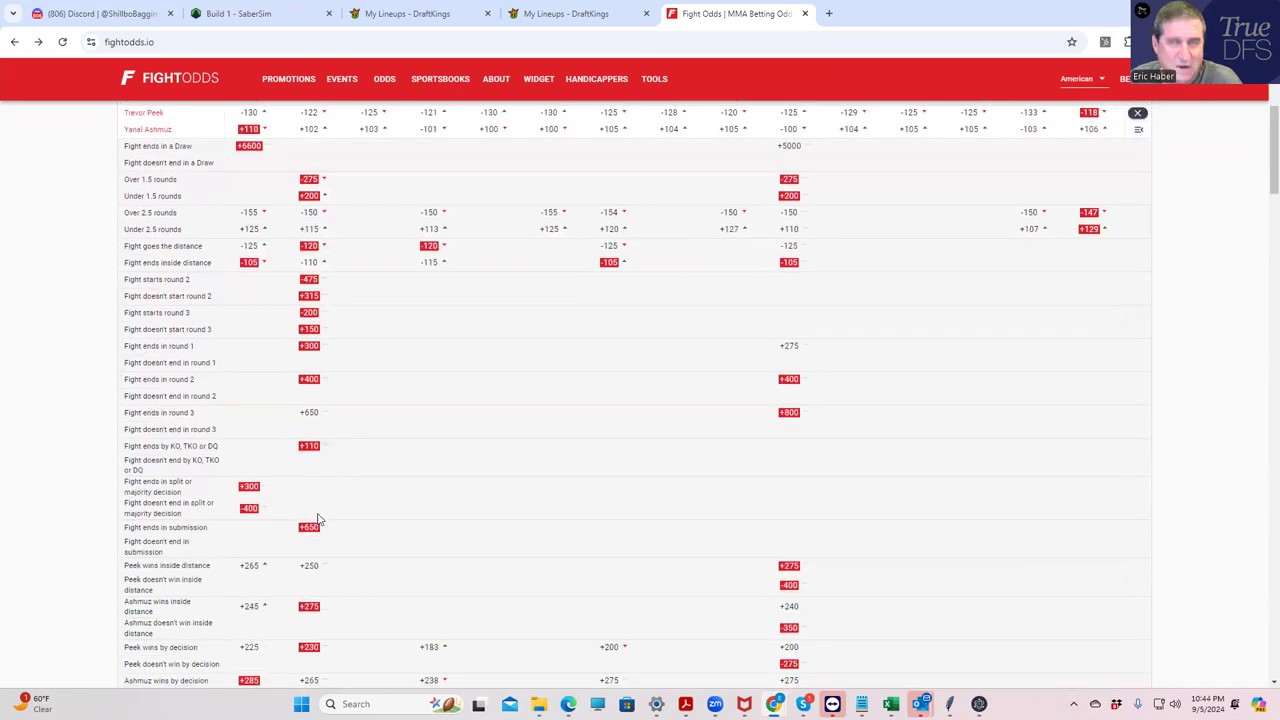
mouse_move(268, 498)
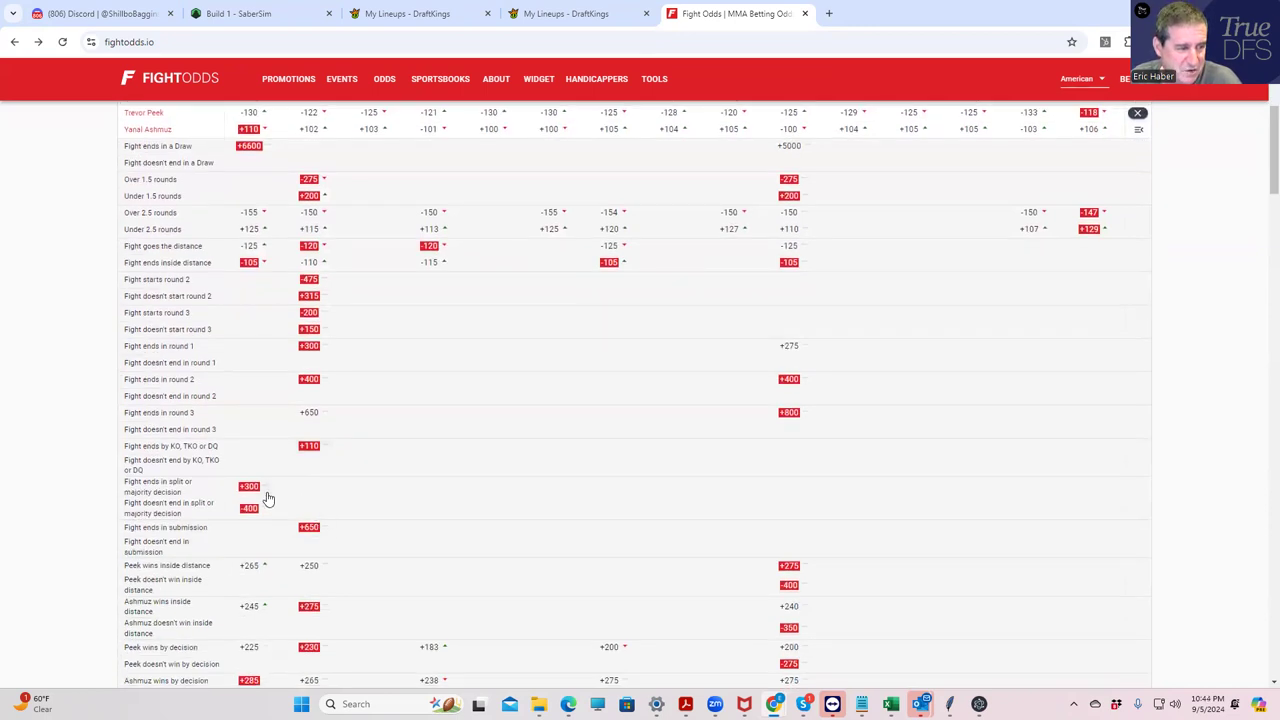
mouse_move(319, 542)
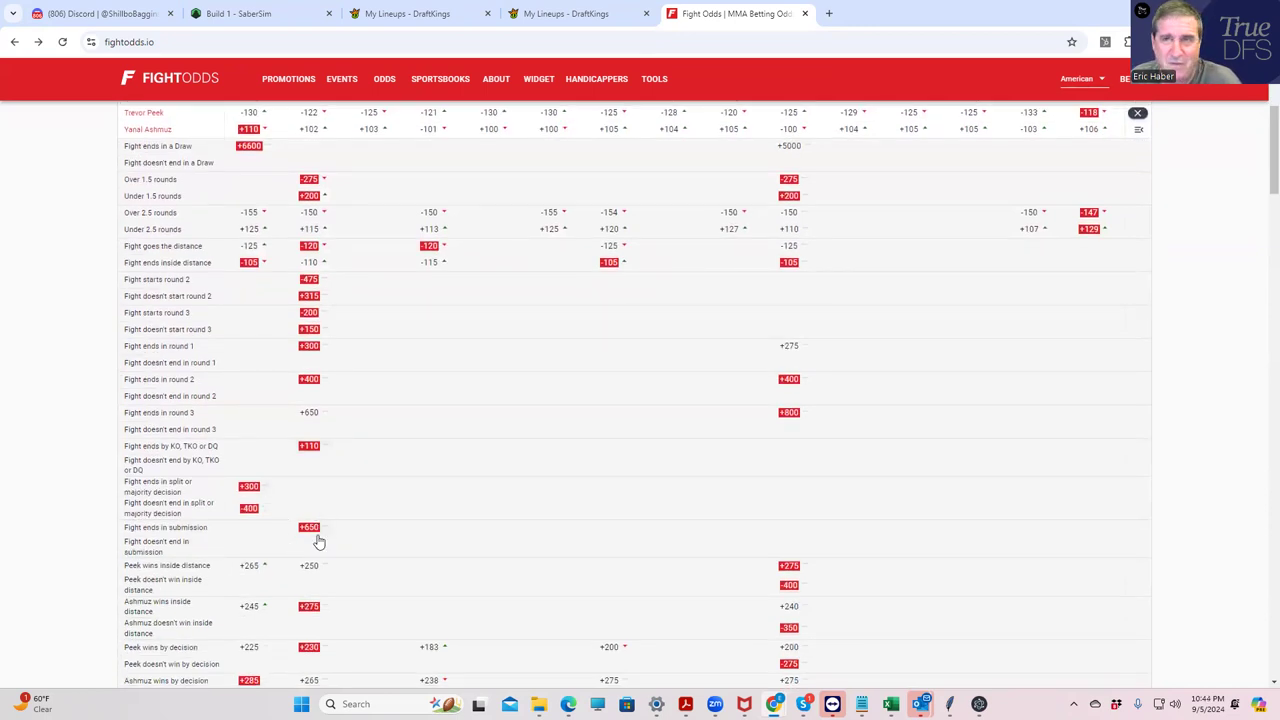
scroll("down", 3)
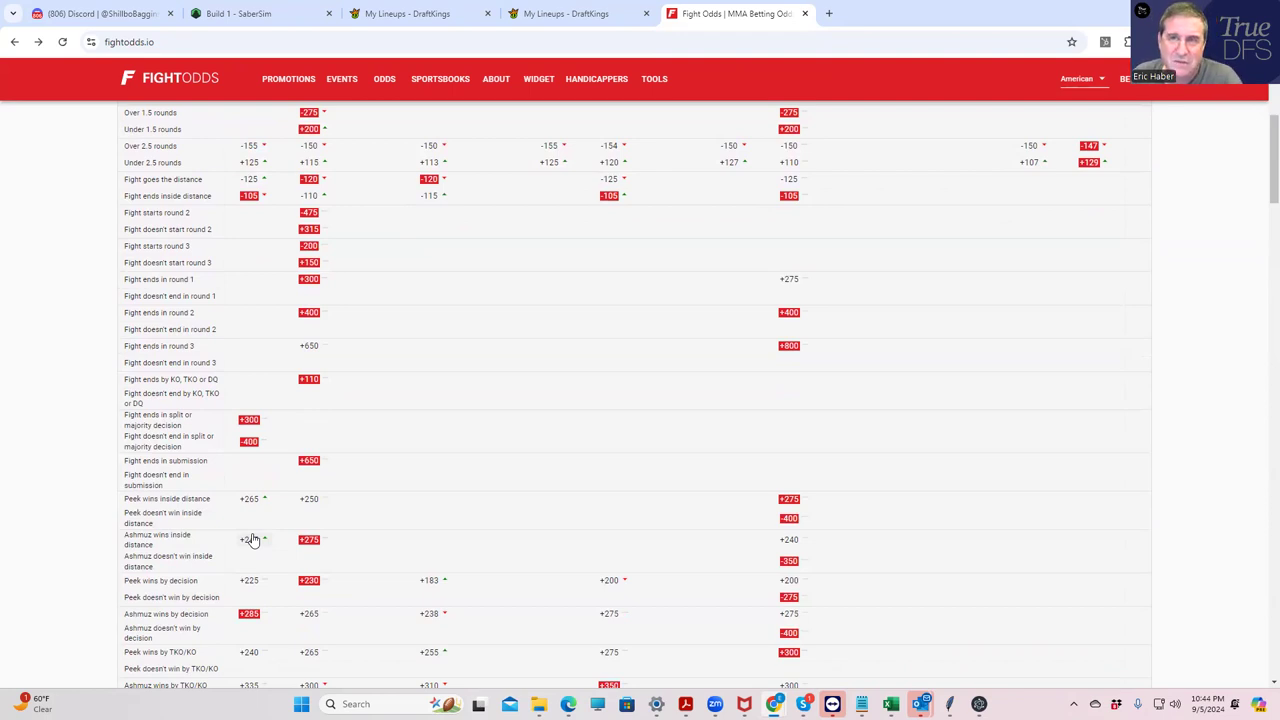
scroll("up", 3)
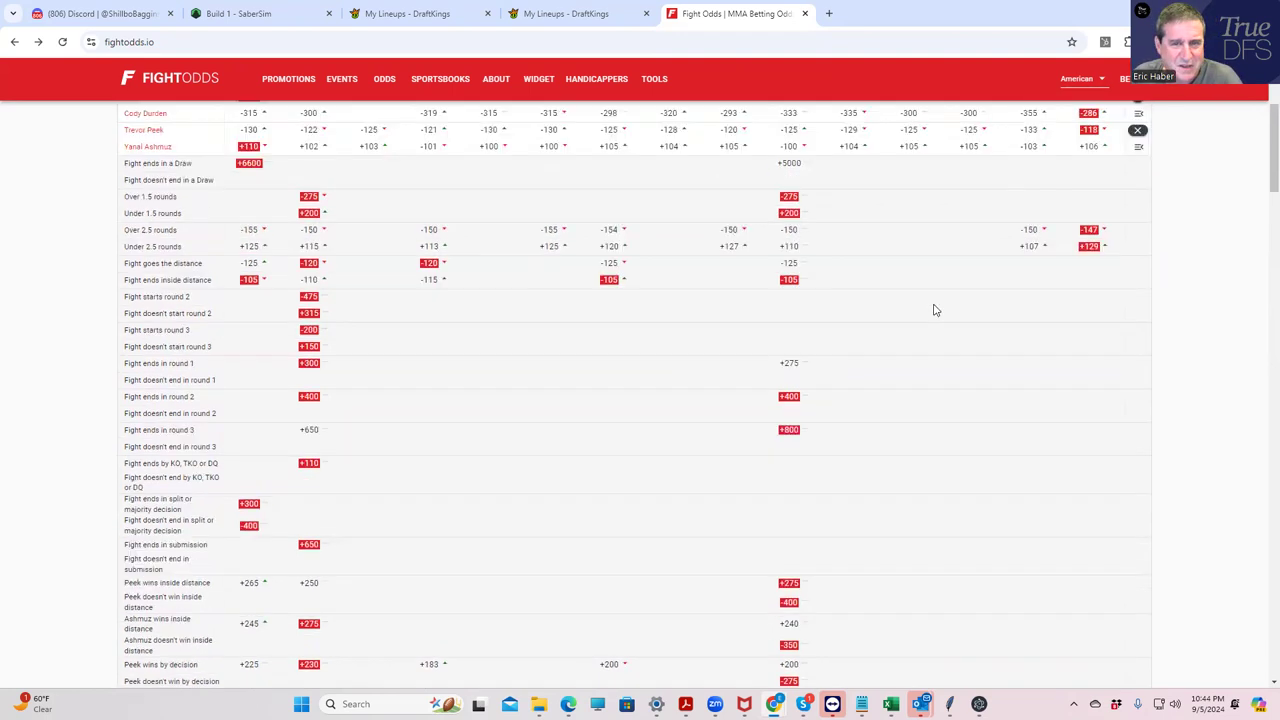
scroll("up", 3)
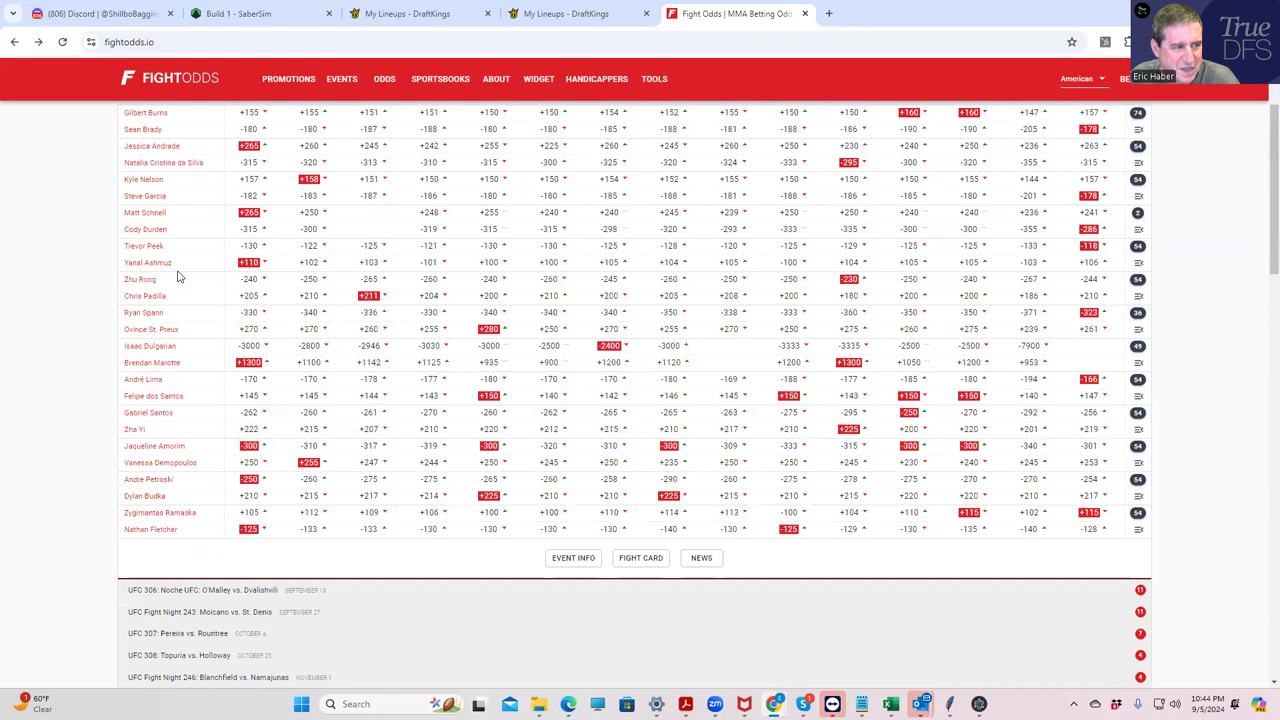
left_click(147, 262)
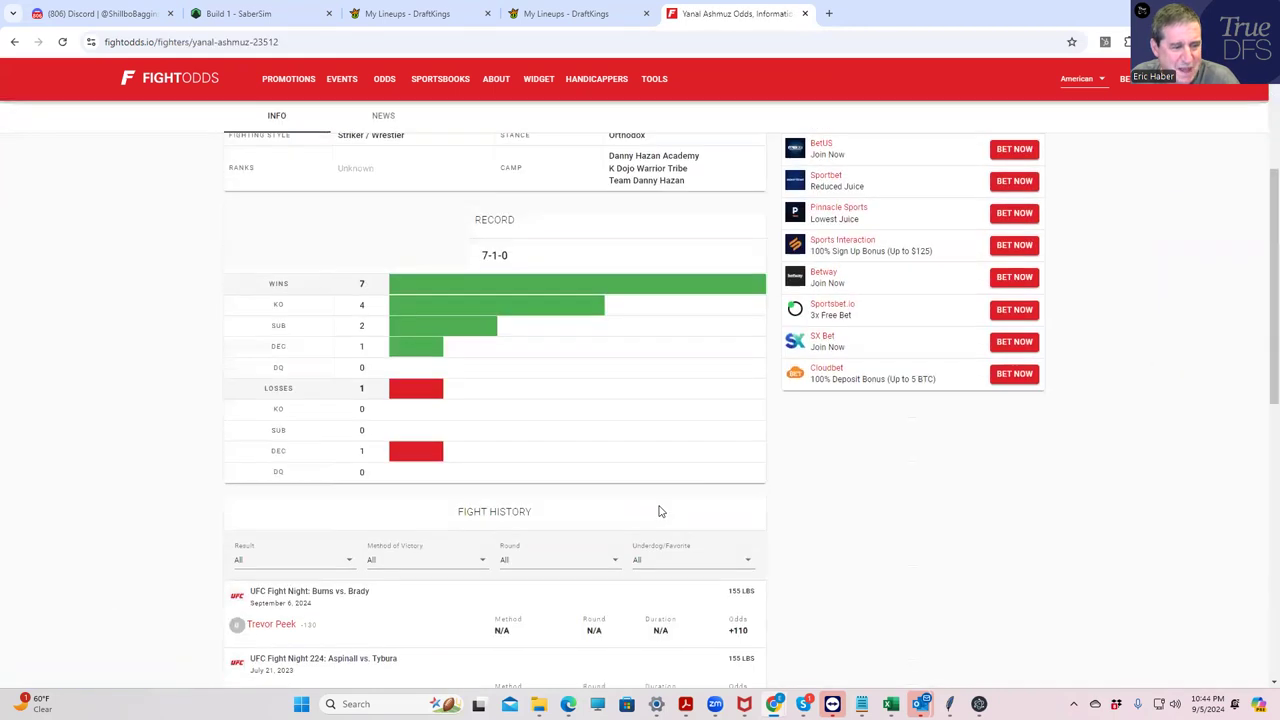
scroll("down", 3)
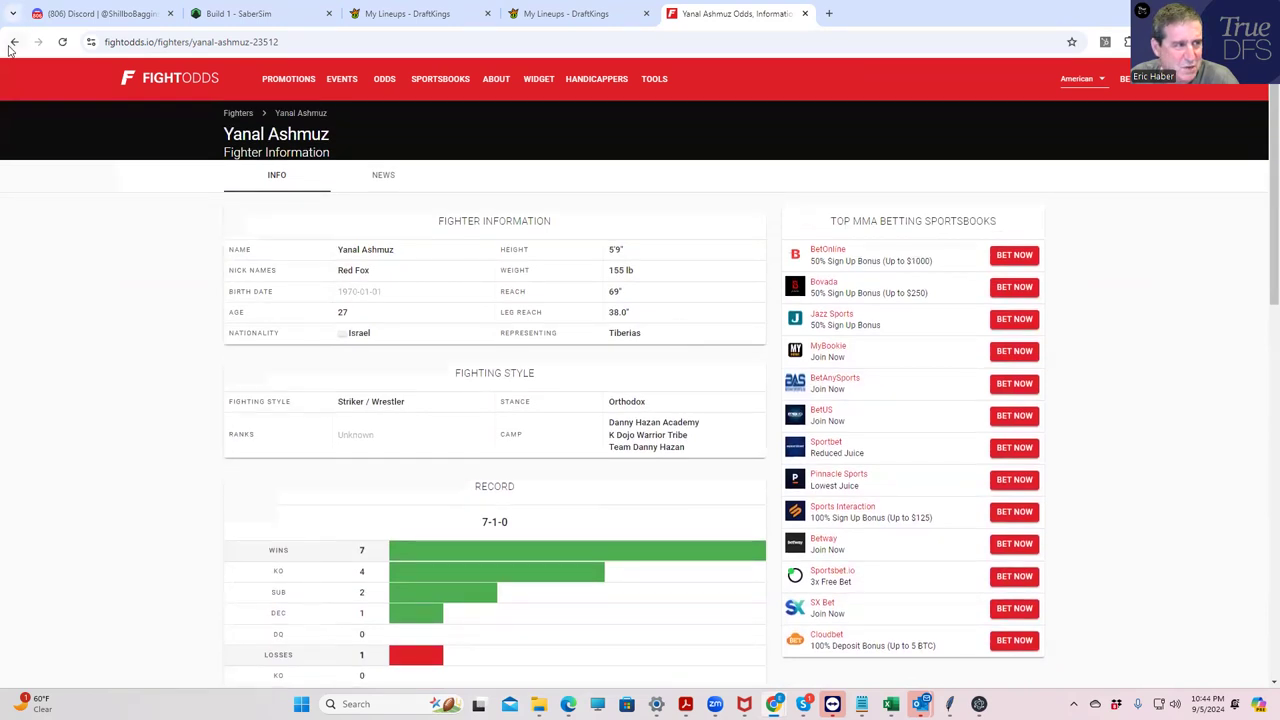
left_click(14, 42)
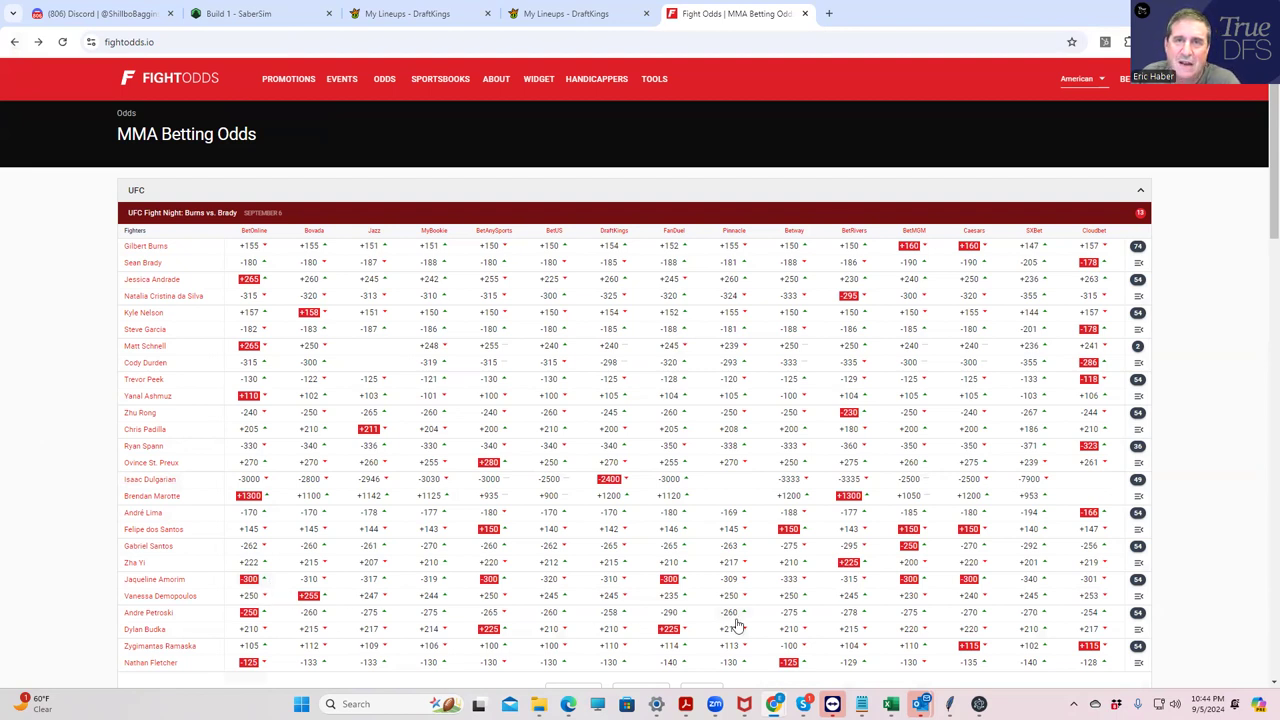
mouse_move(775, 640)
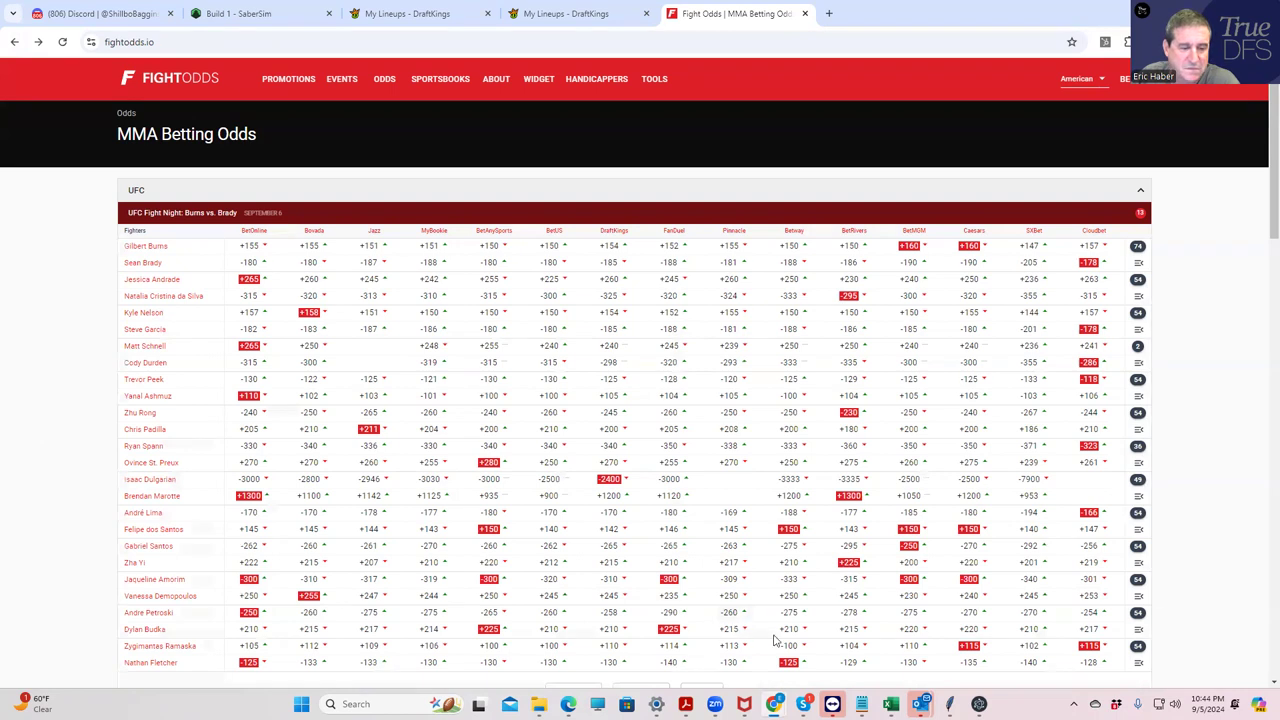
scroll("down", 3)
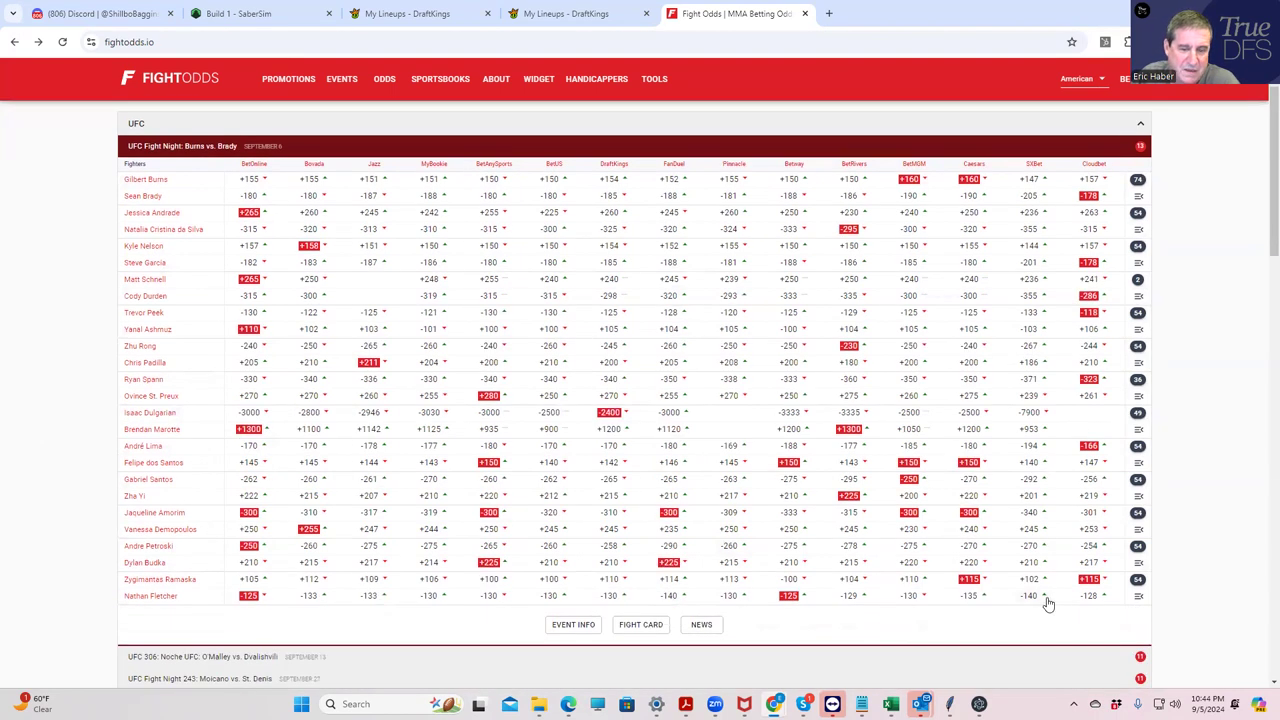
mouse_move(198, 591)
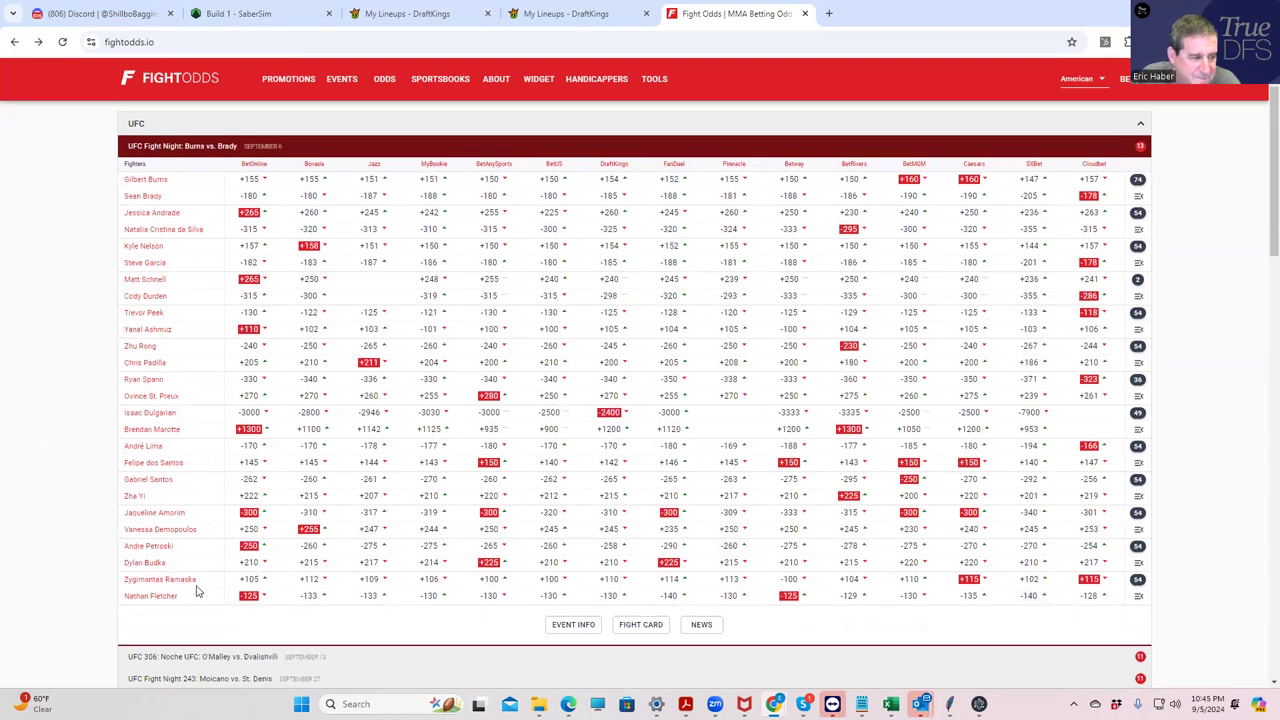
mouse_move(183, 596)
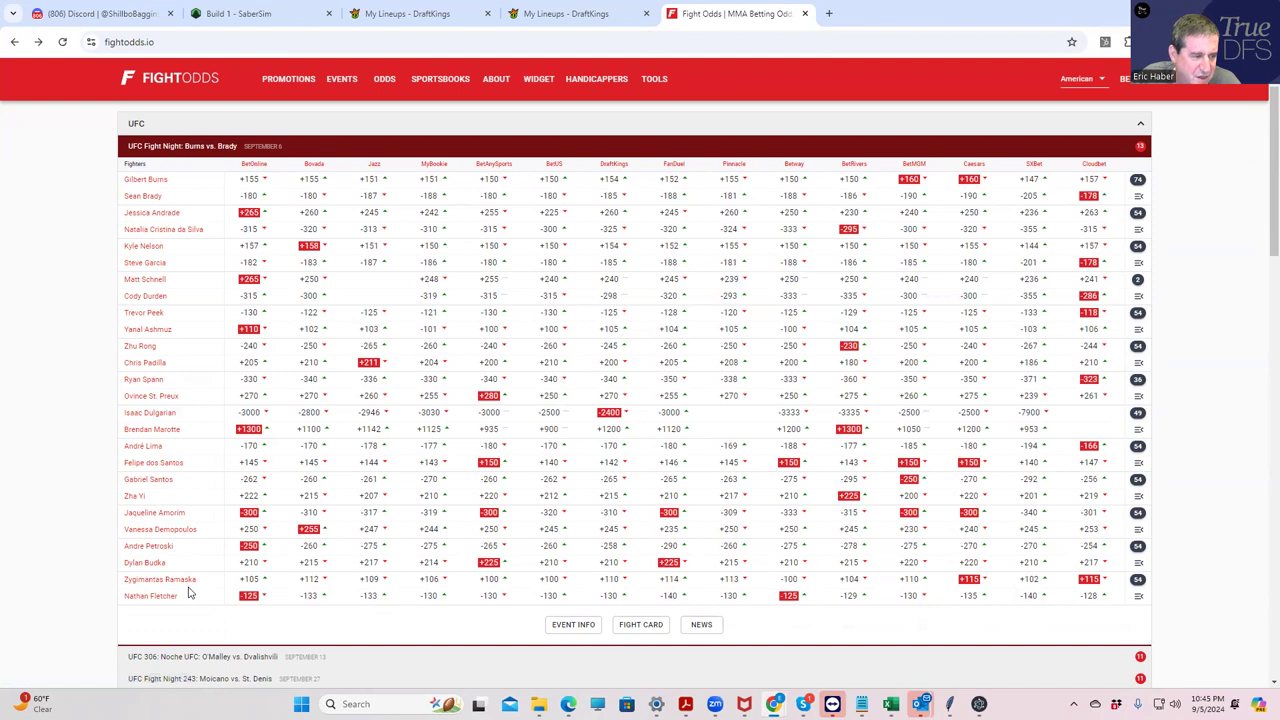
mouse_move(1140, 591)
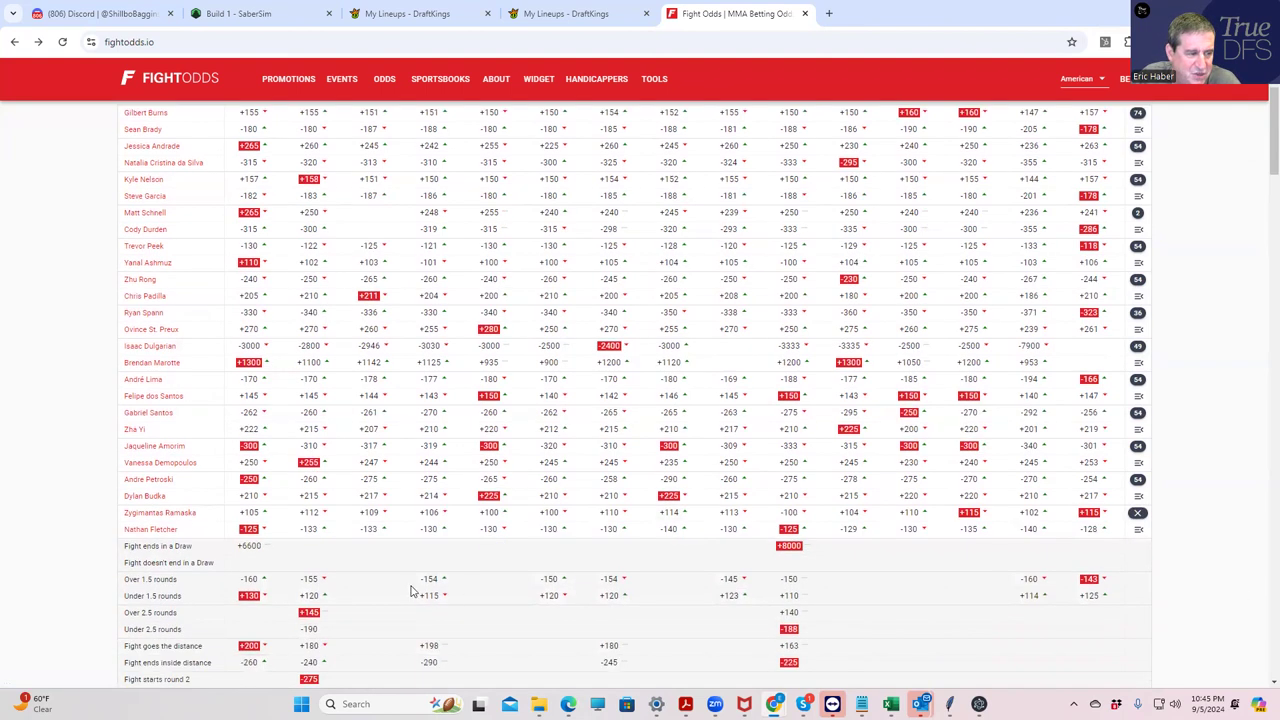
scroll("down", 3)
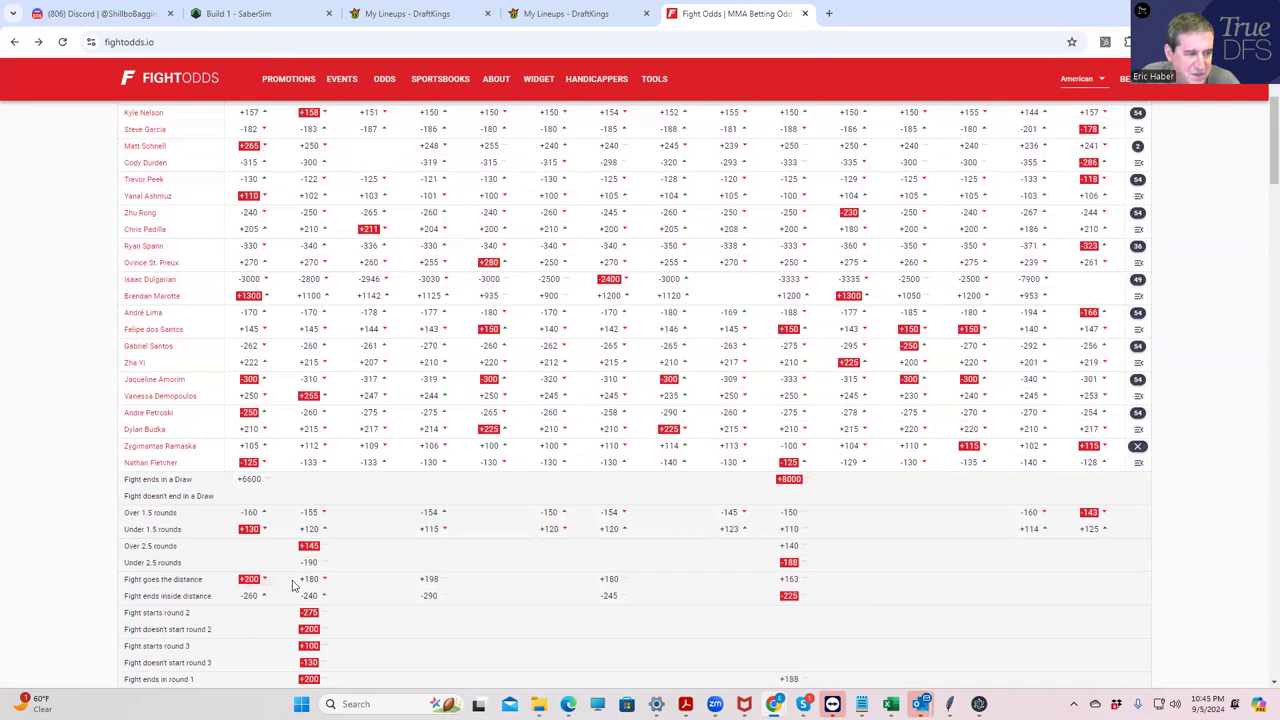
scroll("down", 3)
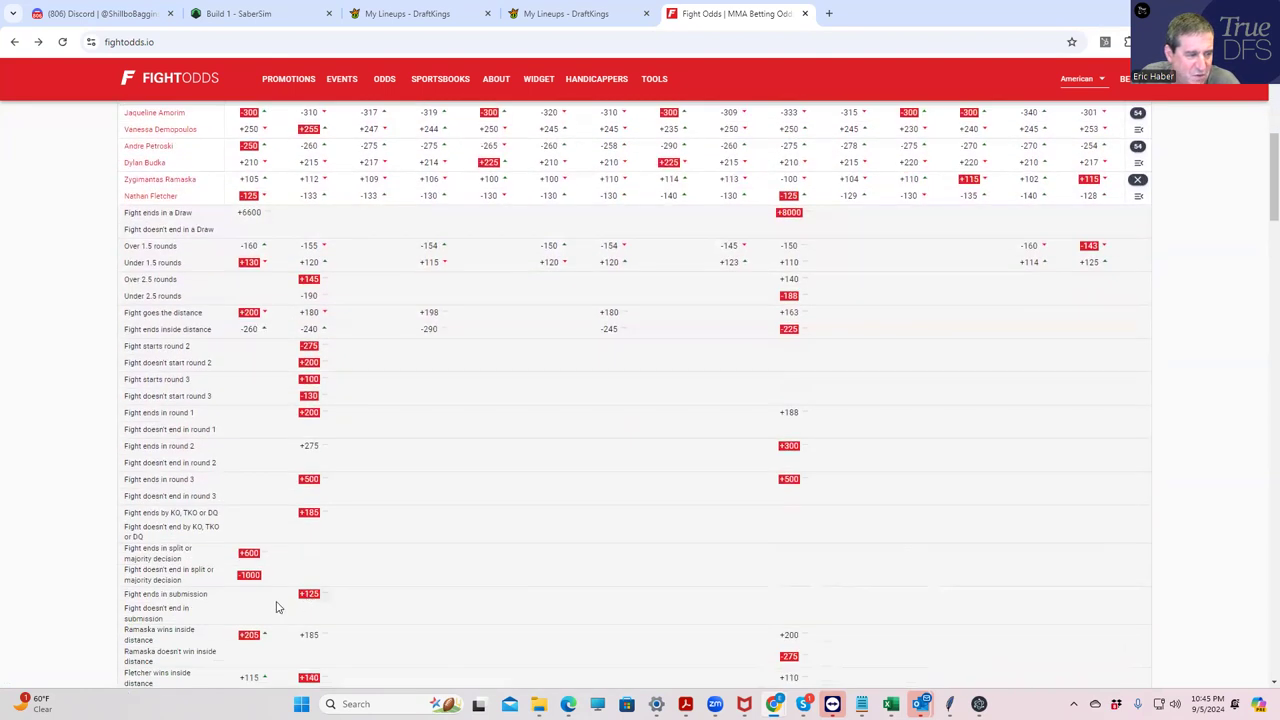
scroll("down", 3)
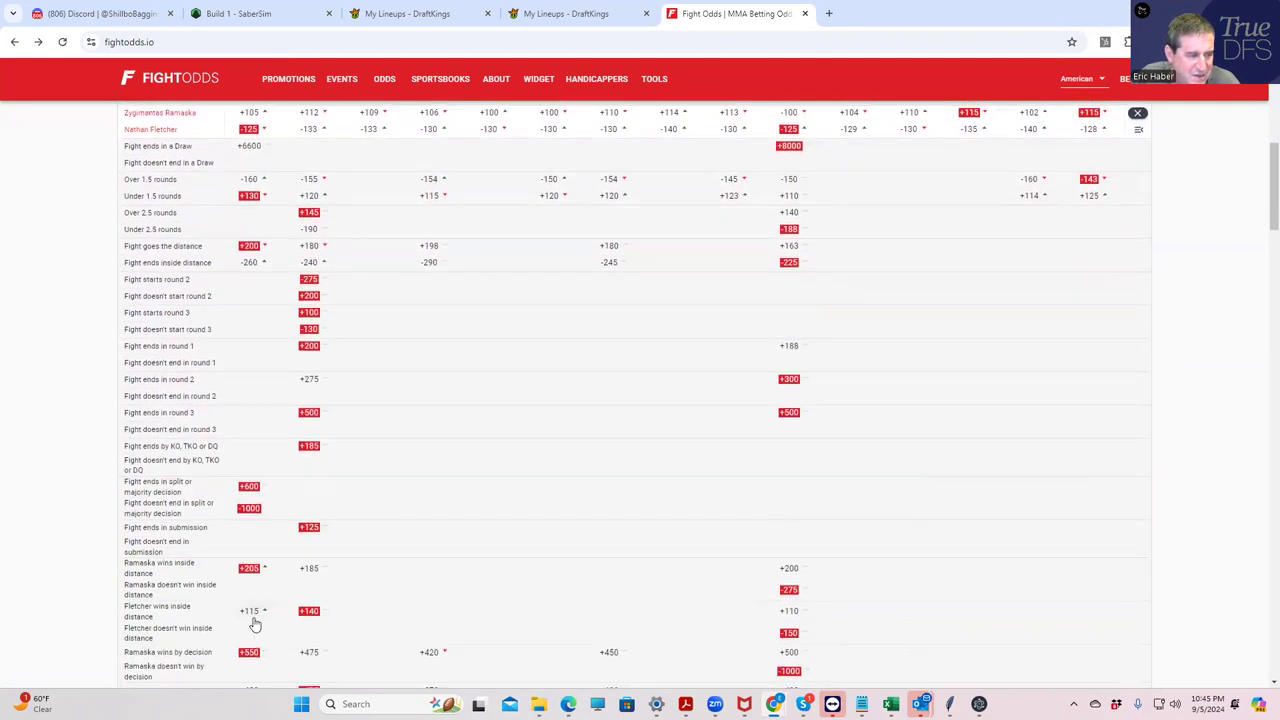
scroll("up", 3)
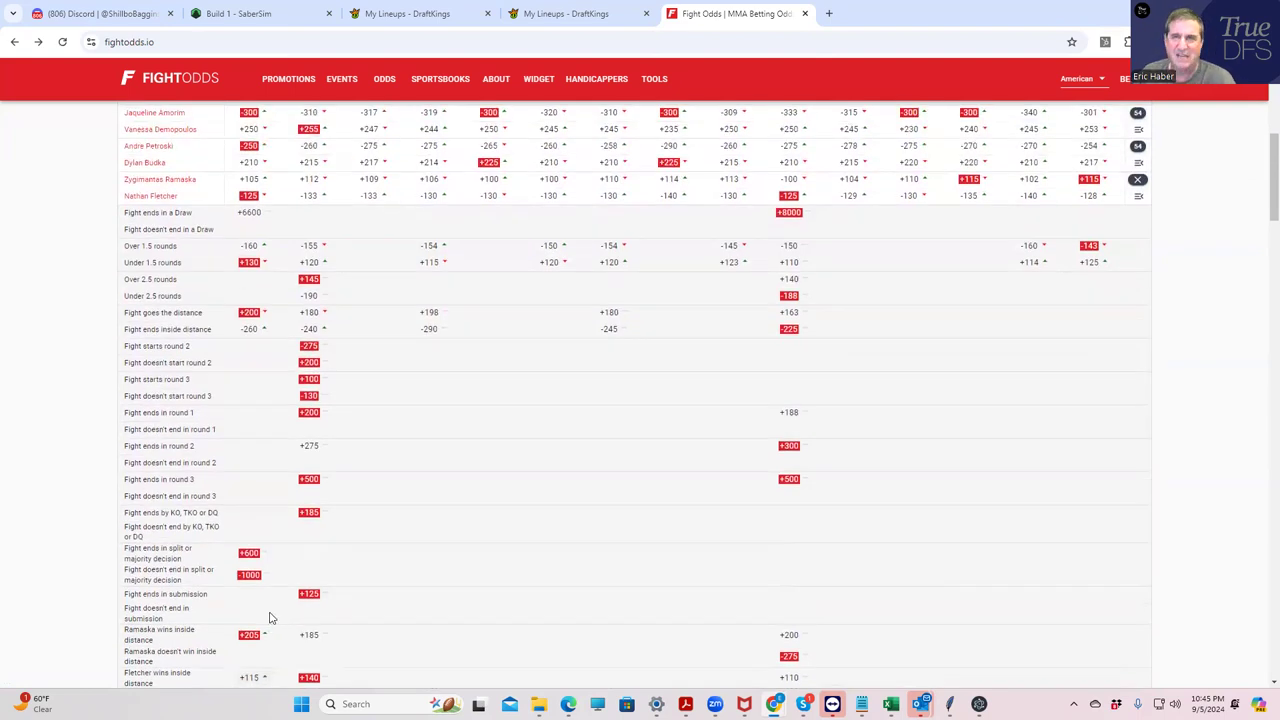
mouse_move(335, 460)
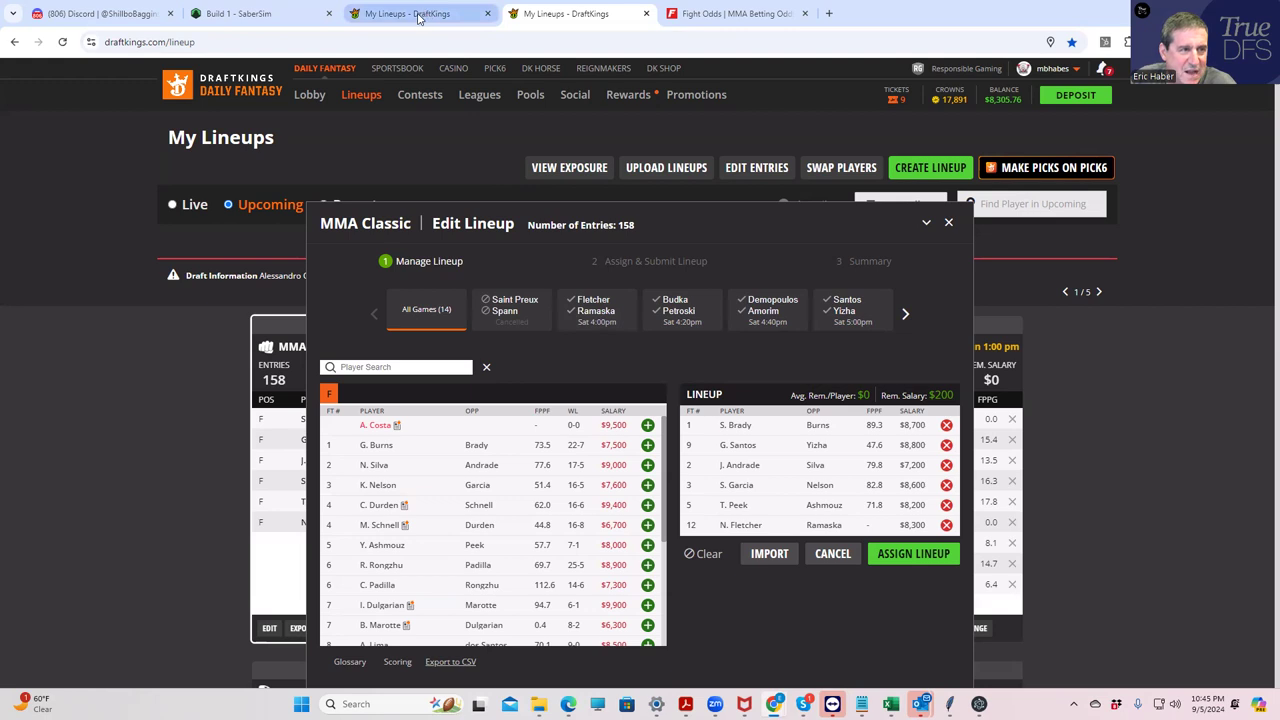
left_click(735, 13)
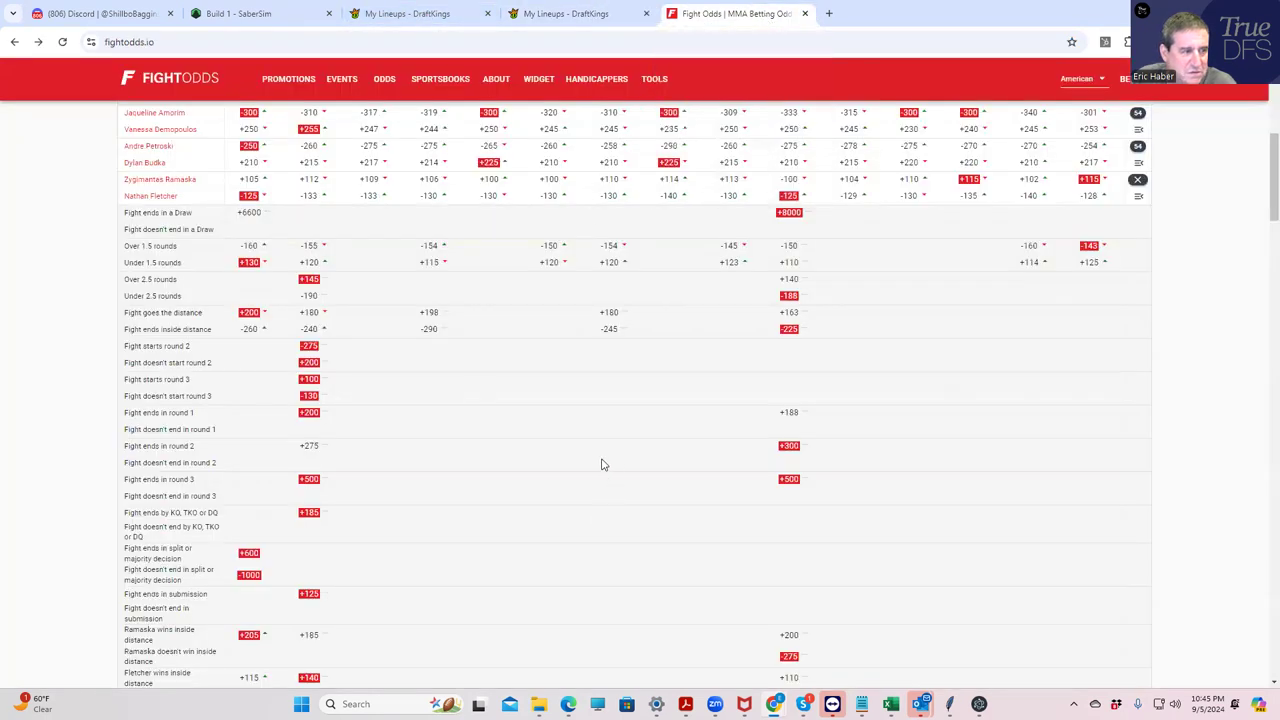
mouse_move(314, 572)
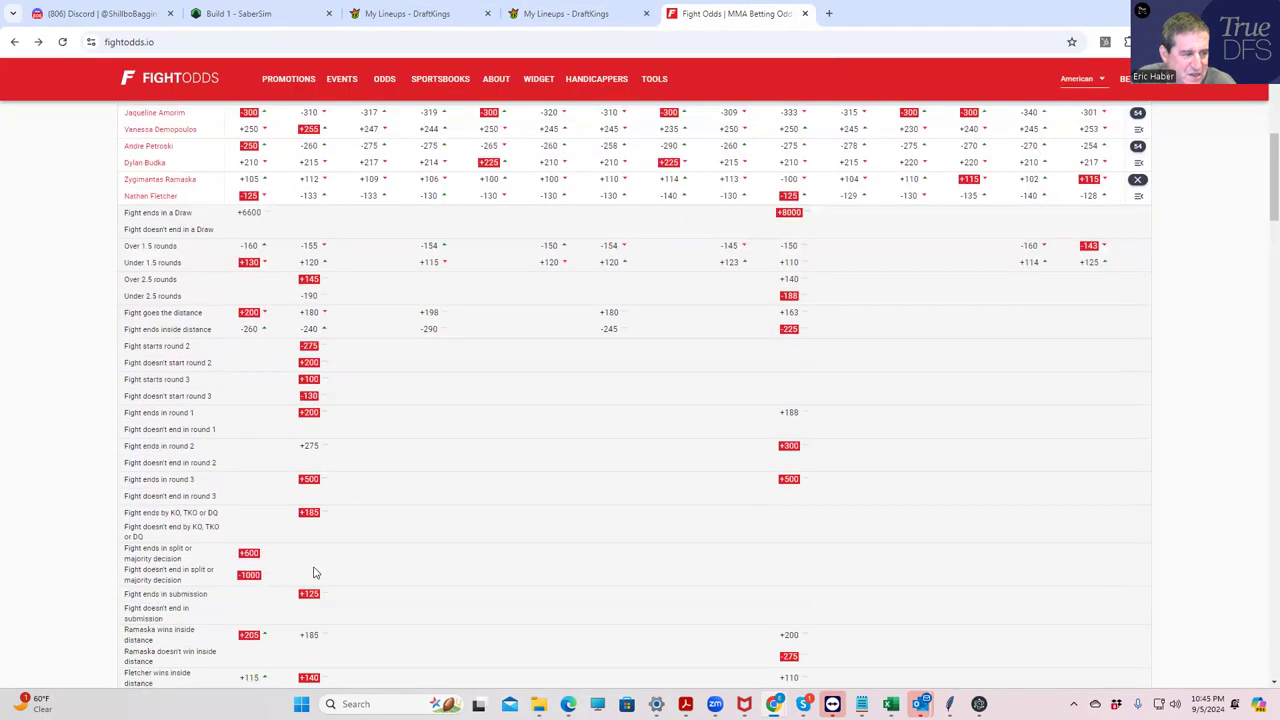
scroll("down", 3)
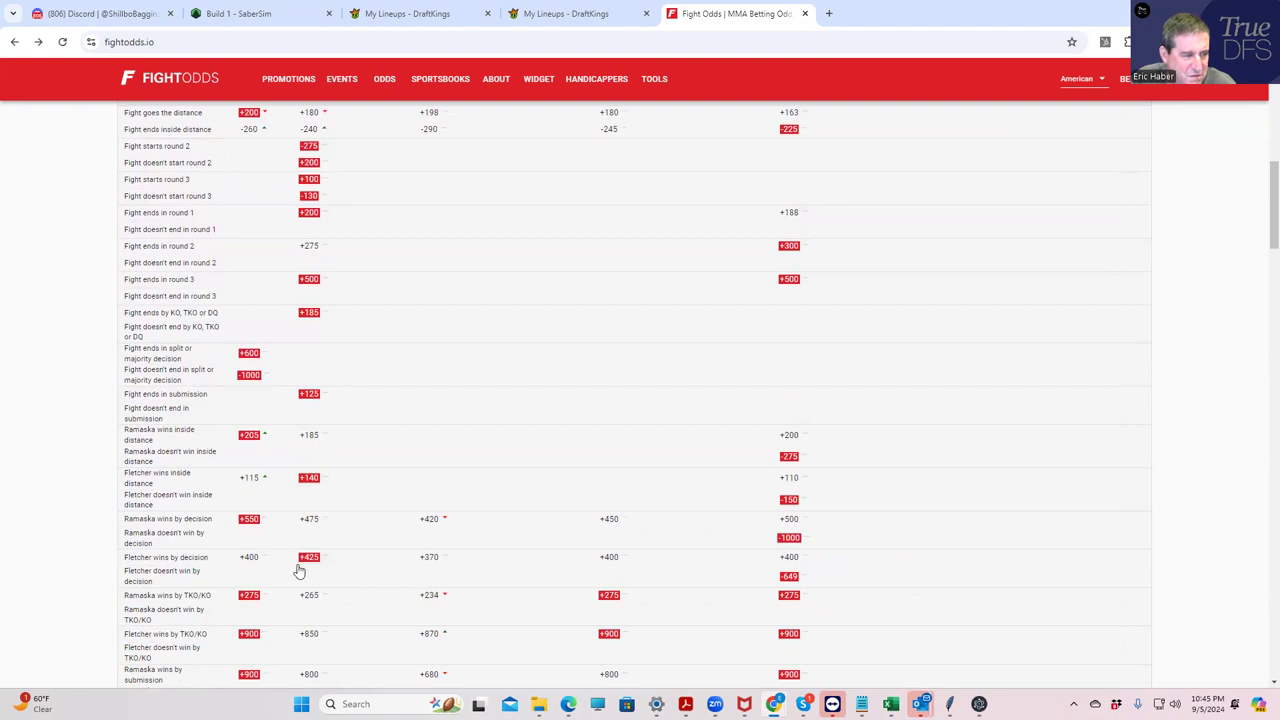
mouse_move(261, 519)
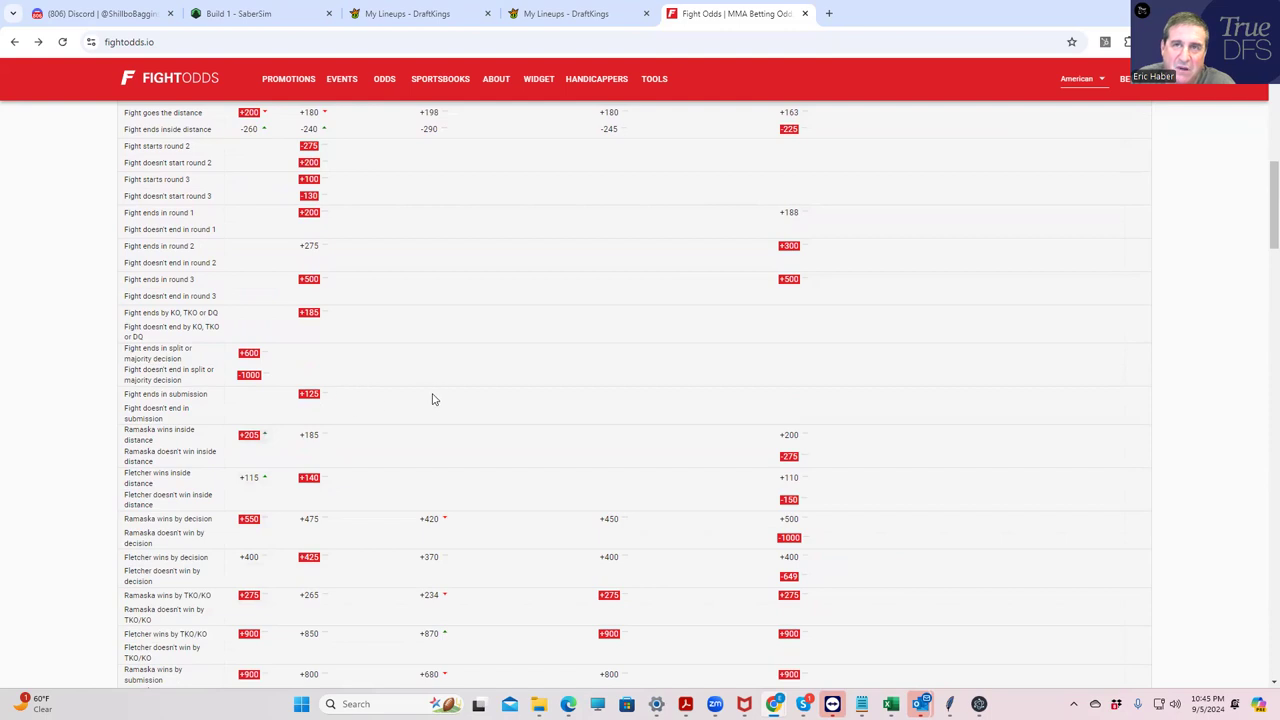
scroll("up", 3)
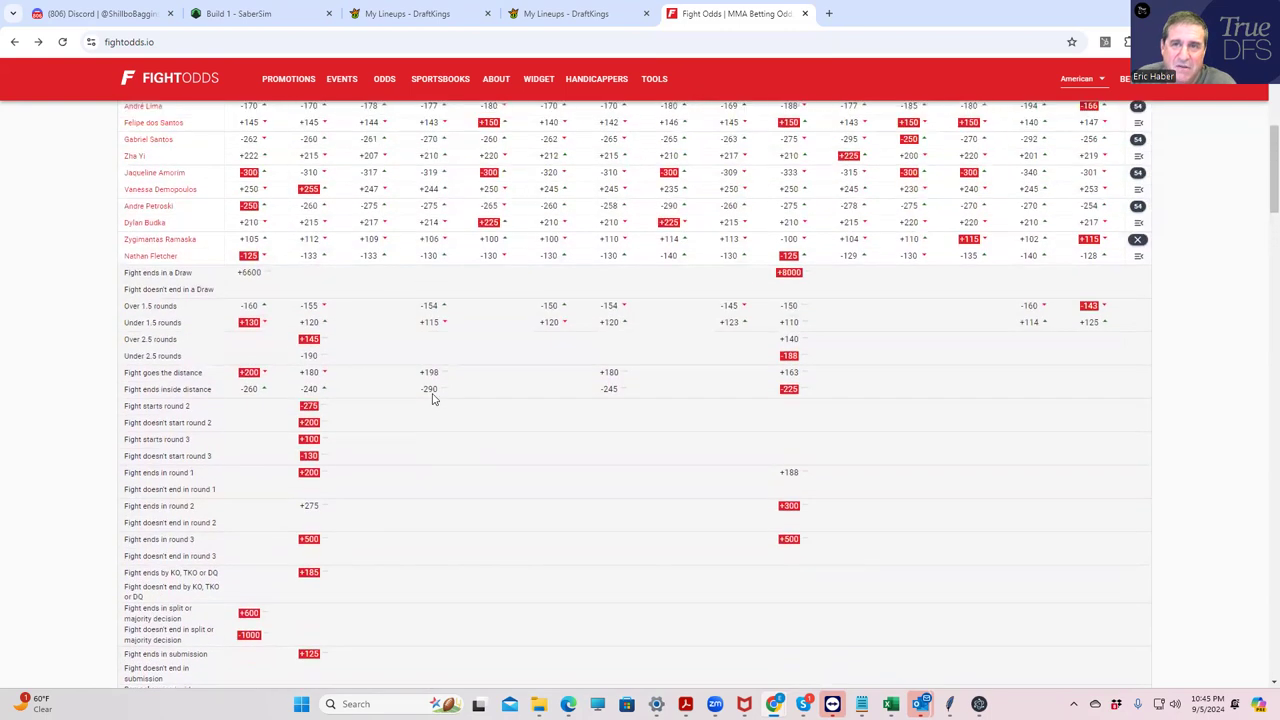
scroll("up", 3)
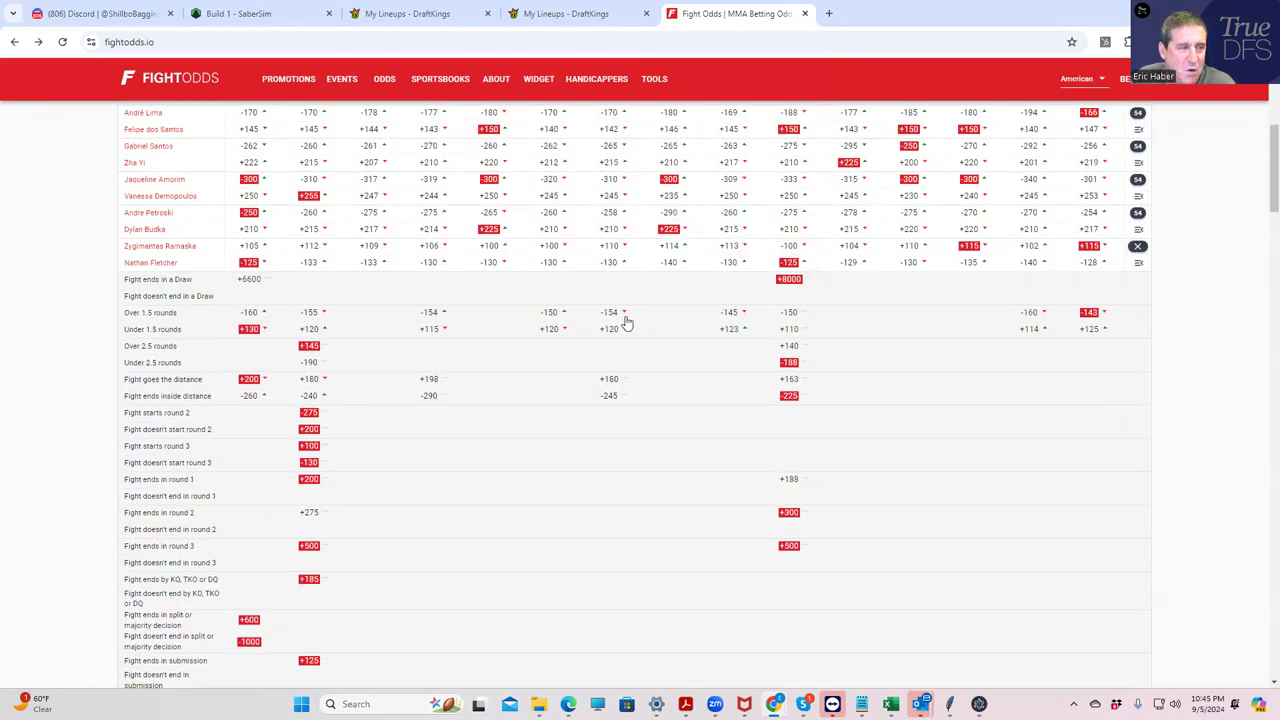
- Collapse the Ramaska vs. Fletcher props and scroll back to the top of the Burns vs. Brady table
left_click(573, 291)
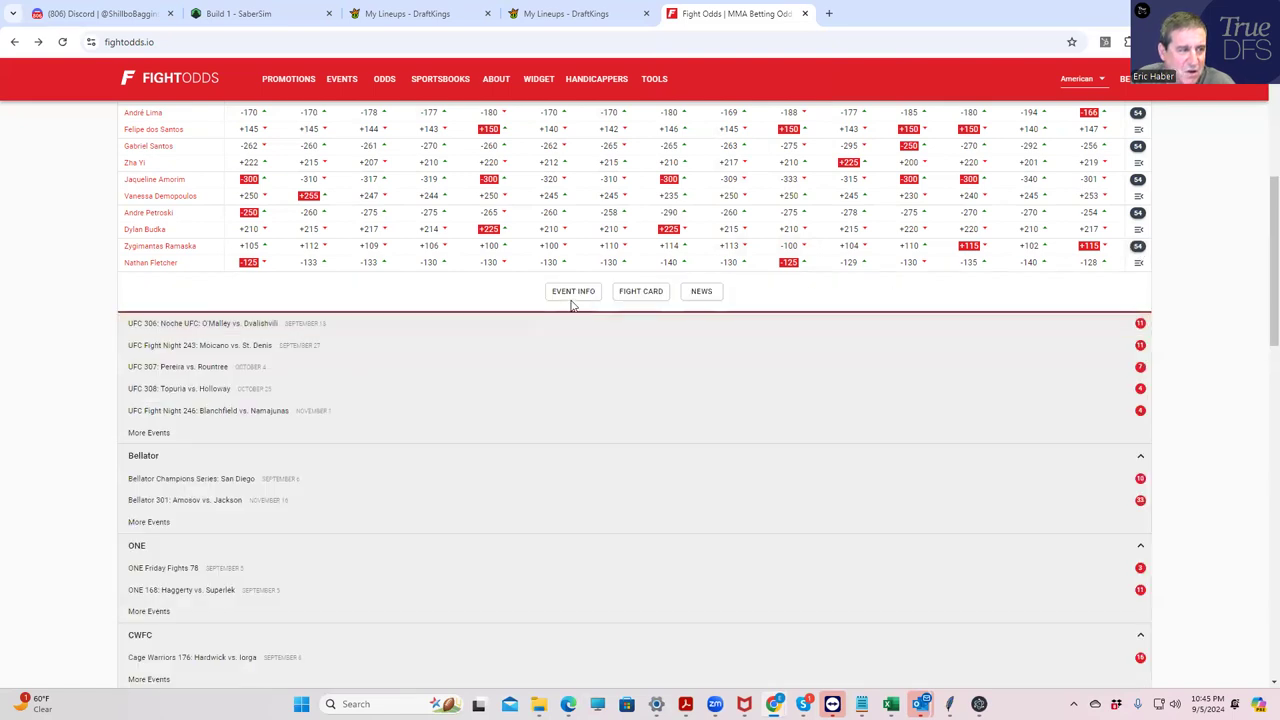
scroll("up", 3)
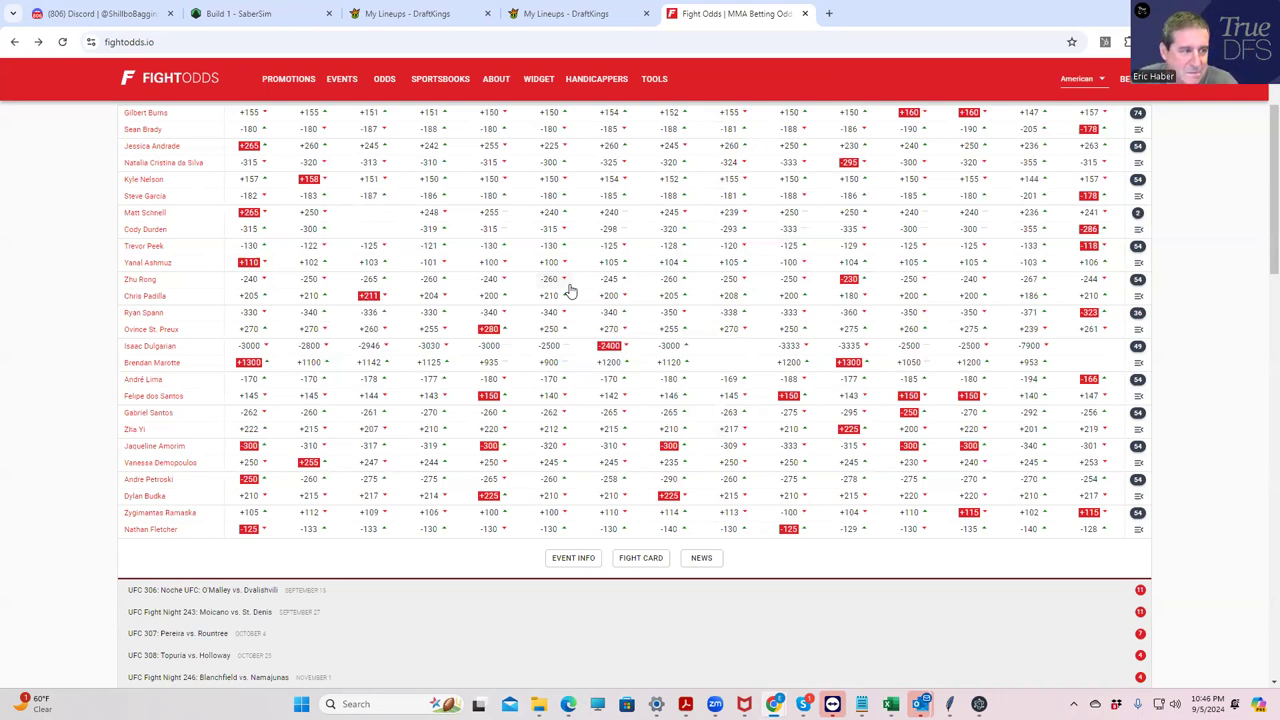
scroll("up", 3)
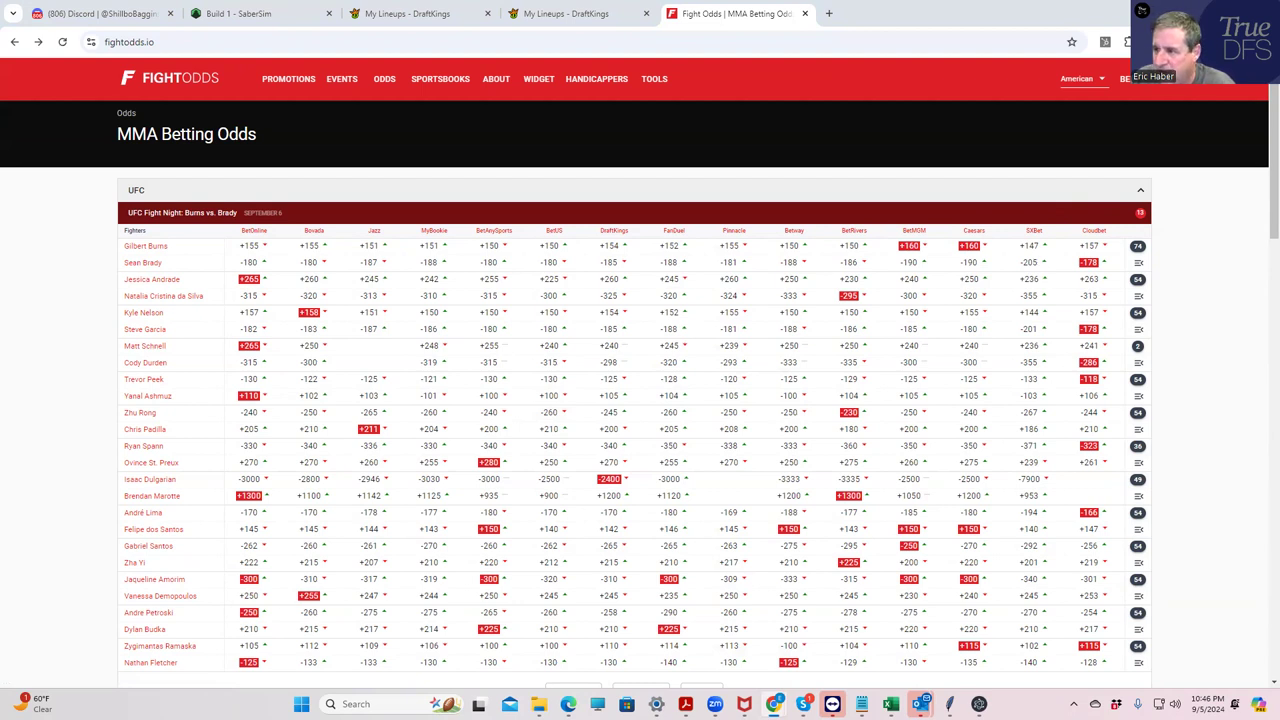
mouse_move(445, 475)
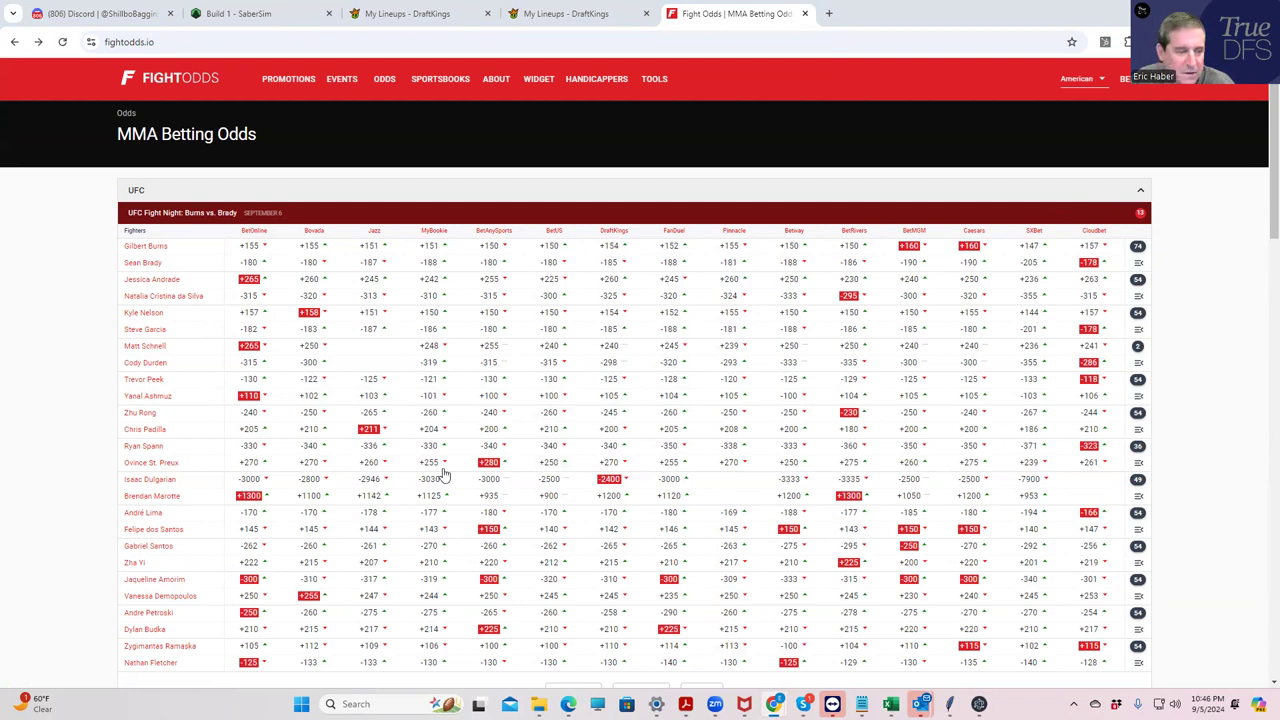
mouse_move(728, 598)
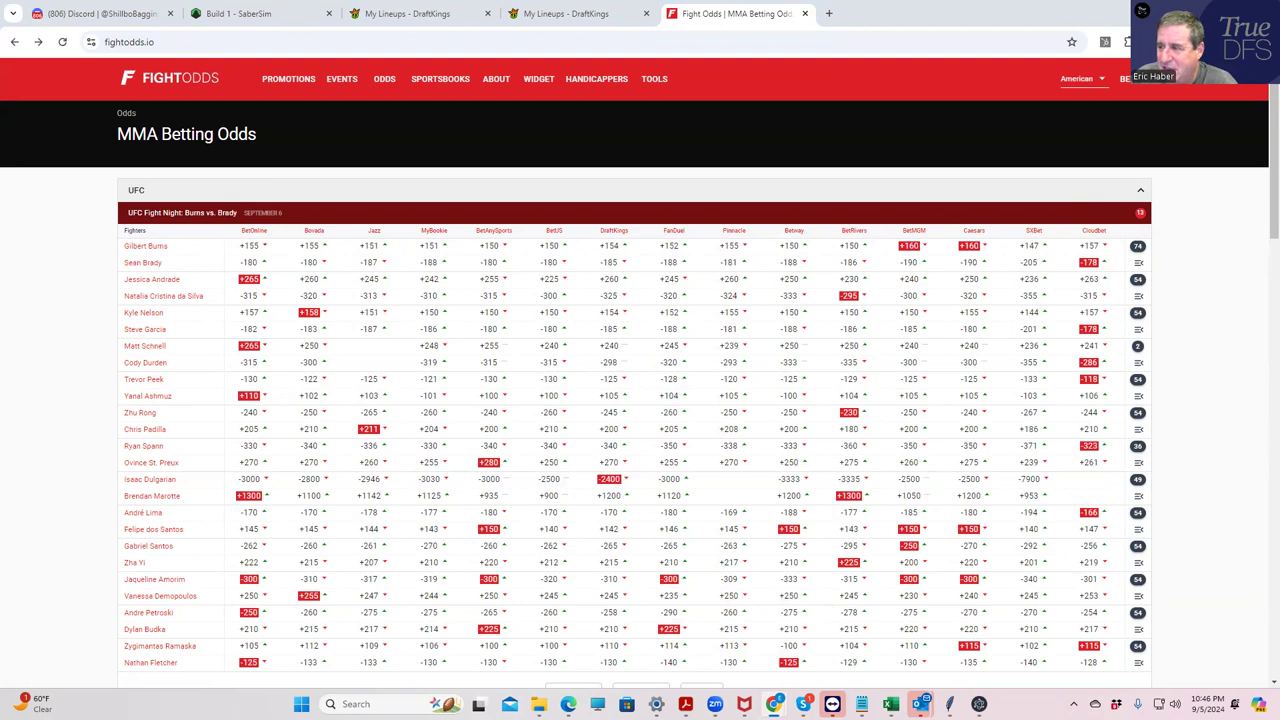
mouse_move(1015, 566)
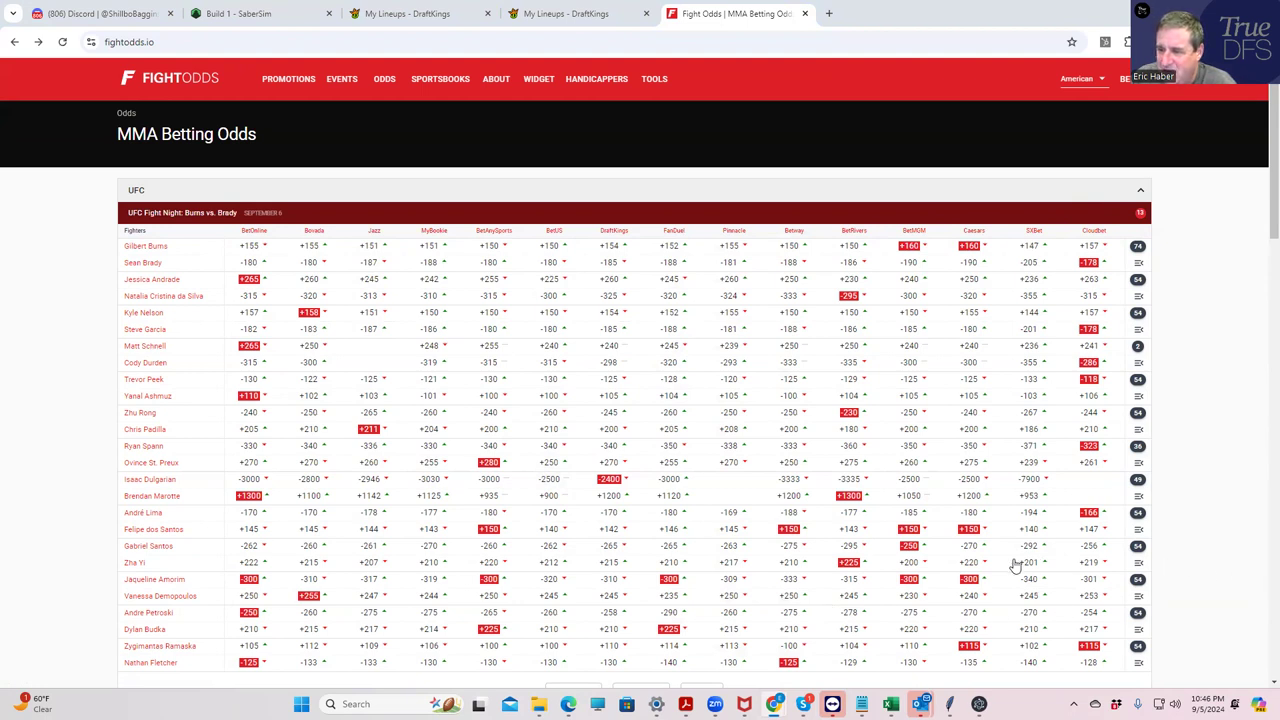
mouse_move(643, 514)
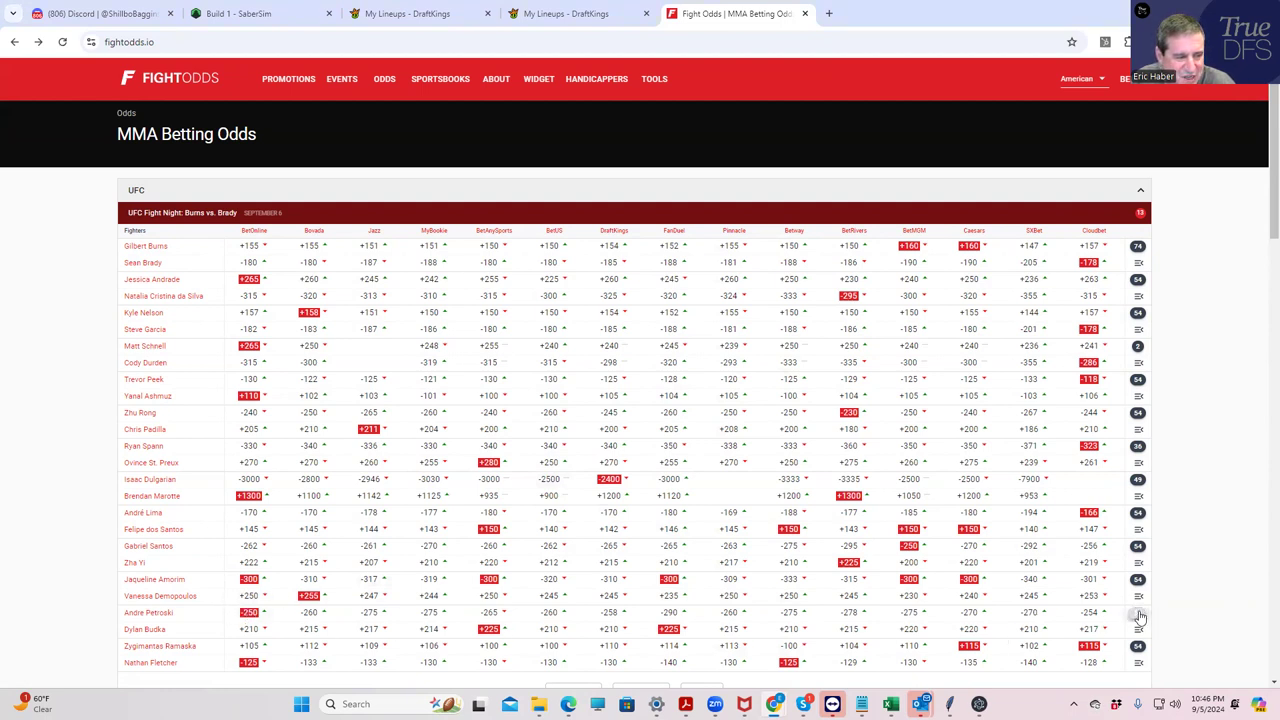
scroll("down", 3)
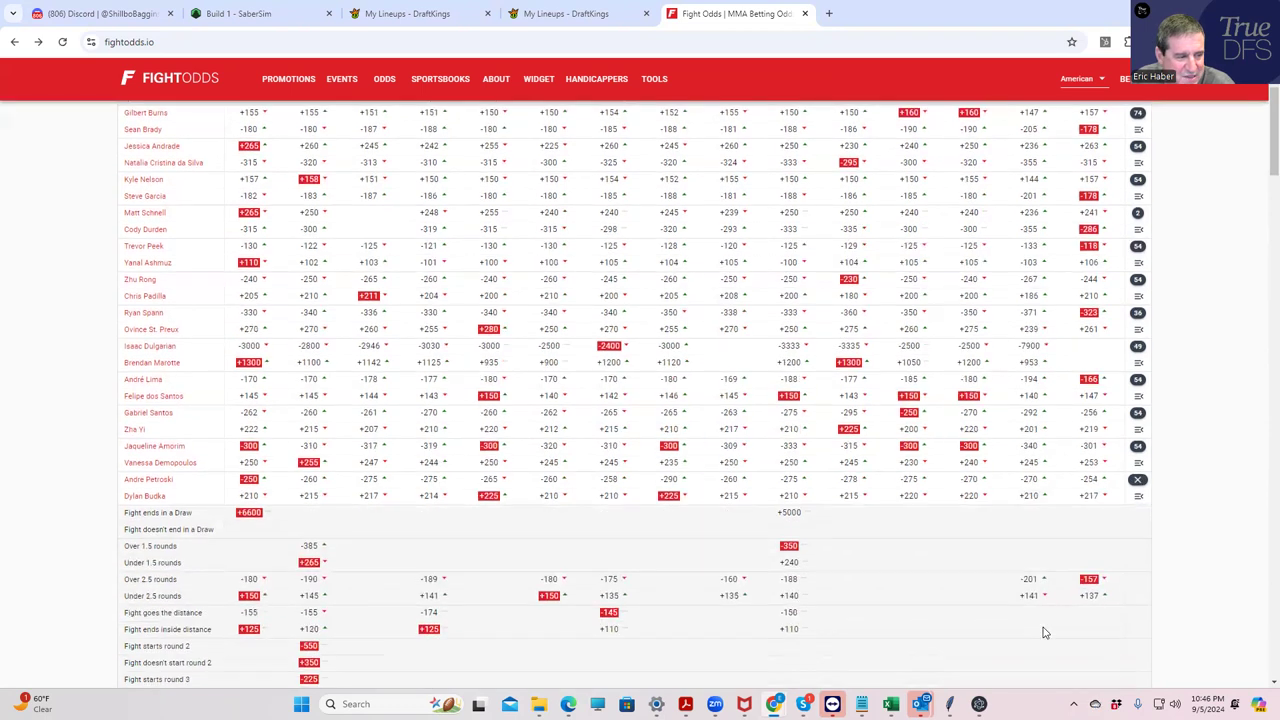
mouse_move(445, 589)
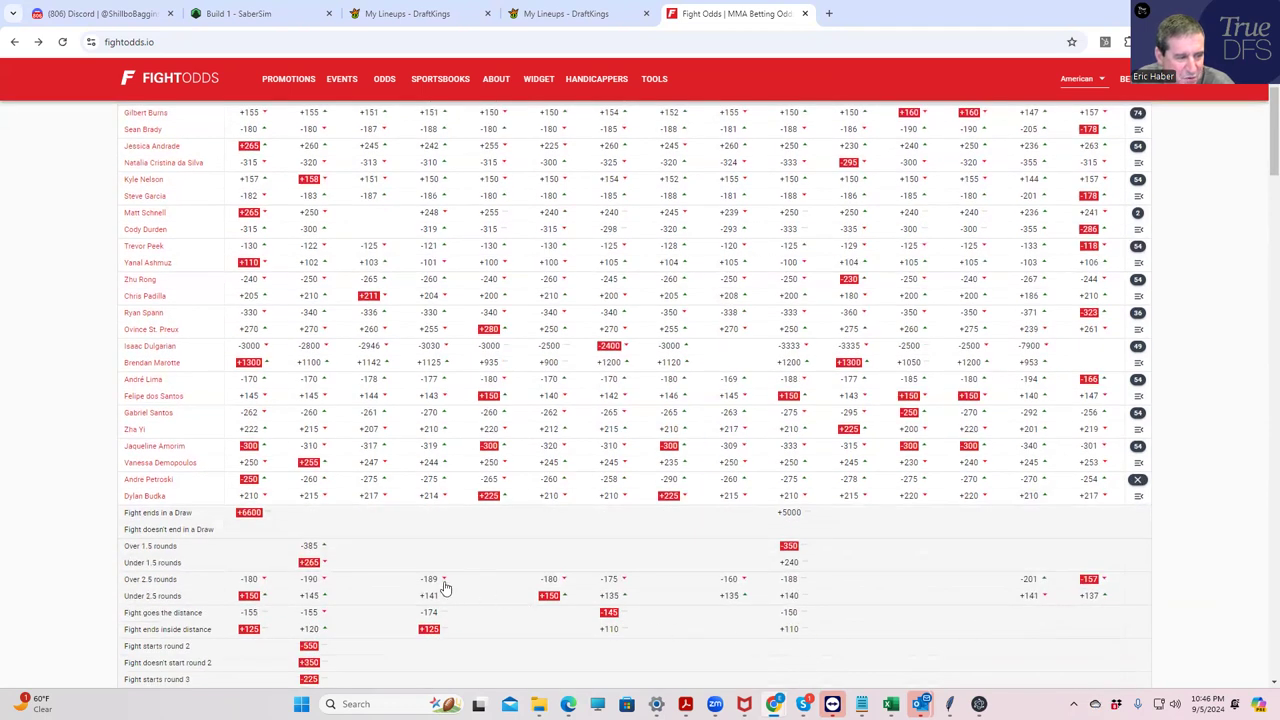
scroll("down", 3)
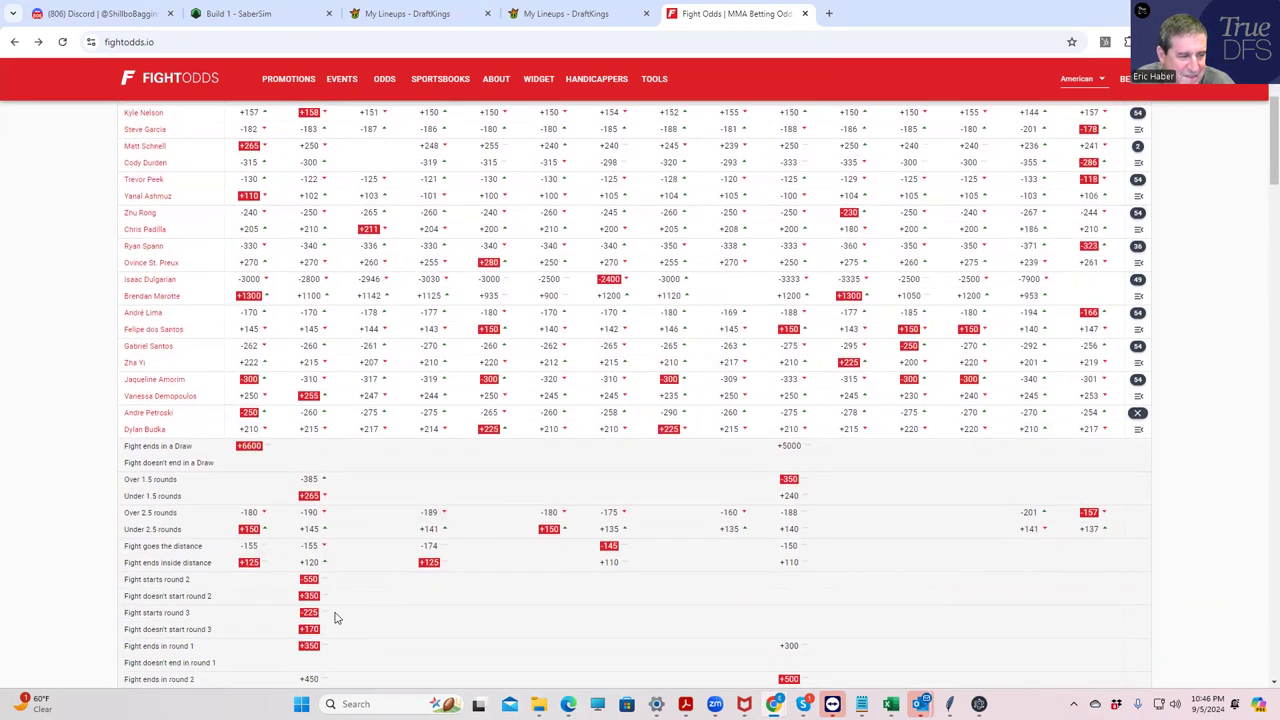
scroll("down", 3)
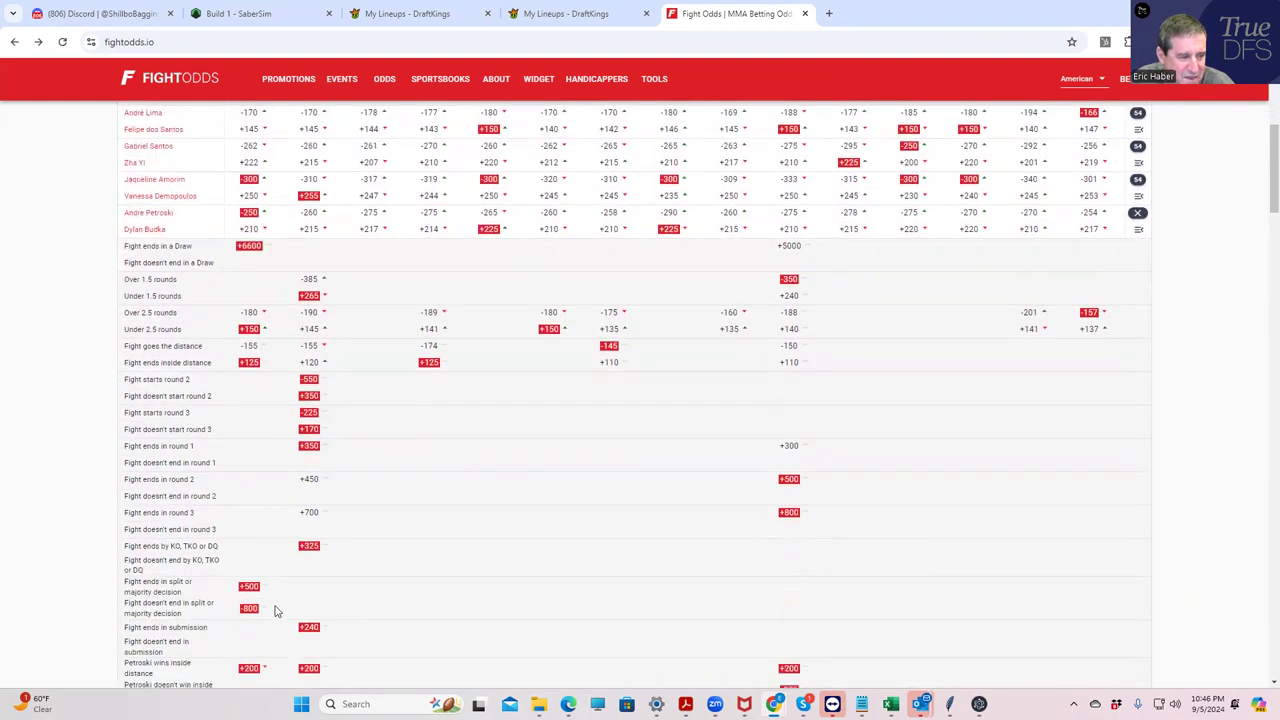
scroll("up", 3)
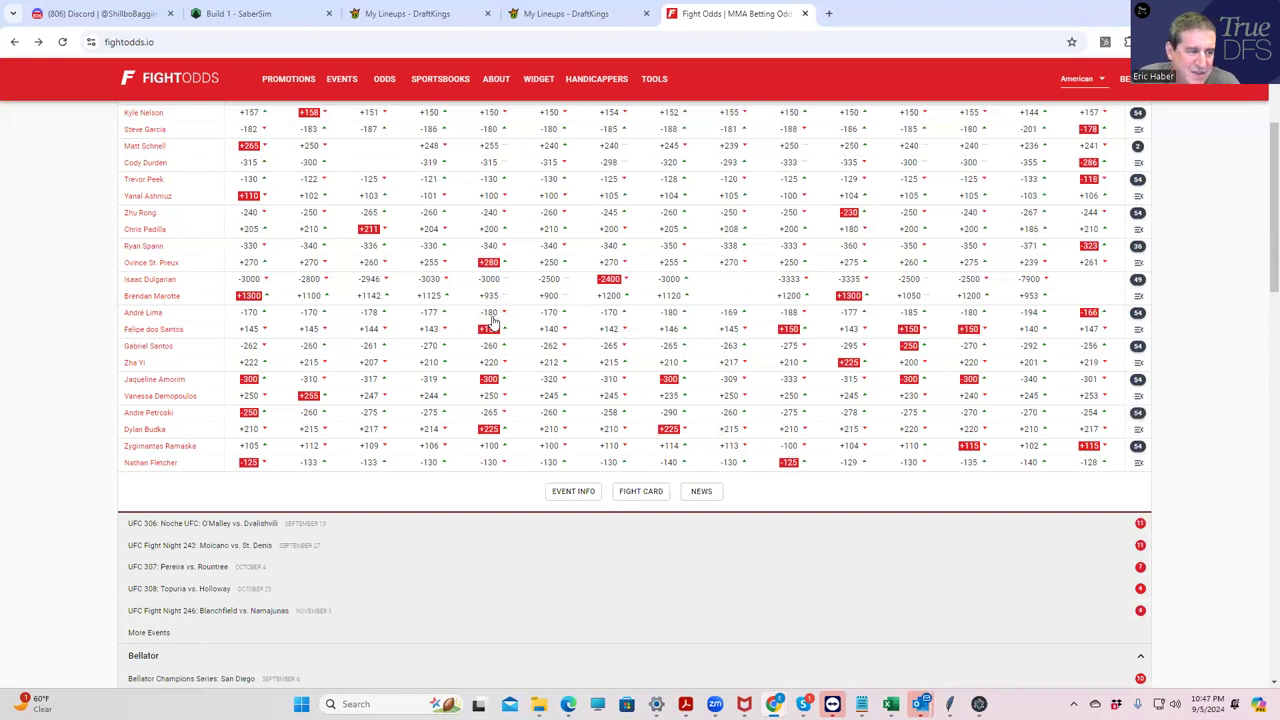
- Check the DraftKings salaries for Amorim ($9,100), Demopoulos ($7,100), Petroski and Budka, then return to FightOdds
left_click(575, 13)
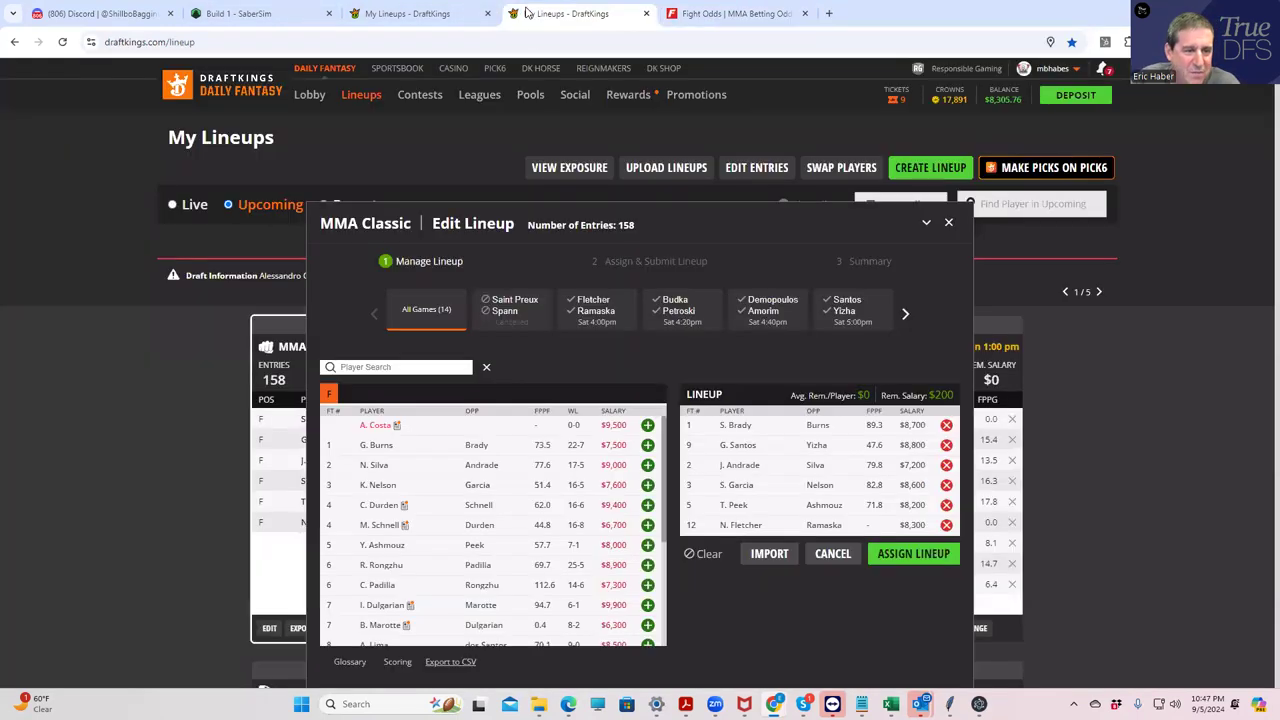
scroll("down", 3)
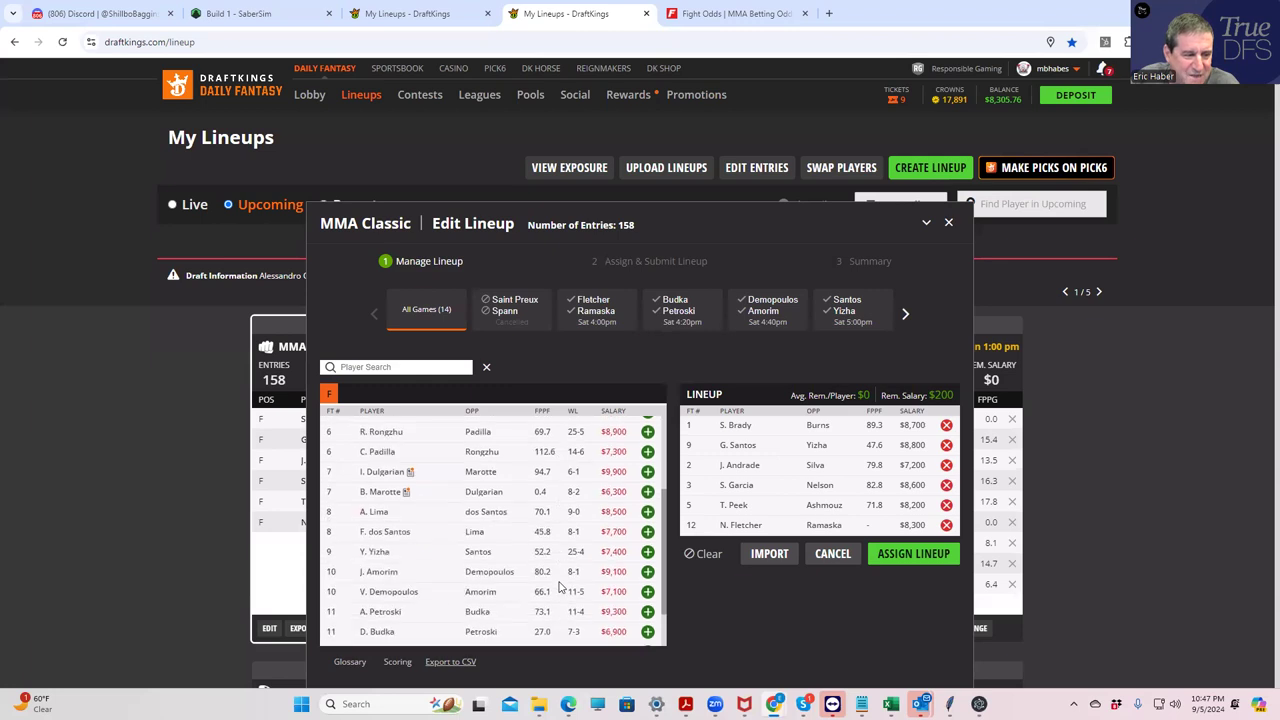
mouse_move(655, 614)
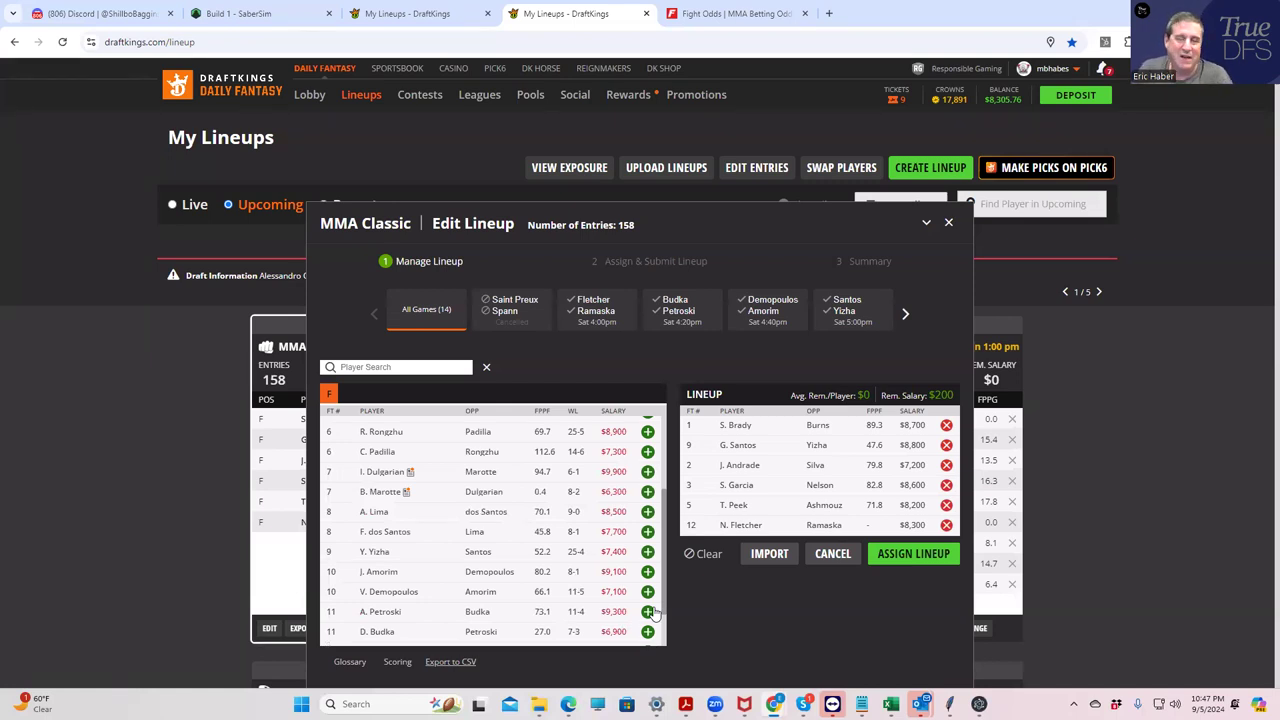
mouse_move(418, 443)
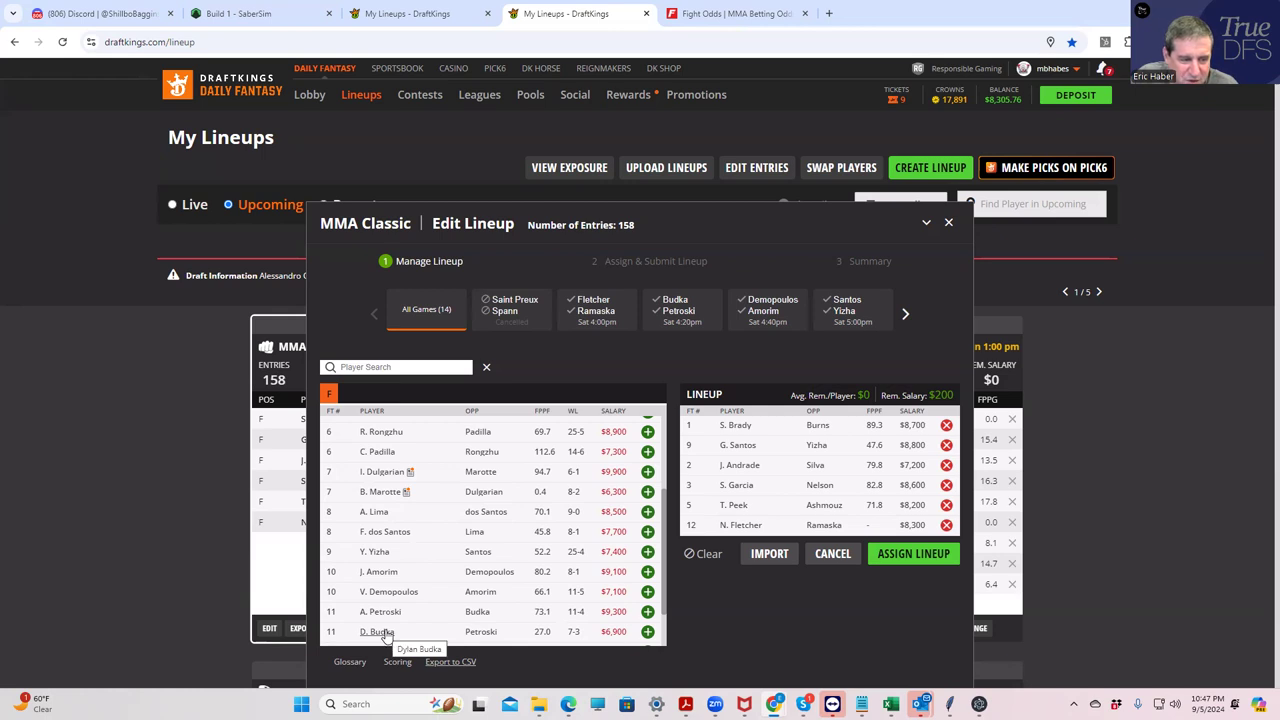
mouse_move(389, 591)
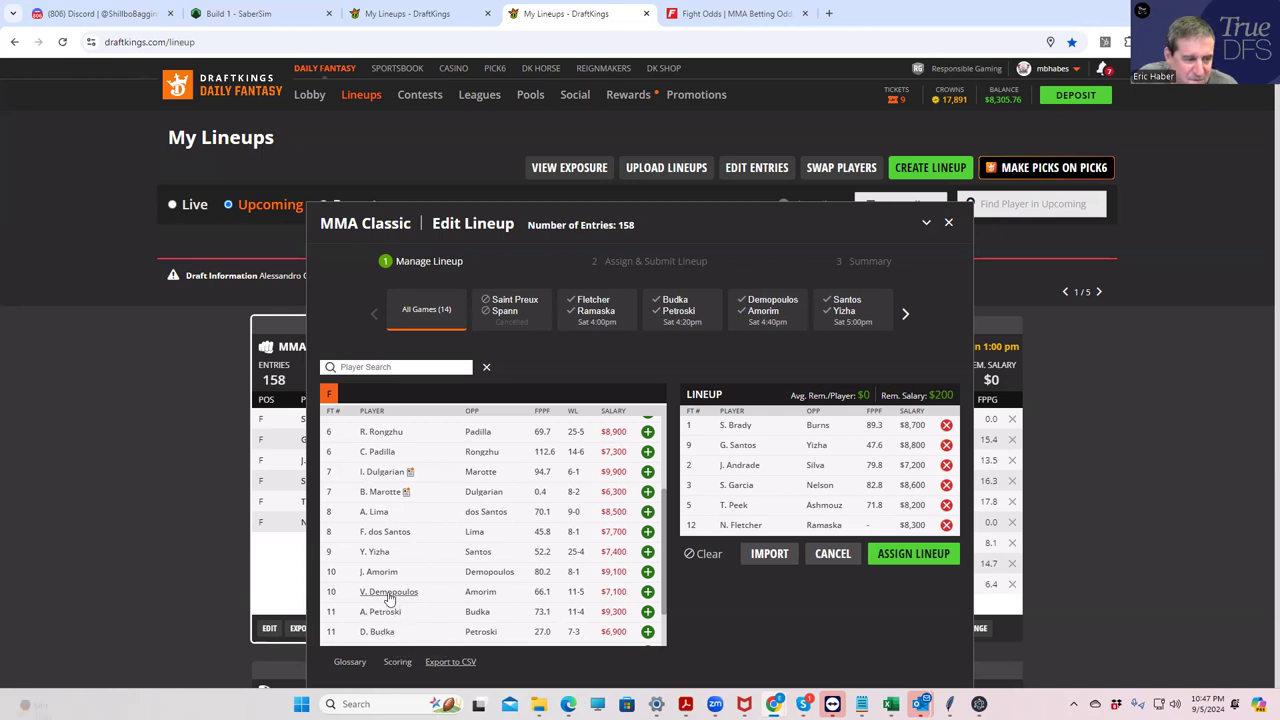
mouse_move(378, 571)
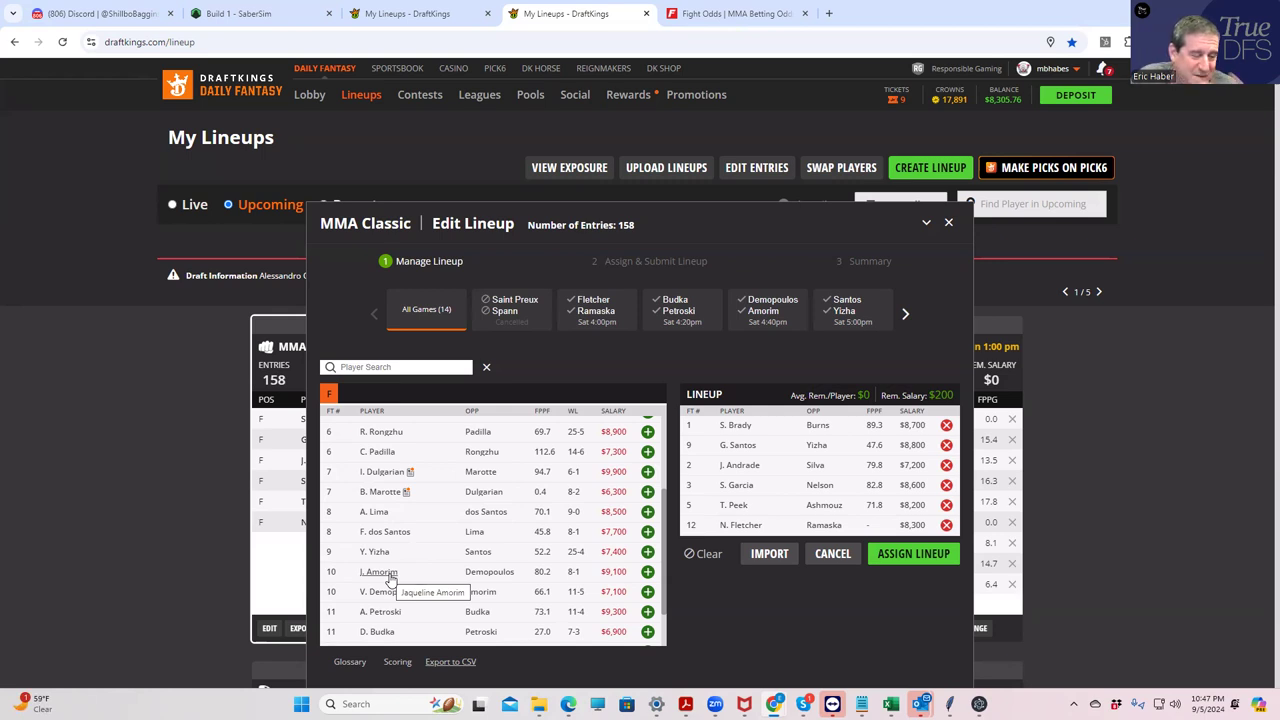
mouse_move(393, 612)
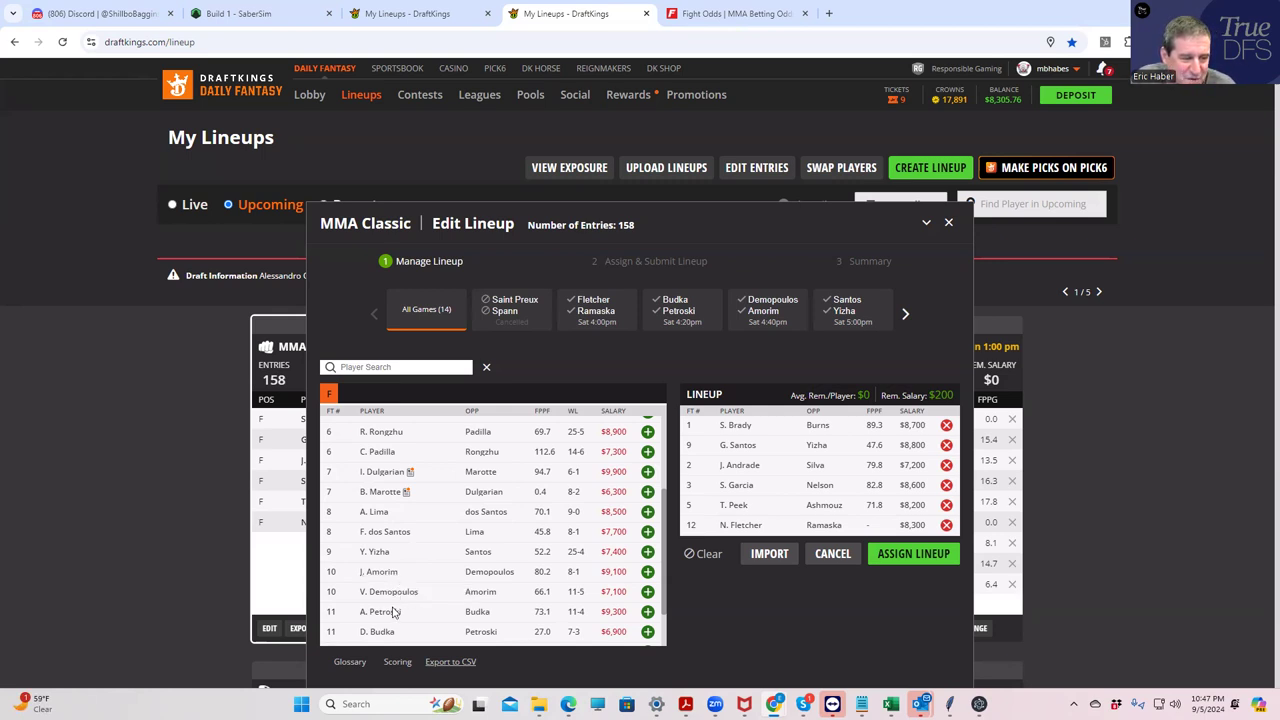
mouse_move(378, 571)
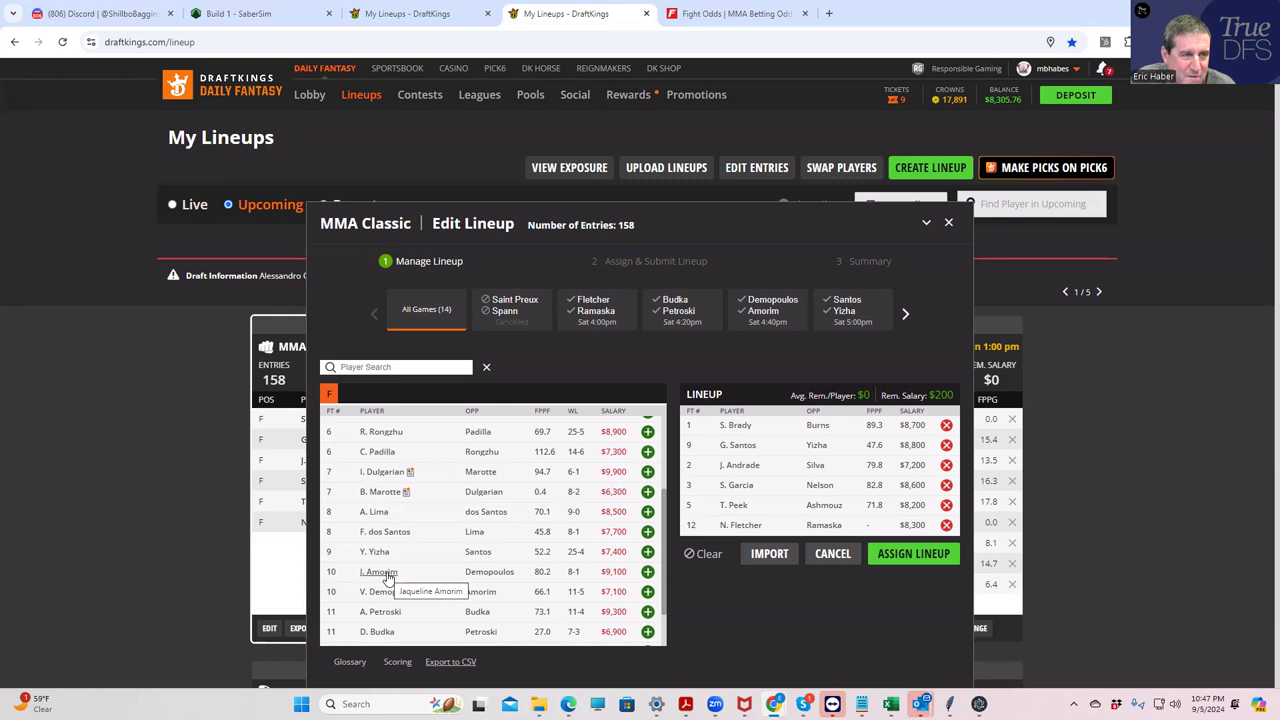
mouse_move(752, 13)
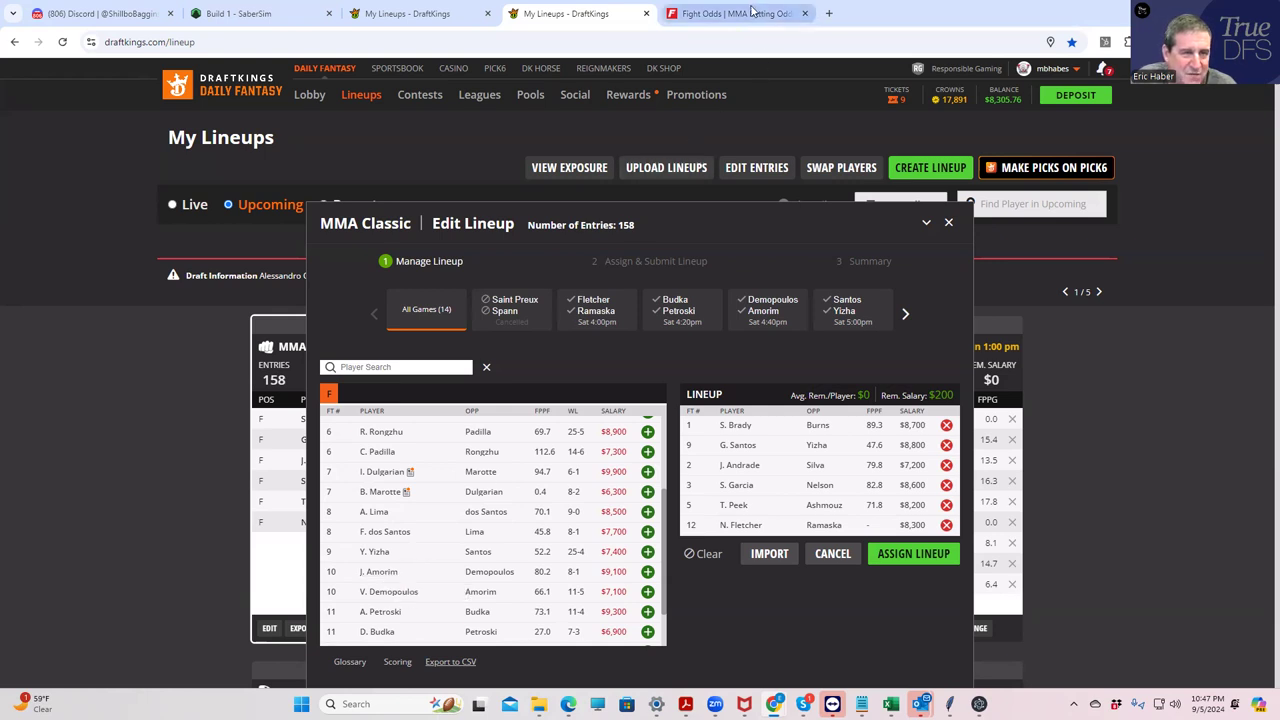
left_click(735, 13)
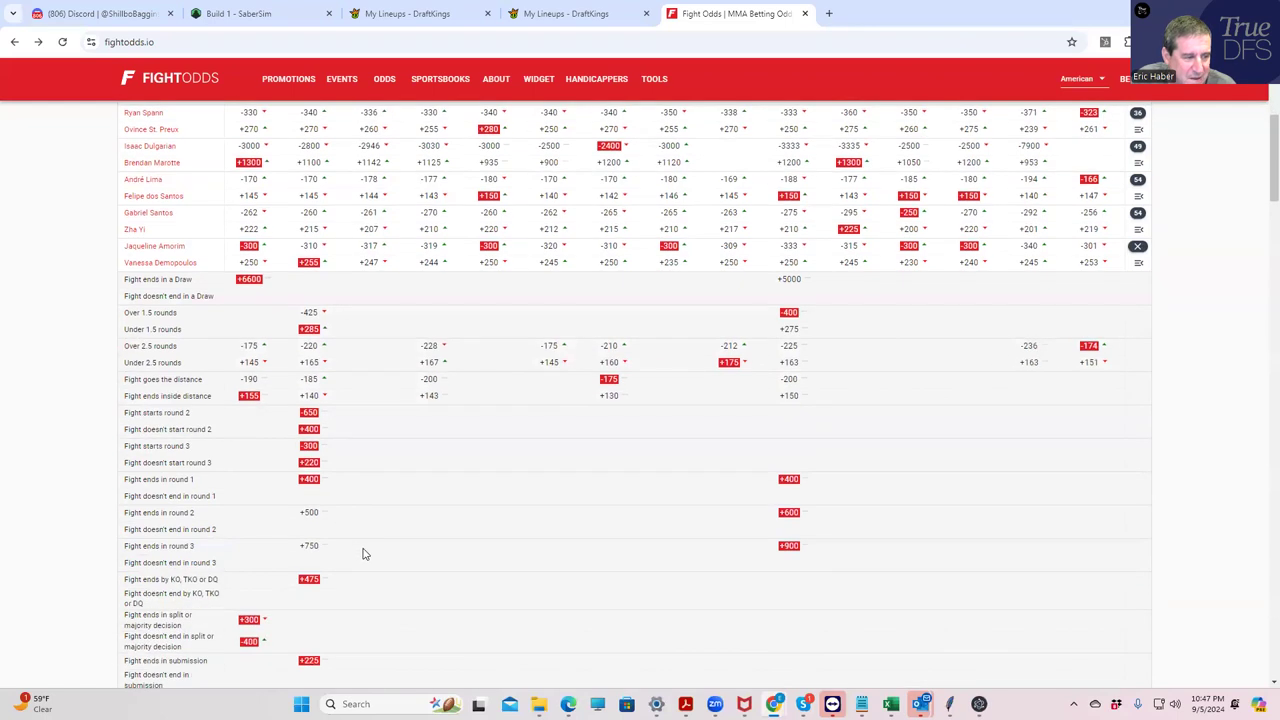
scroll("down", 3)
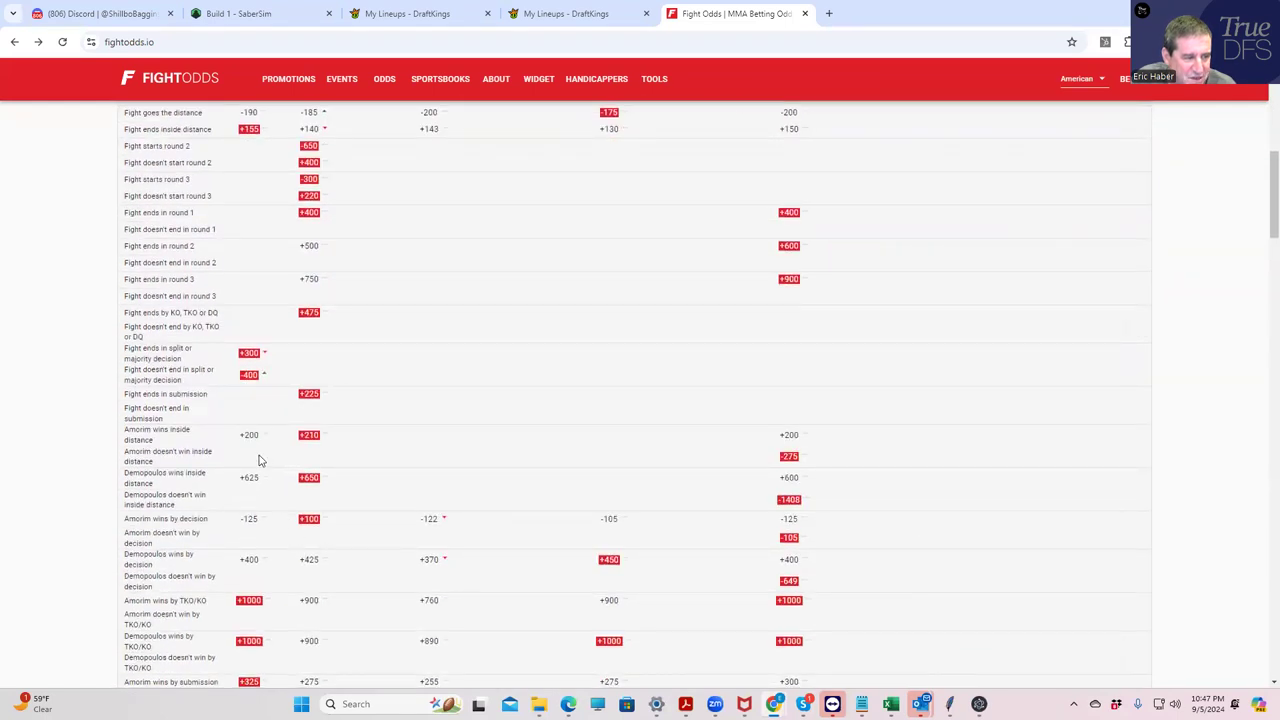
scroll("up", 3)
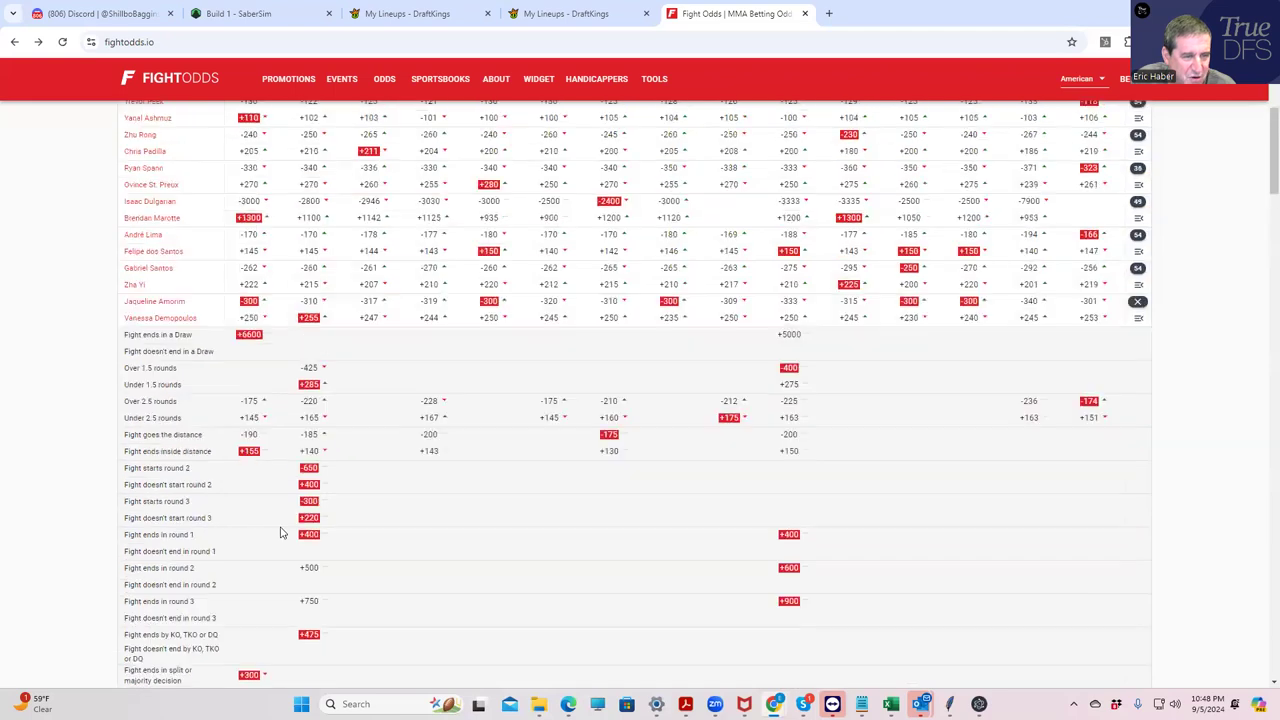
scroll("up", 3)
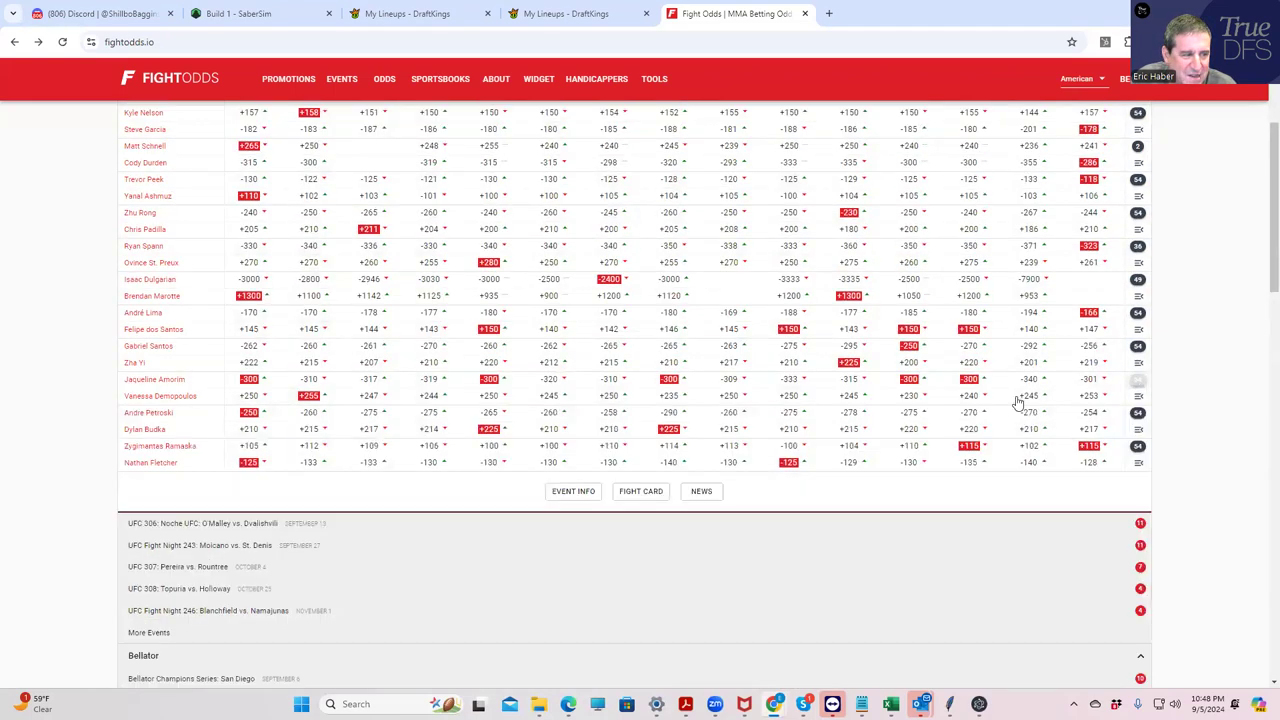
mouse_move(537, 476)
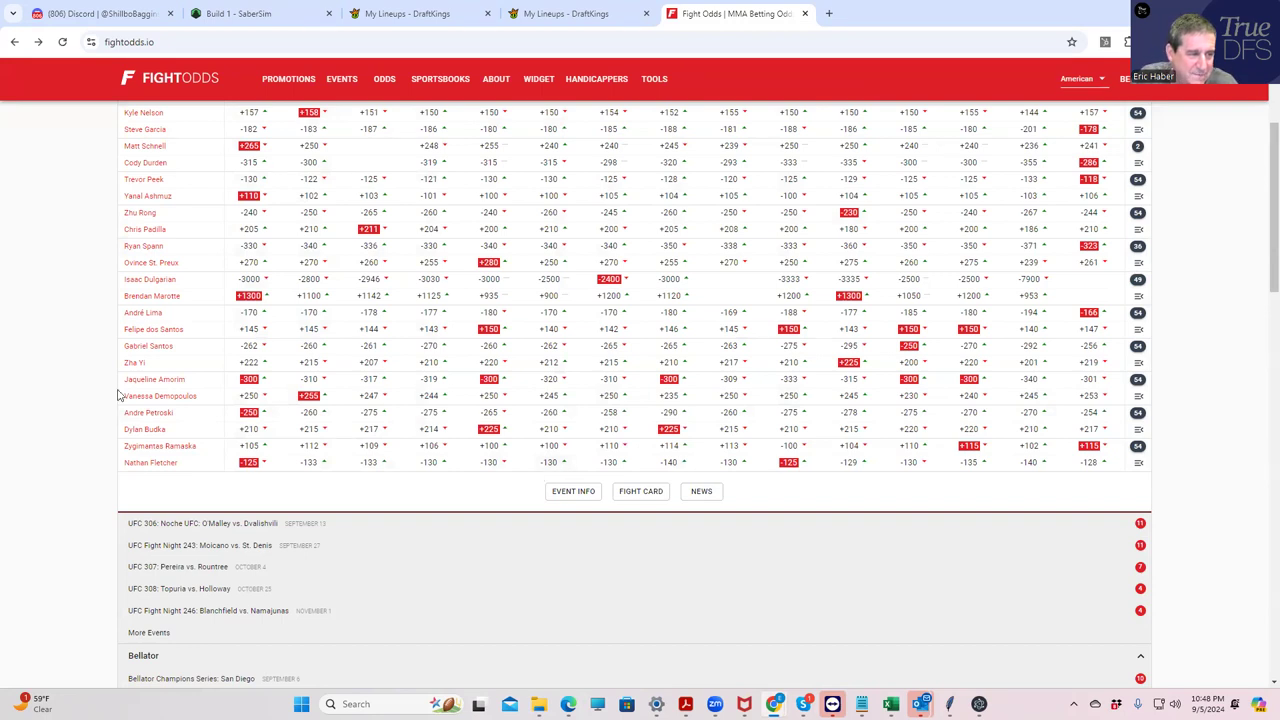
left_click(154, 379)
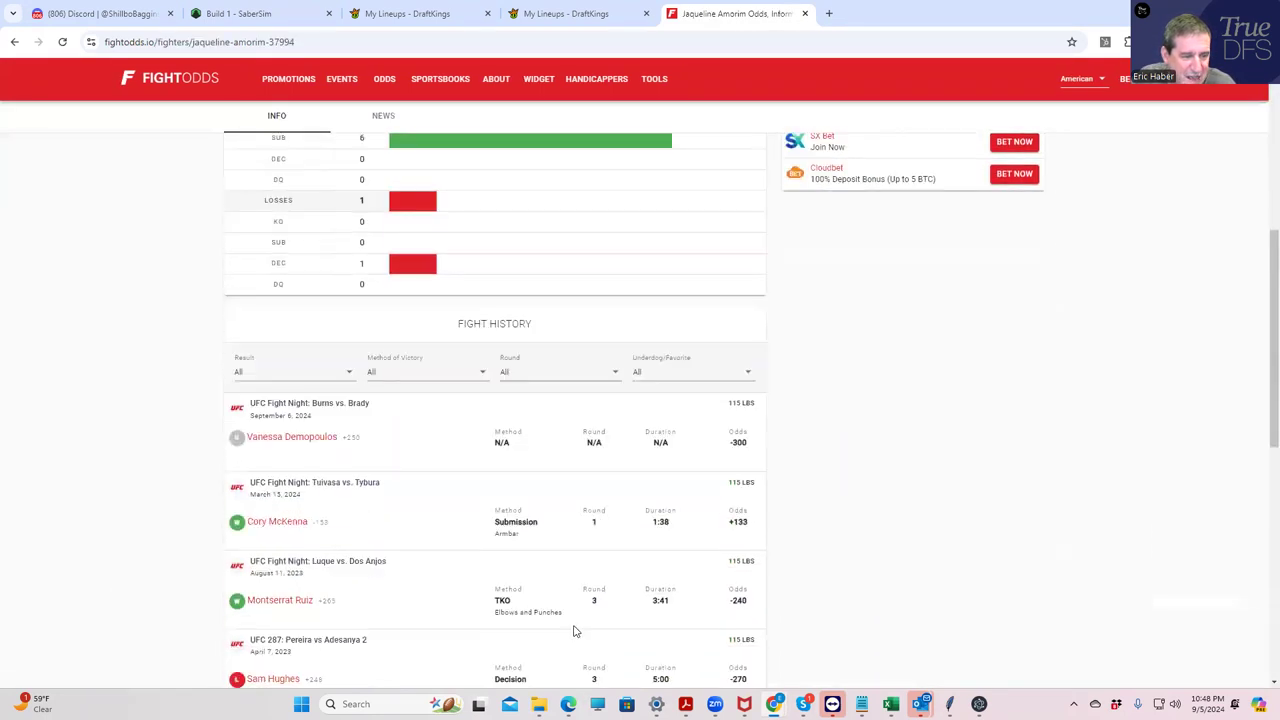
scroll("down", 3)
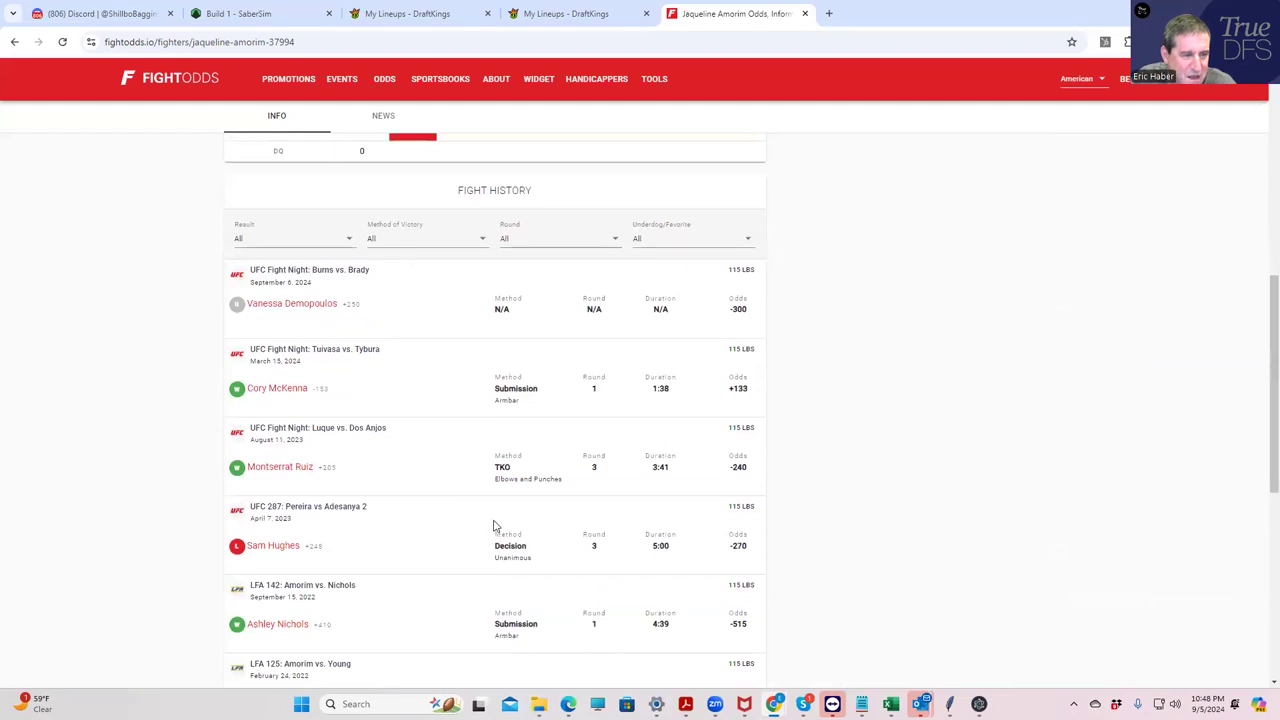
mouse_move(510, 470)
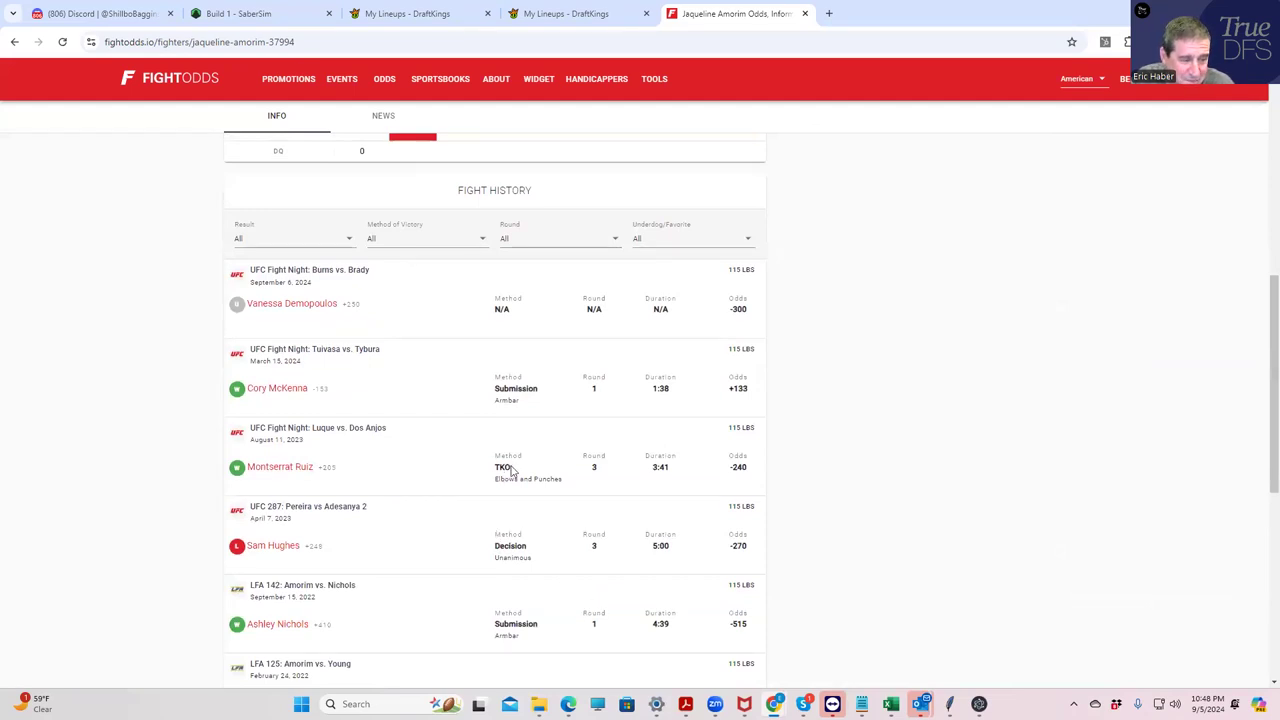
scroll("down", 3)
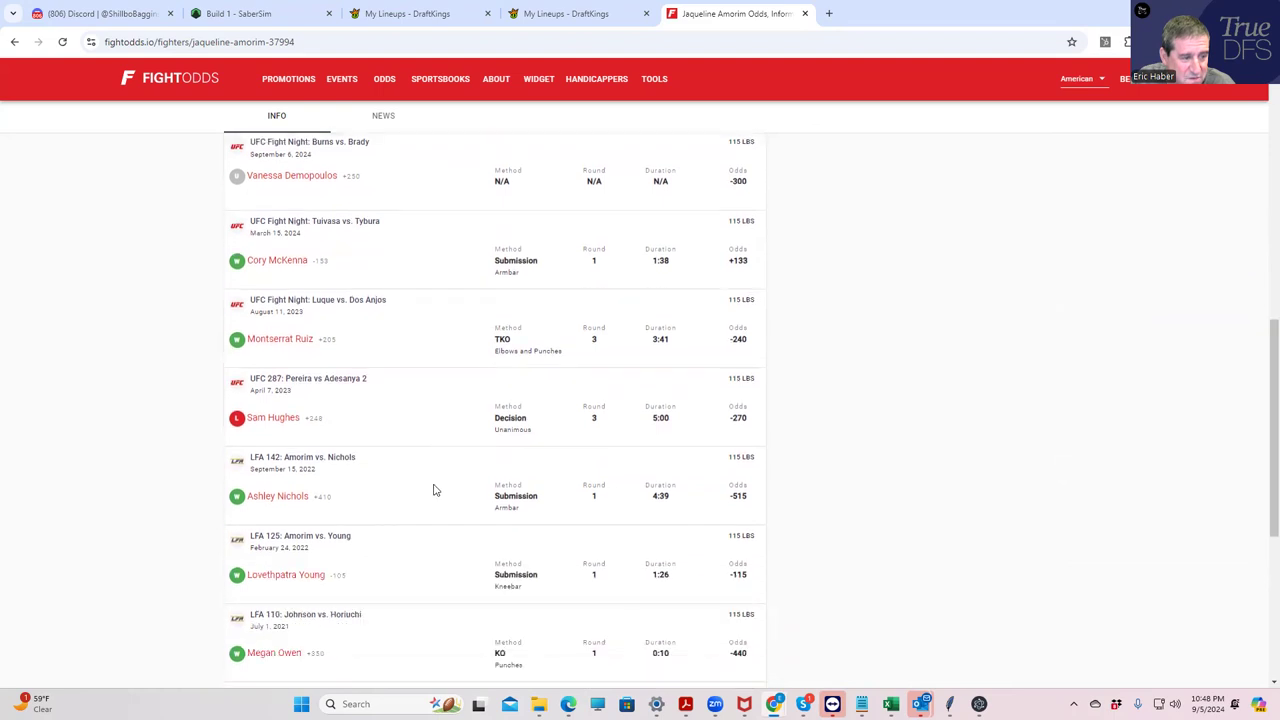
scroll("down", 3)
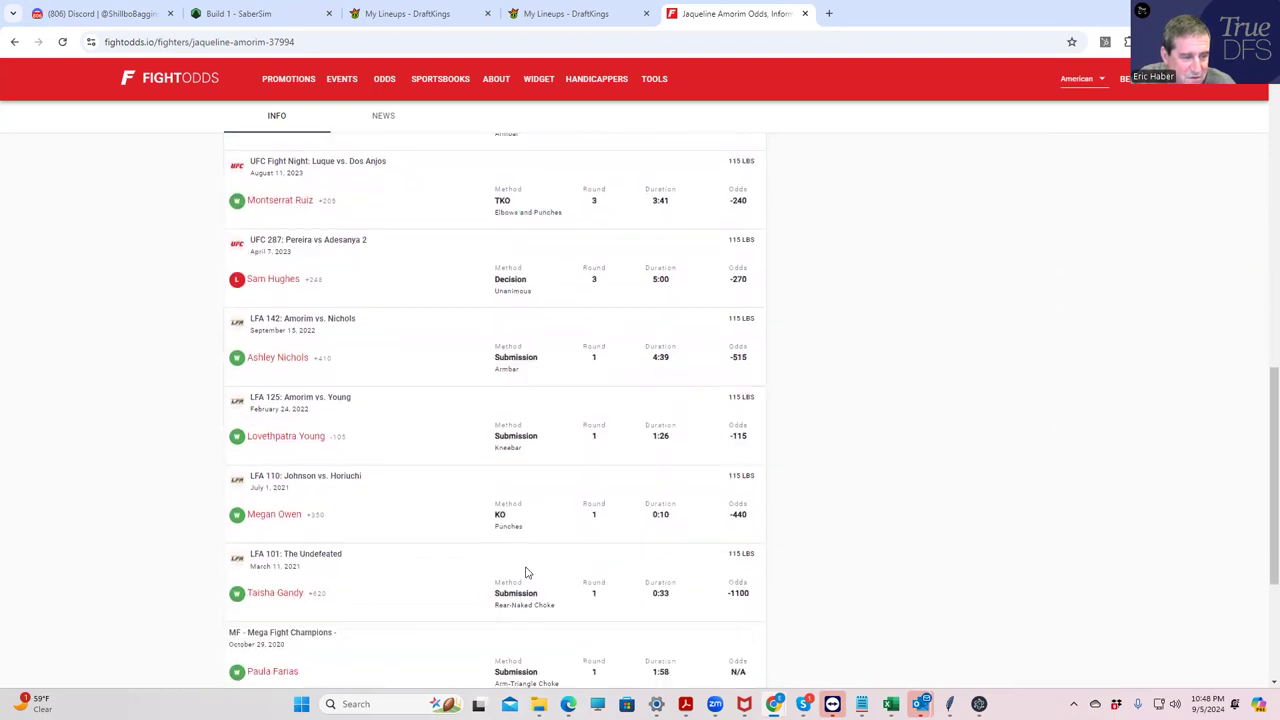
scroll("down", 3)
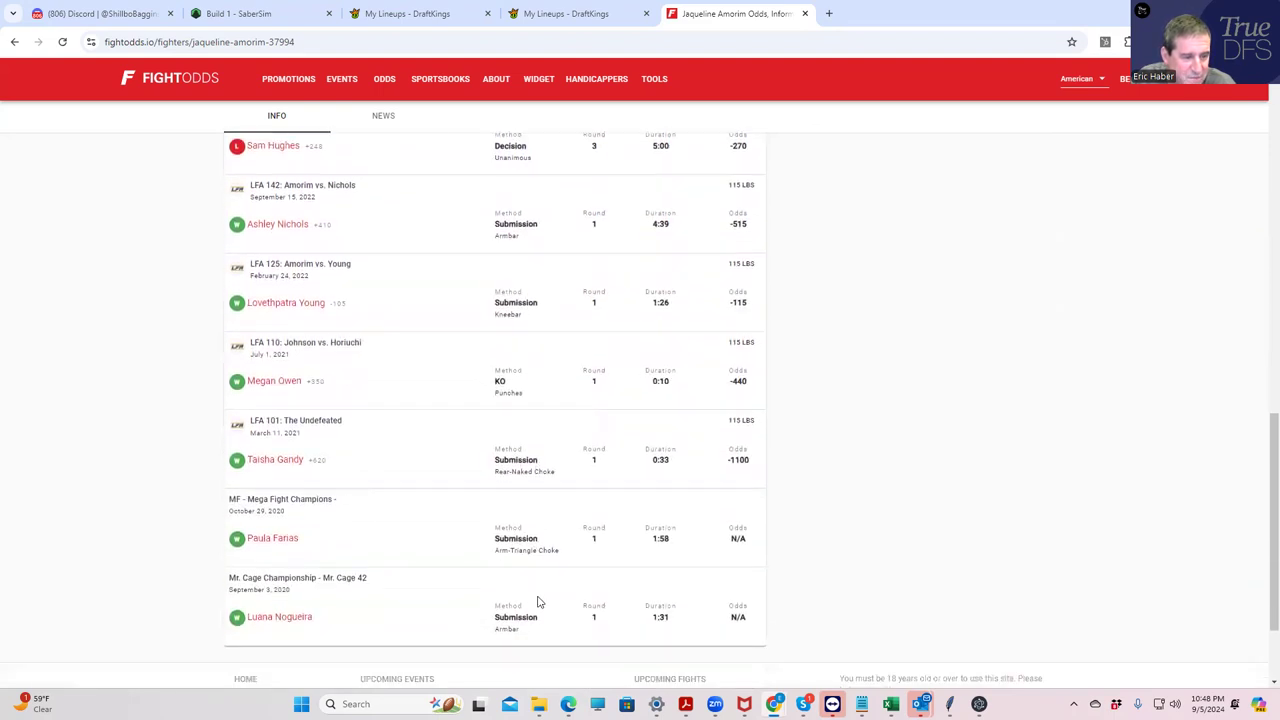
scroll("up", 3)
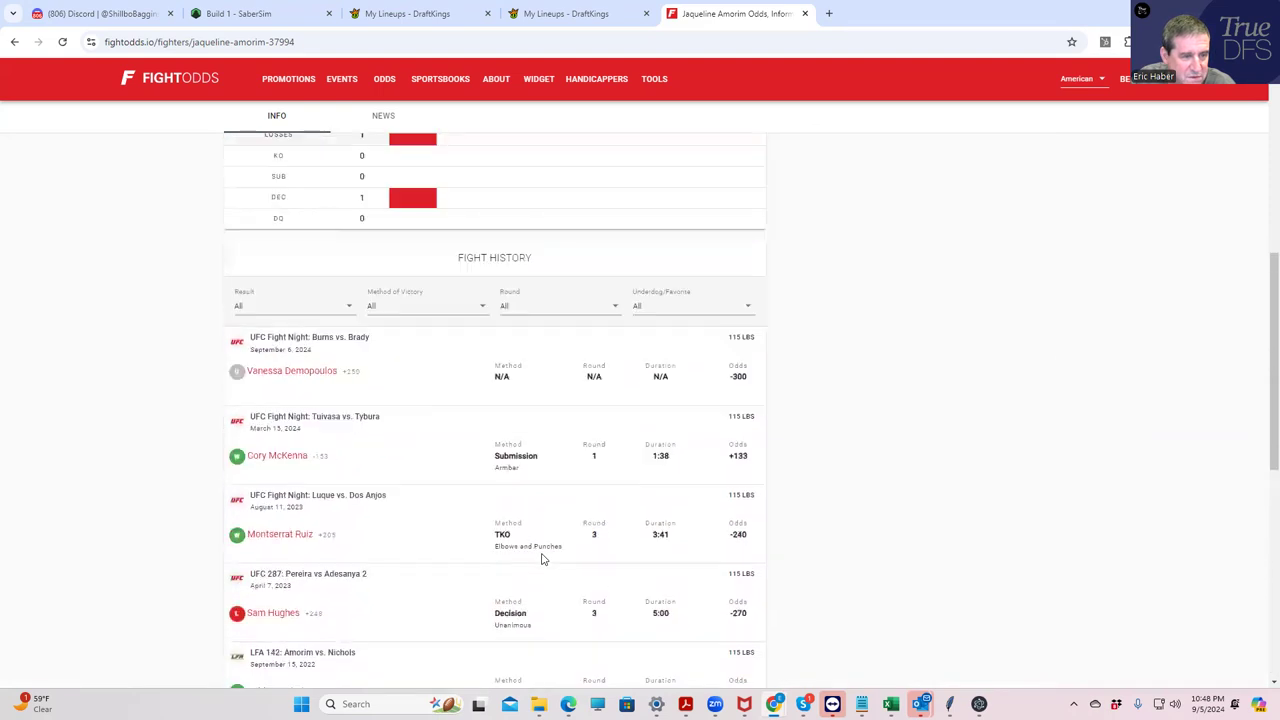
mouse_move(497, 467)
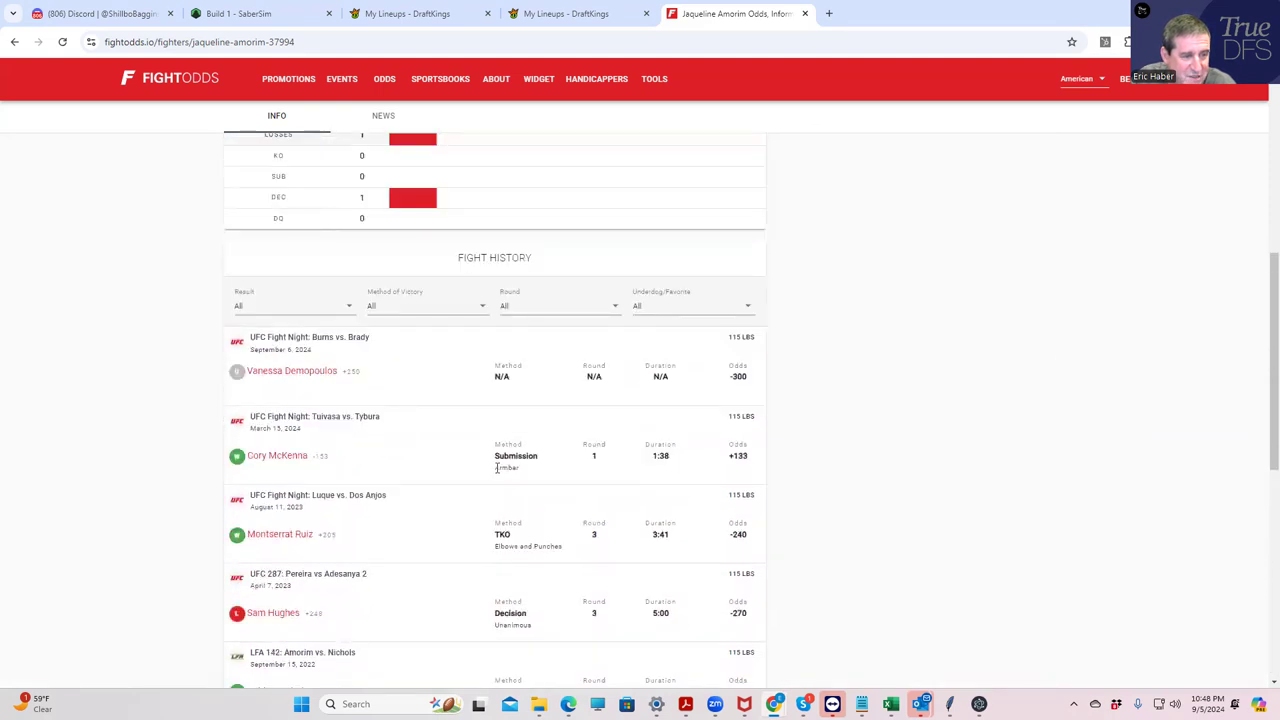
- Scroll through the rest of Amorim's fight history and back up to Fighter Information
scroll("down", 3)
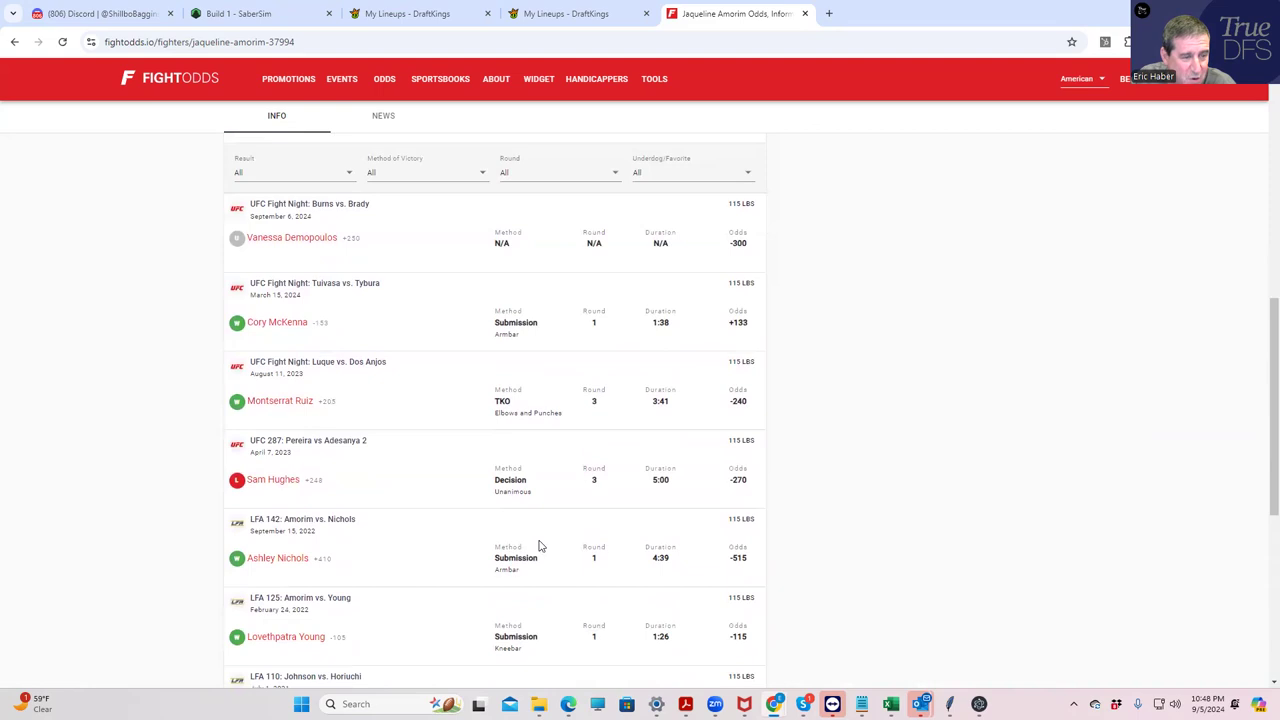
scroll("down", 3)
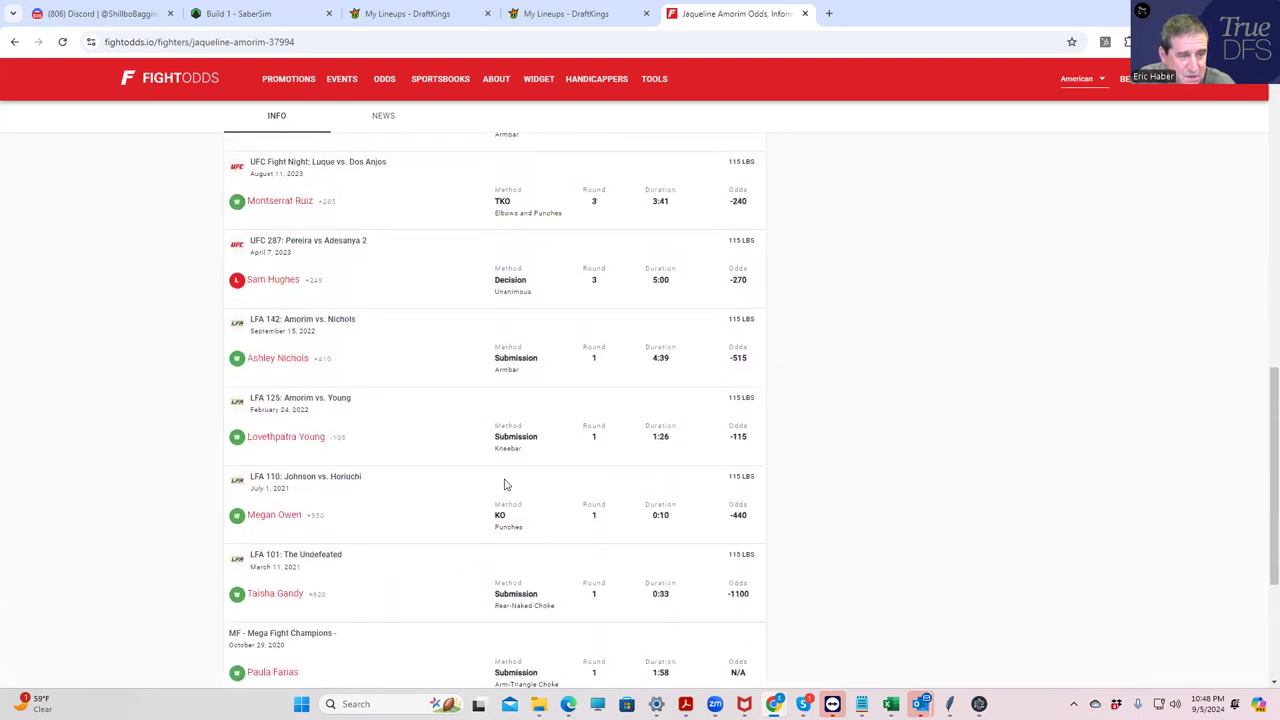
scroll("up", 3)
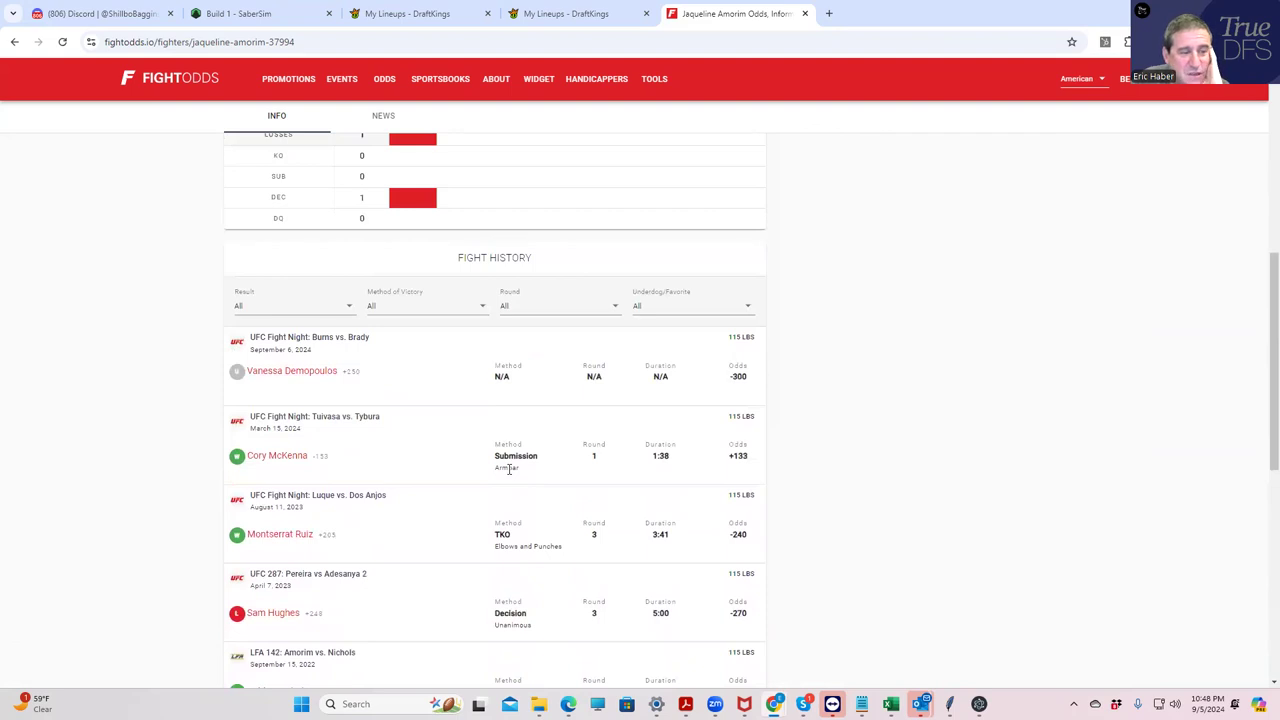
mouse_move(575, 457)
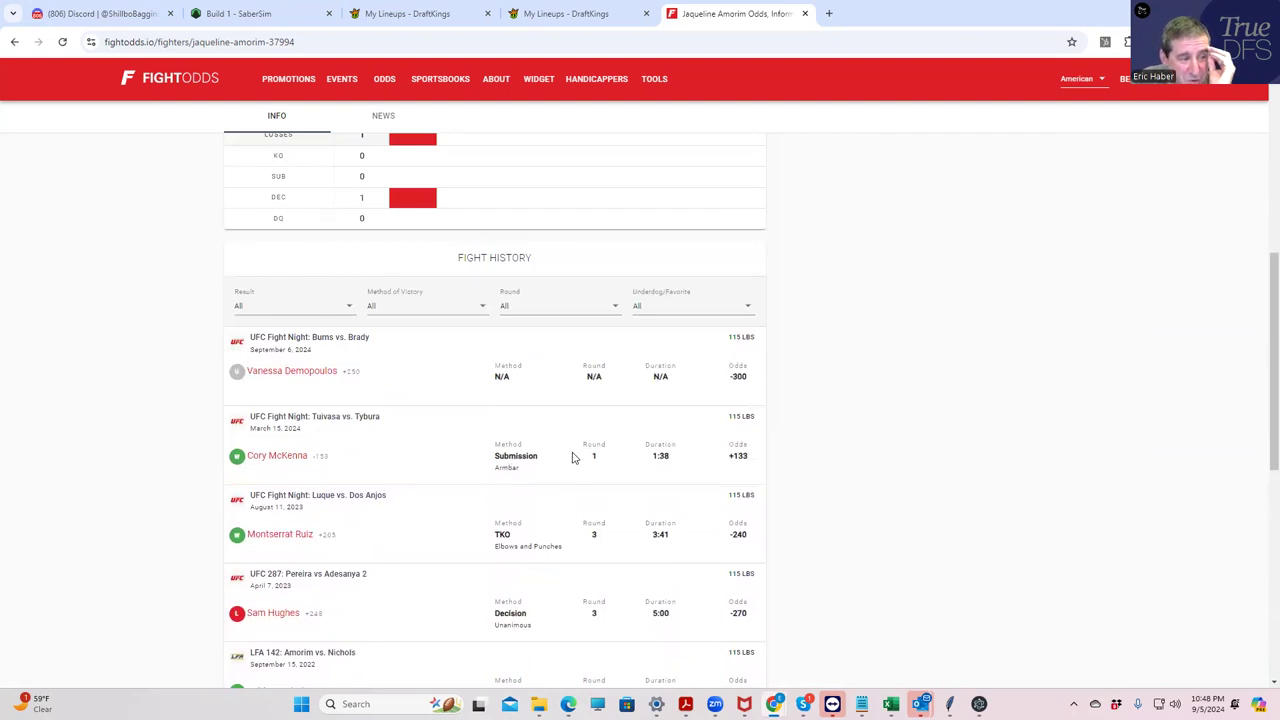
mouse_move(601, 473)
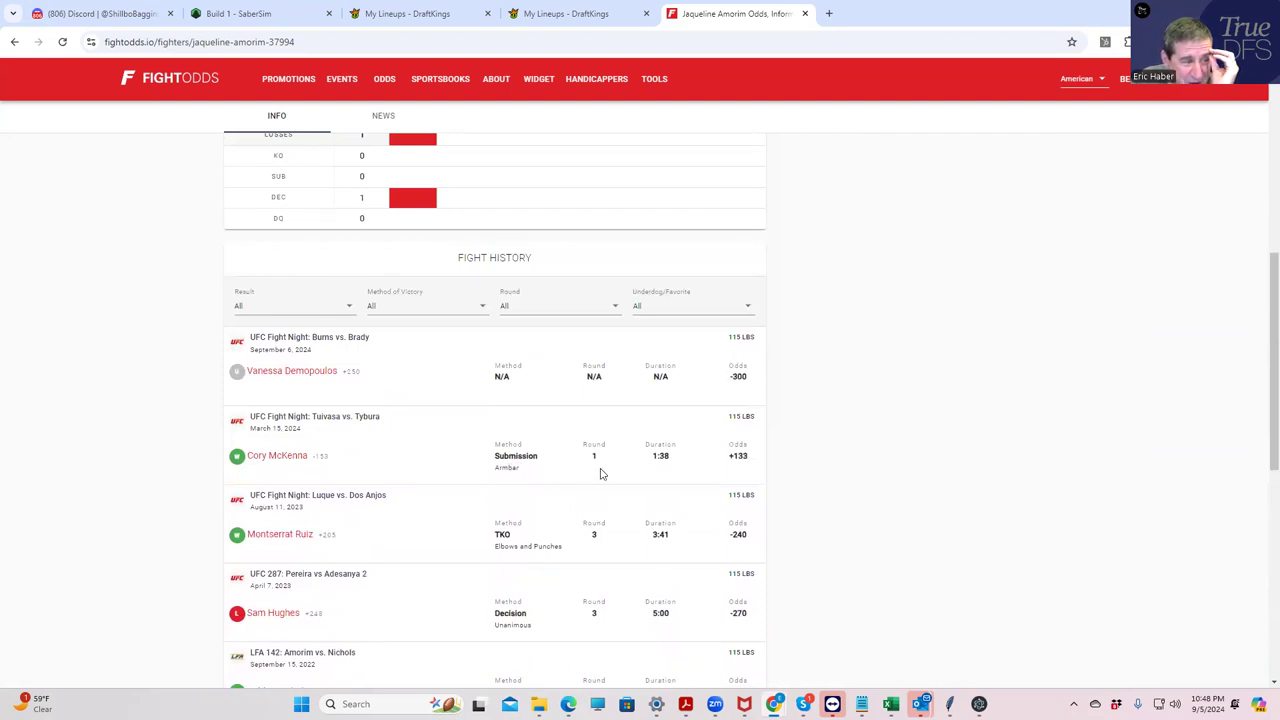
mouse_move(565, 543)
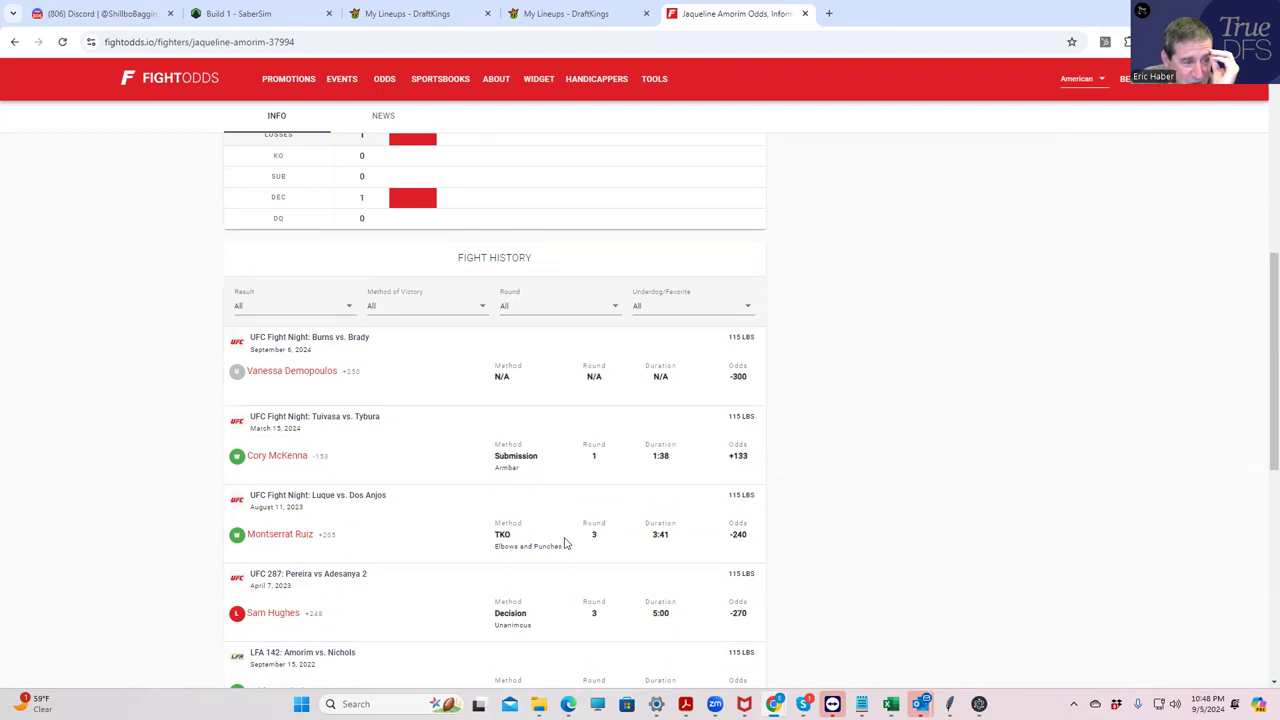
scroll("down", 3)
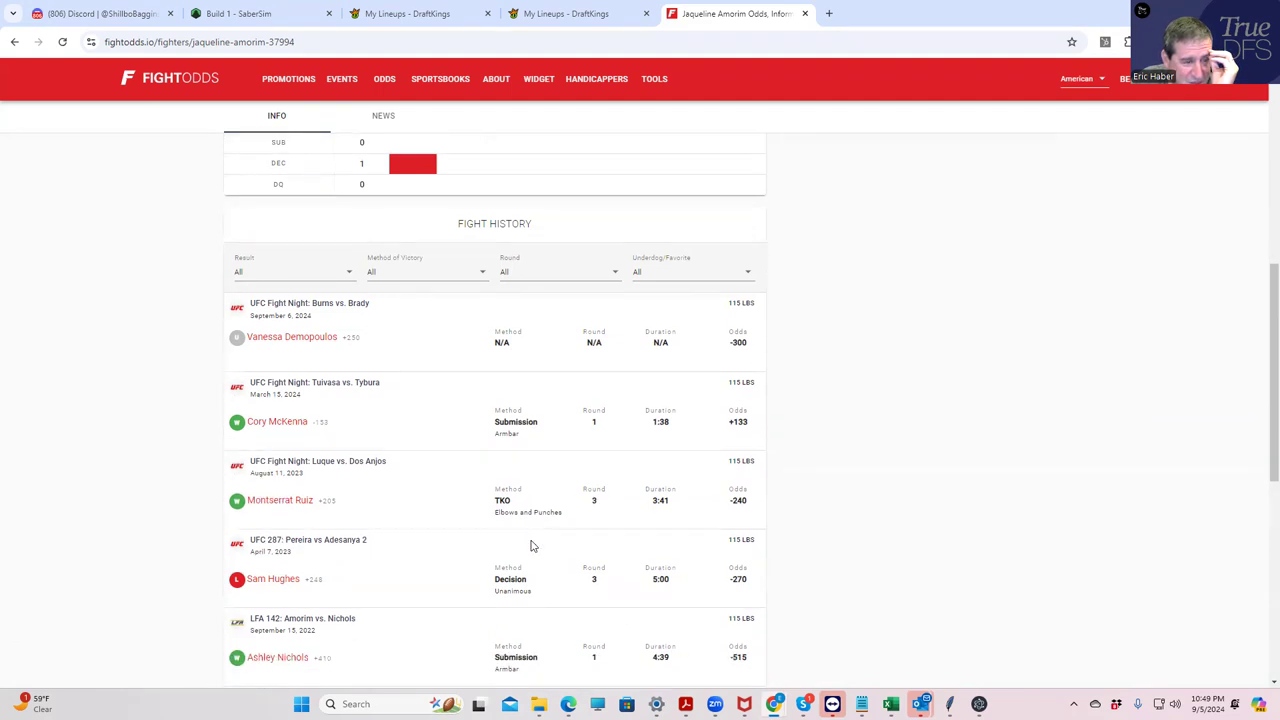
scroll("down", 3)
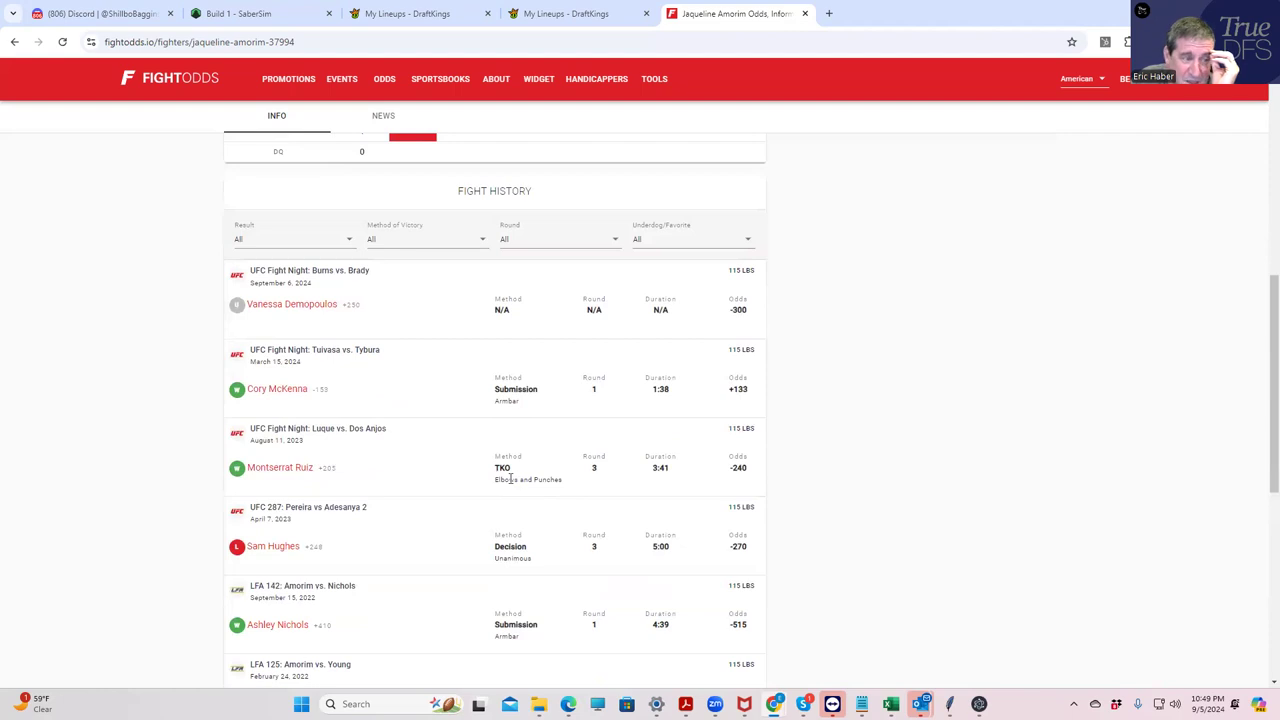
mouse_move(575, 485)
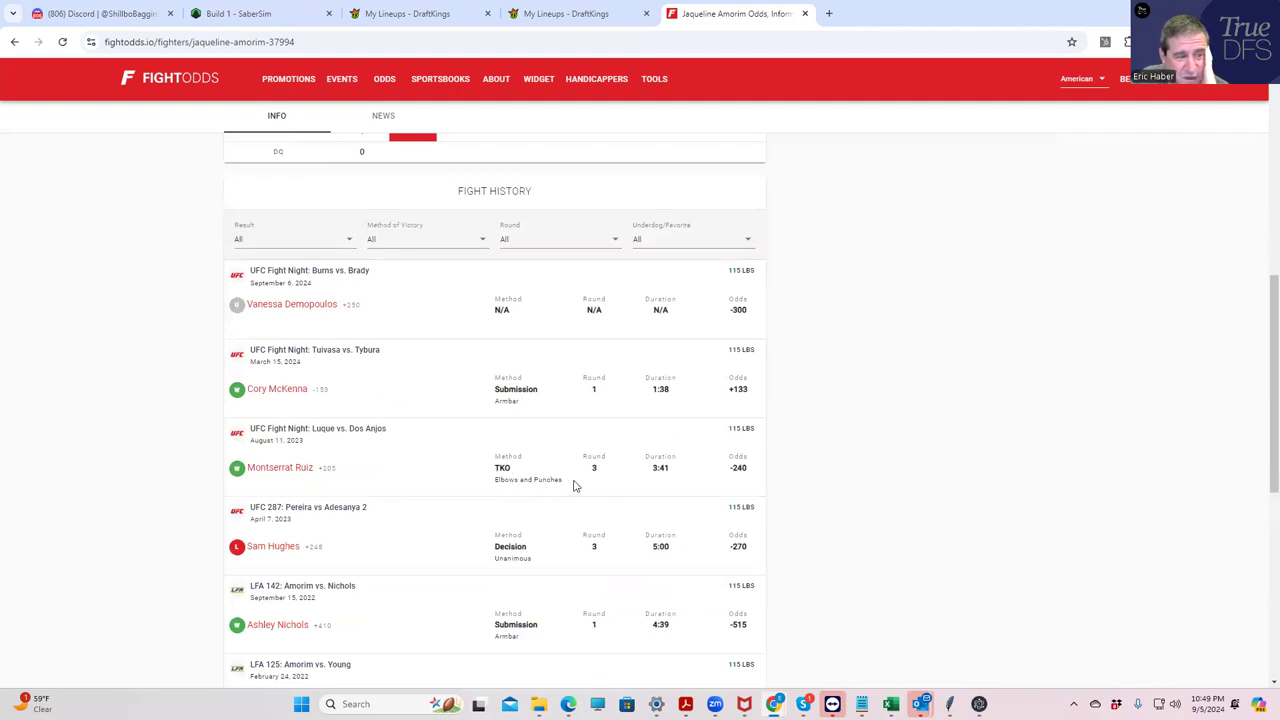
mouse_move(445, 478)
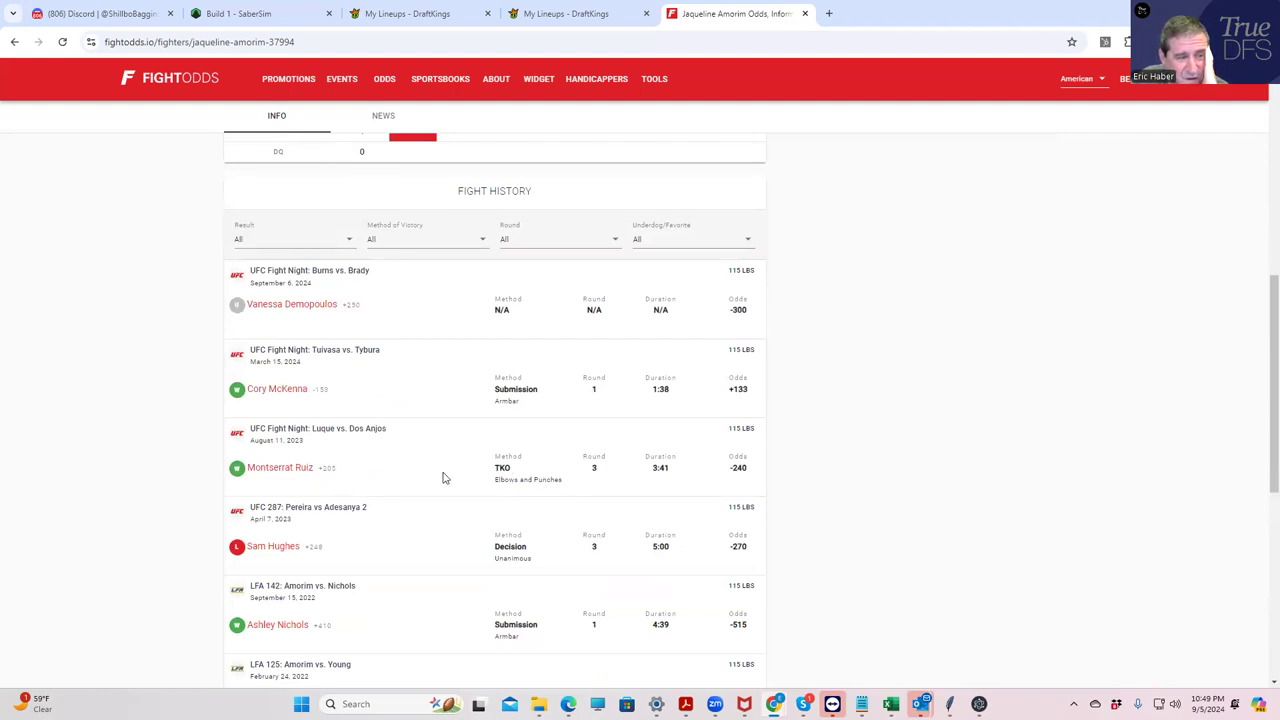
mouse_move(358, 488)
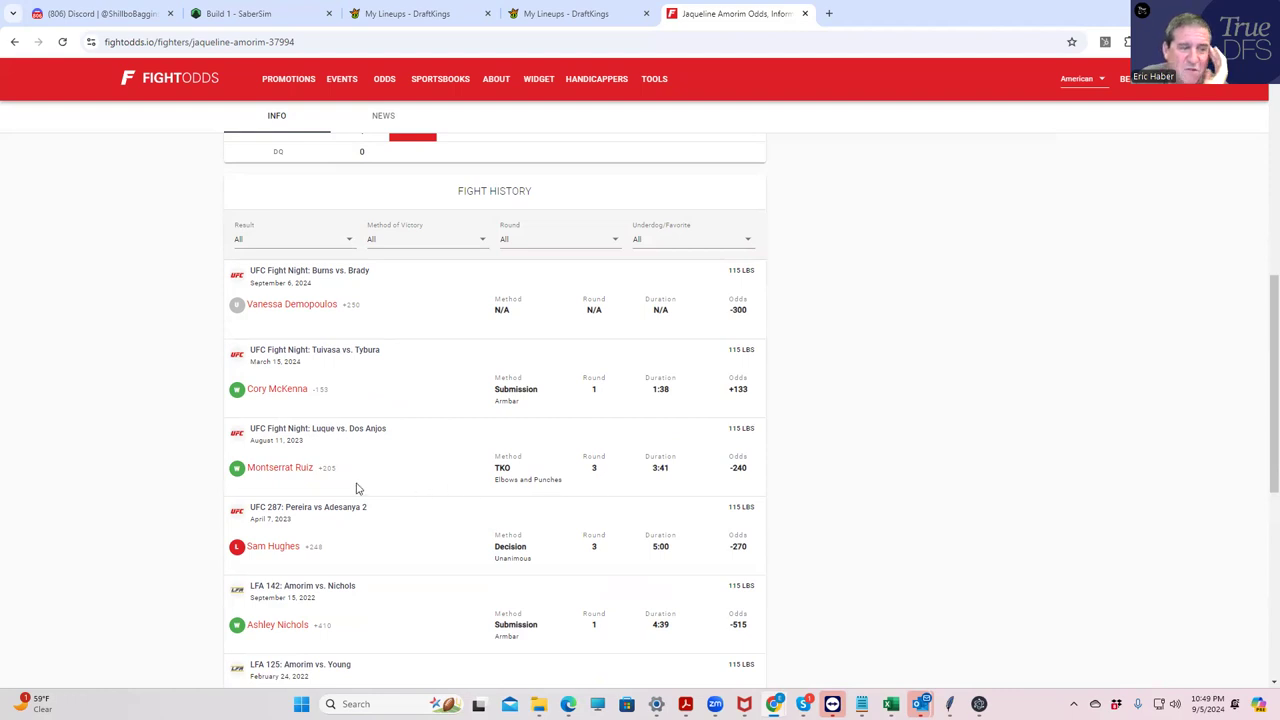
scroll("down", 3)
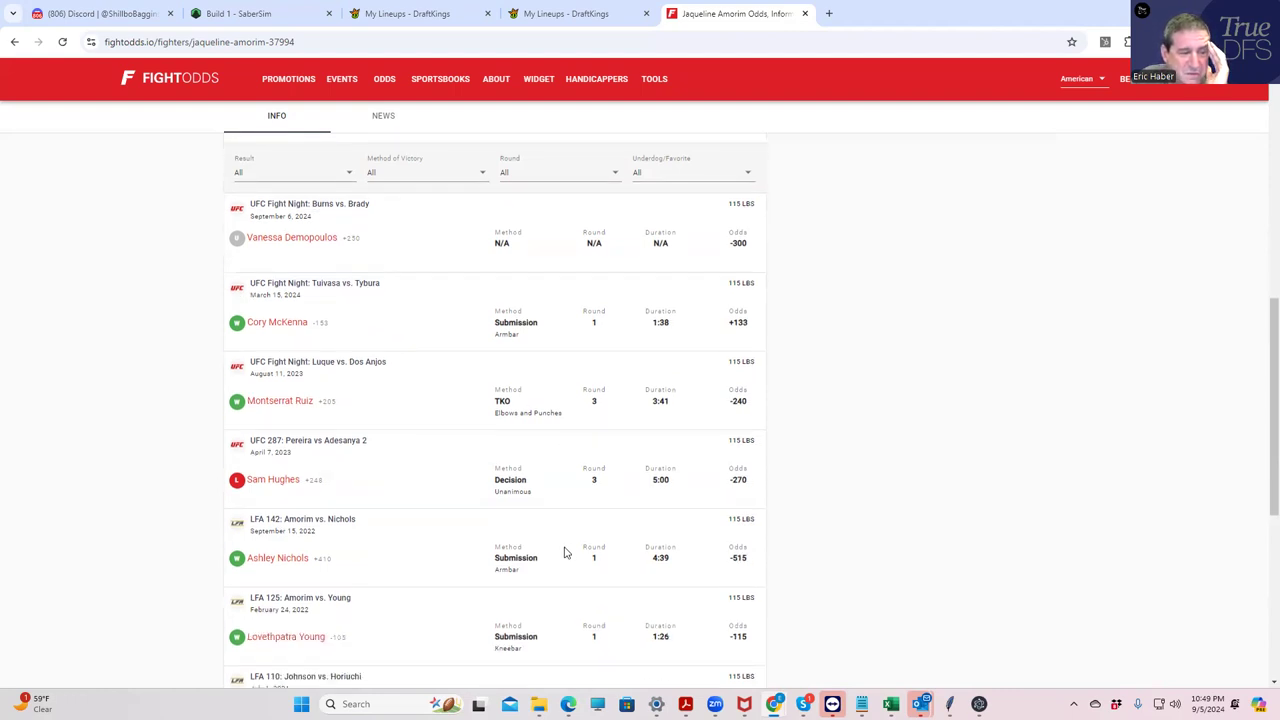
scroll("down", 3)
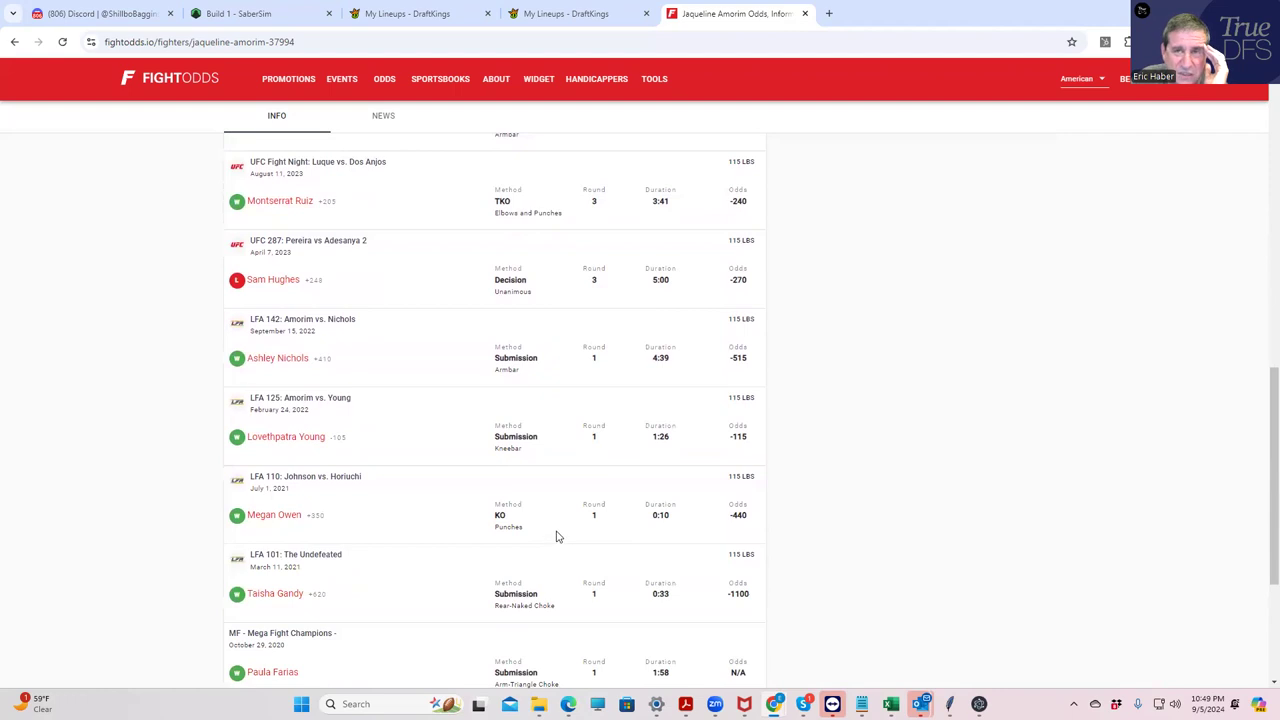
mouse_move(873, 346)
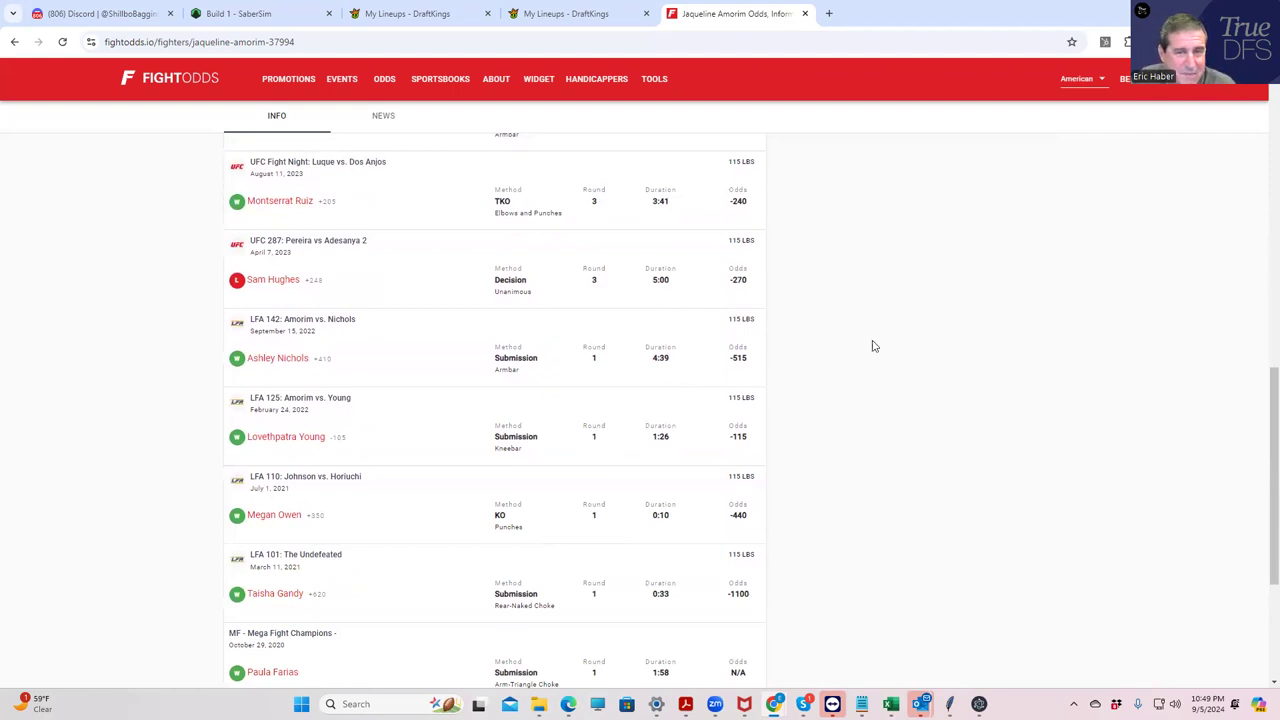
scroll("up", 3)
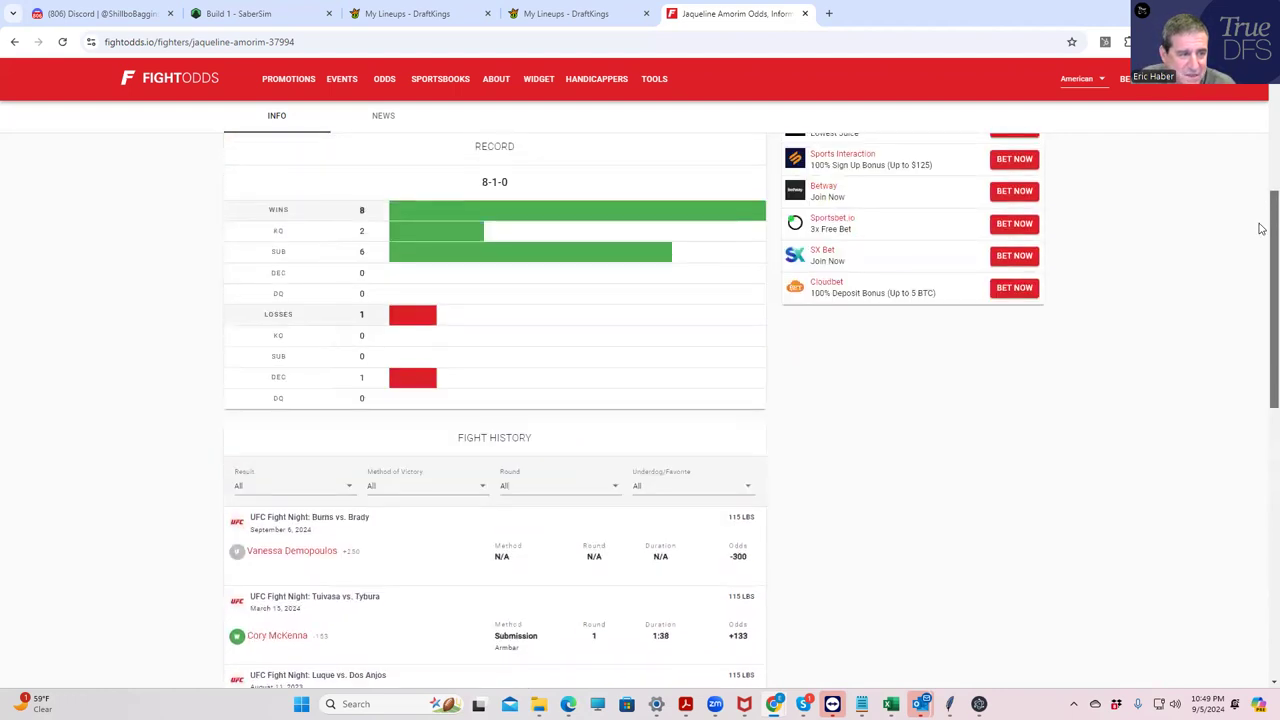
scroll("up", 3)
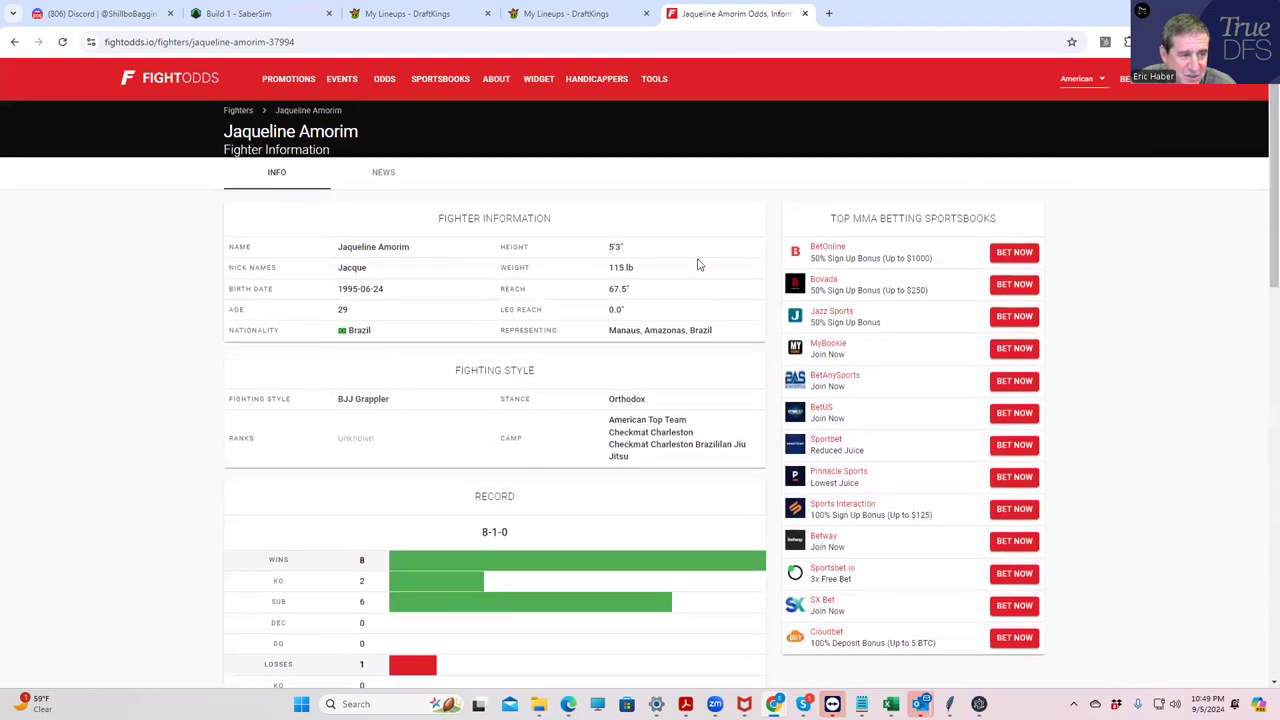
left_click(565, 13)
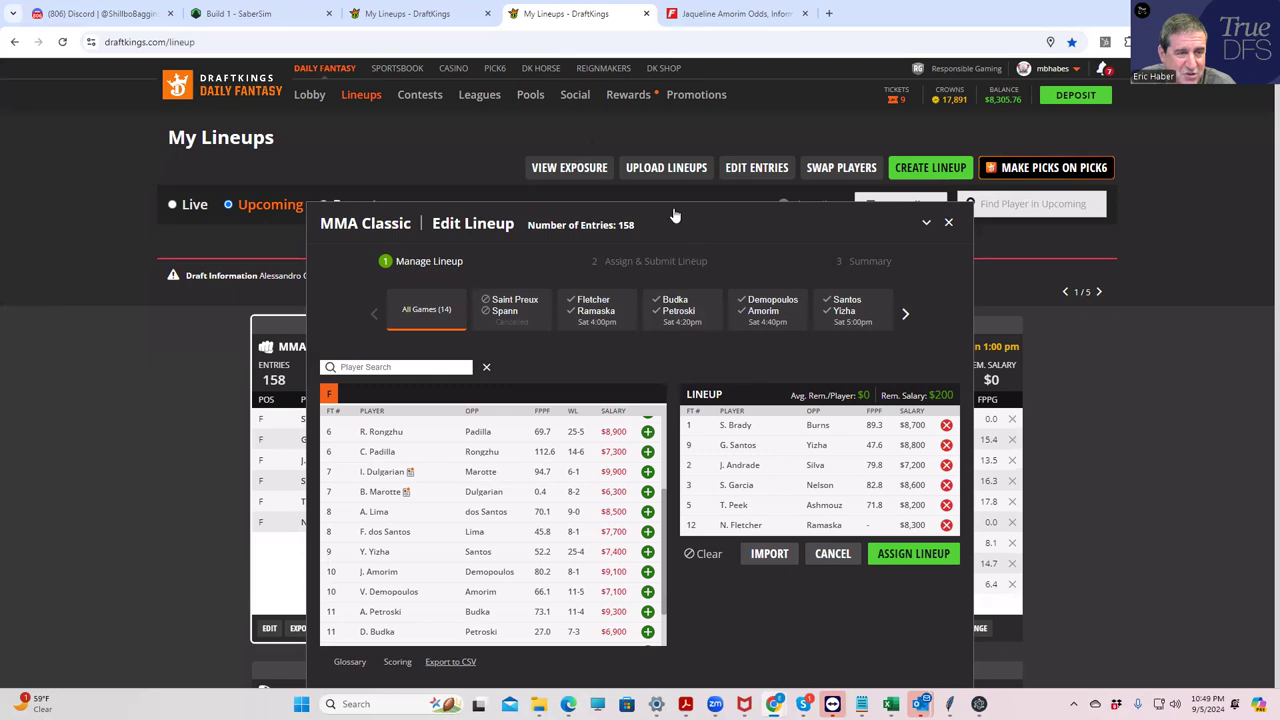
mouse_move(697, 94)
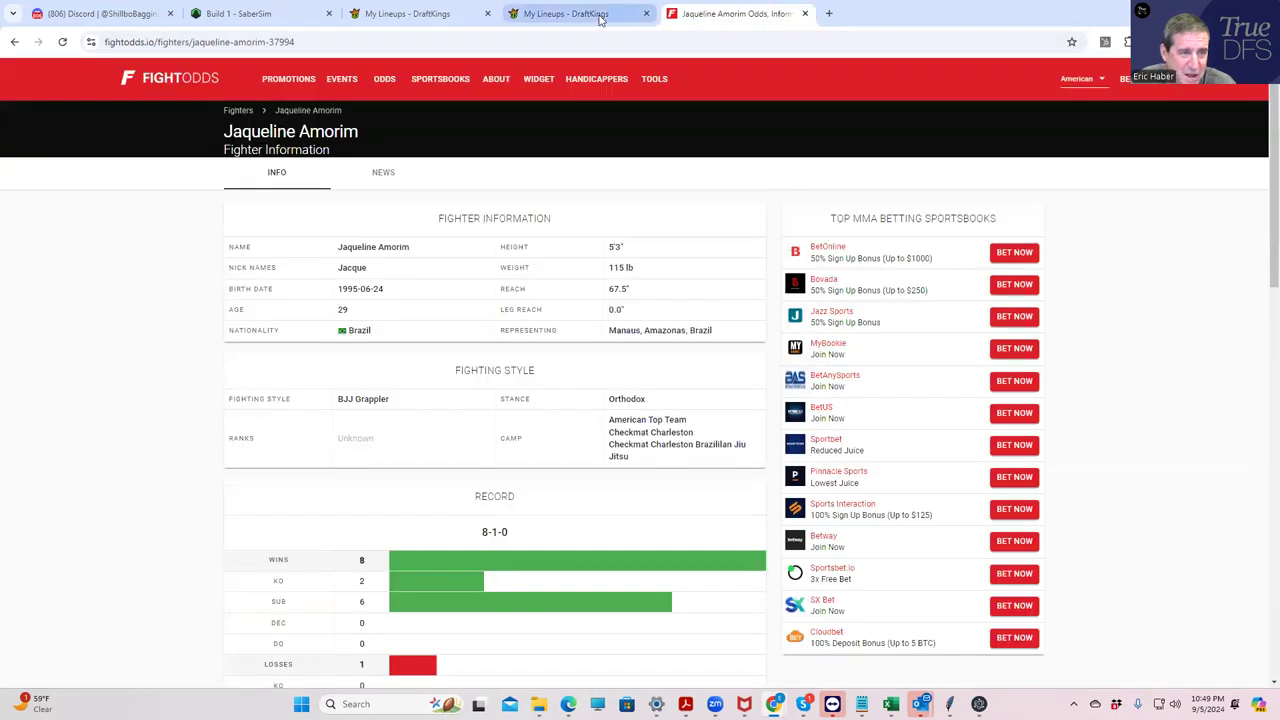
left_click(565, 13)
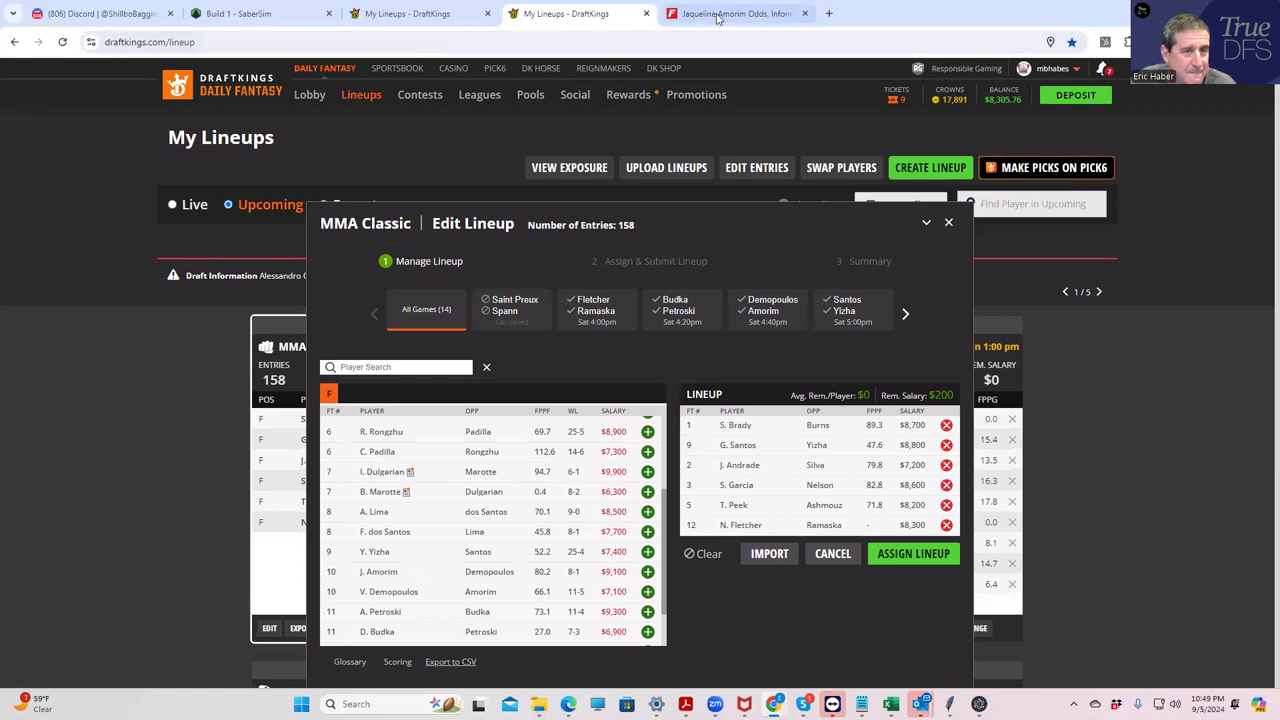
left_click(735, 13)
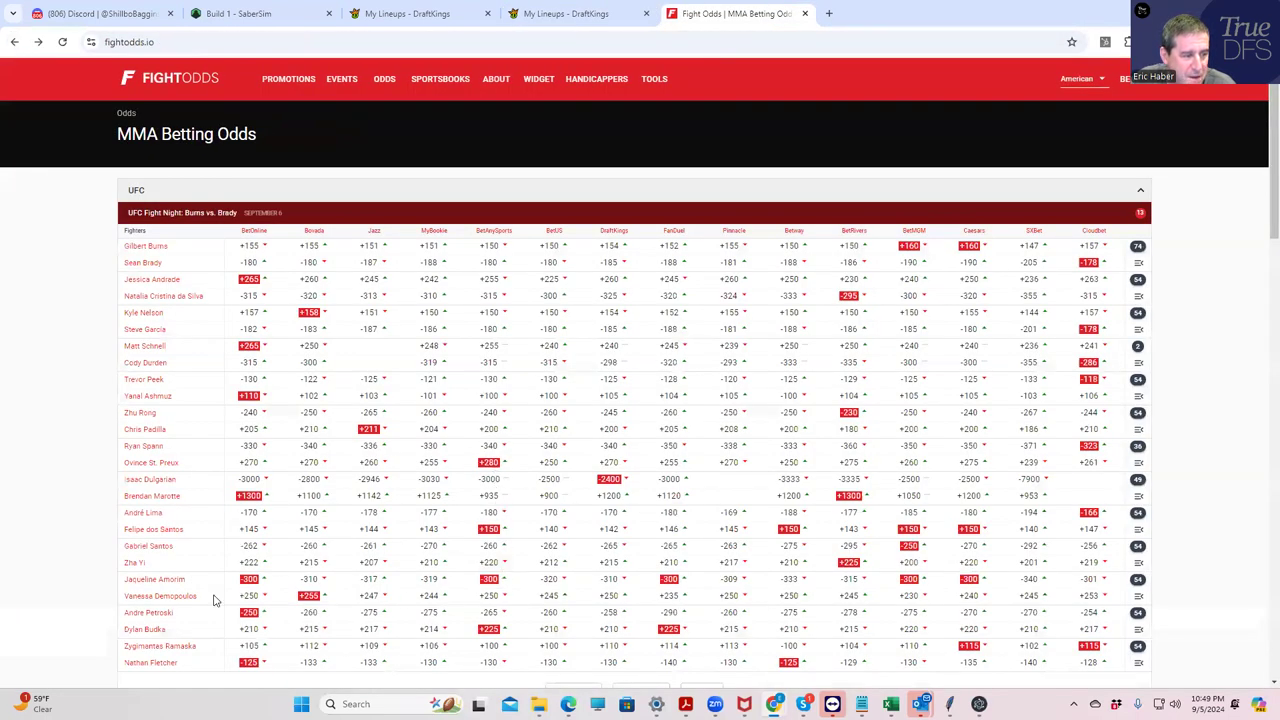
mouse_move(327, 593)
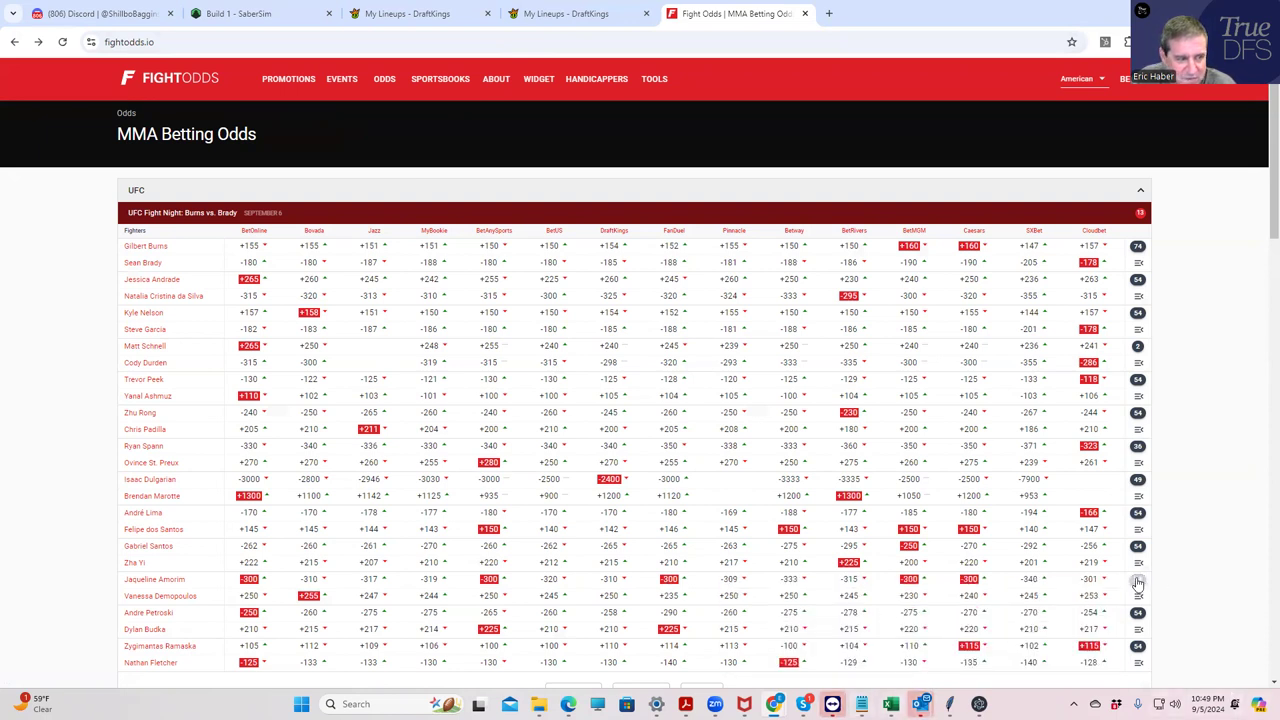
- Review and collapse the Amorim vs. Demopoulos props, then expand the Santos vs. Zha Yi props
scroll("down", 3)
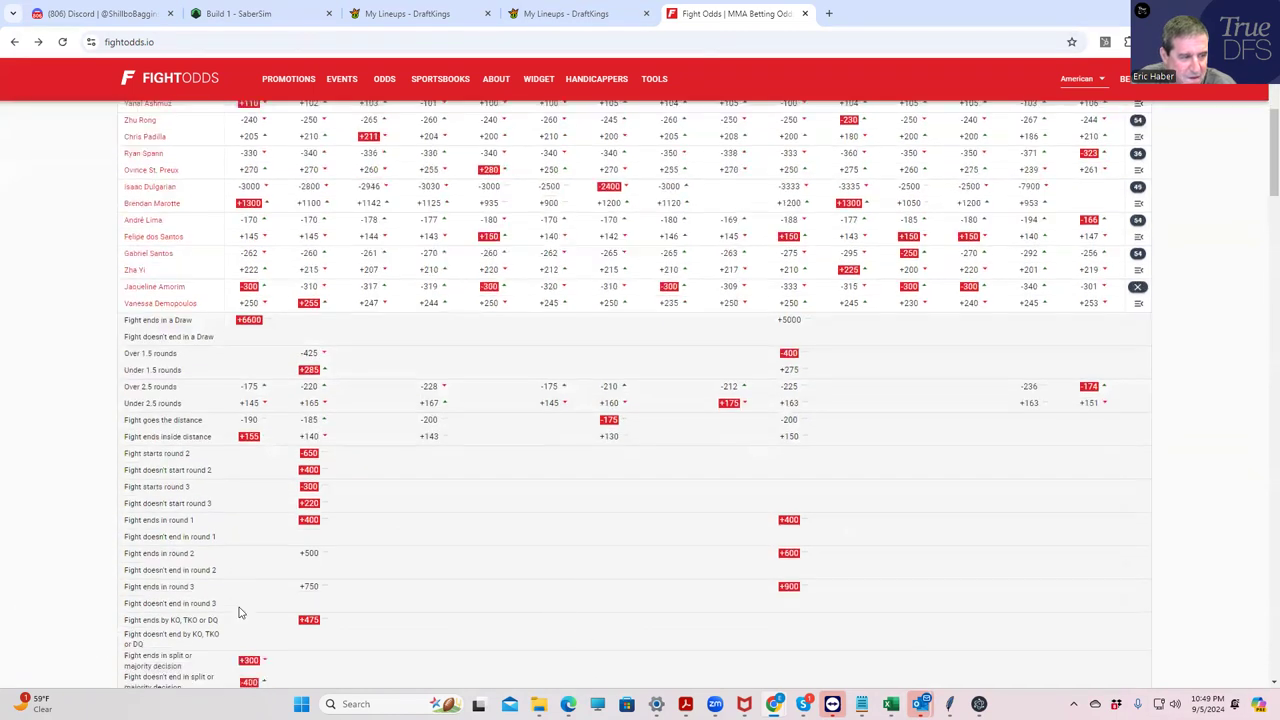
scroll("down", 3)
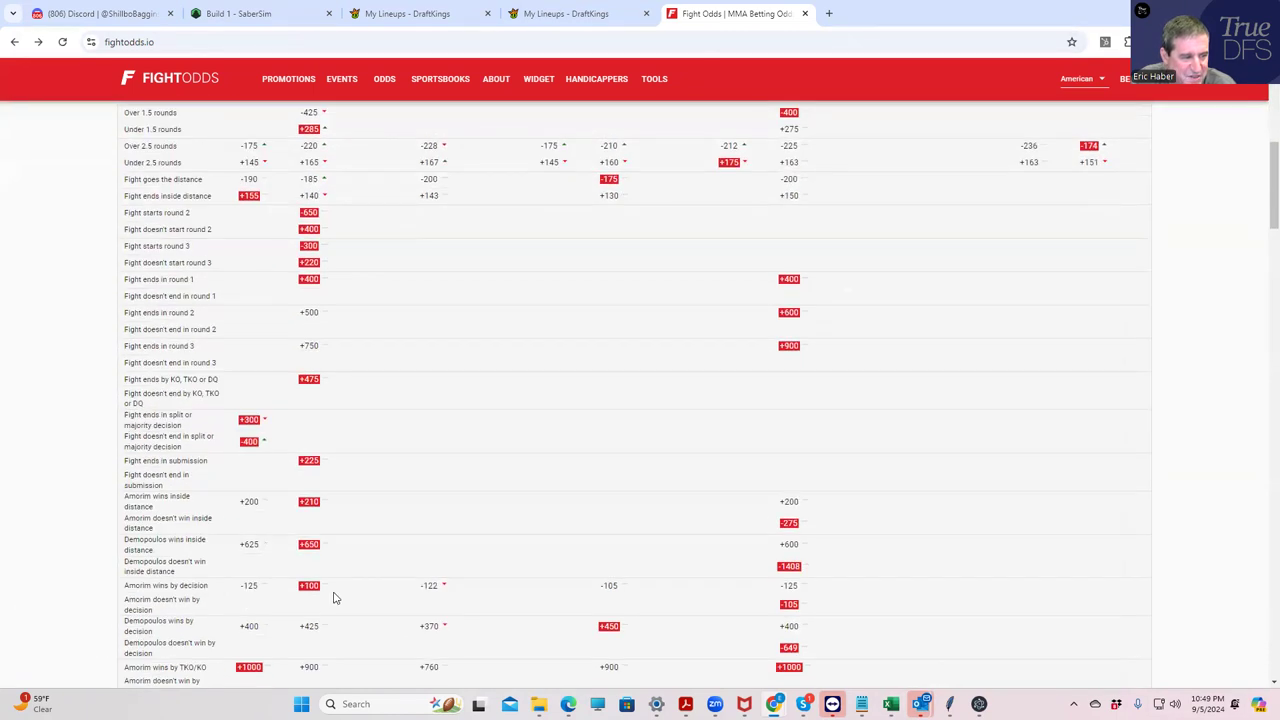
scroll("up", 3)
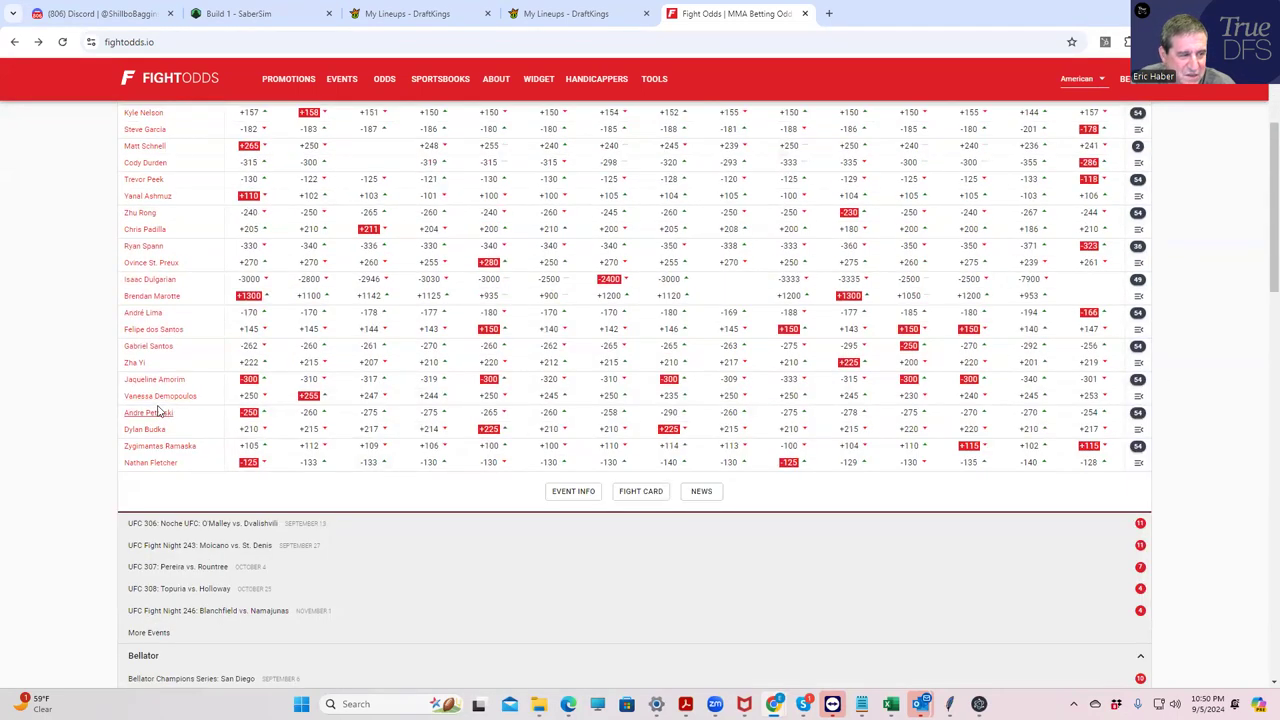
mouse_move(184, 349)
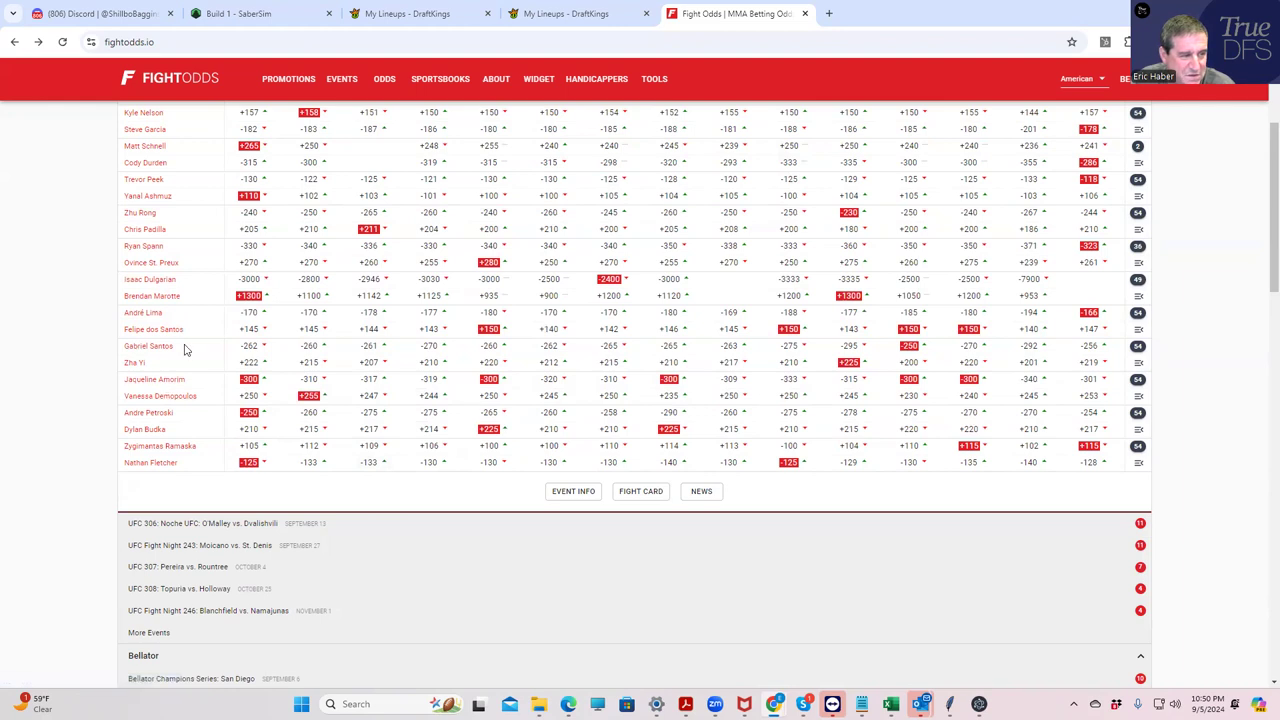
mouse_move(1138, 349)
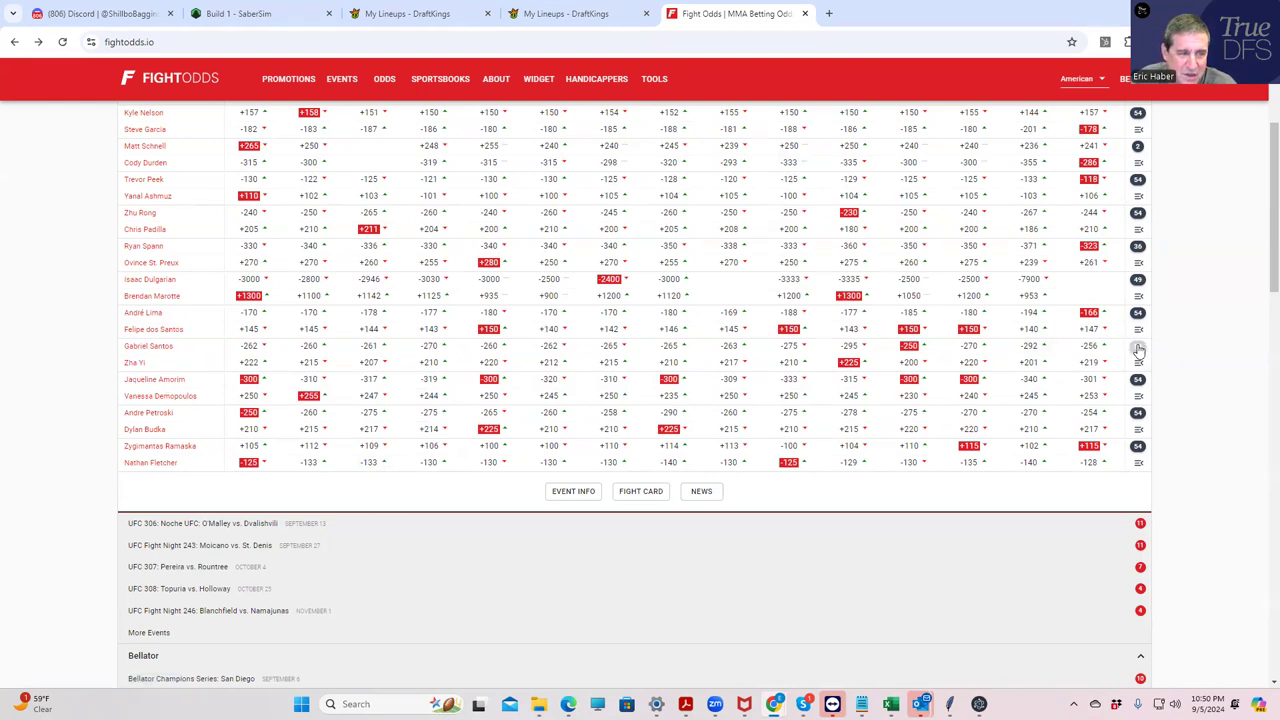
left_click(1137, 362)
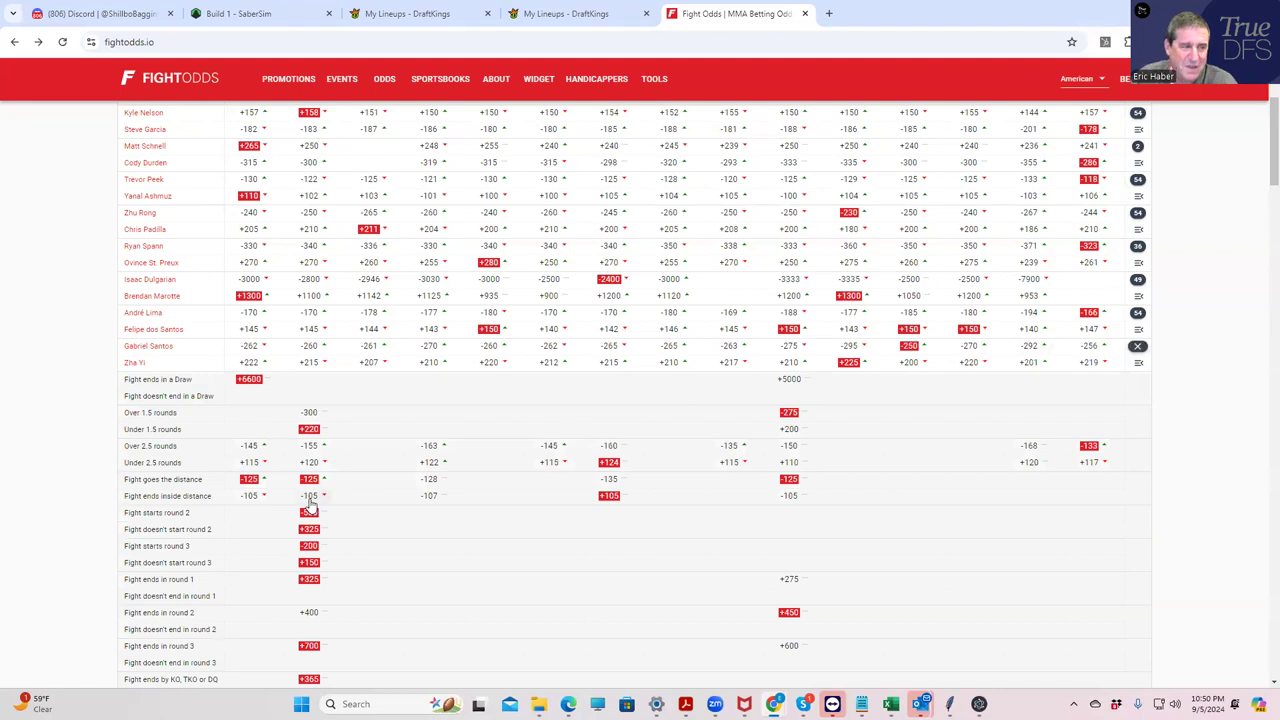
mouse_move(513, 25)
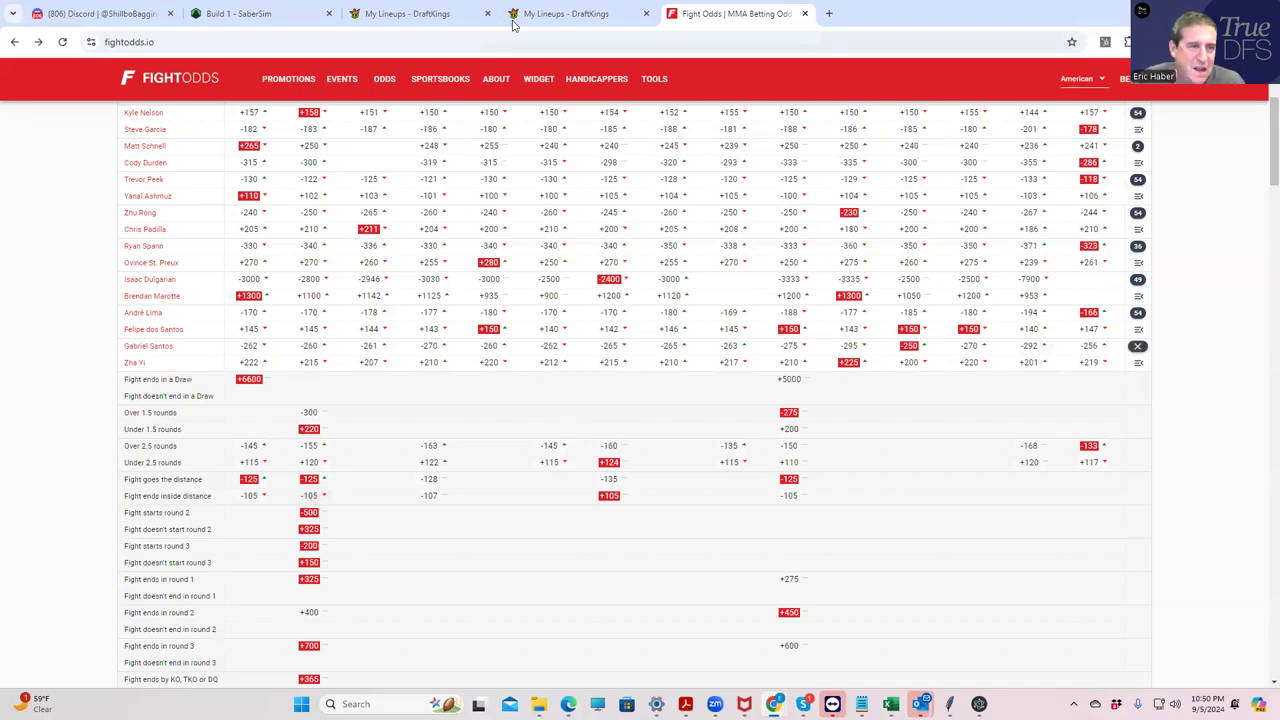
- Check Gabriel Santos's DraftKings player card (10-2-0 record, fight log), then return to FightOdds
left_click(565, 13)
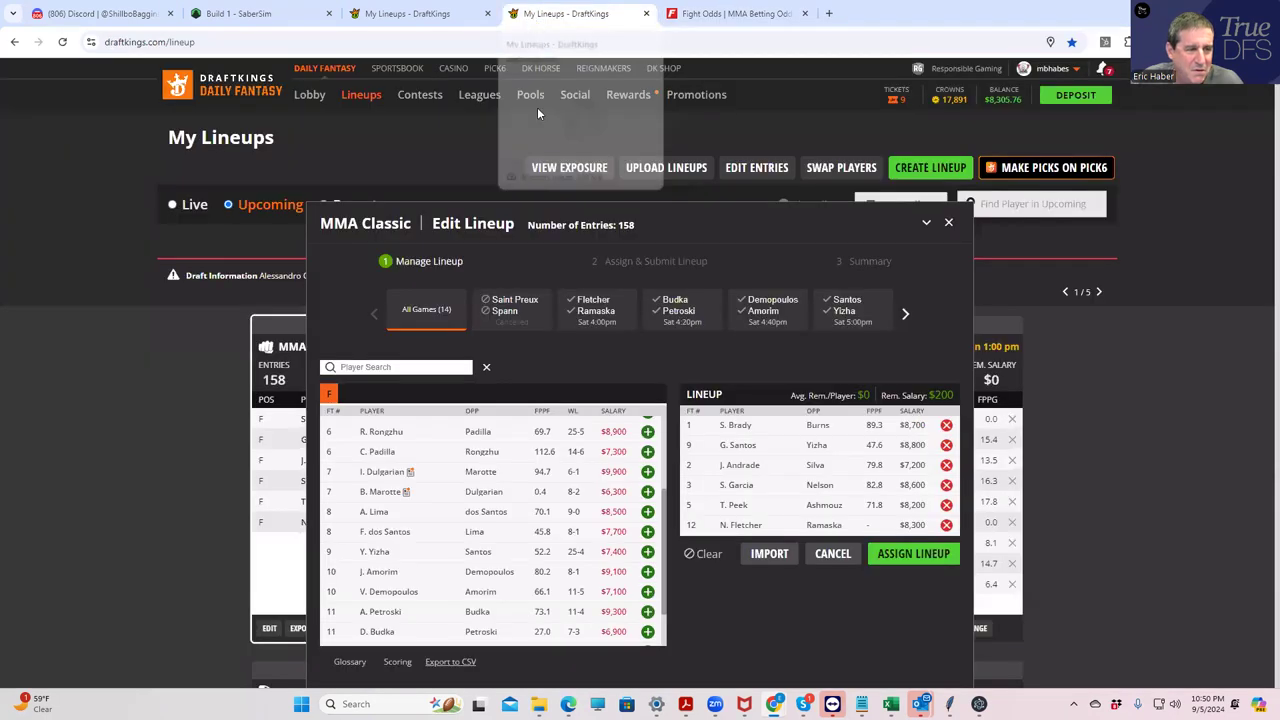
mouse_move(737, 448)
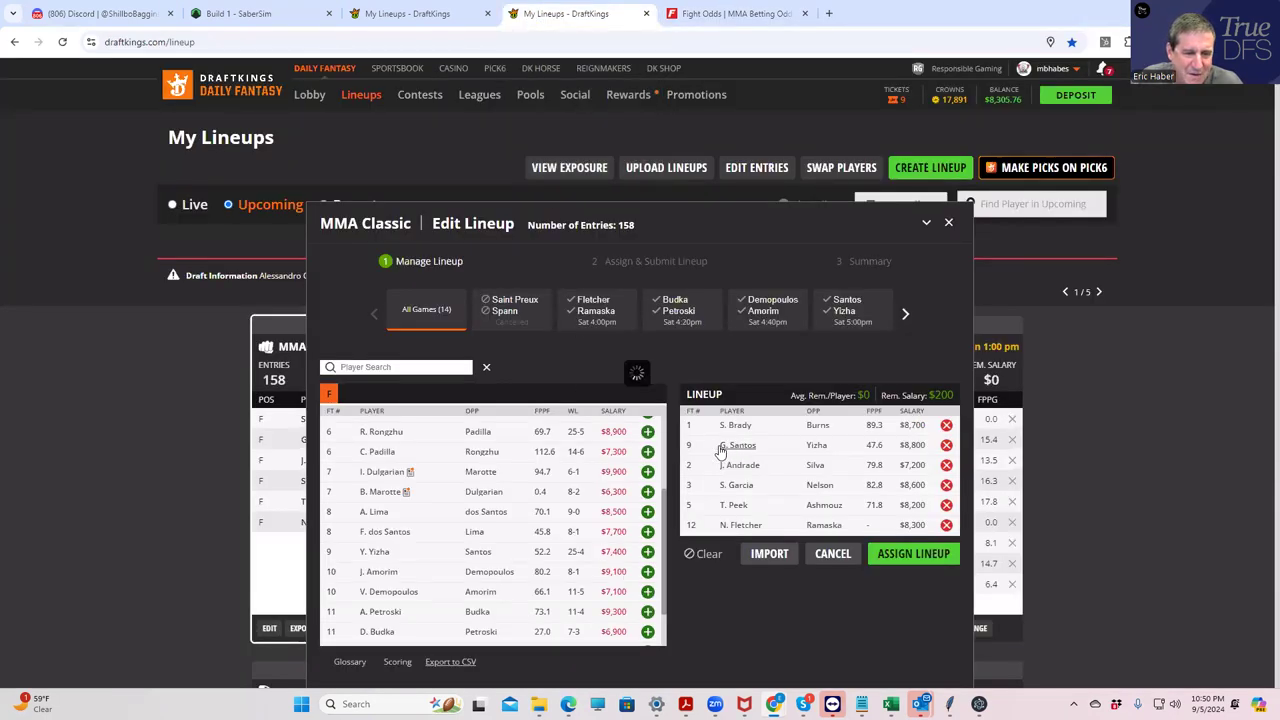
left_click(742, 445)
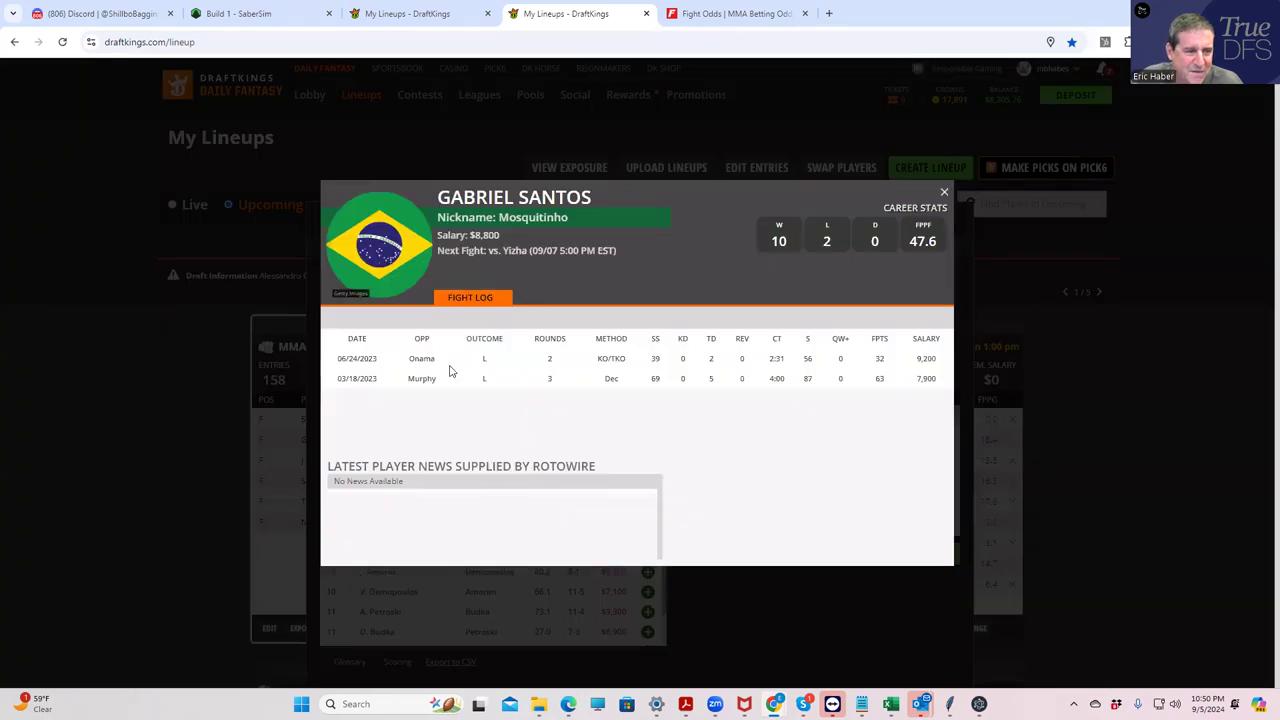
mouse_move(451, 403)
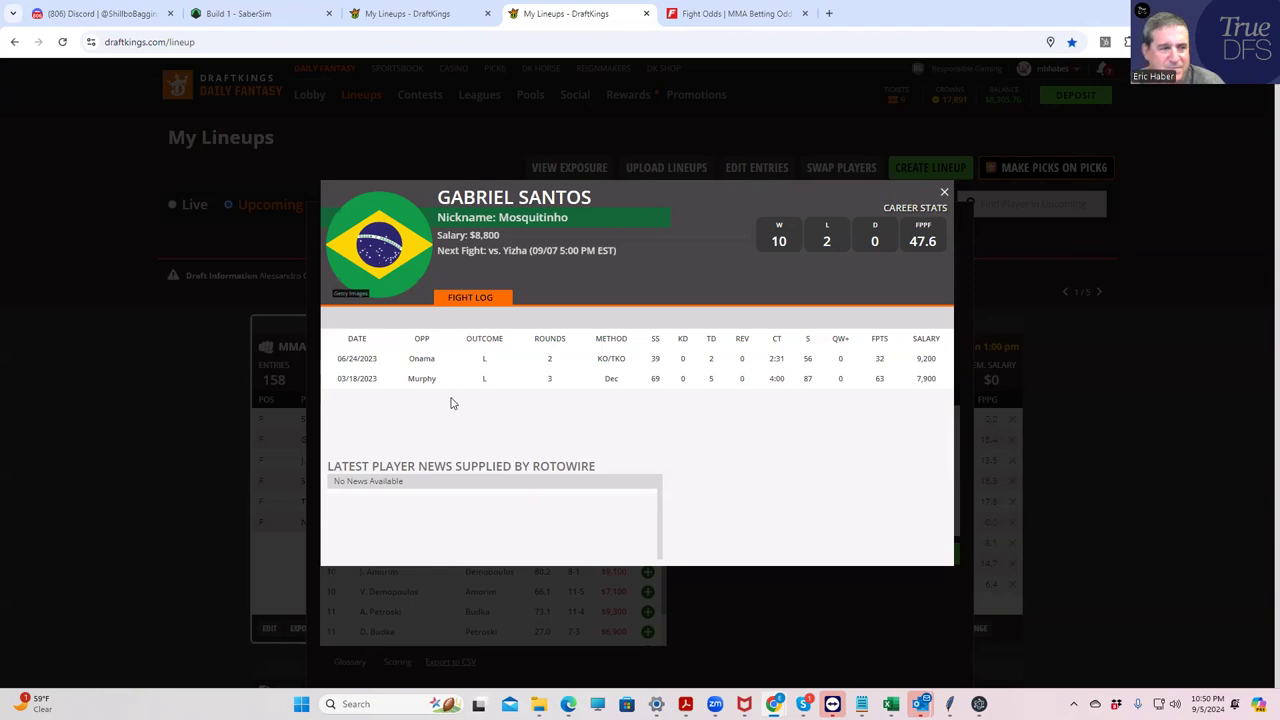
mouse_move(735, 257)
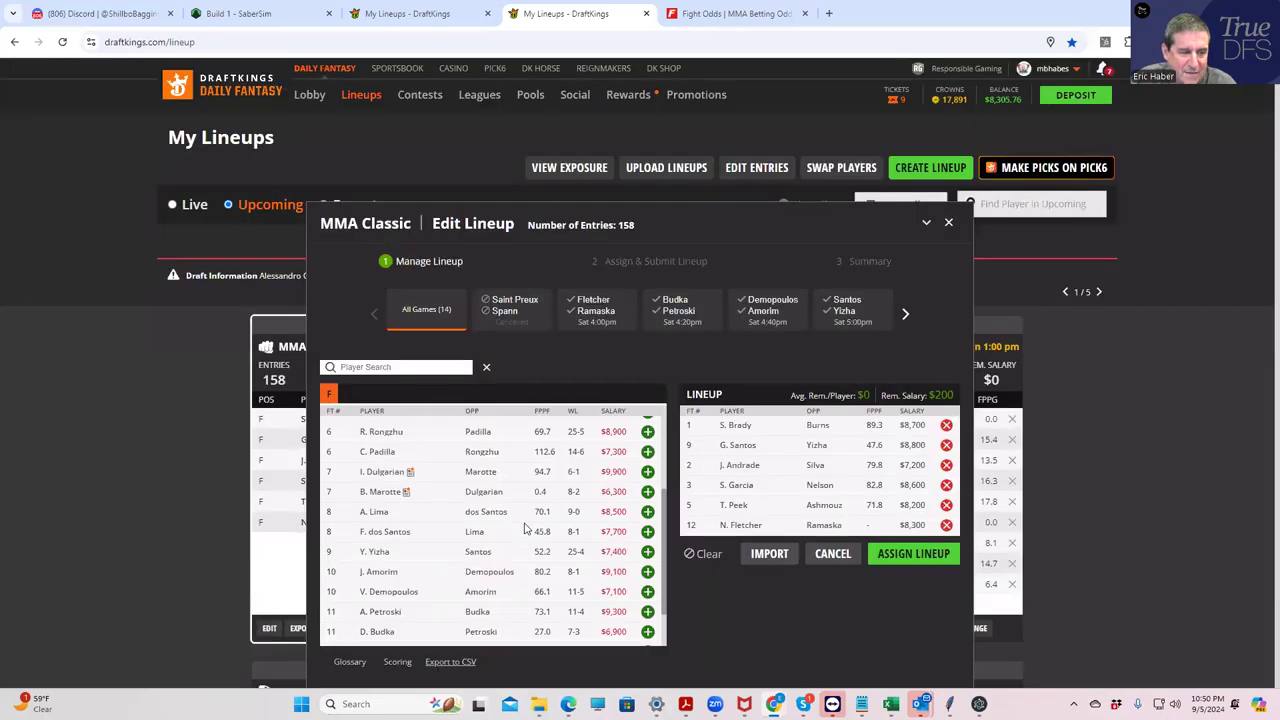
mouse_move(502, 388)
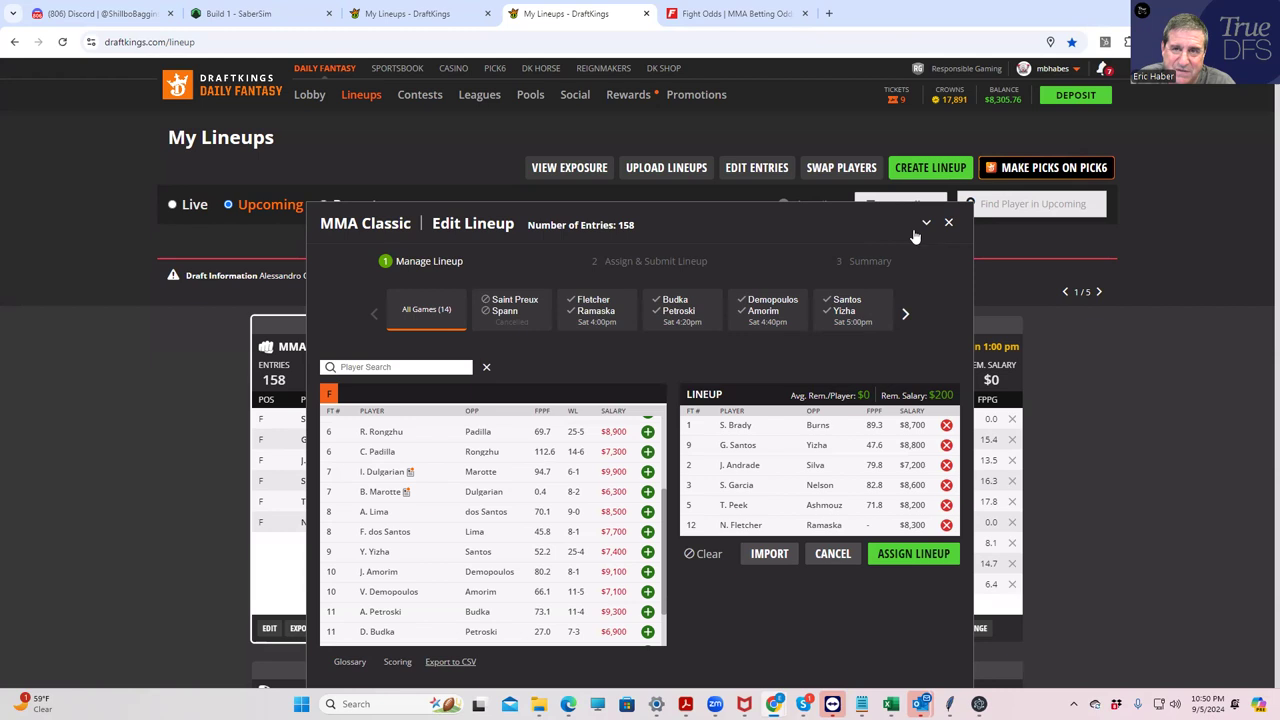
mouse_move(953, 230)
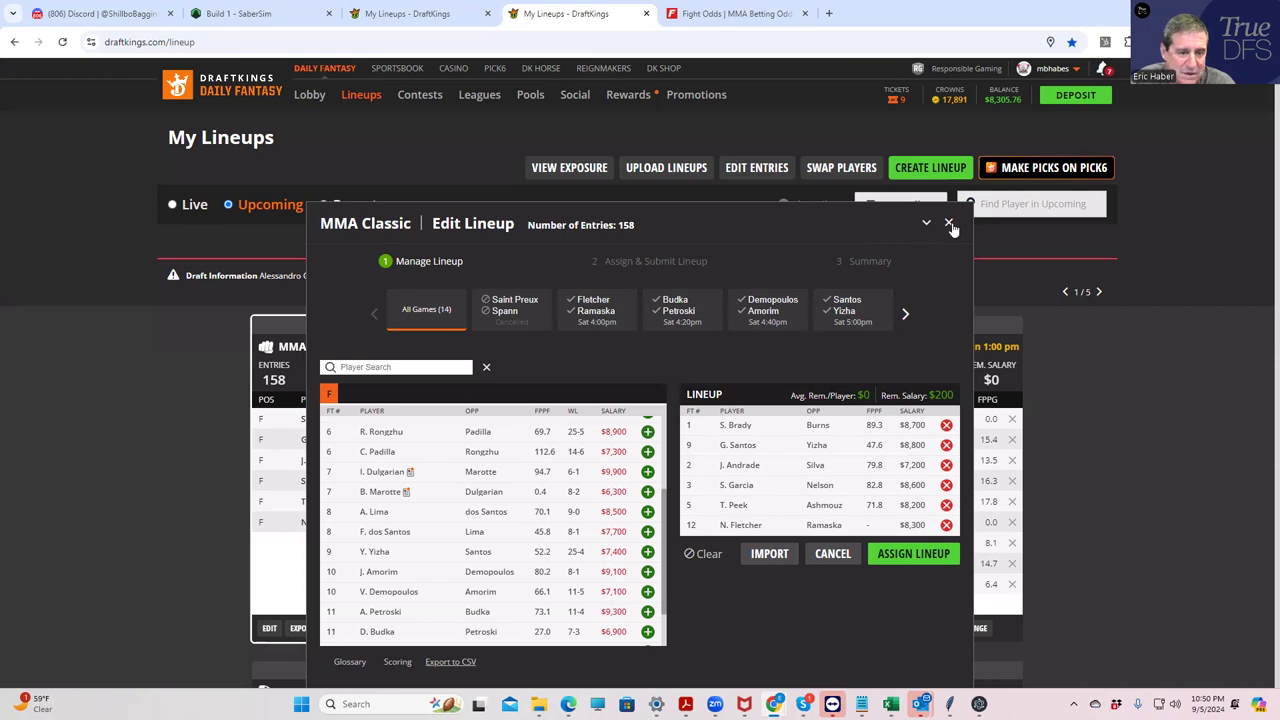
left_click(737, 13)
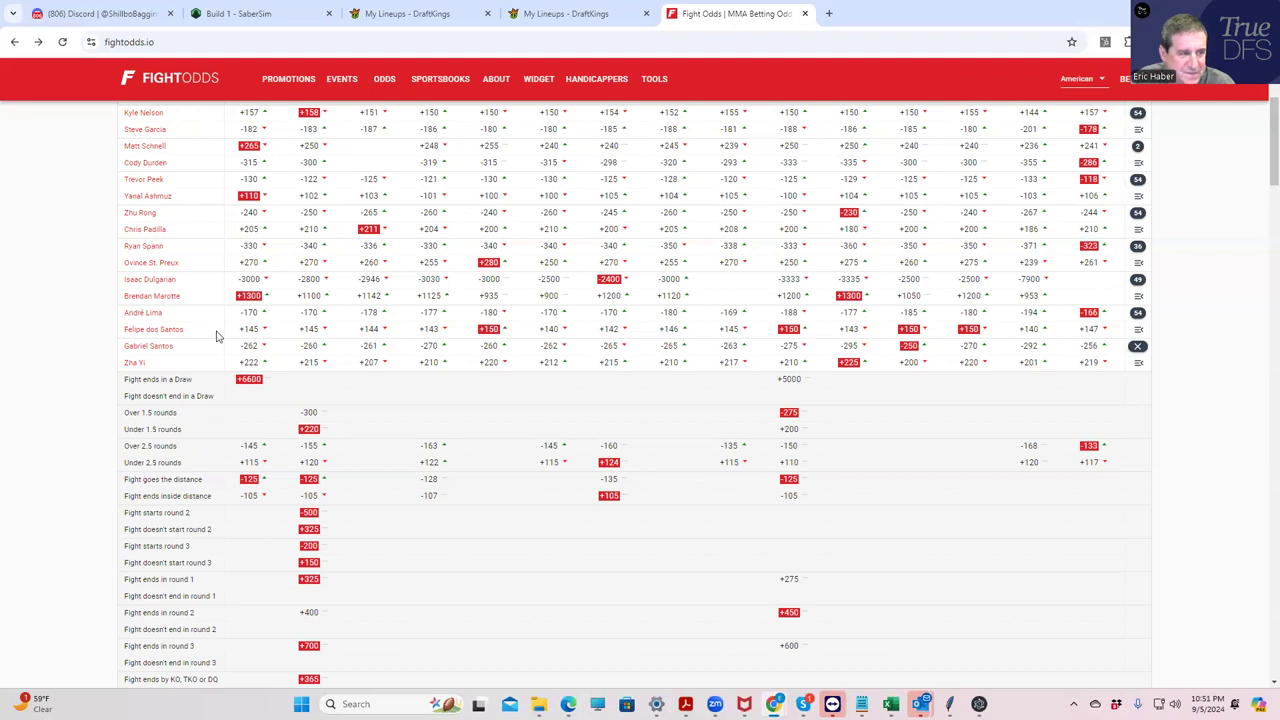
- View Gabriel Santos's FightOdds profile, then review and collapse the Santos vs. Zha Yi props
left_click(148, 346)
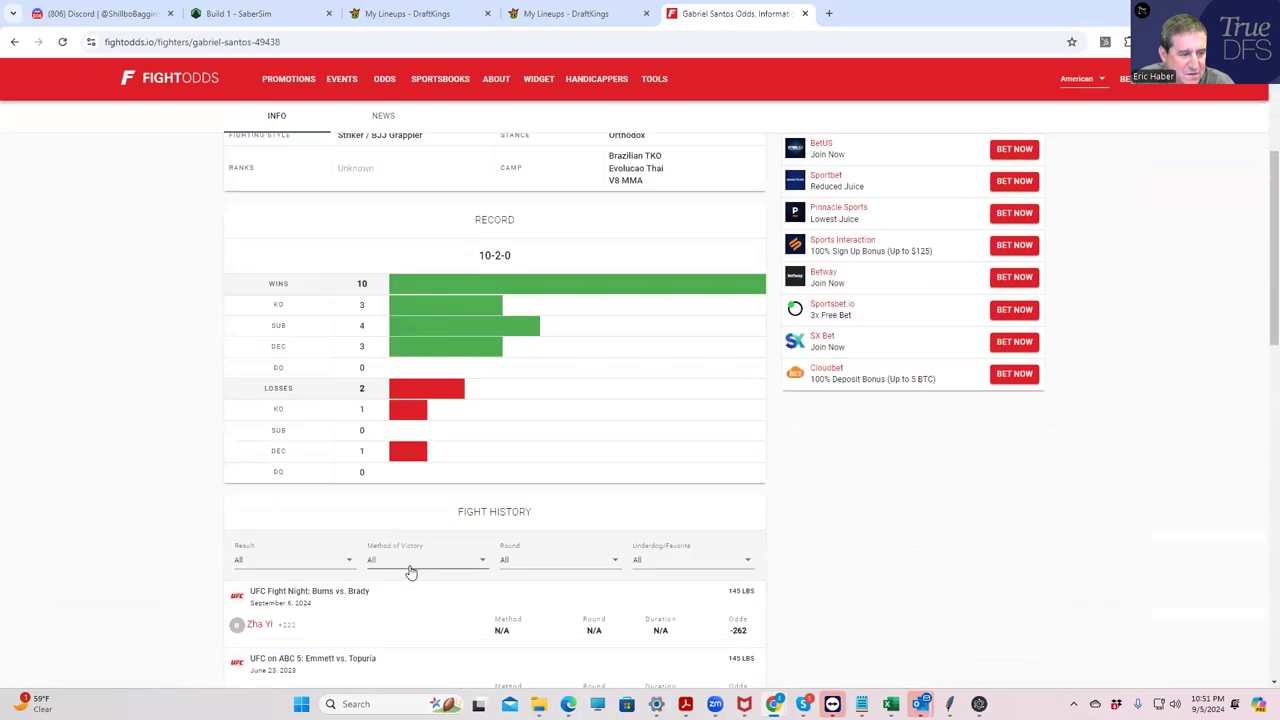
scroll("down", 3)
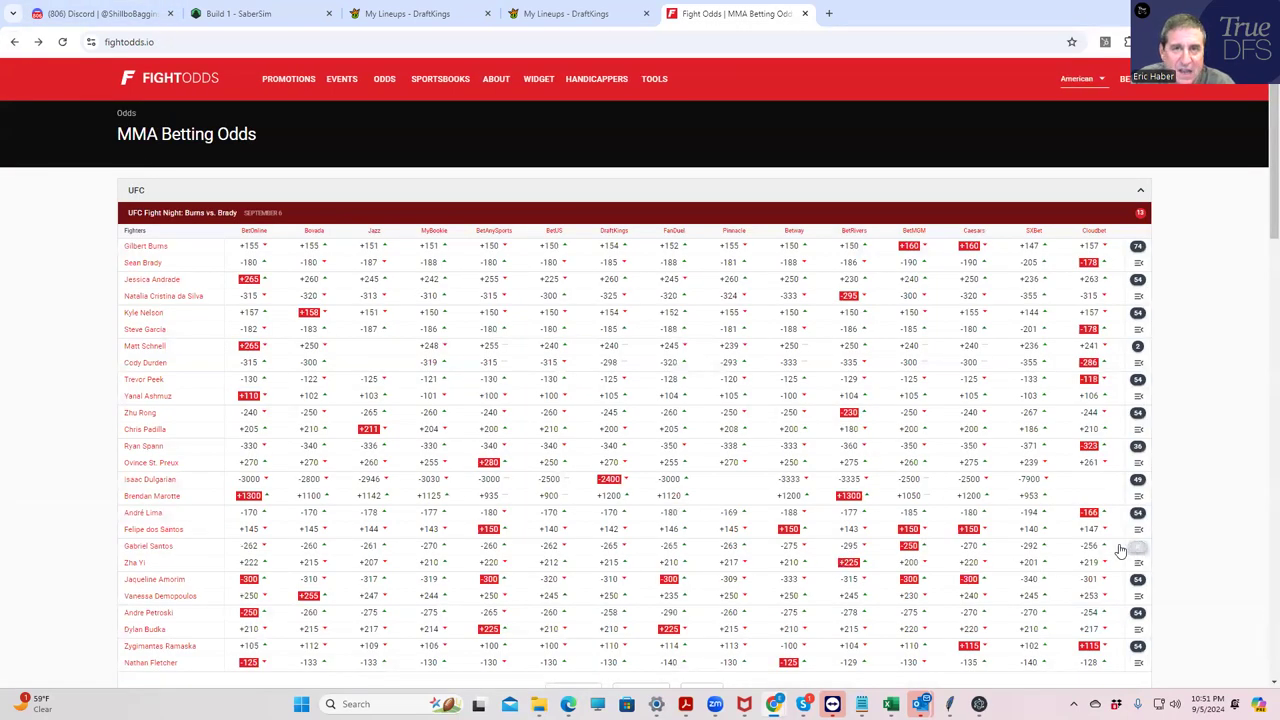
scroll("down", 3)
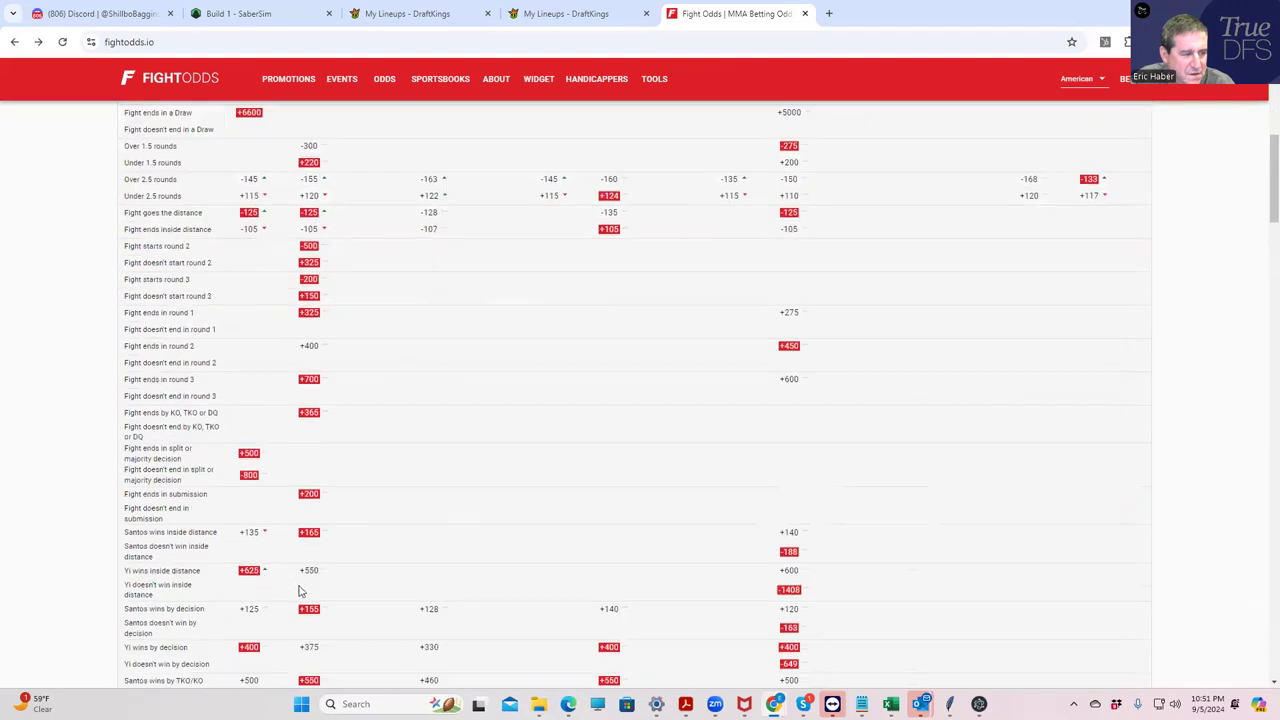
mouse_move(280, 557)
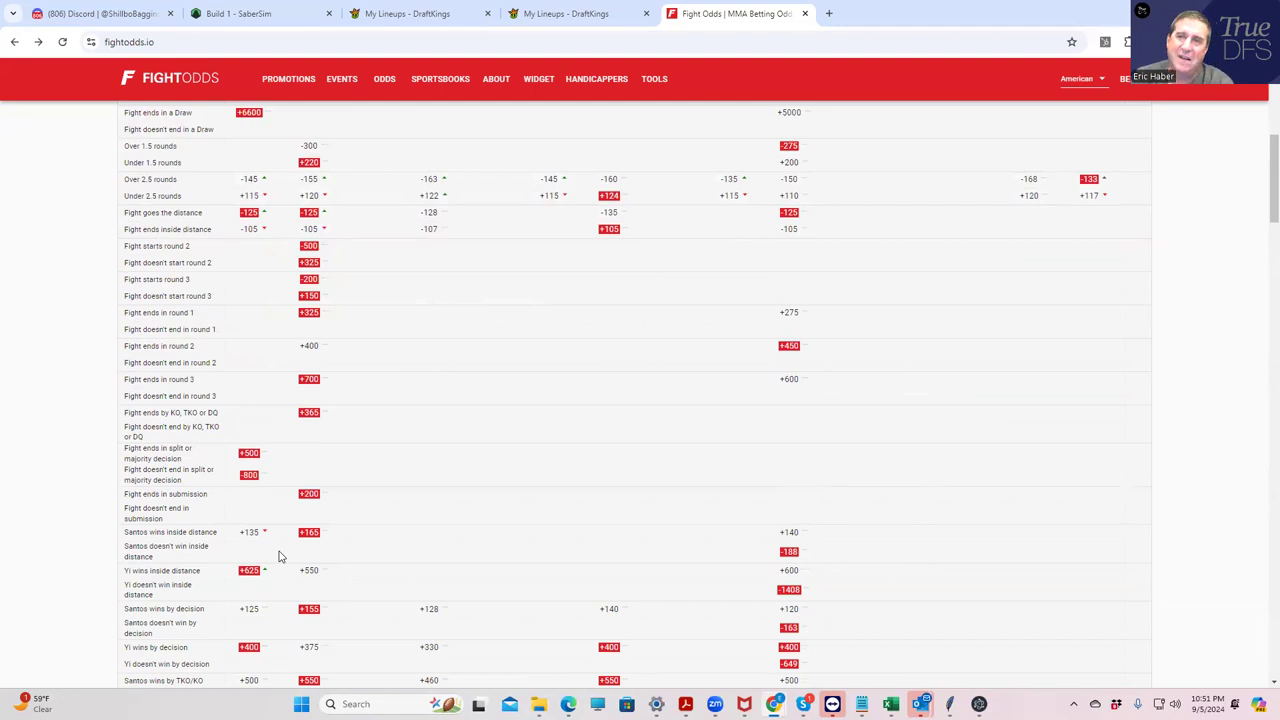
mouse_move(136, 520)
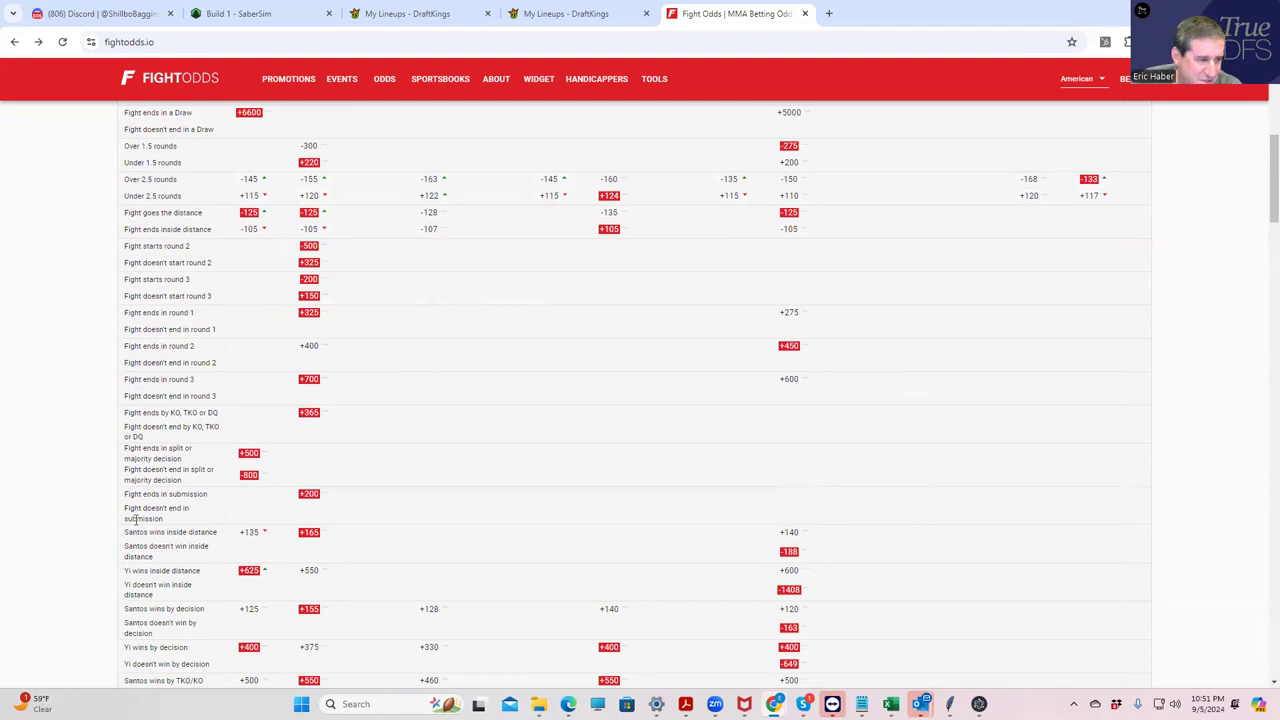
scroll("down", 3)
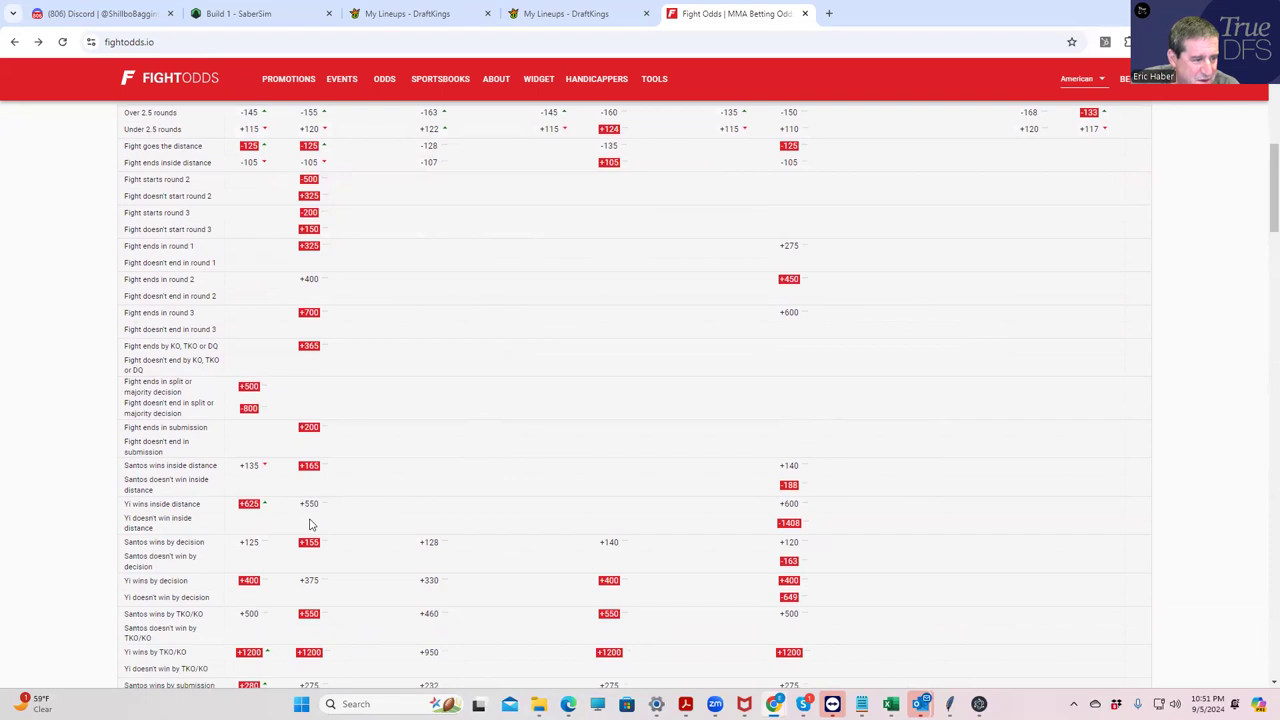
scroll("up", 3)
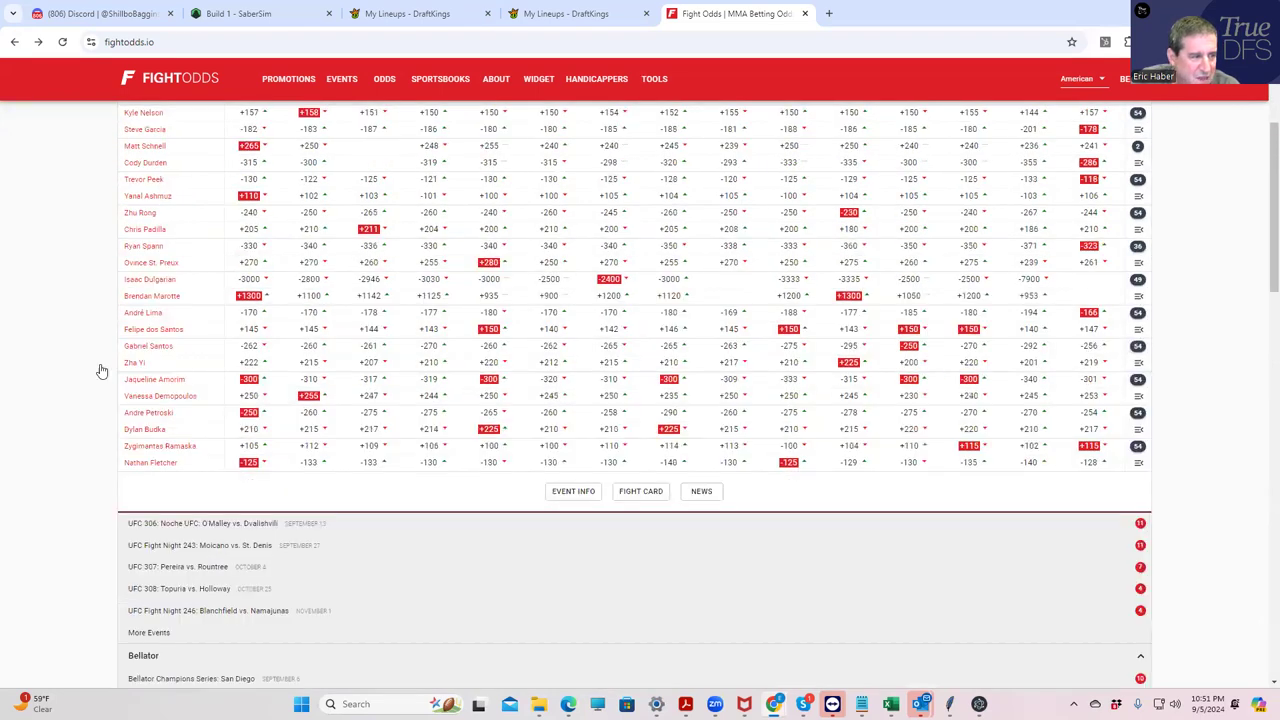
mouse_move(154, 379)
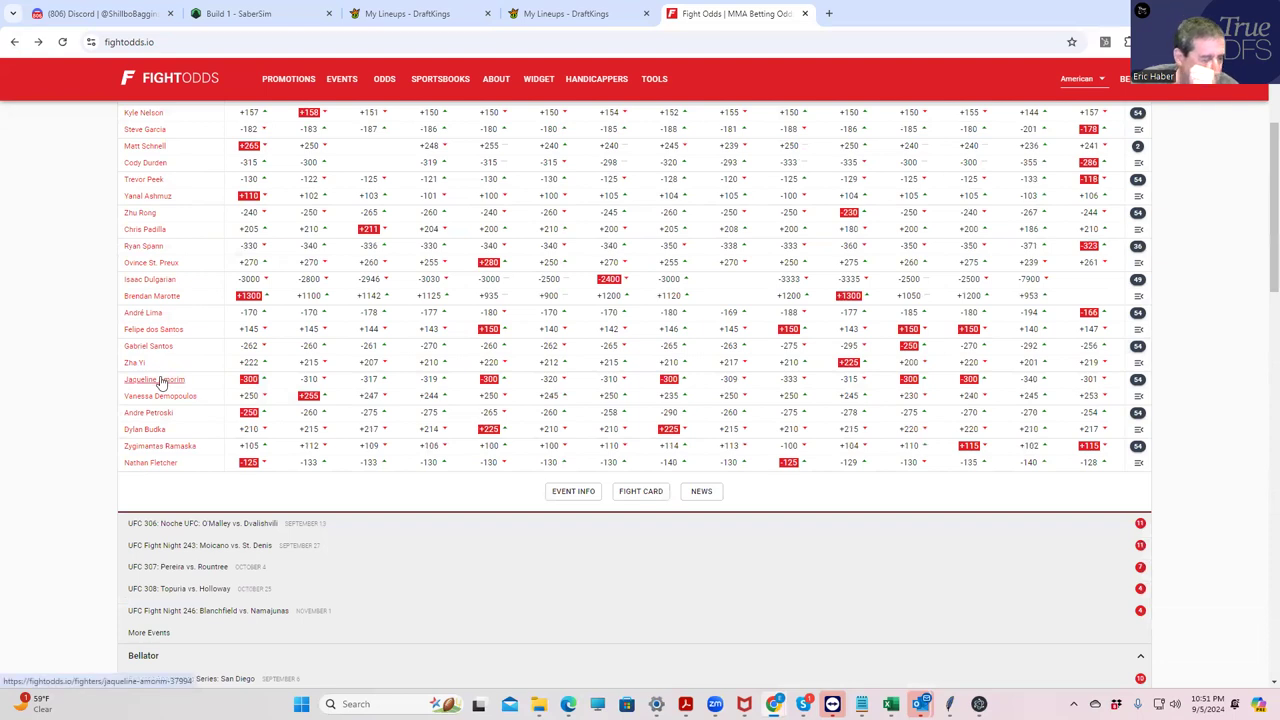
mouse_move(148, 412)
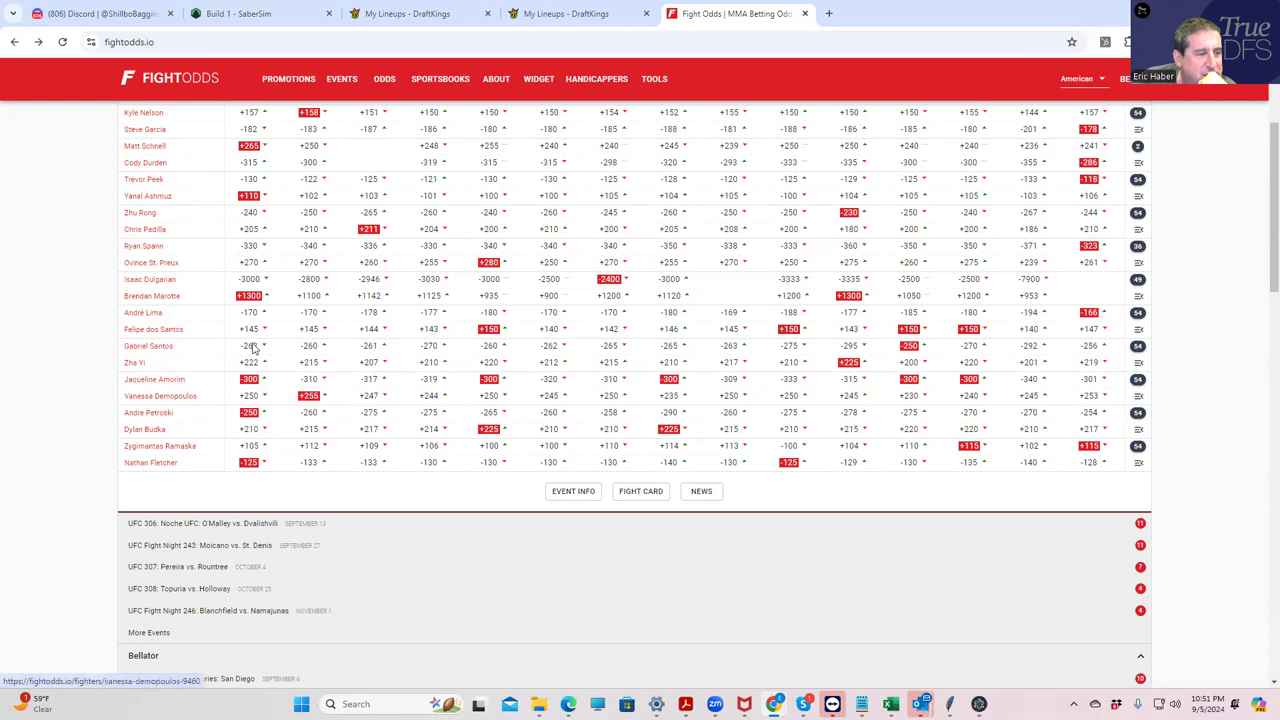
mouse_move(147, 346)
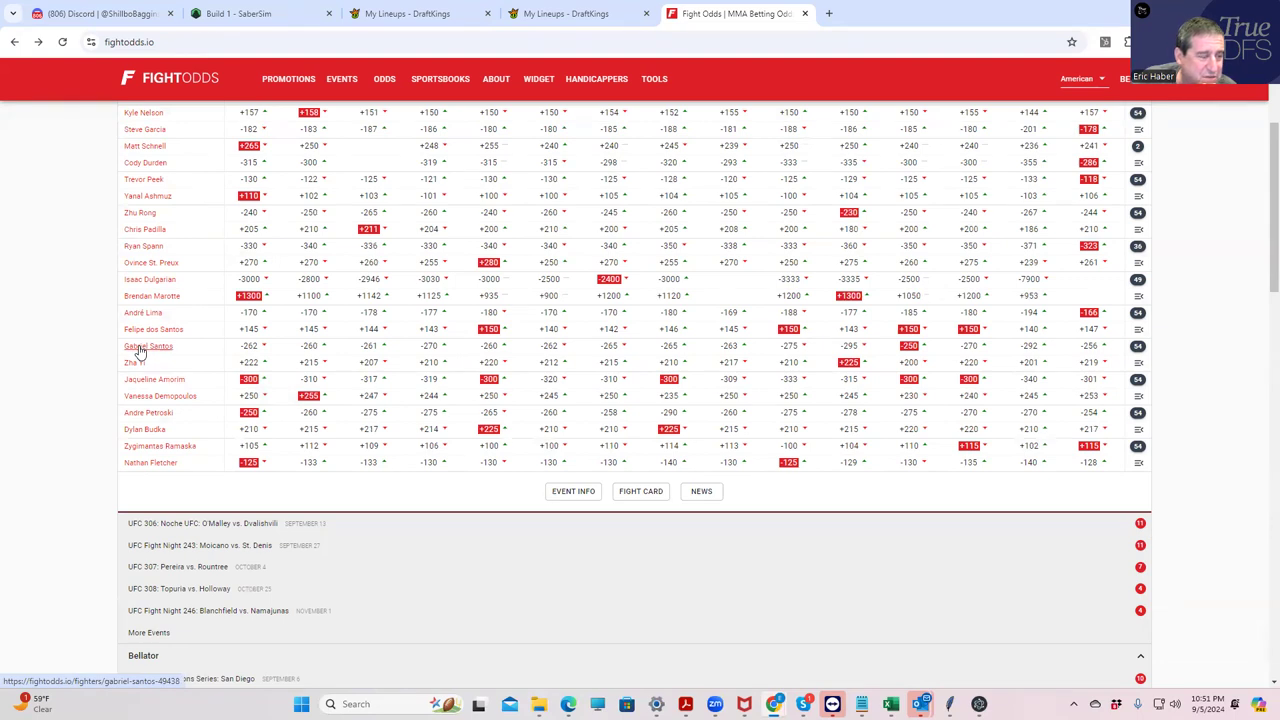
mouse_move(148, 412)
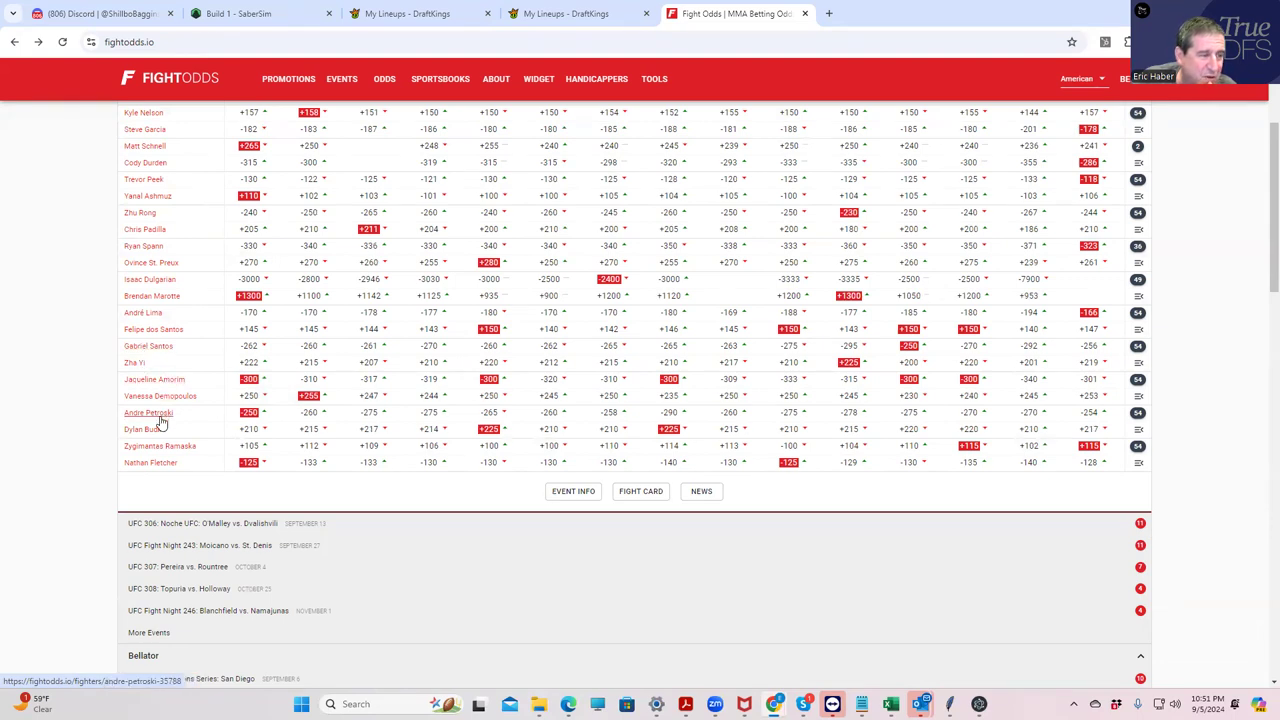
mouse_move(163, 345)
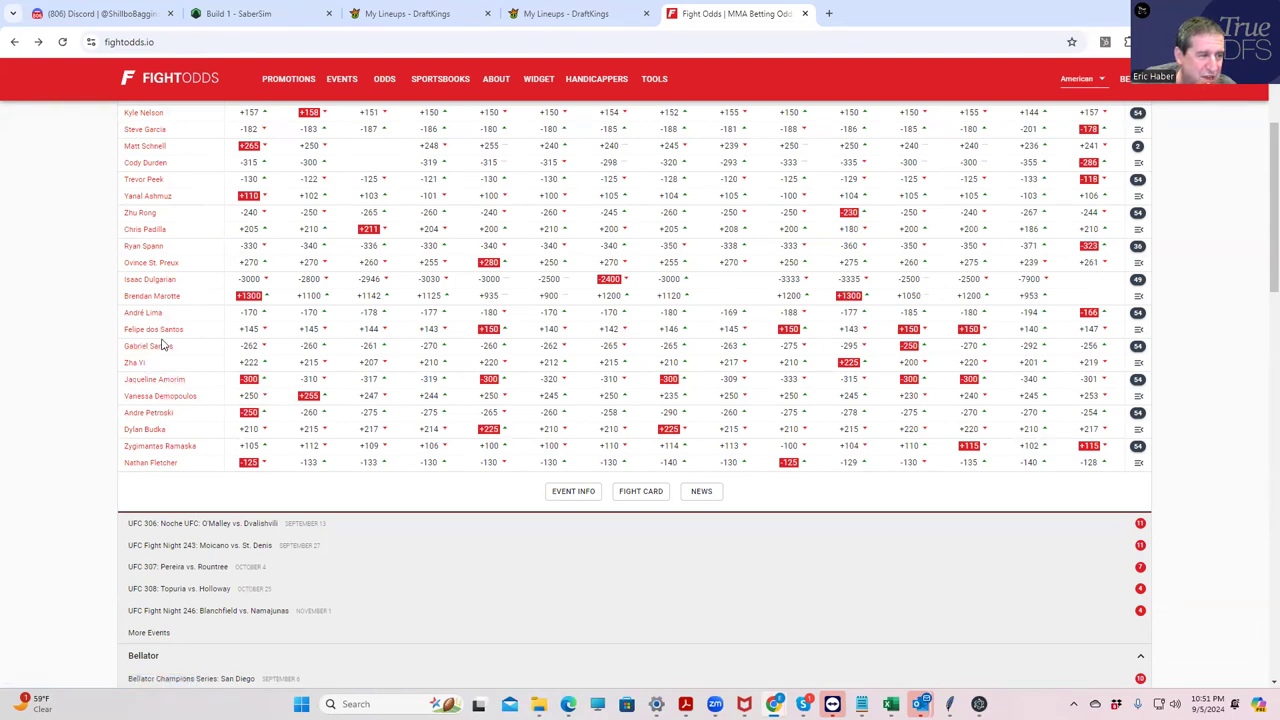
mouse_move(465, 357)
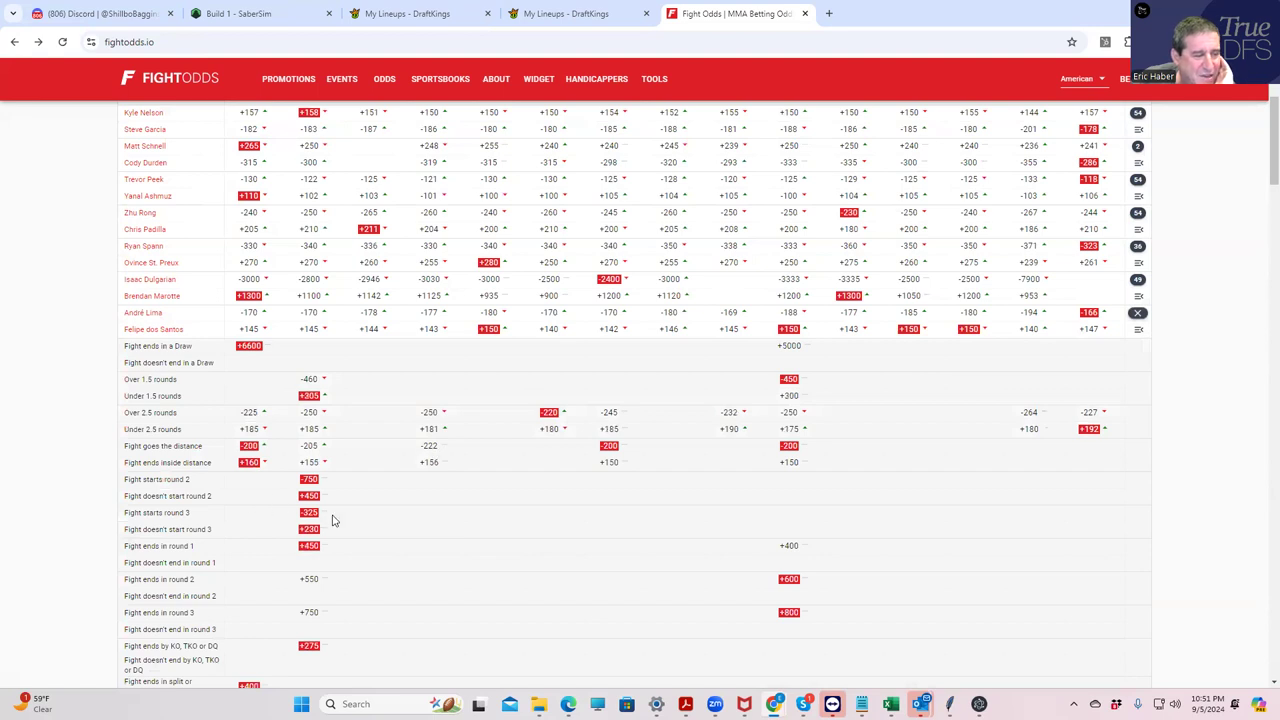
- Close the DraftKings lineup editor and scroll the Lima vs. dos Santos round, method and decision props
scroll("down", 3)
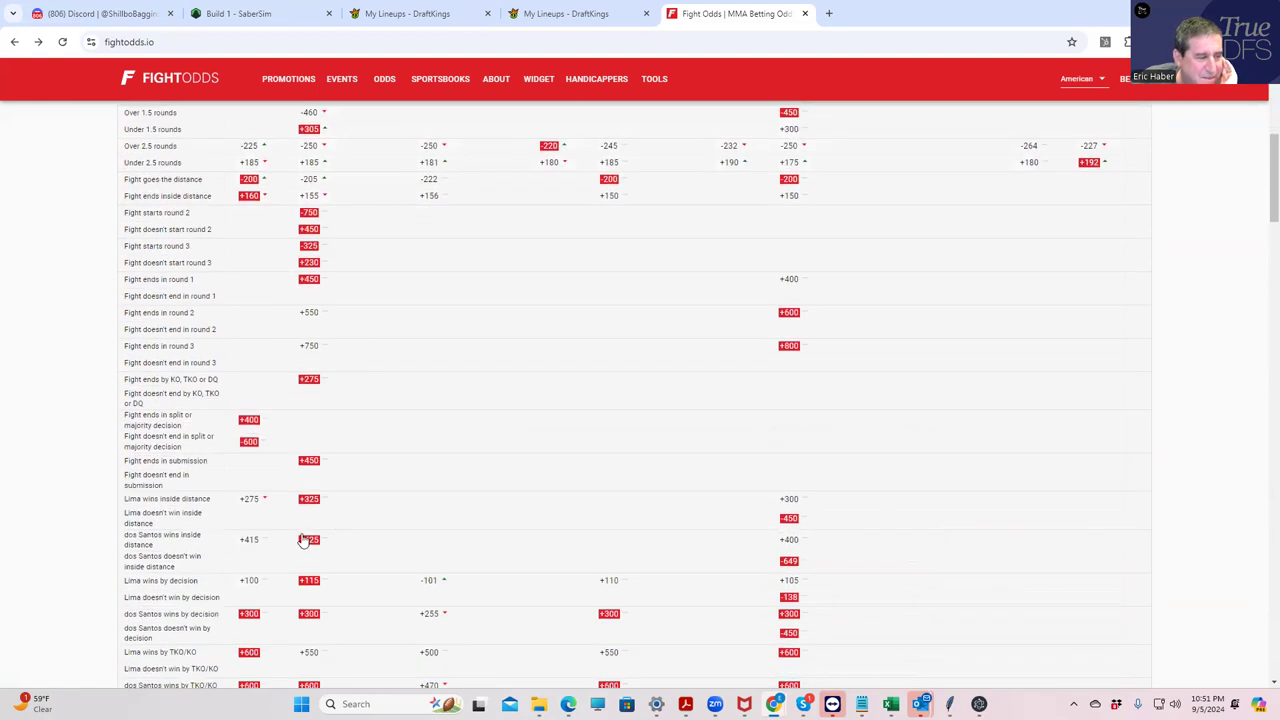
mouse_move(313, 497)
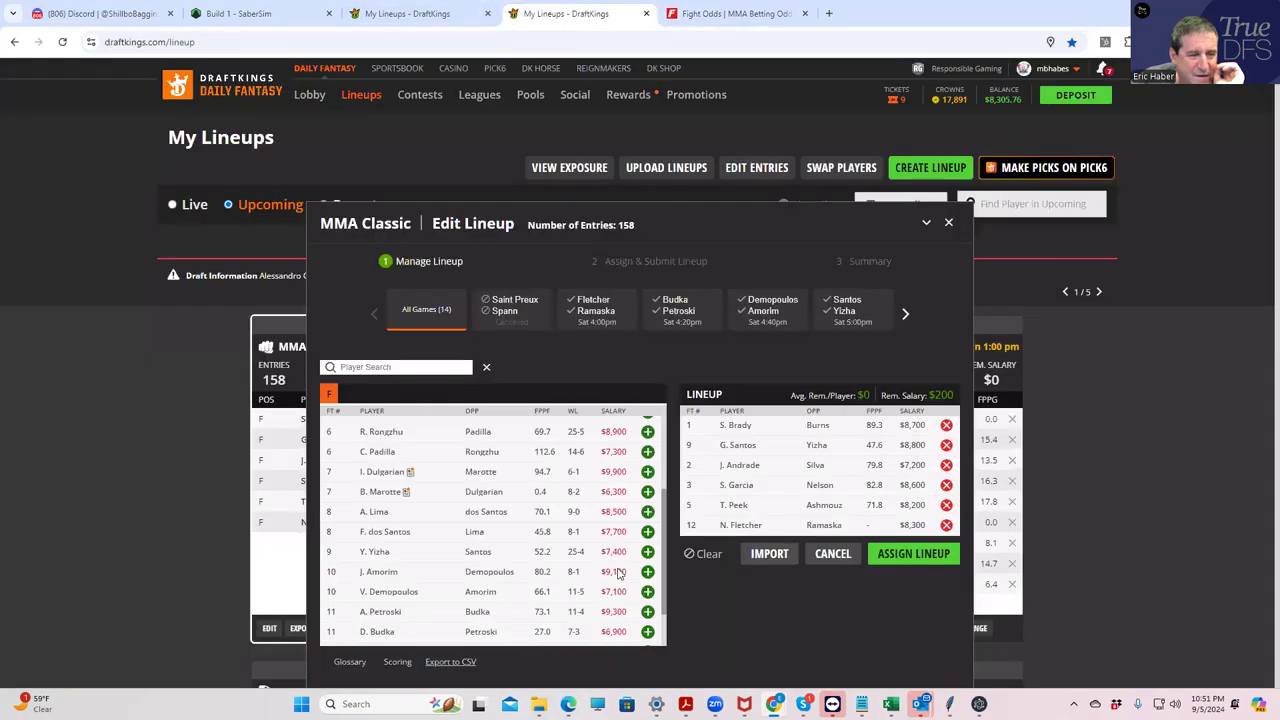
mouse_move(487, 590)
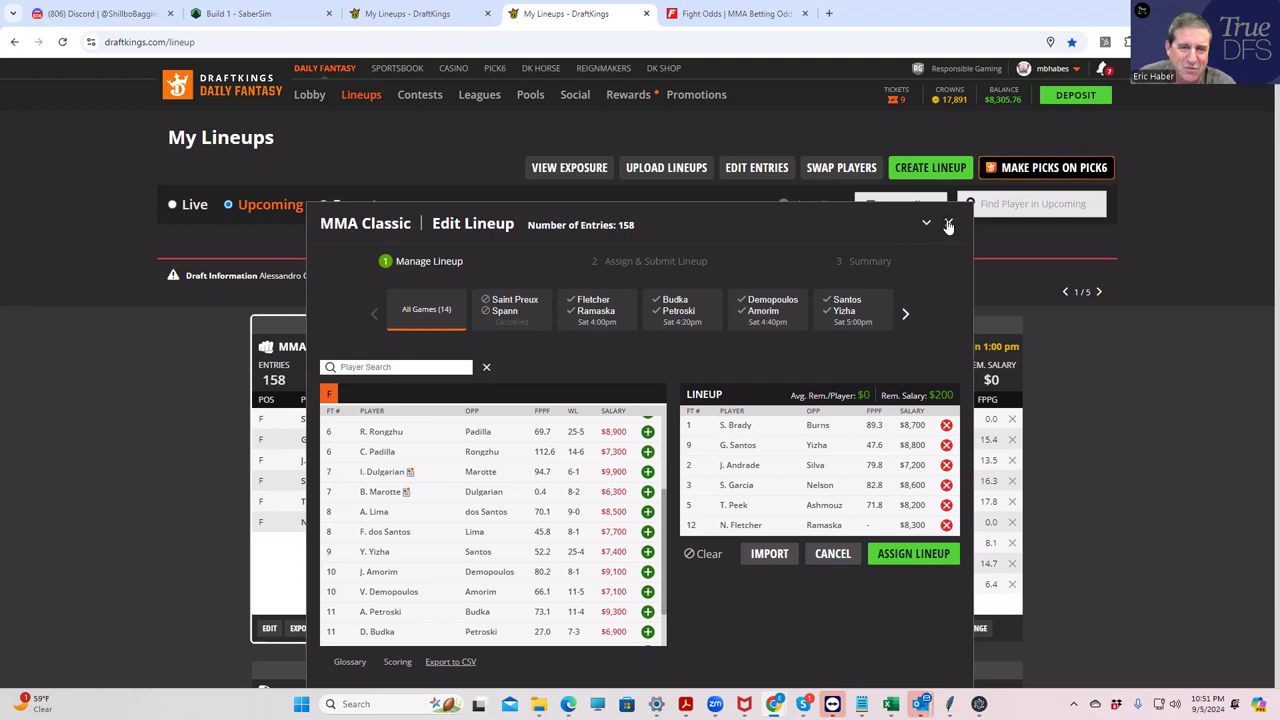
left_click(947, 224)
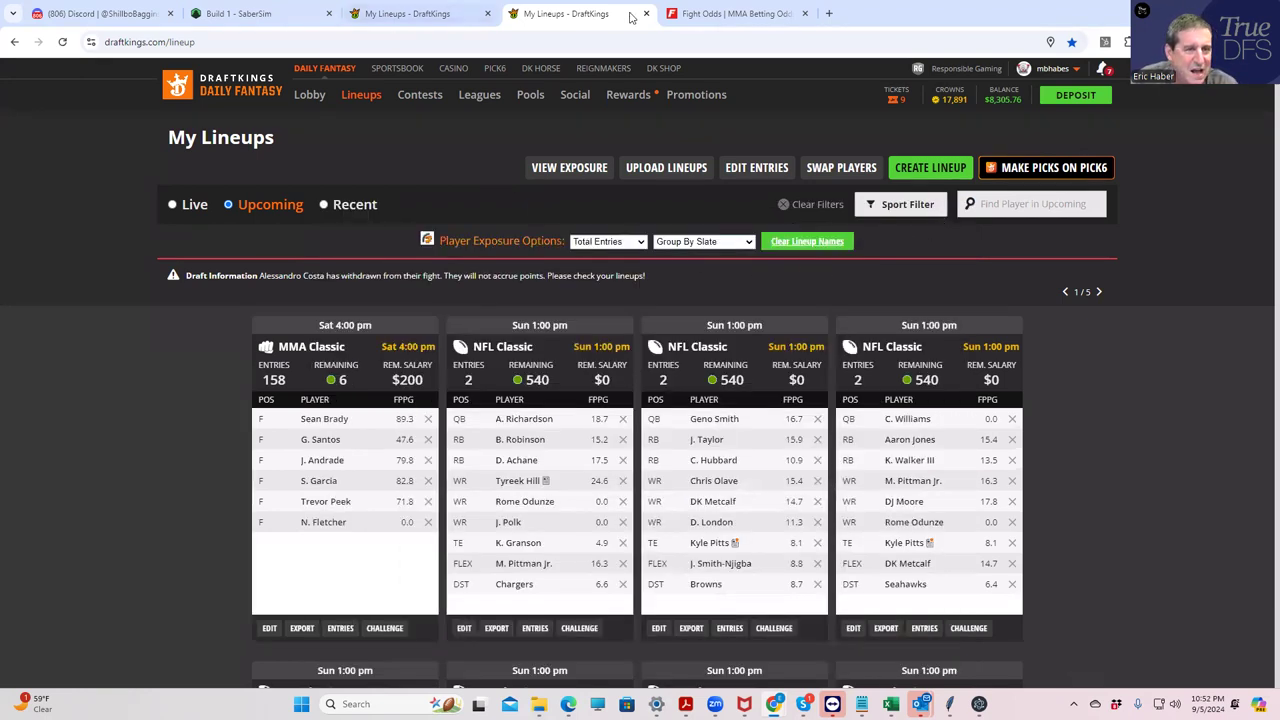
left_click(737, 13)
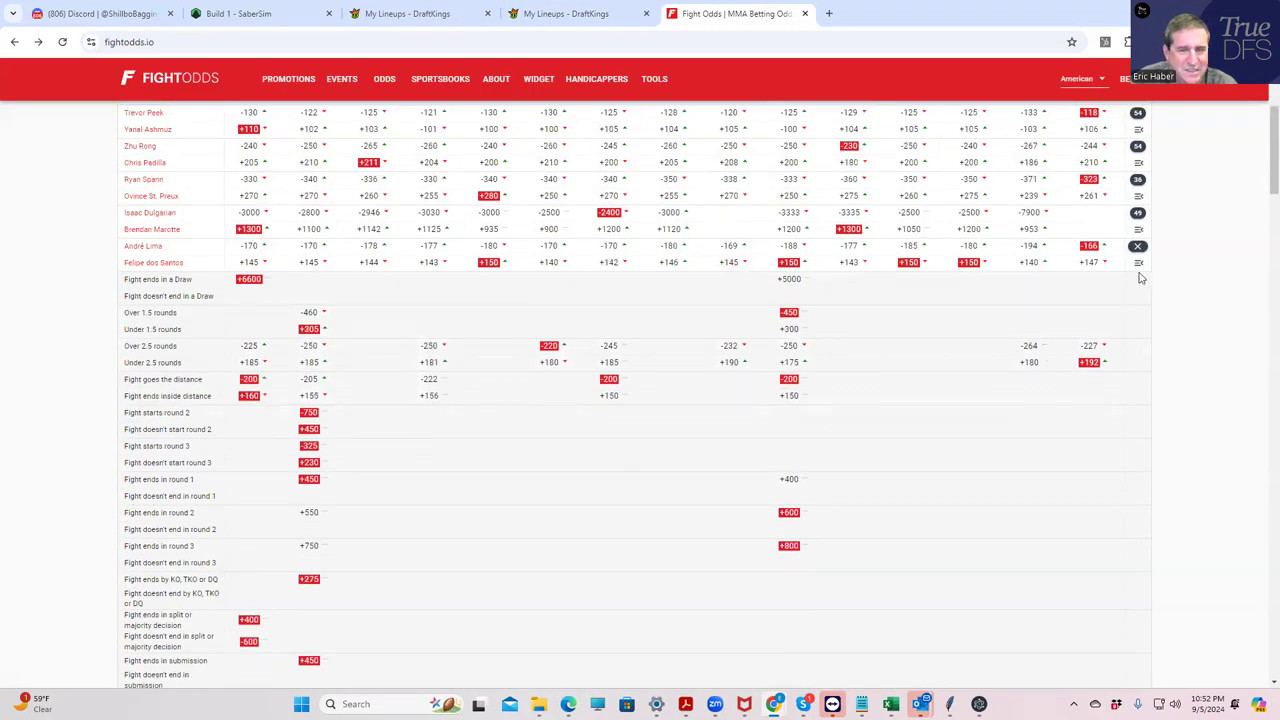
mouse_move(1130, 270)
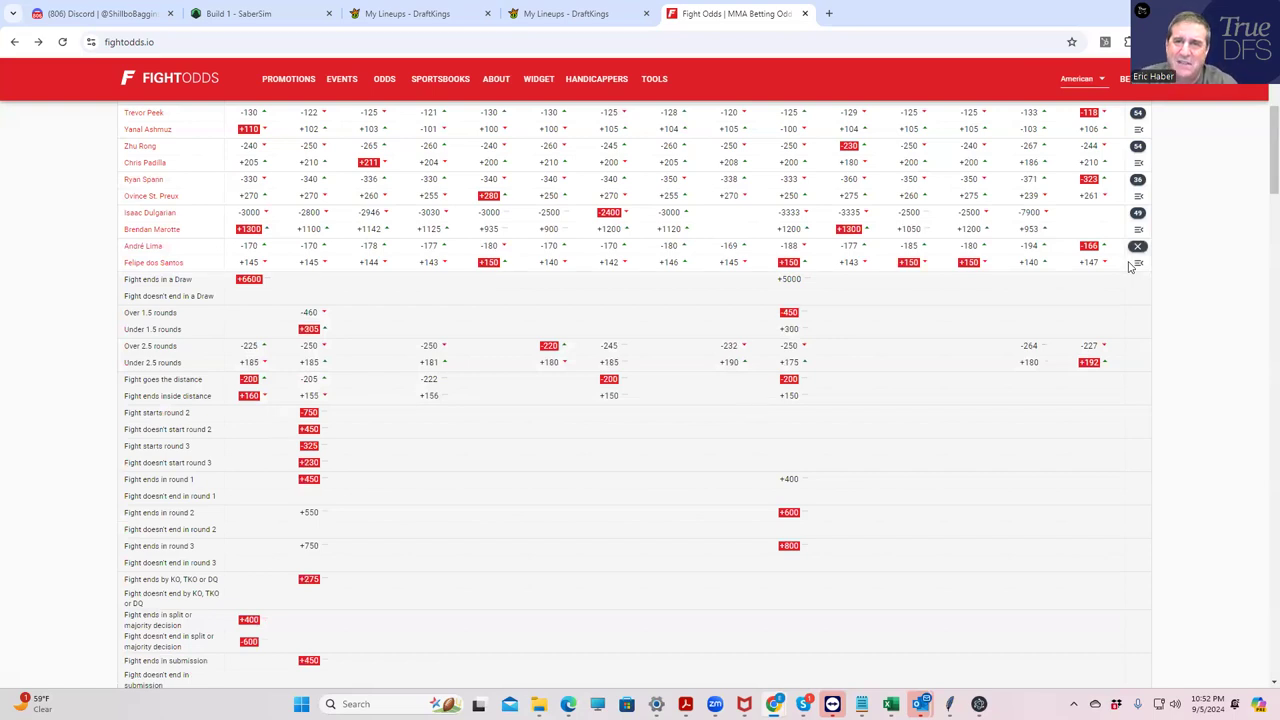
mouse_move(1064, 276)
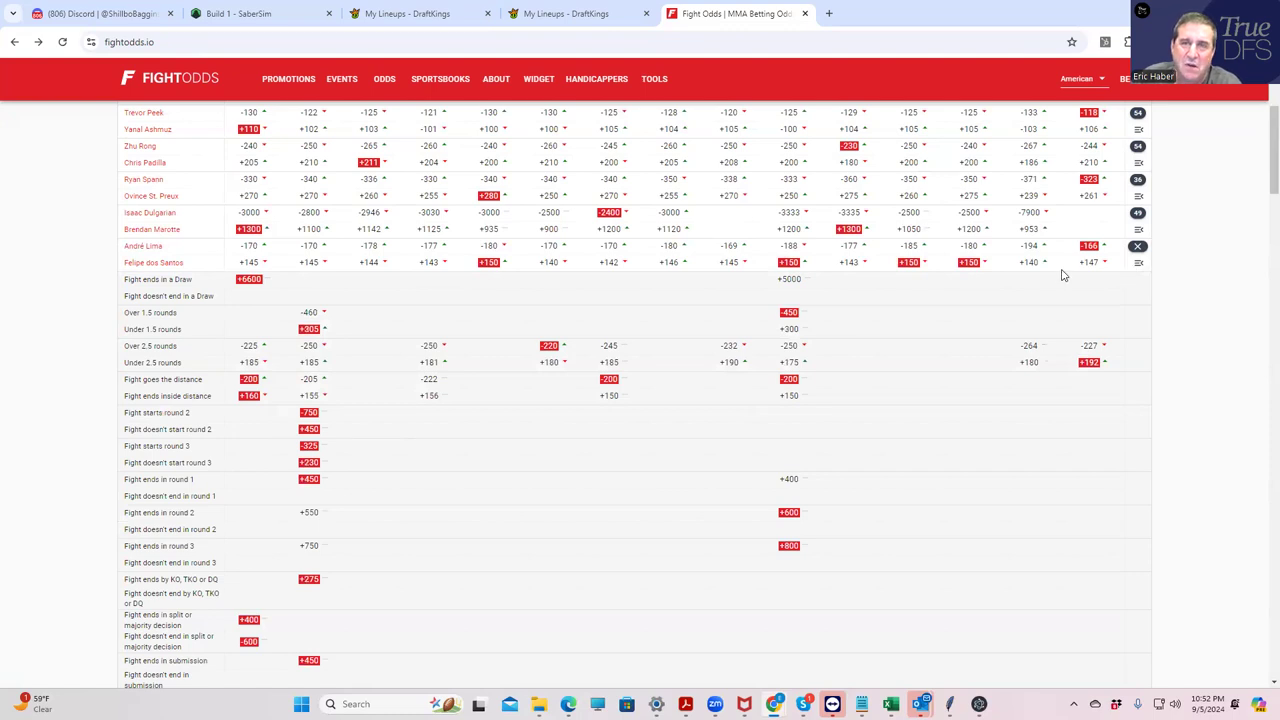
mouse_move(1130, 257)
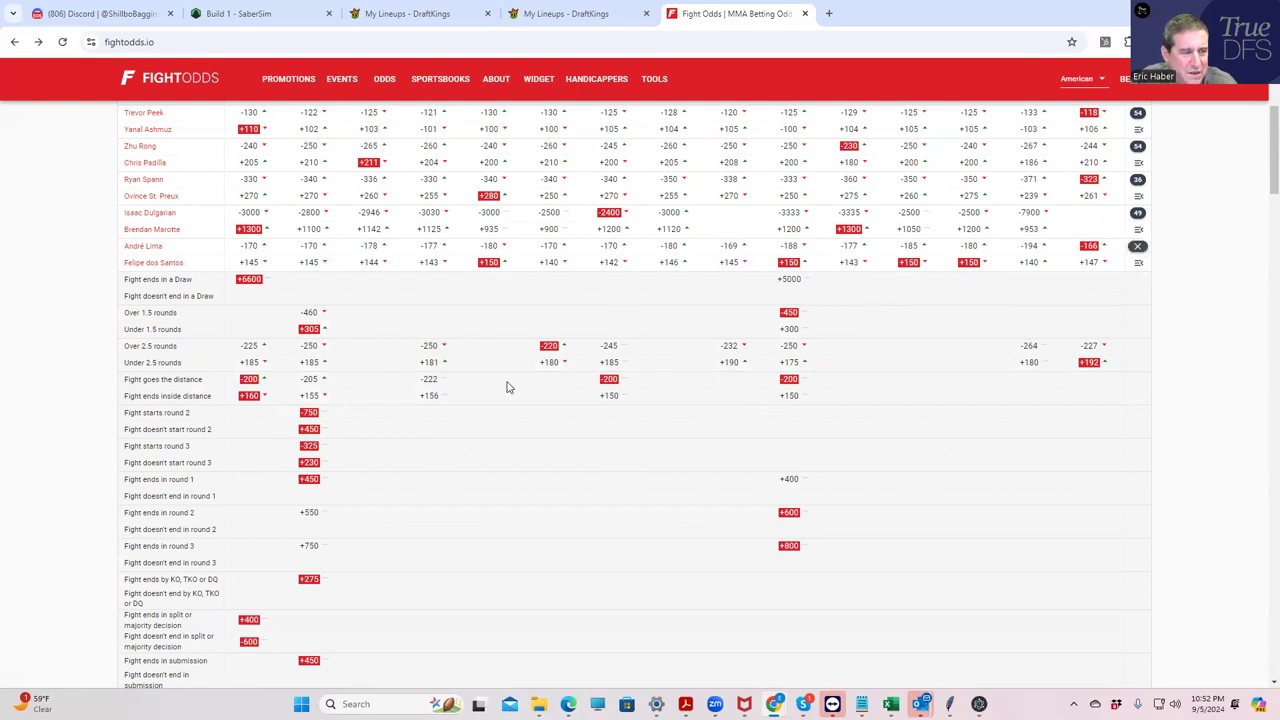
scroll("down", 3)
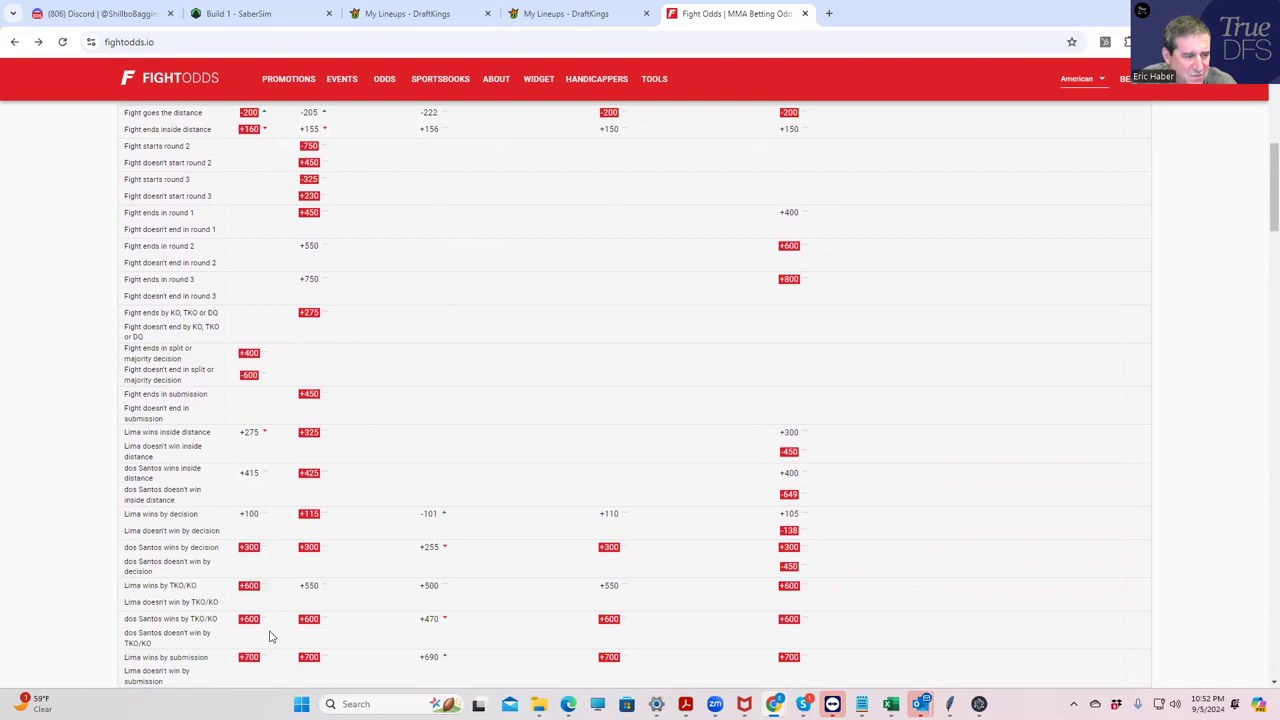
mouse_move(322, 485)
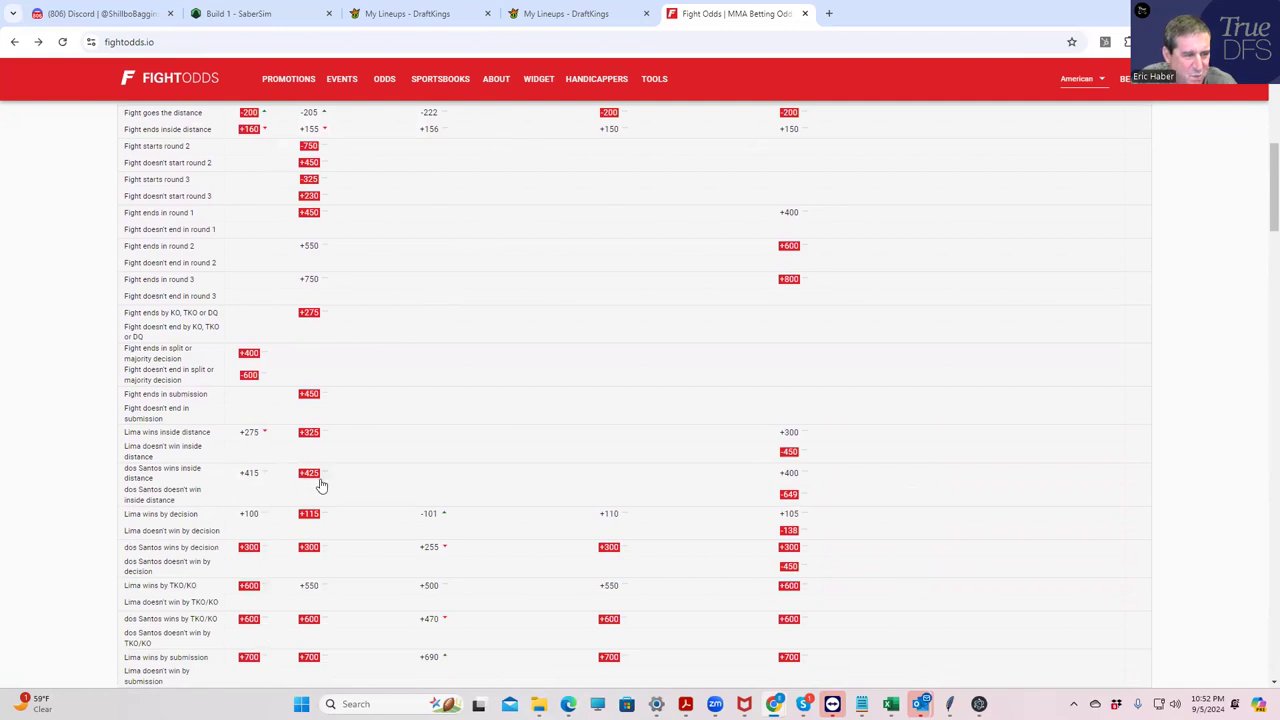
mouse_move(505, 494)
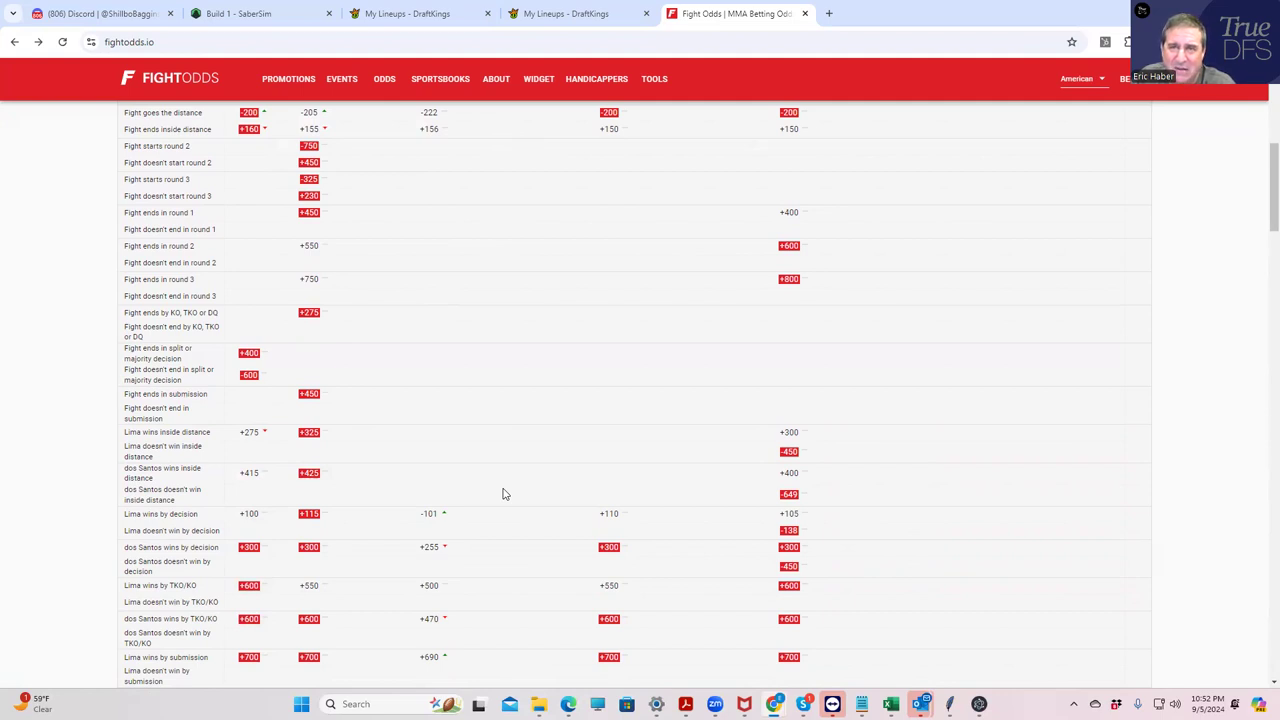
mouse_move(509, 290)
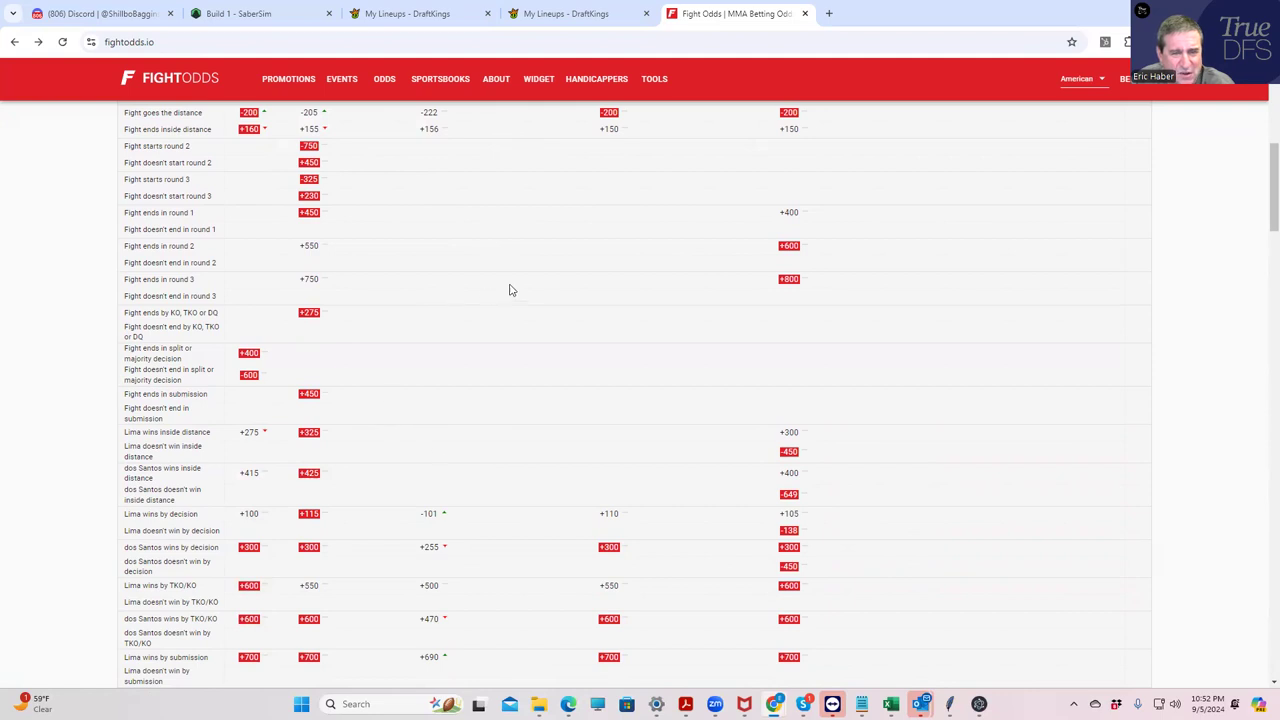
scroll("up", 3)
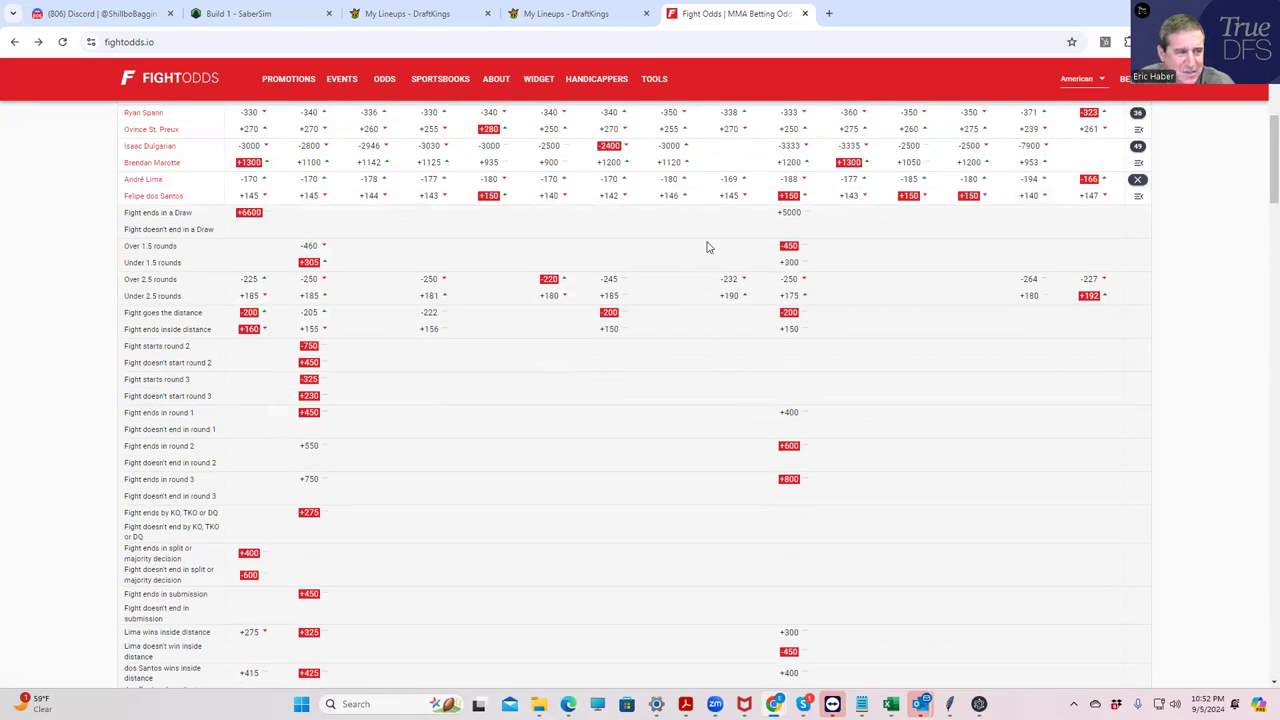
mouse_move(153, 195)
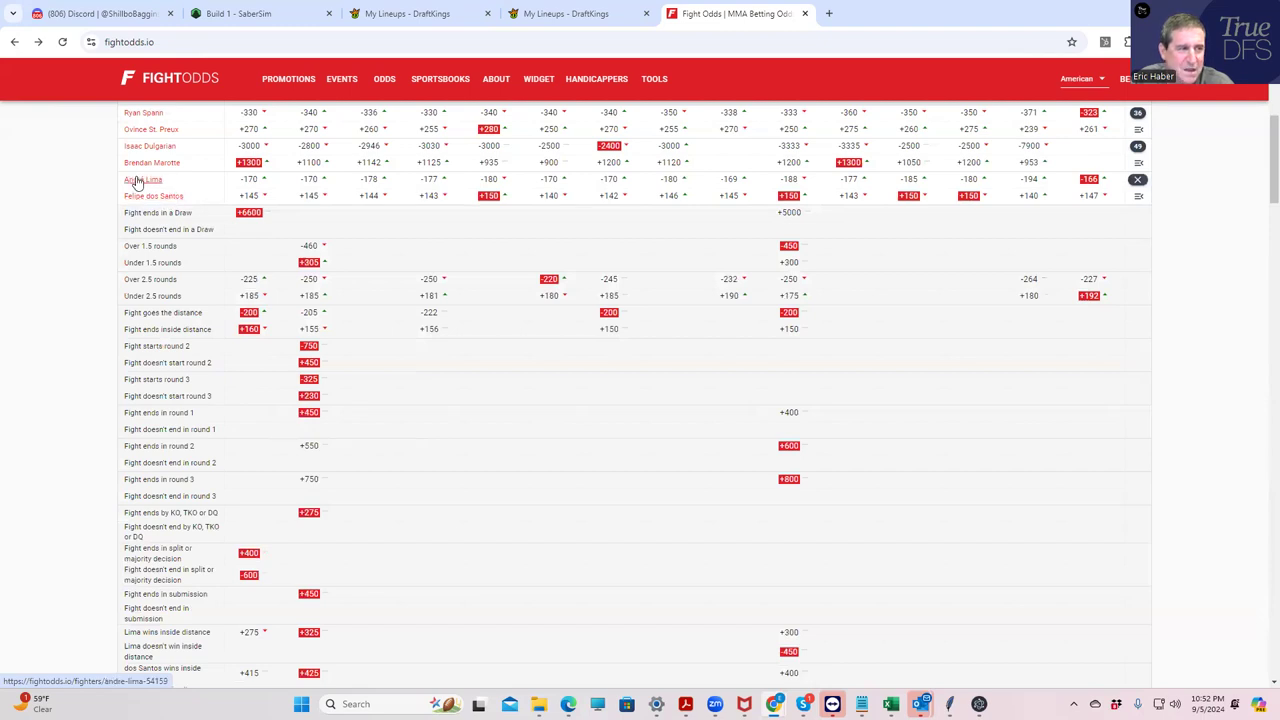
scroll("up", 3)
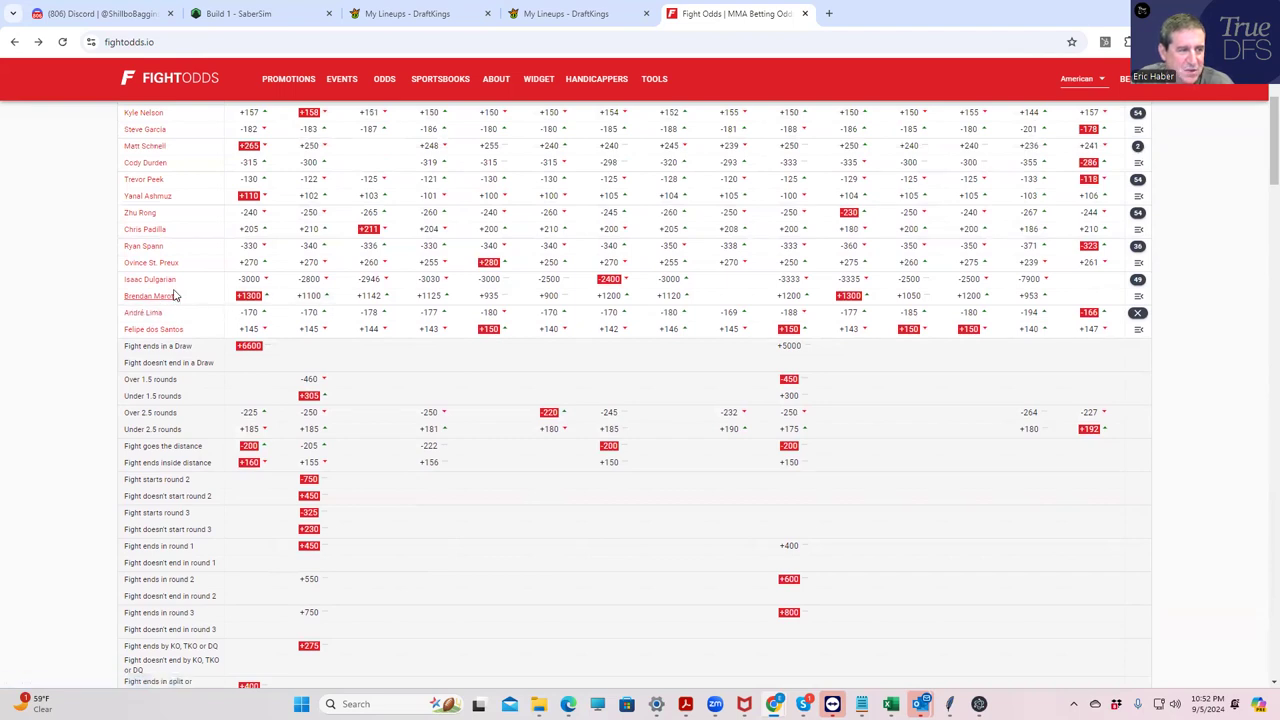
mouse_move(150, 279)
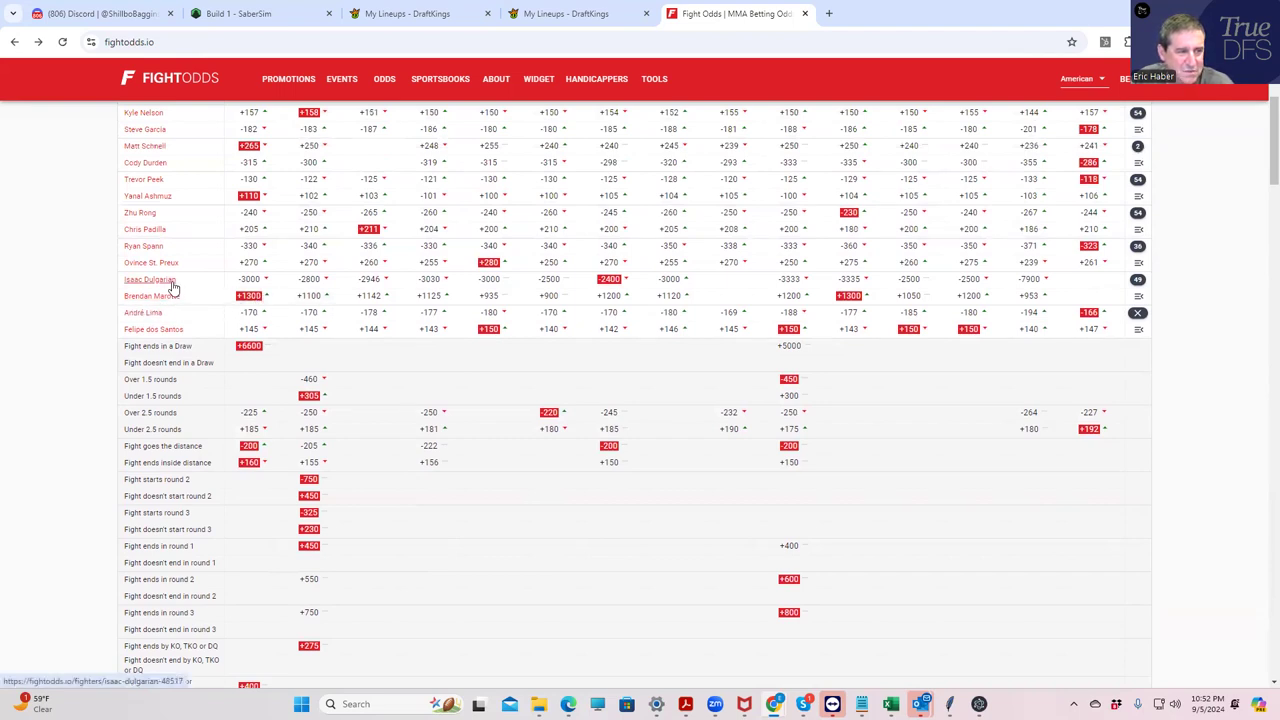
mouse_move(705, 292)
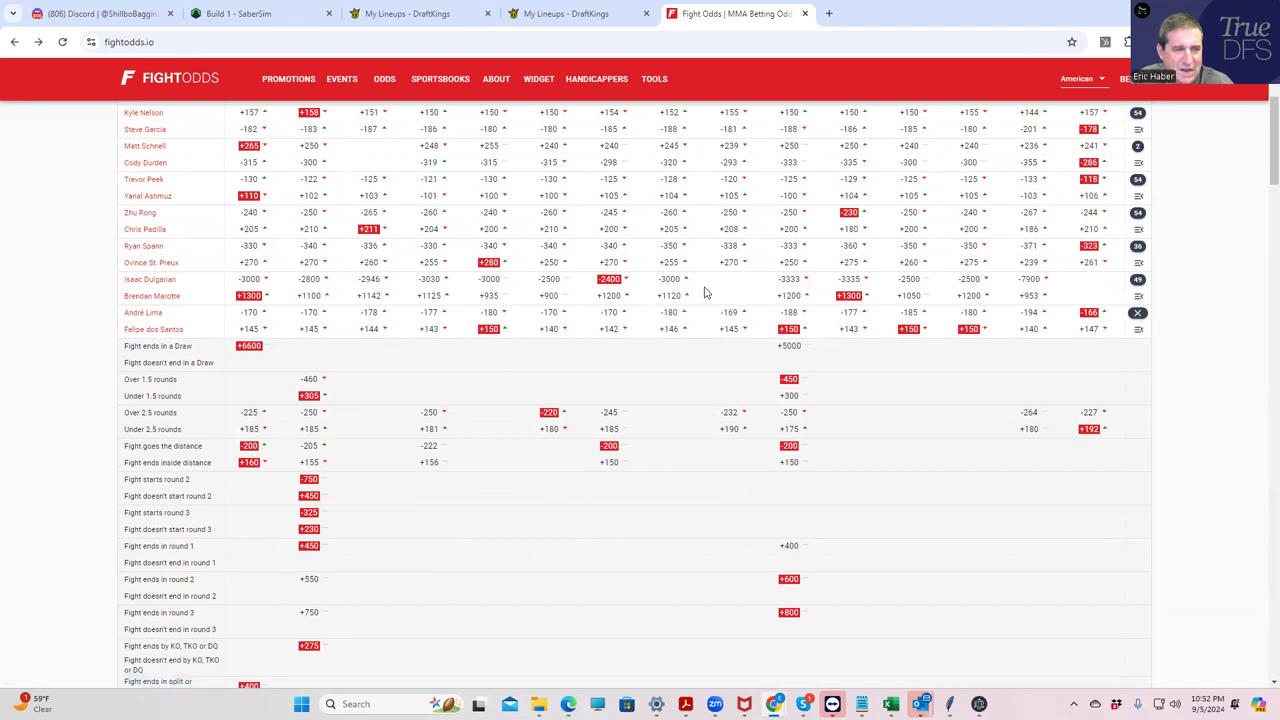
- Expand the Dulgarian vs. Marotte props, check Dulgarian's $9,900 DraftKings salary, and return to them
left_click(565, 13)
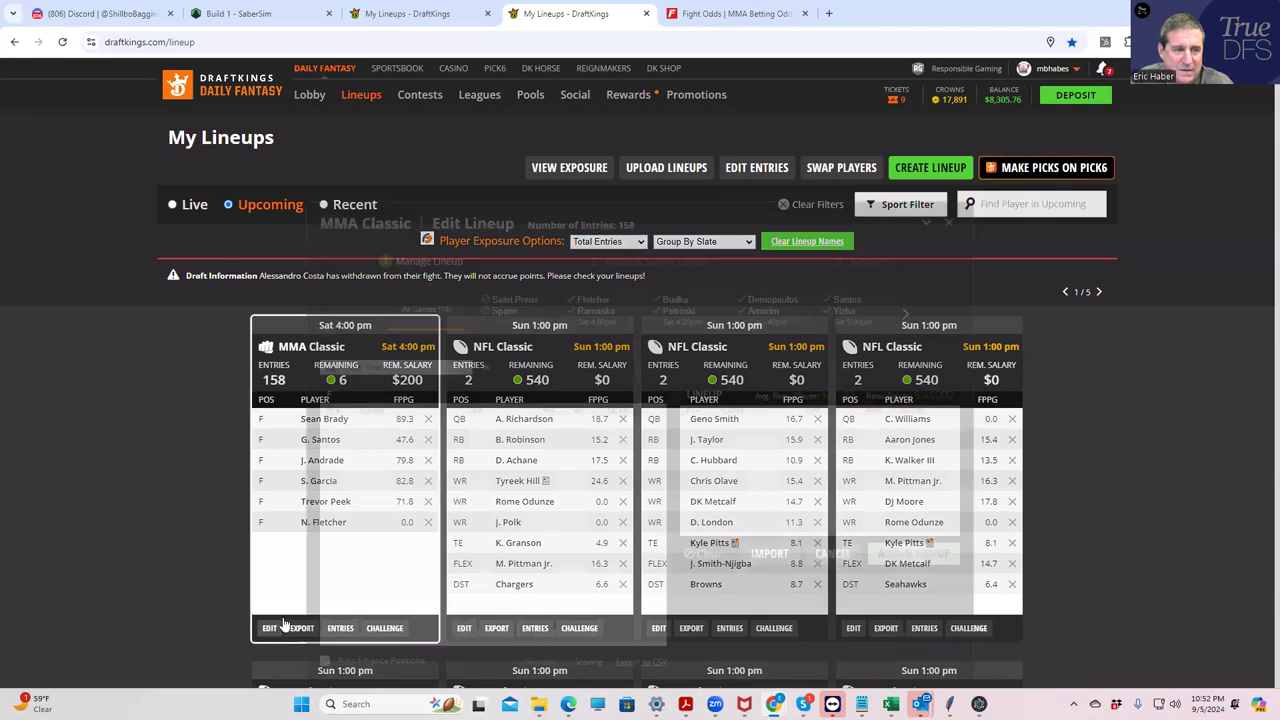
left_click(269, 627)
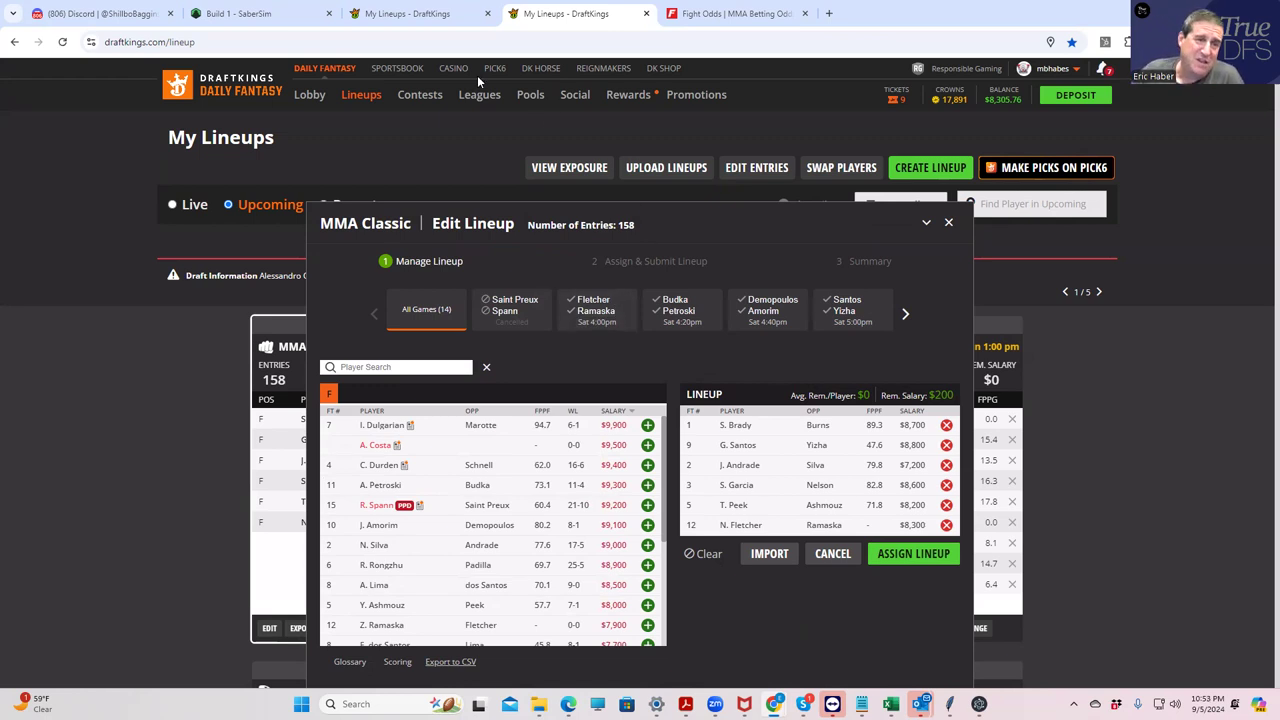
left_click(737, 13)
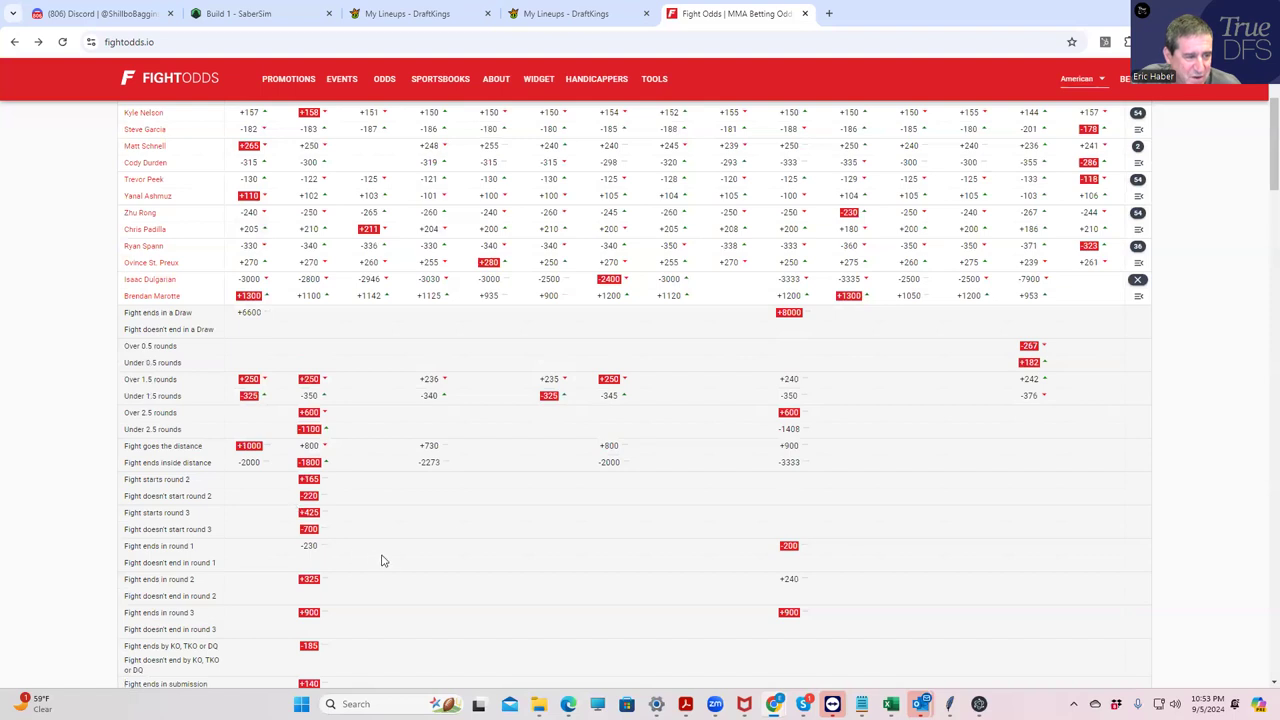
scroll("down", 3)
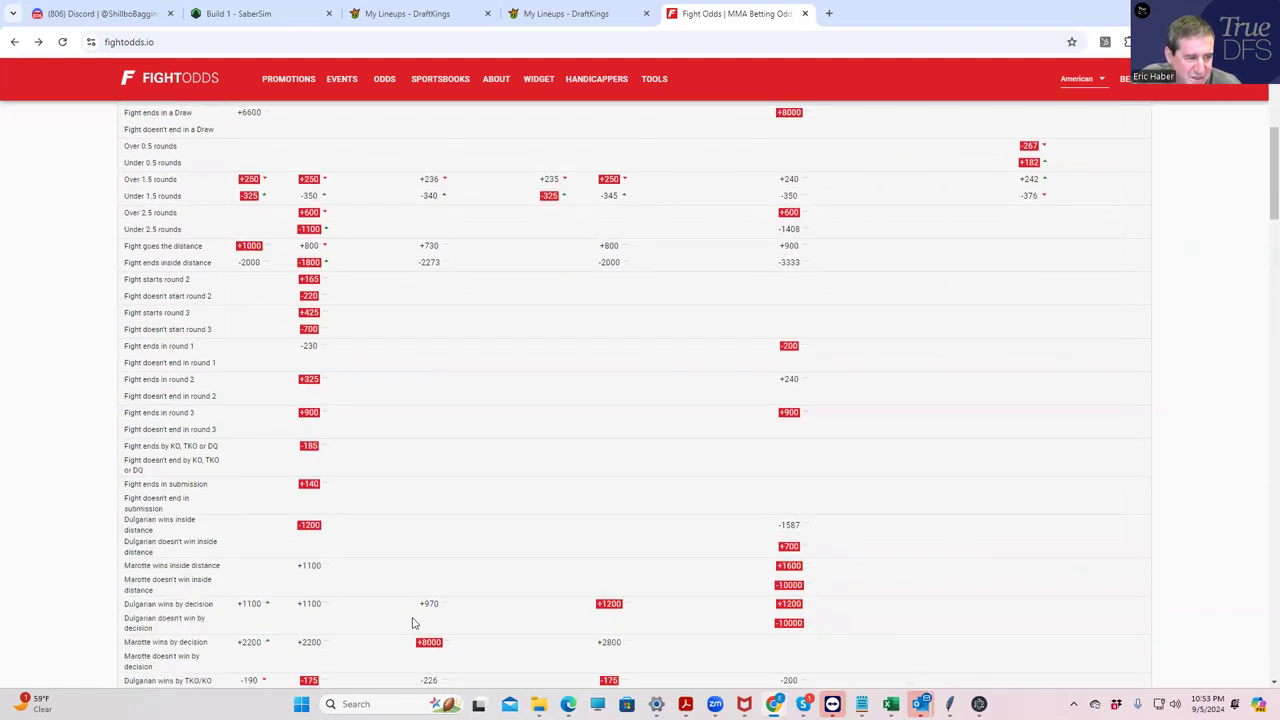
scroll("down", 3)
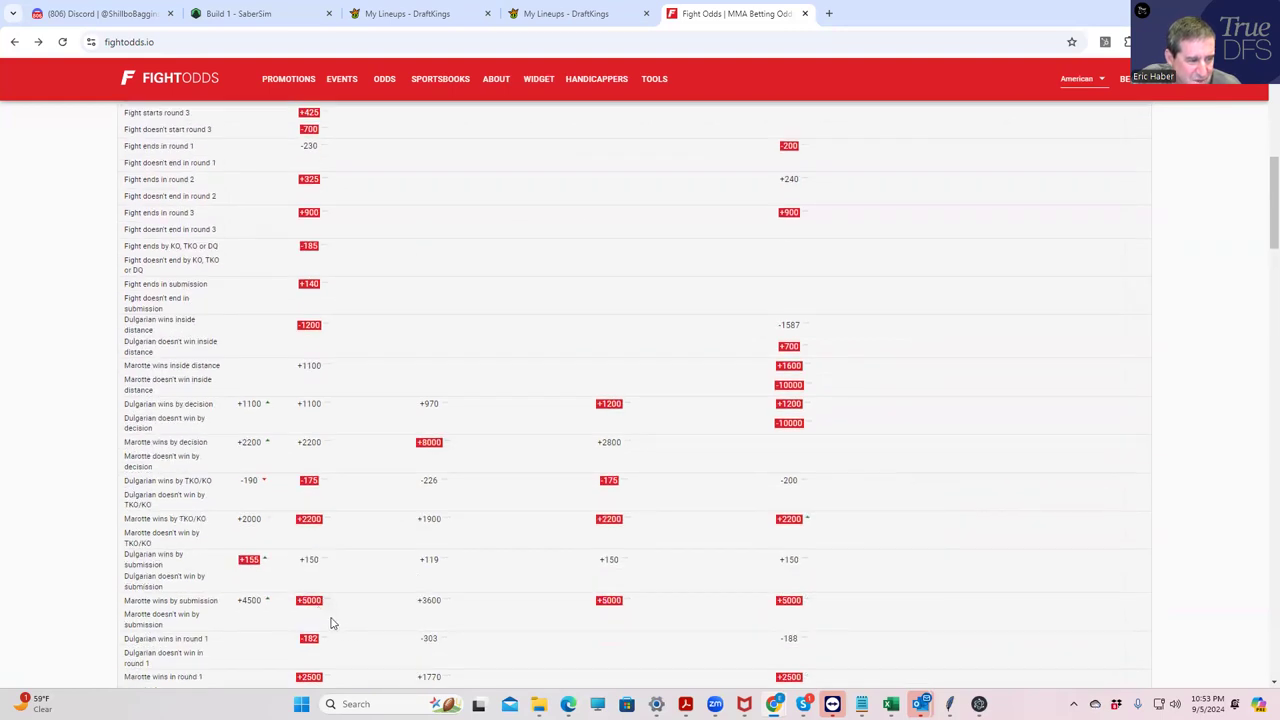
scroll("down", 3)
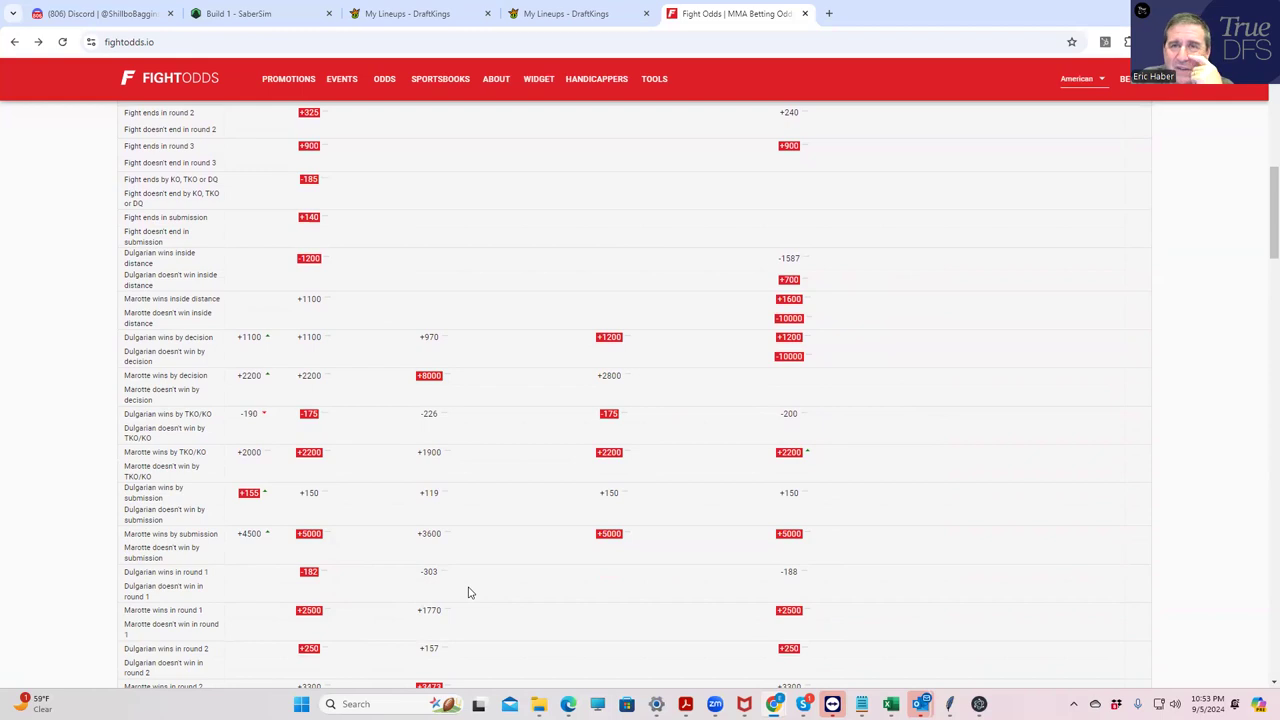
mouse_move(460, 140)
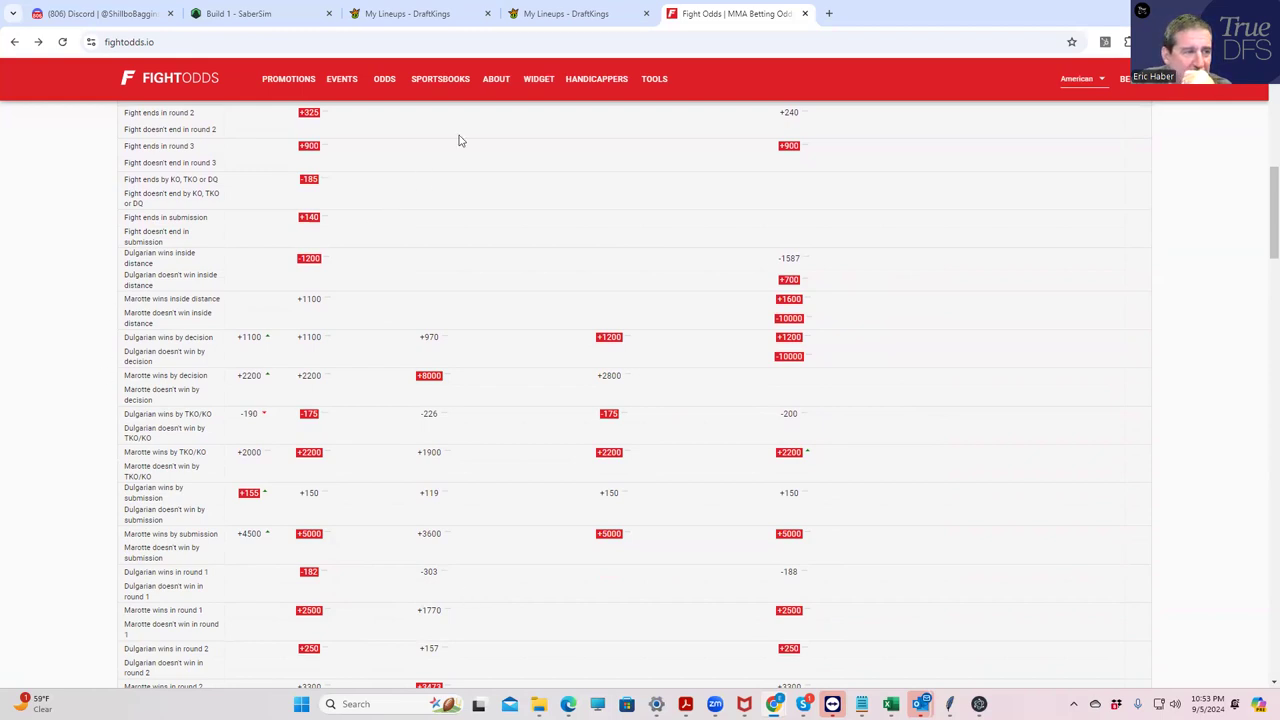
- Review Isaac Dulgarian's DraftKings player card with his 6-1-0 record and two-fight log, then close it
left_click(565, 13)
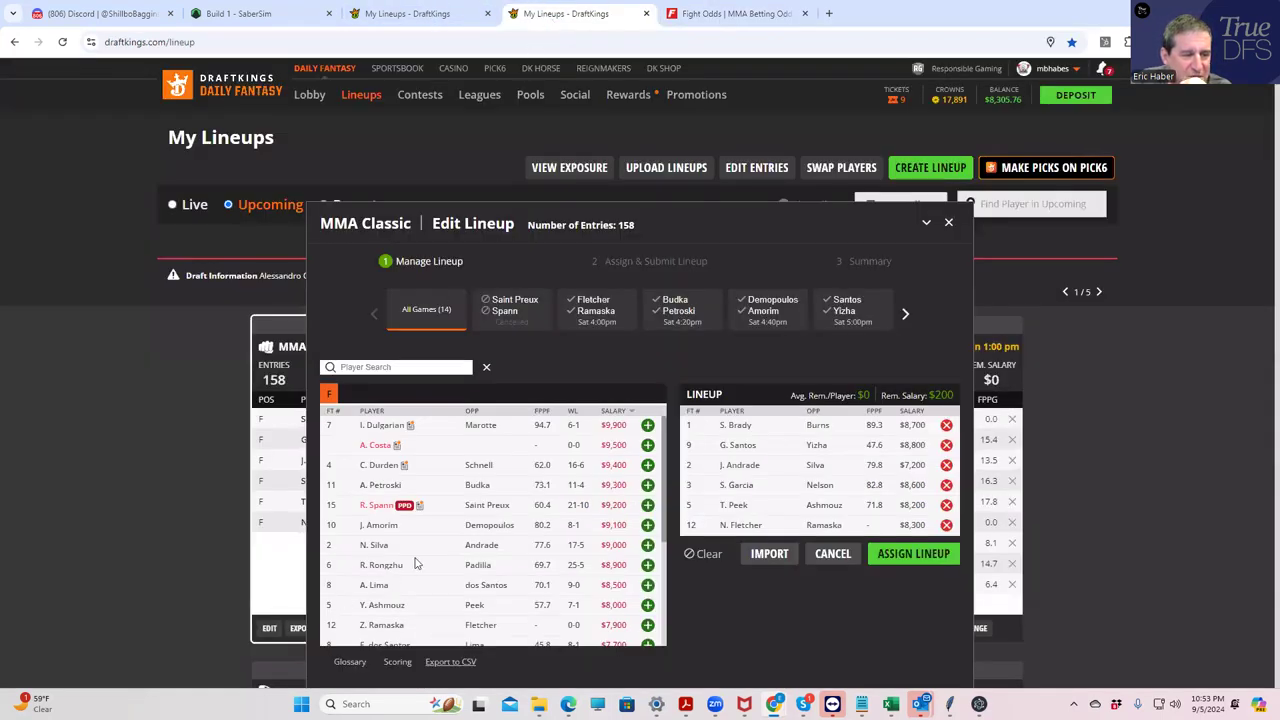
mouse_move(530, 448)
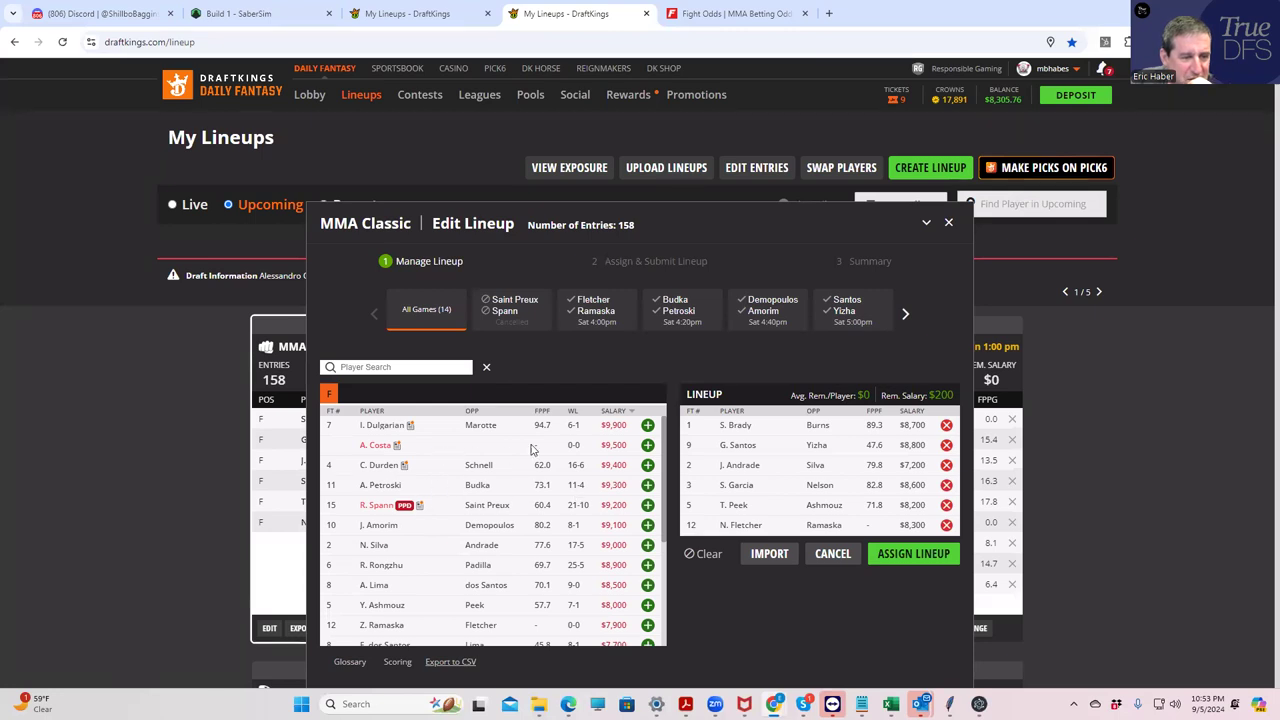
left_click(382, 425)
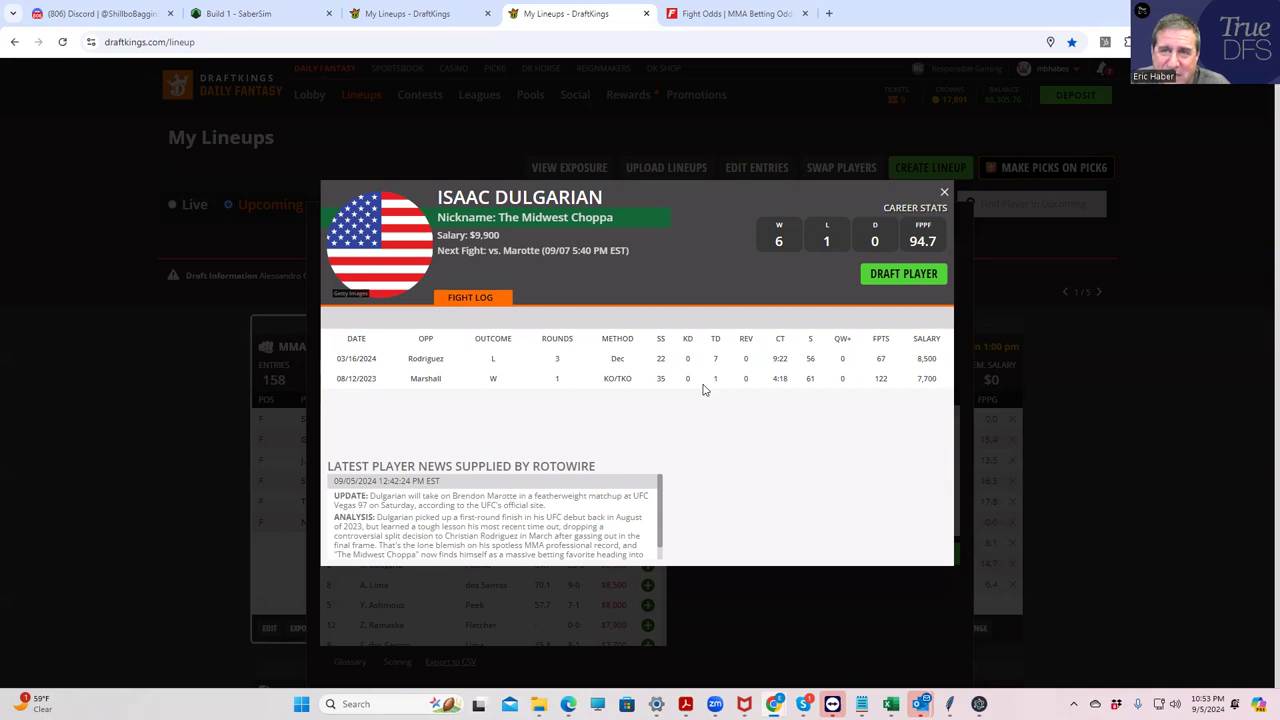
mouse_move(619, 407)
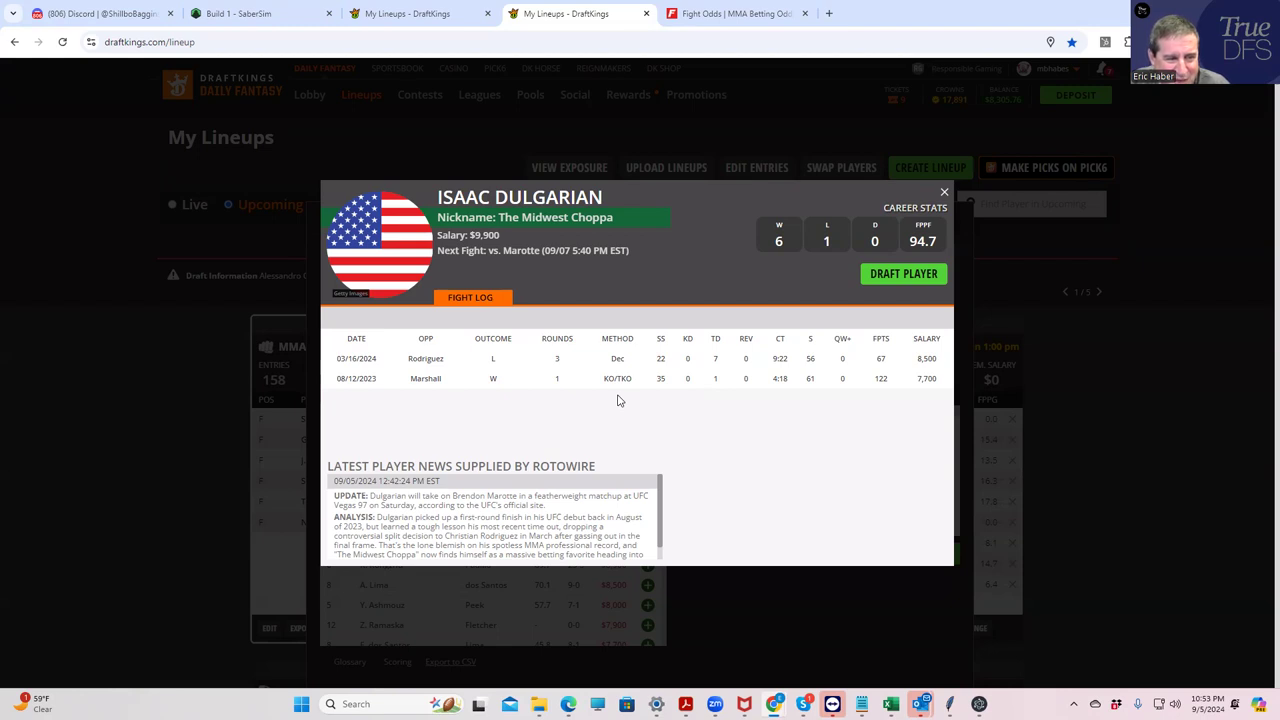
mouse_move(713, 419)
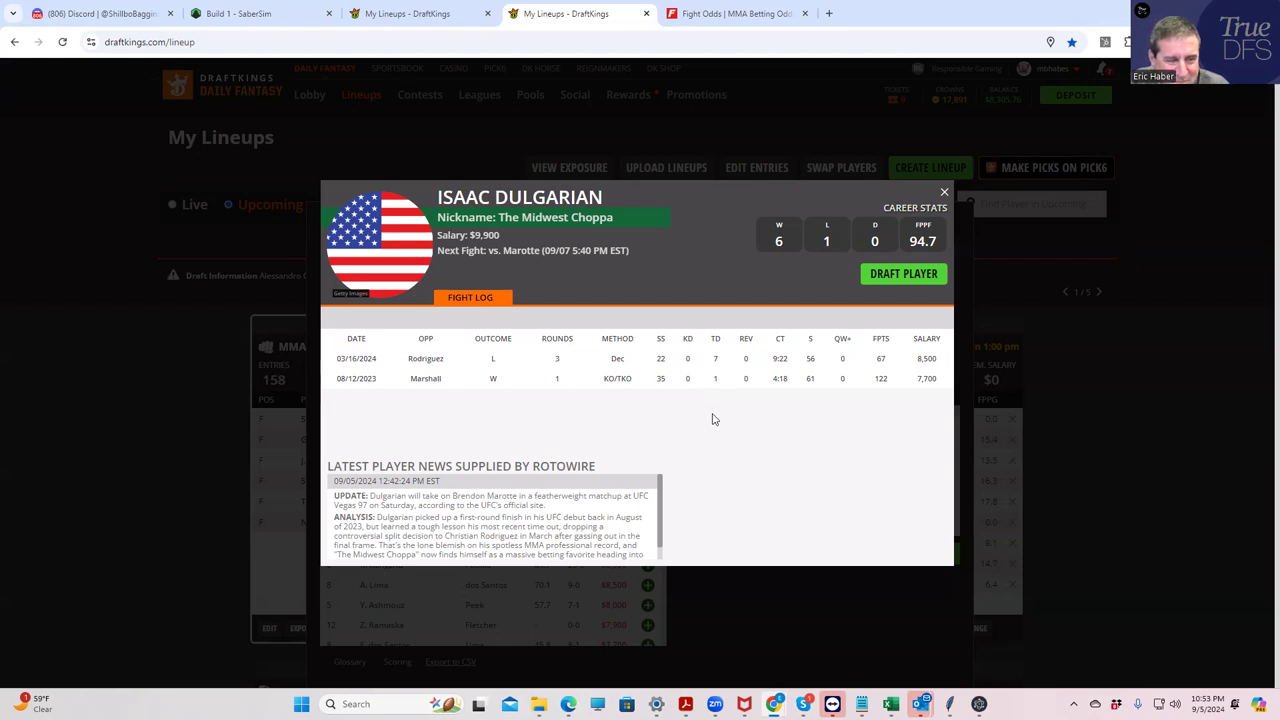
mouse_move(660, 404)
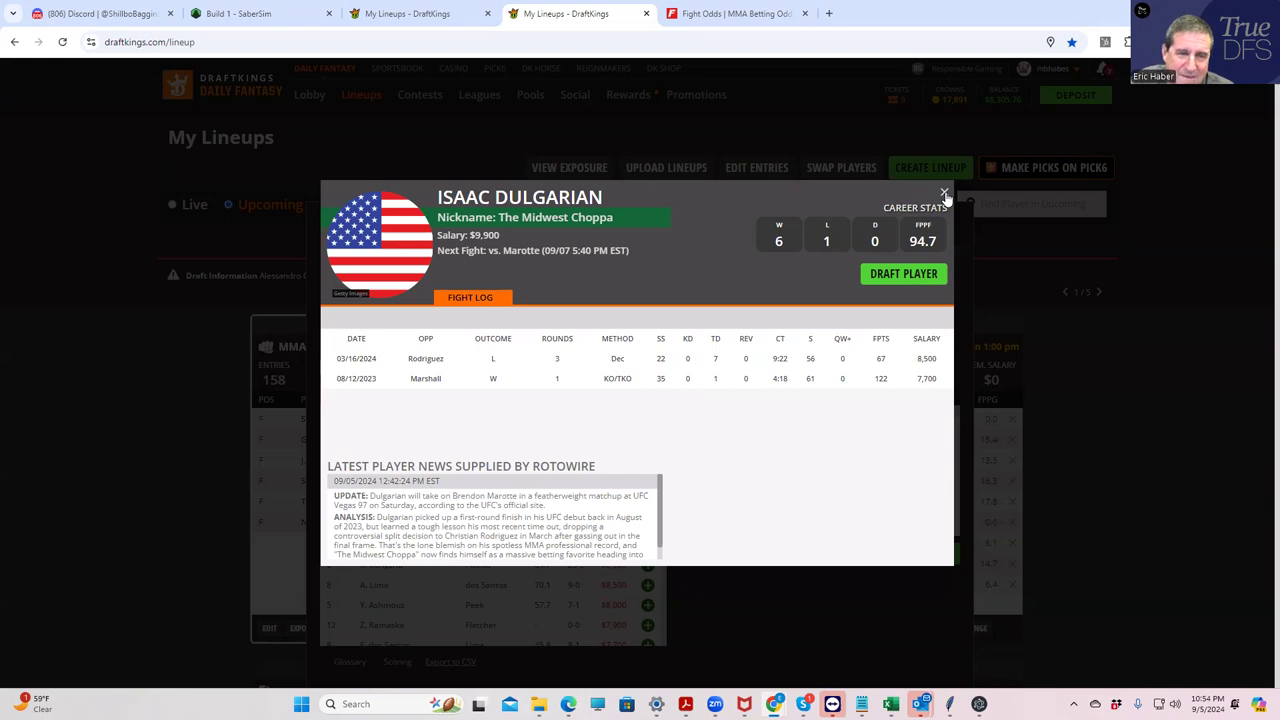
left_click(944, 192)
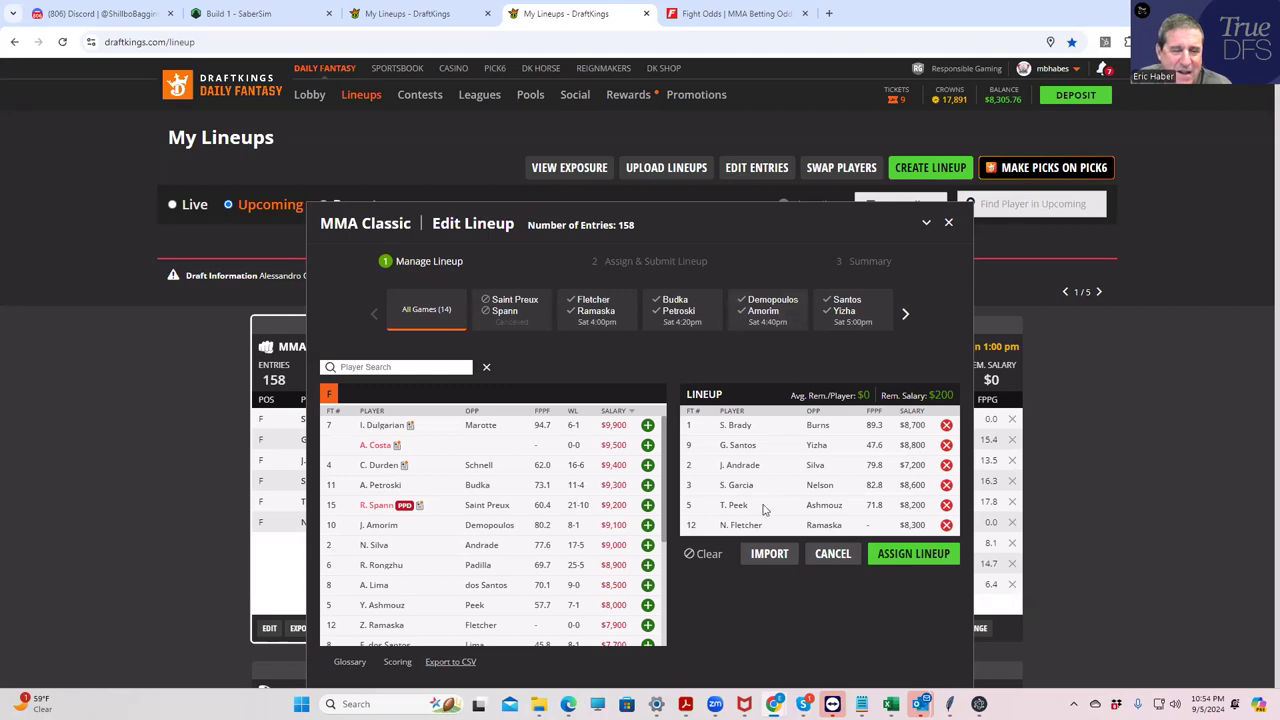
- Clear the lineup, then add Dulgarian, K. Nelson, G. Burns and Y. Ashmouz, leaving $17,000
left_click(703, 553)
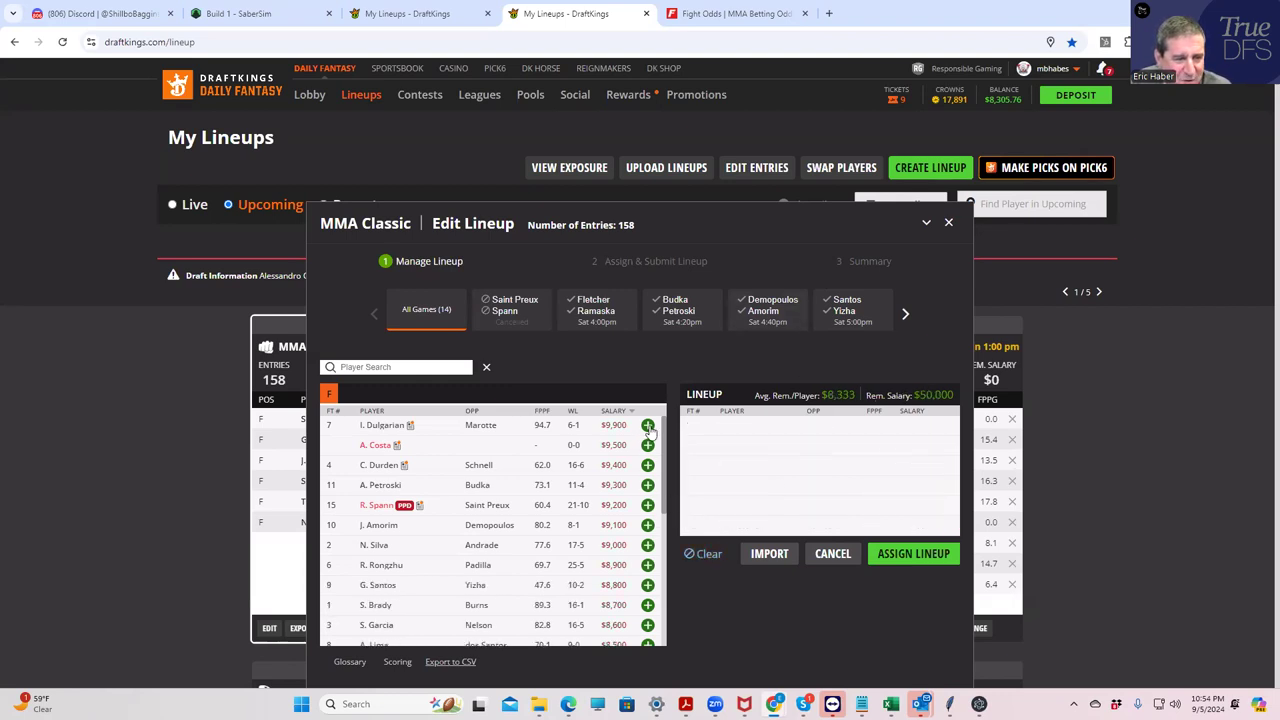
left_click(647, 425)
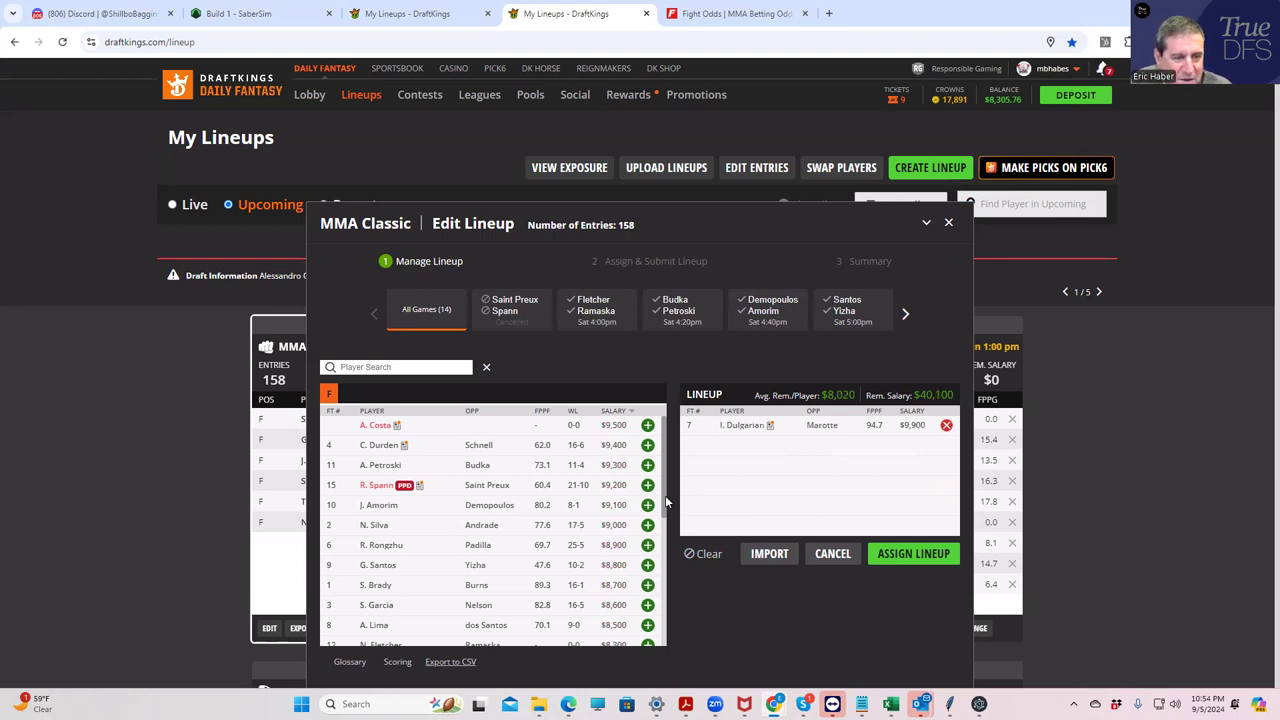
mouse_move(743, 385)
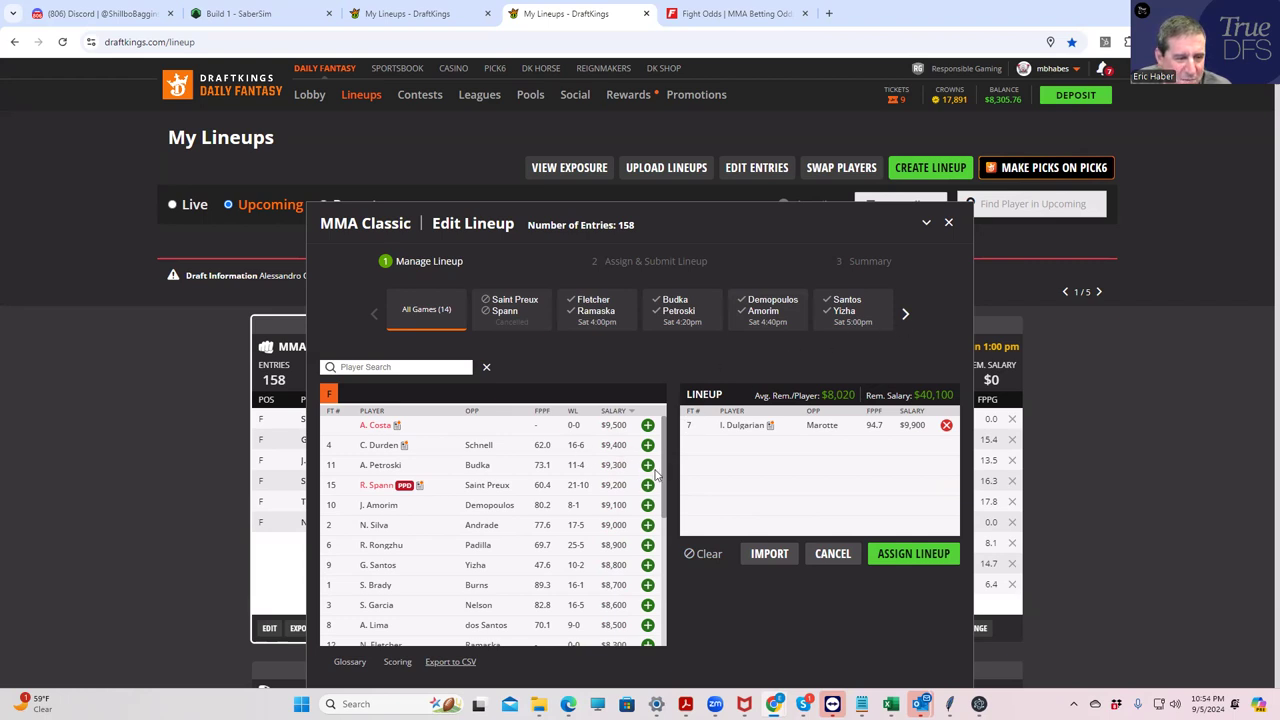
scroll("down", 3)
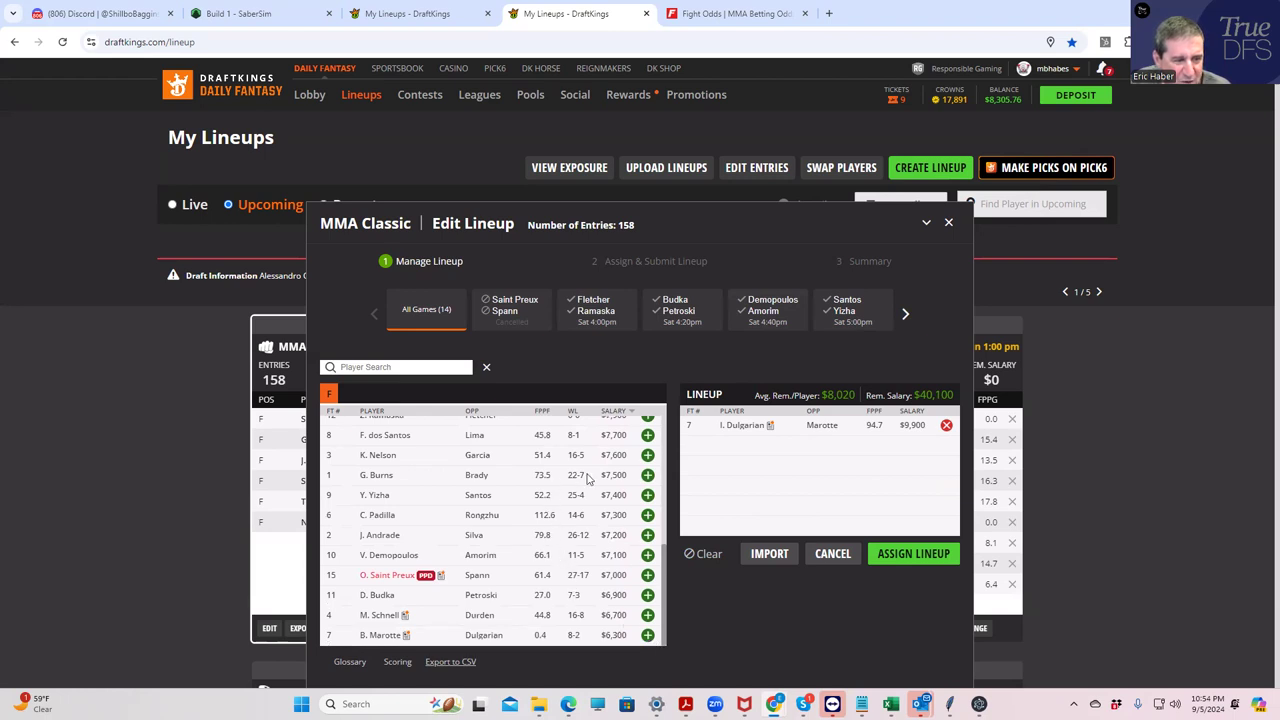
left_click(647, 455)
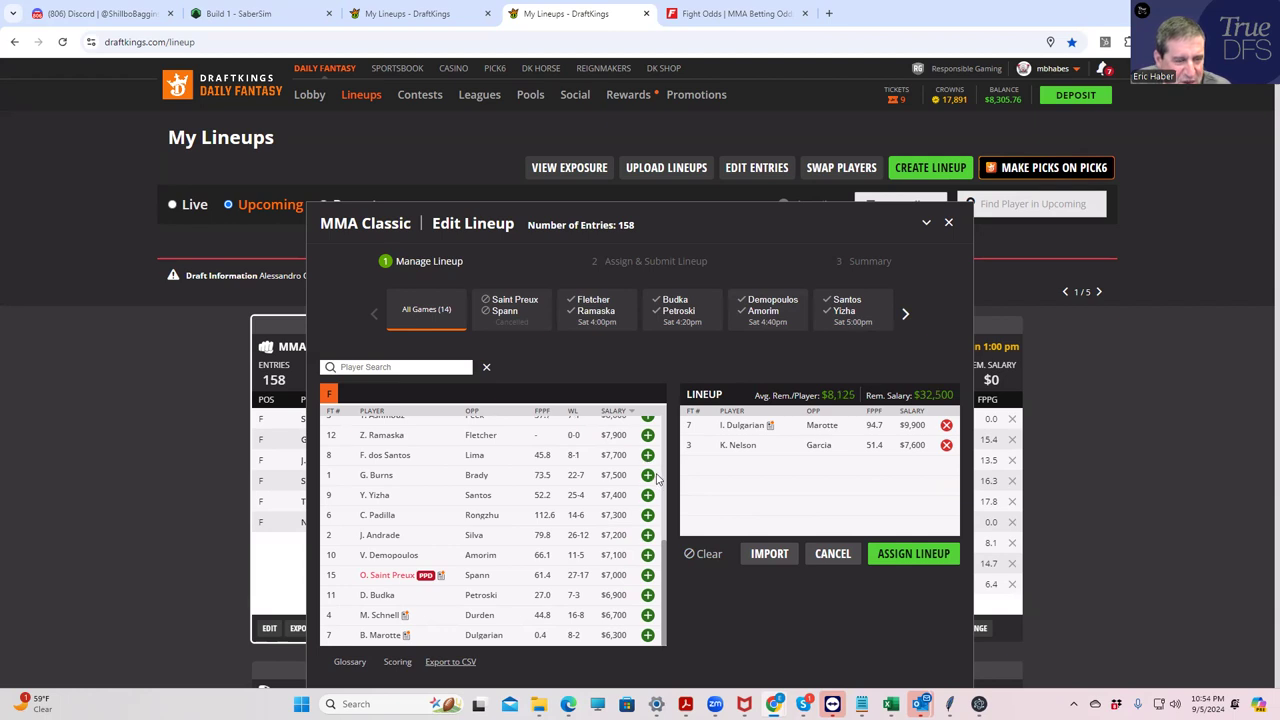
left_click(647, 475)
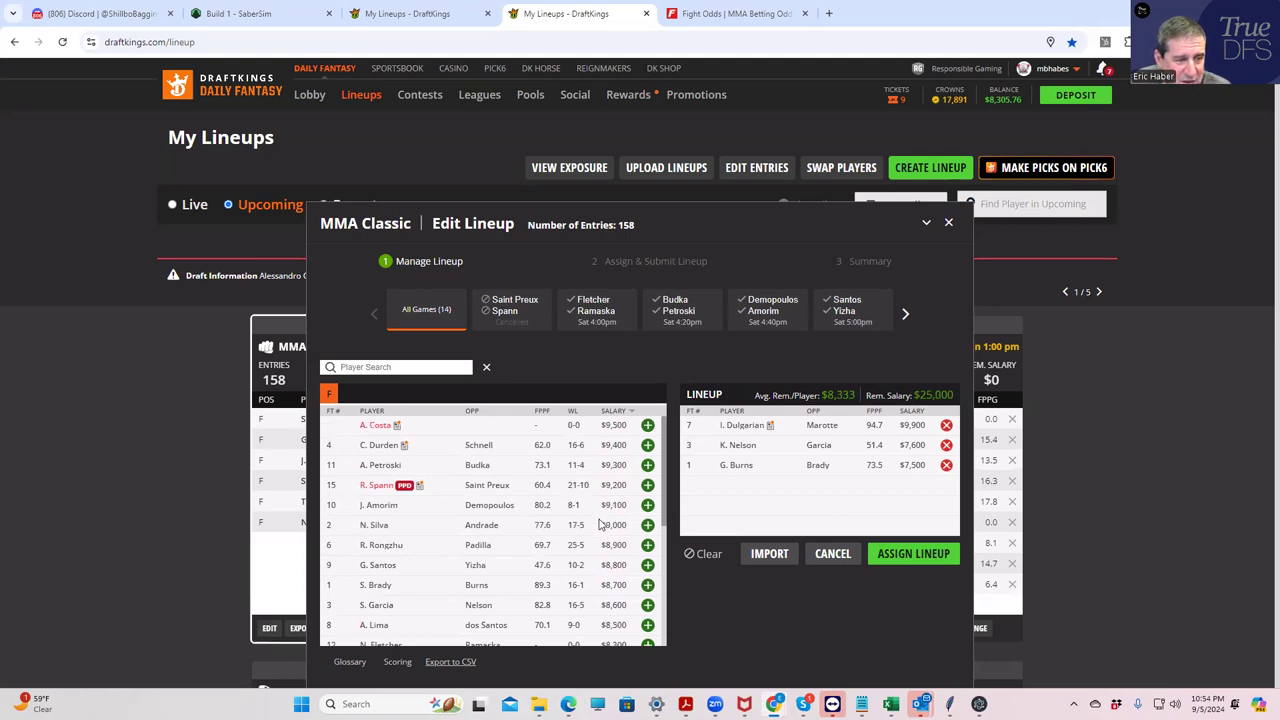
scroll("down", 3)
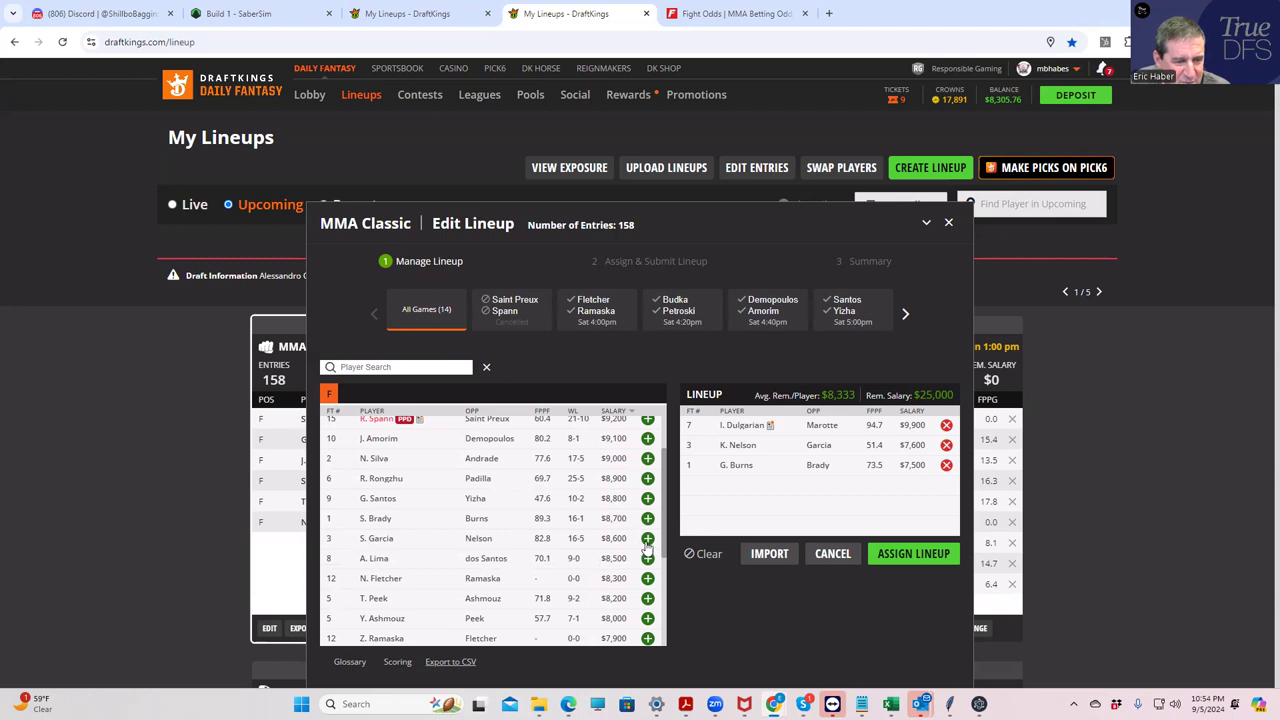
scroll("down", 3)
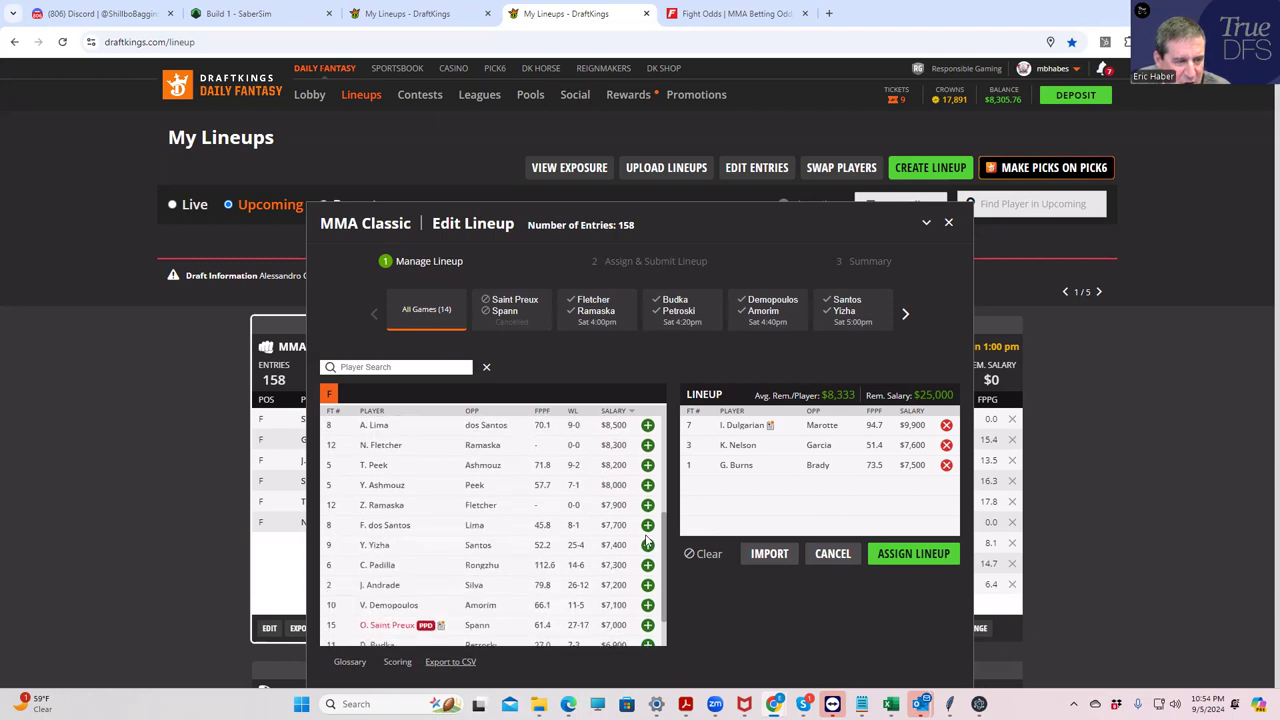
left_click(647, 485)
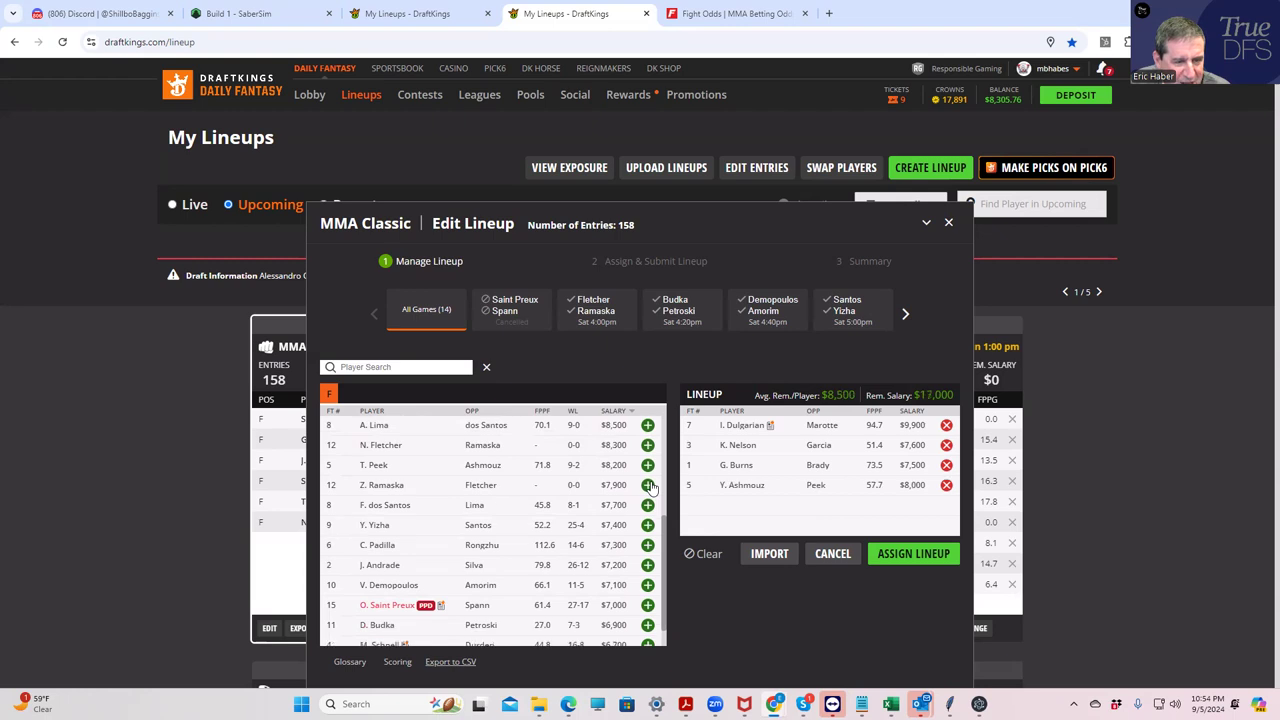
scroll("down", 3)
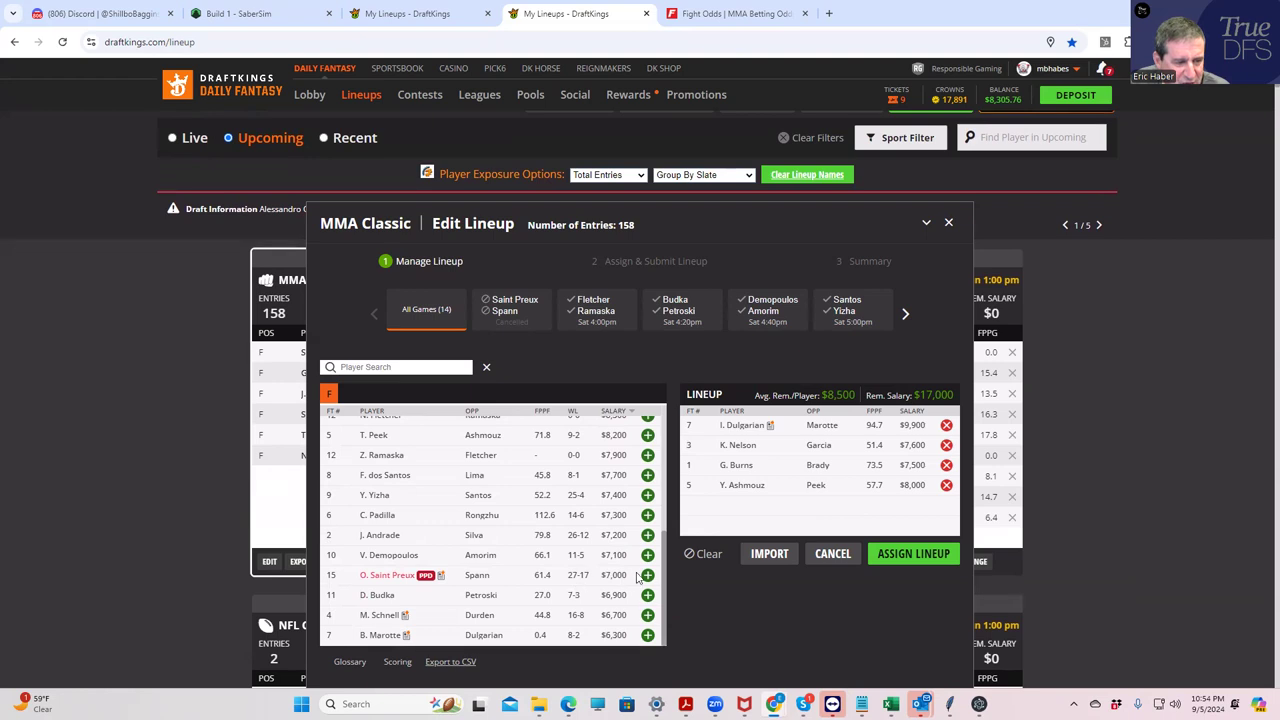
mouse_move(631, 497)
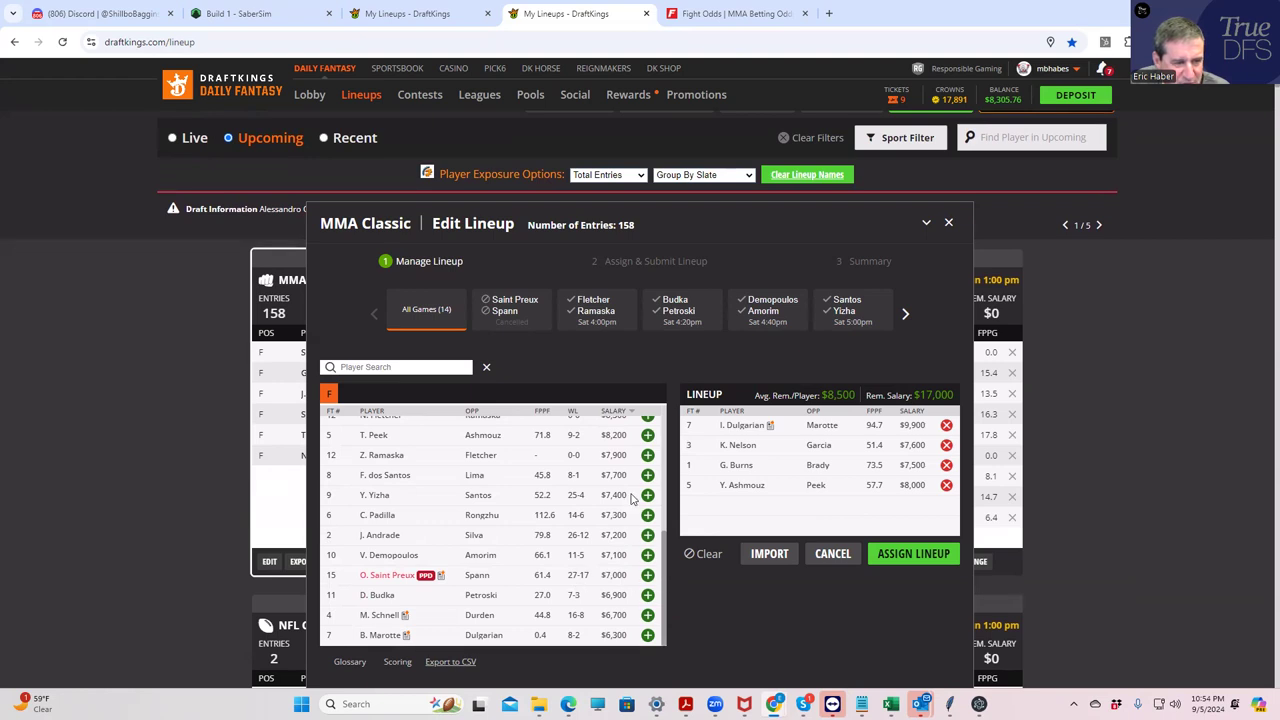
- Try Z. Ramaska and N. Fletcher as fifth picks, then empty the lineup back to $50,000
left_click(648, 455)
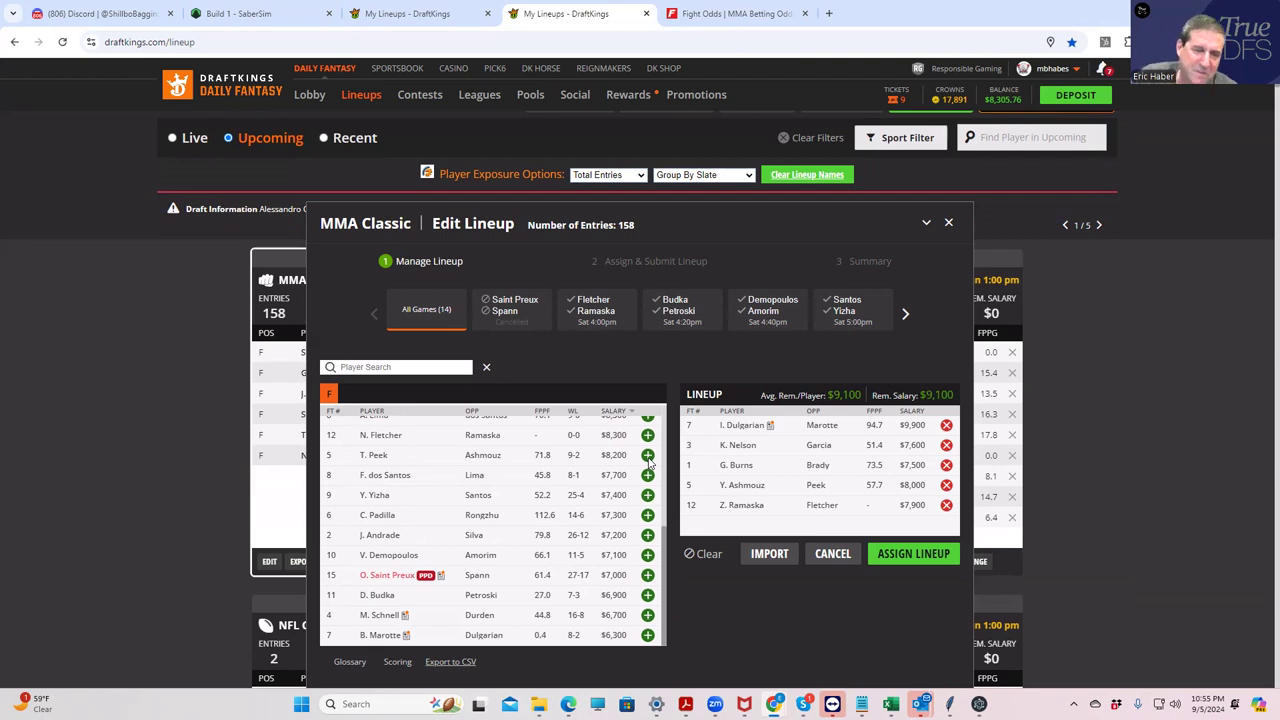
mouse_move(807, 481)
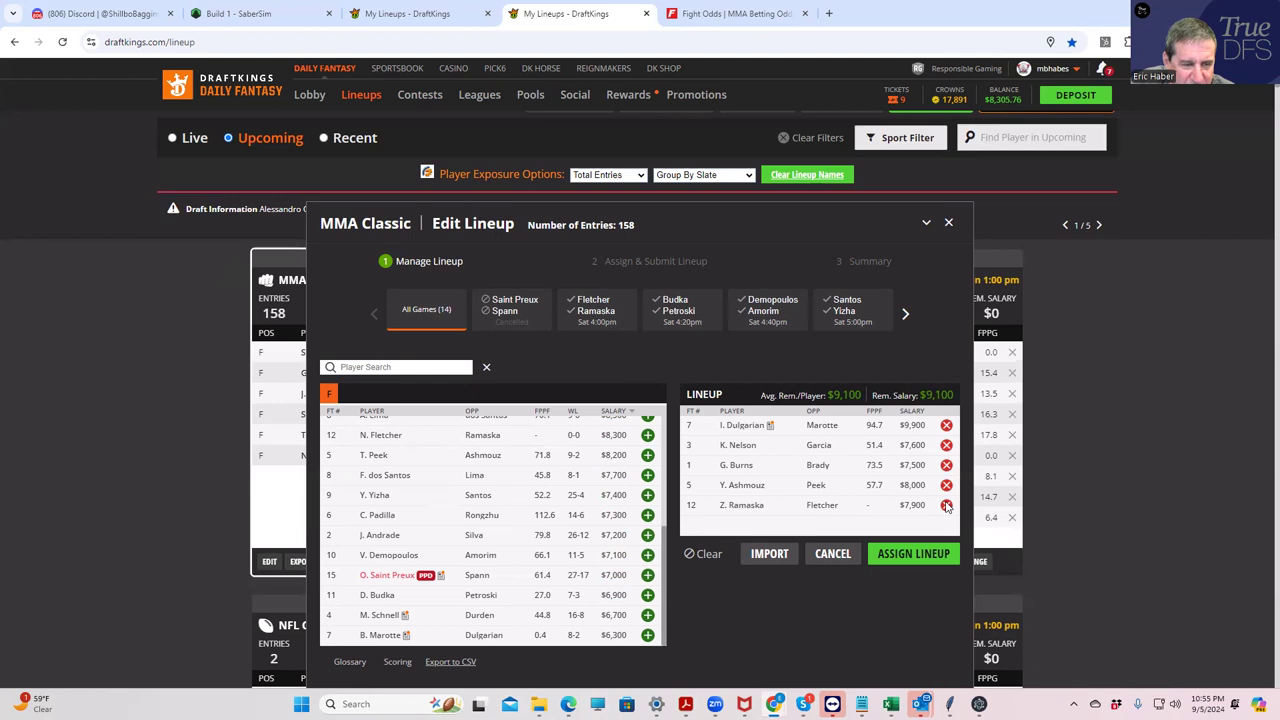
left_click(946, 505)
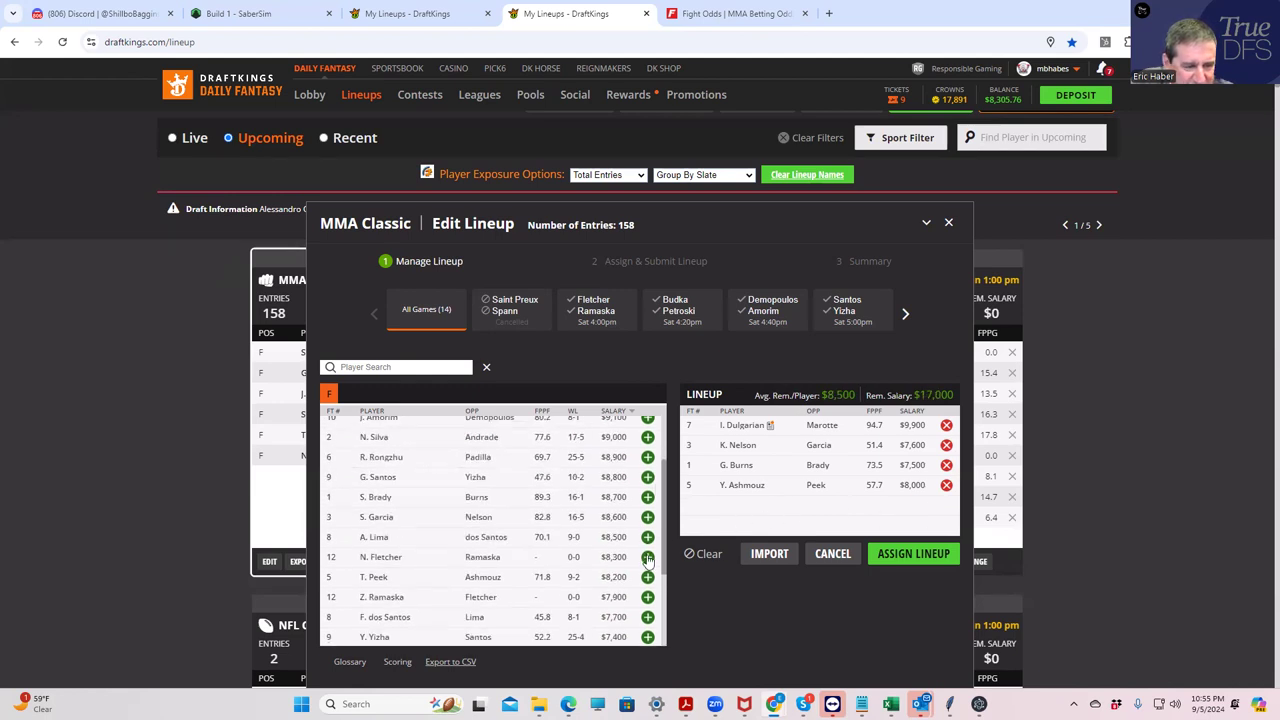
left_click(647, 557)
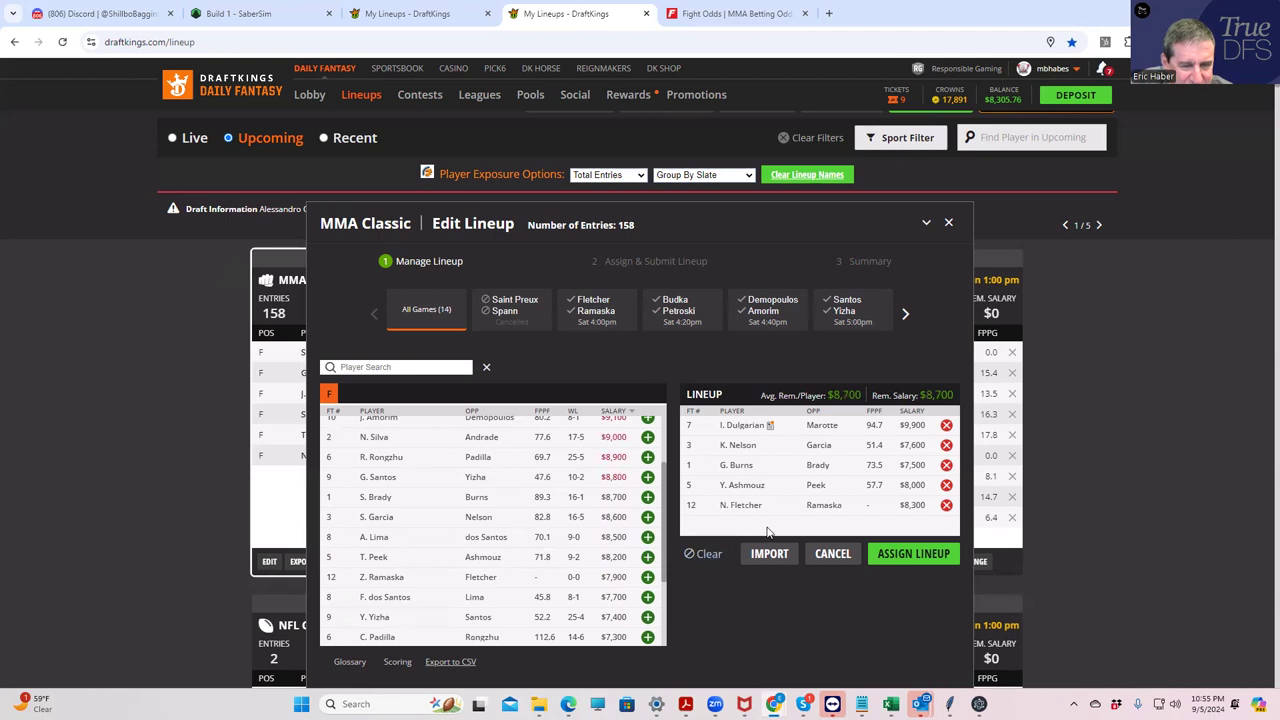
mouse_move(613, 500)
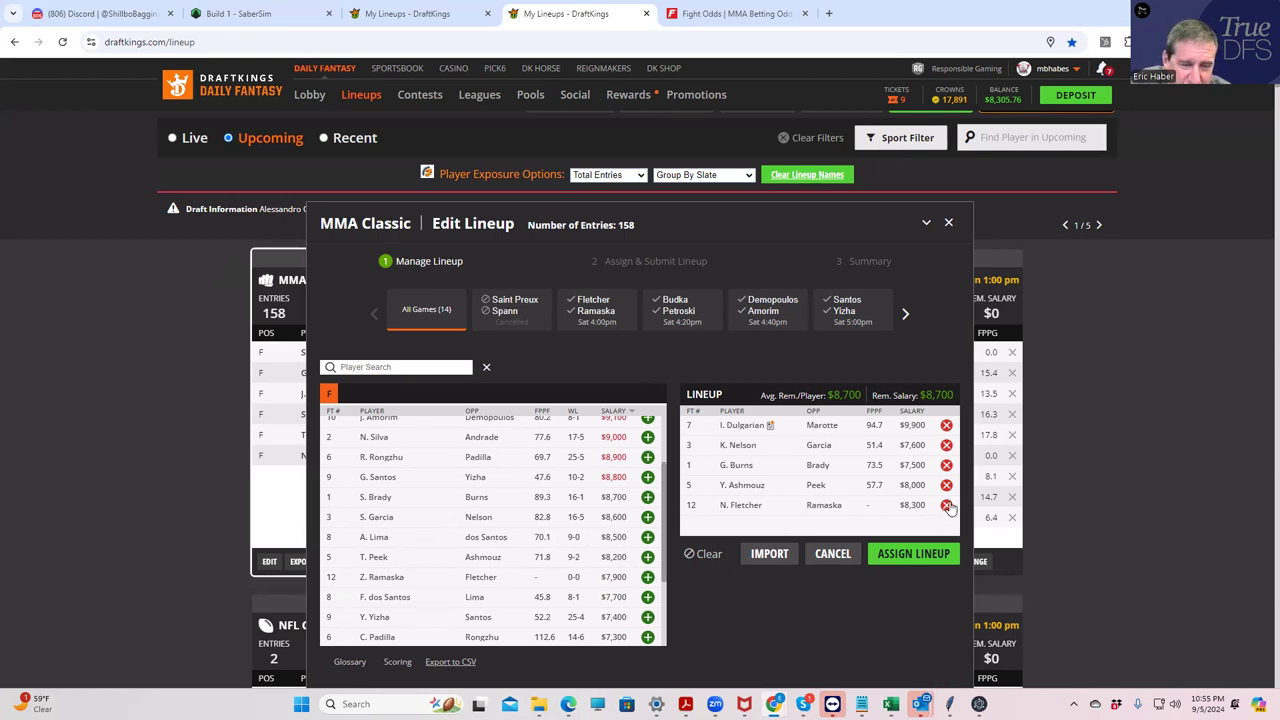
left_click(945, 505)
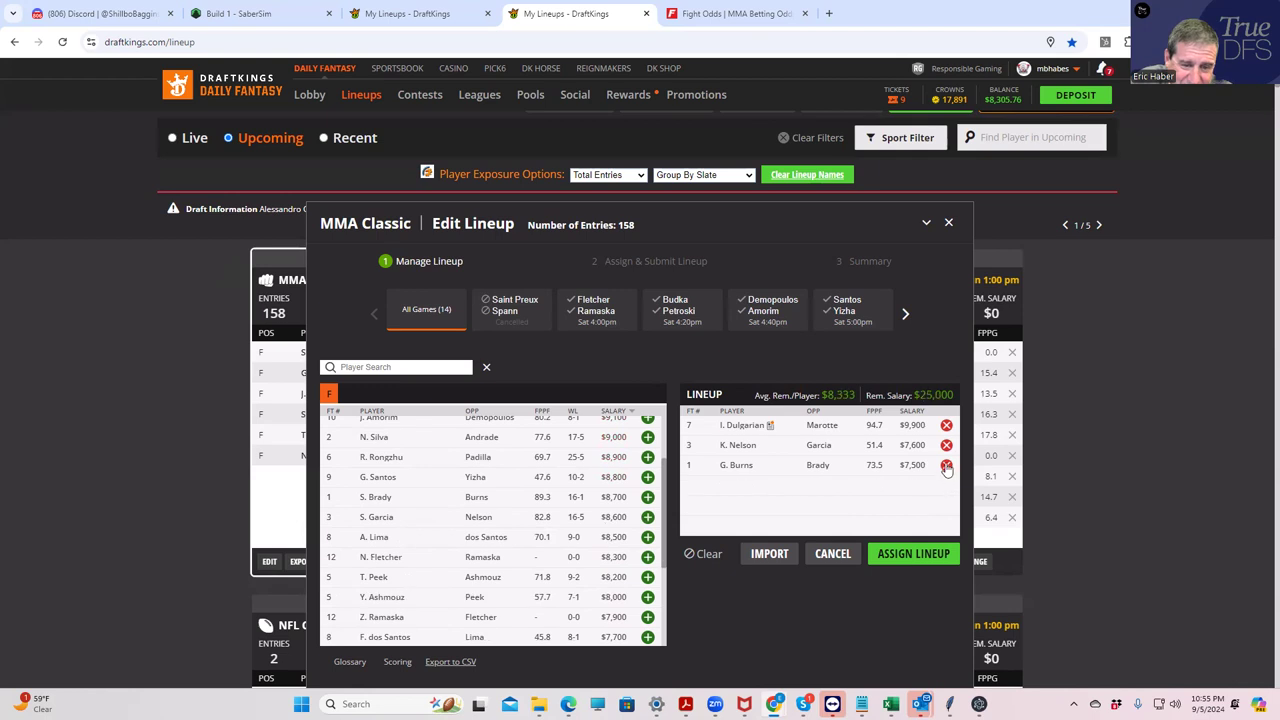
left_click(704, 553)
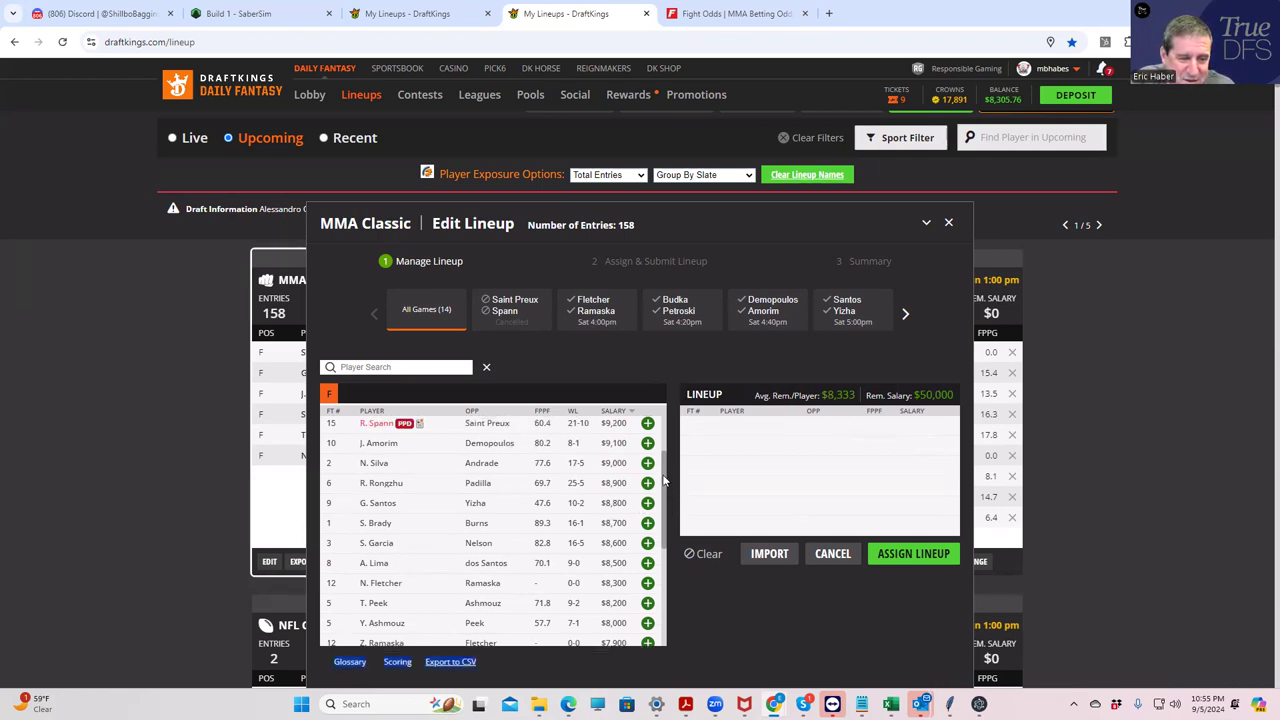
scroll("up", 3)
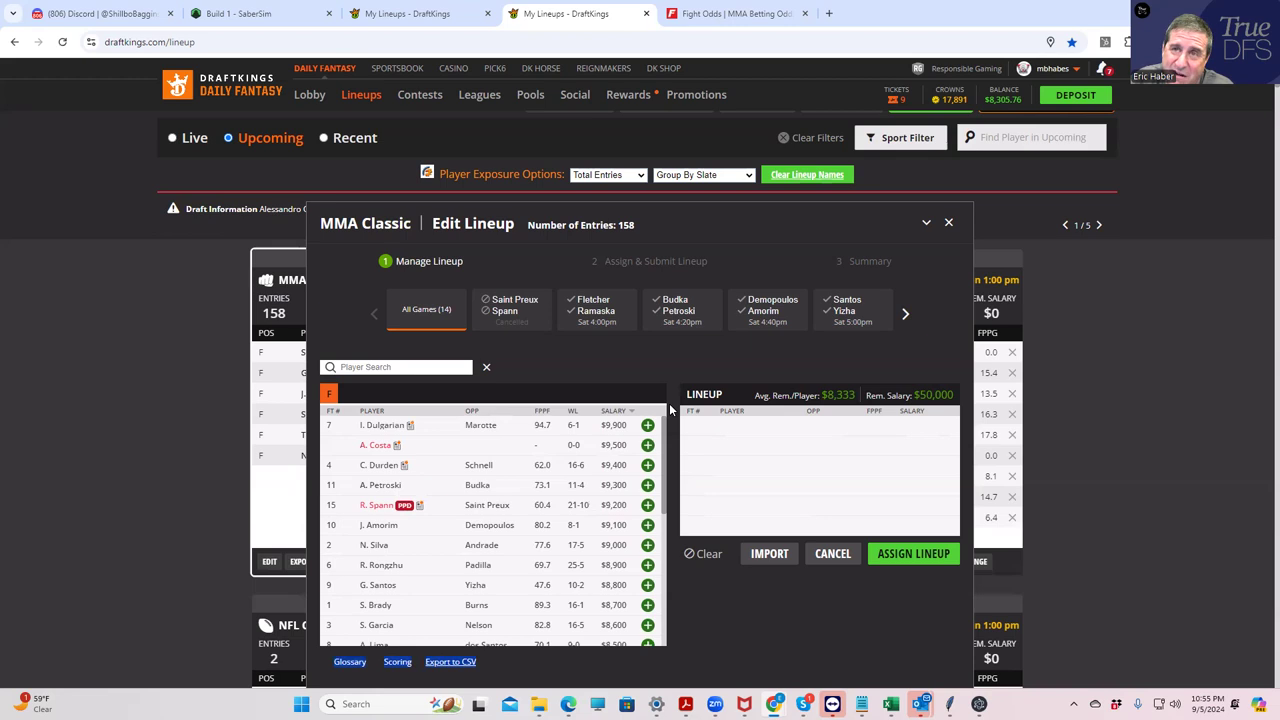
mouse_move(460, 431)
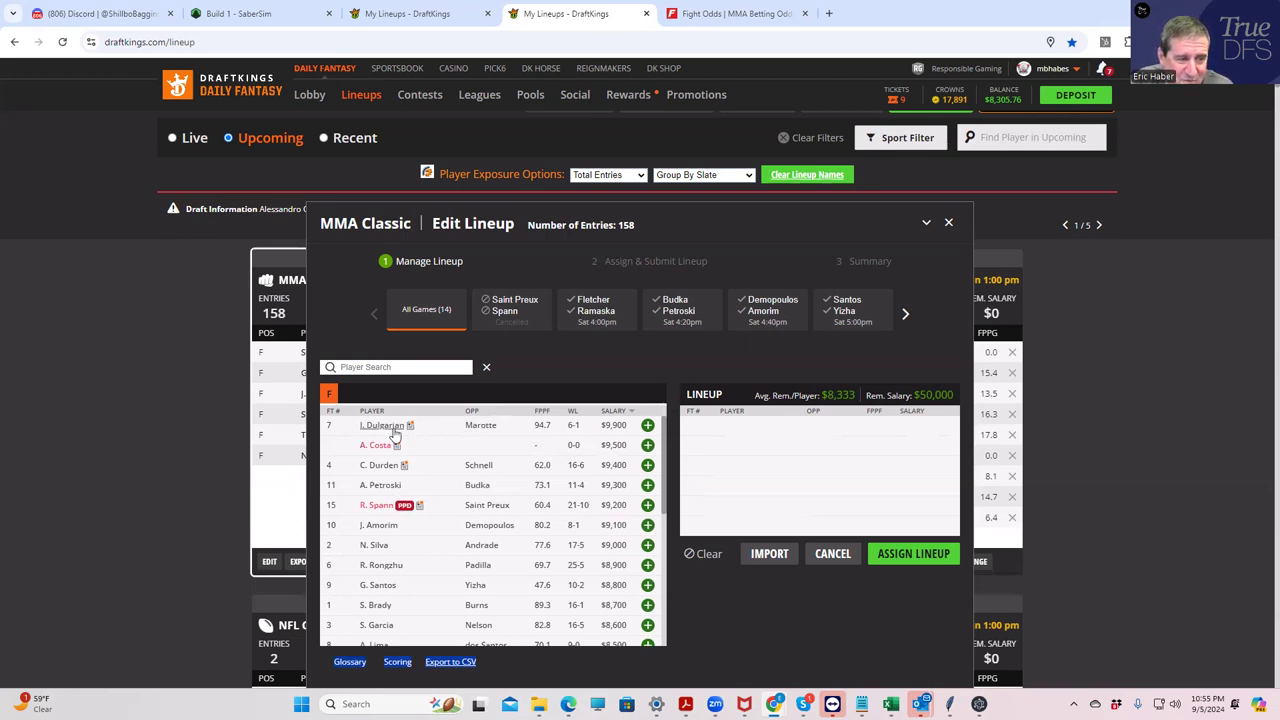
mouse_move(382, 425)
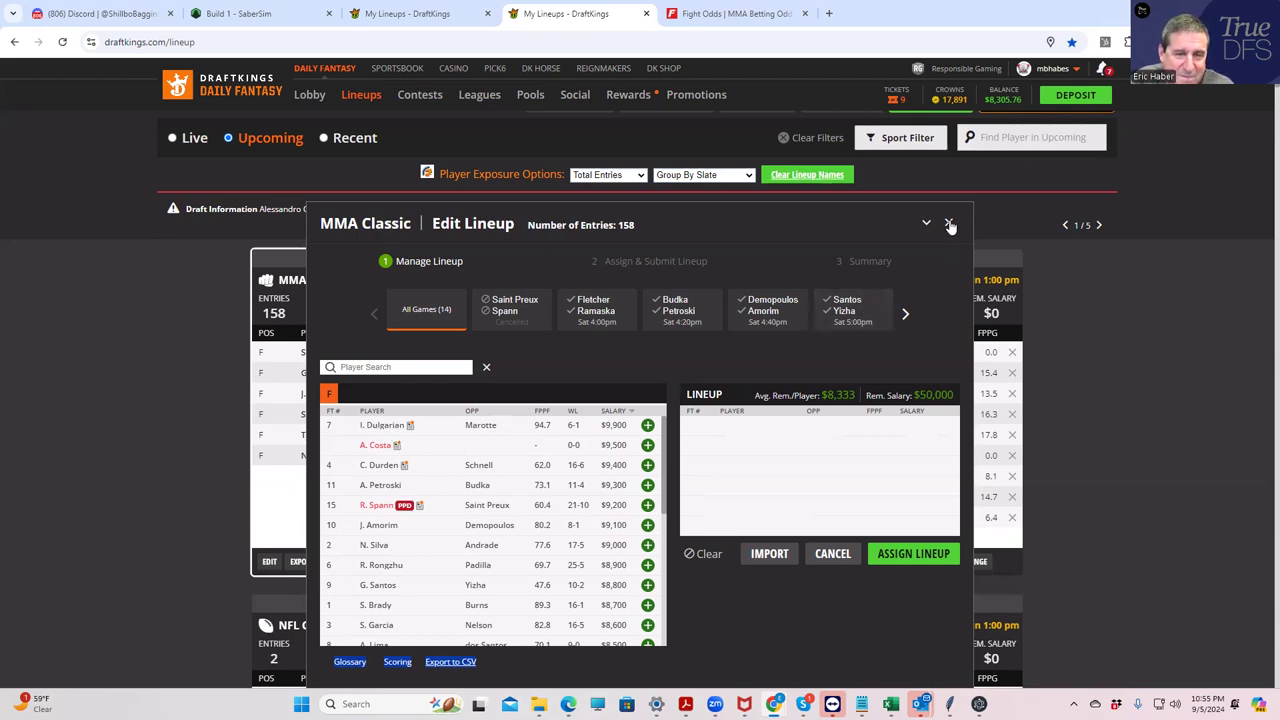
- Close the Edit Lineup dialog and expand the Zhu Rong vs. Chris Padilla prop odds on FightOdds.io
left_click(950, 223)
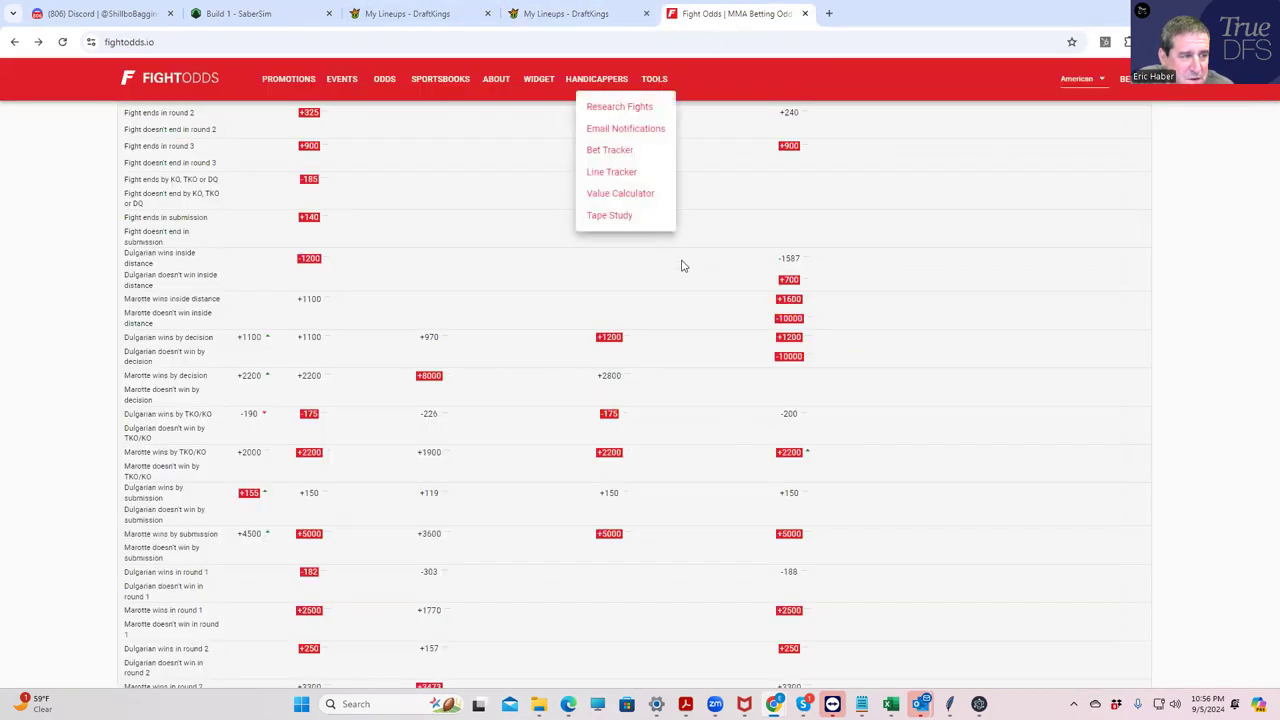
mouse_move(1024, 343)
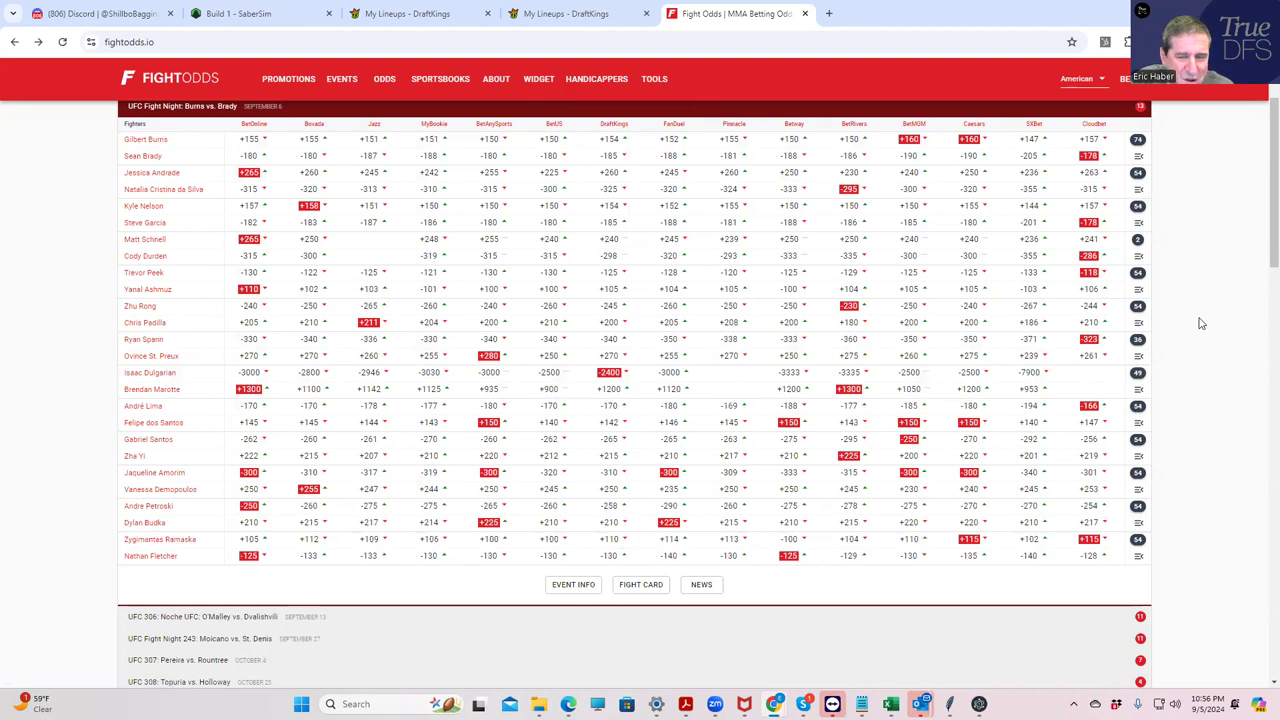
left_click(1138, 322)
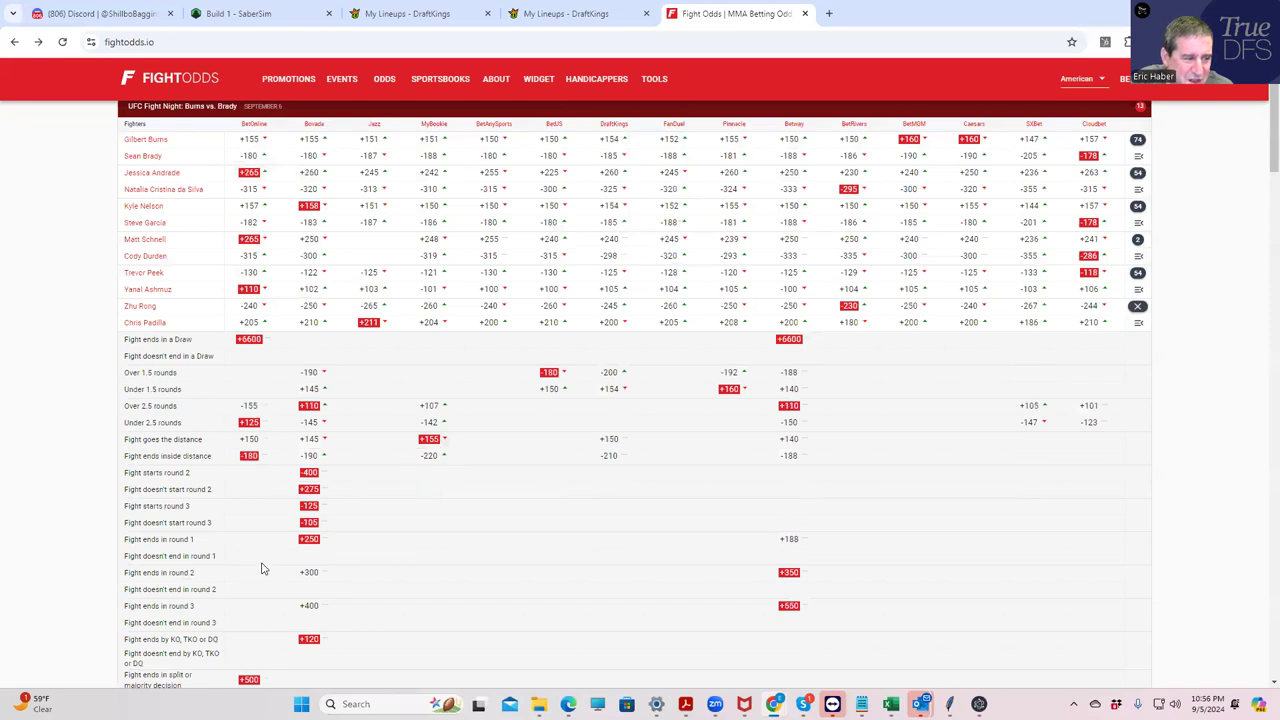
scroll("down", 3)
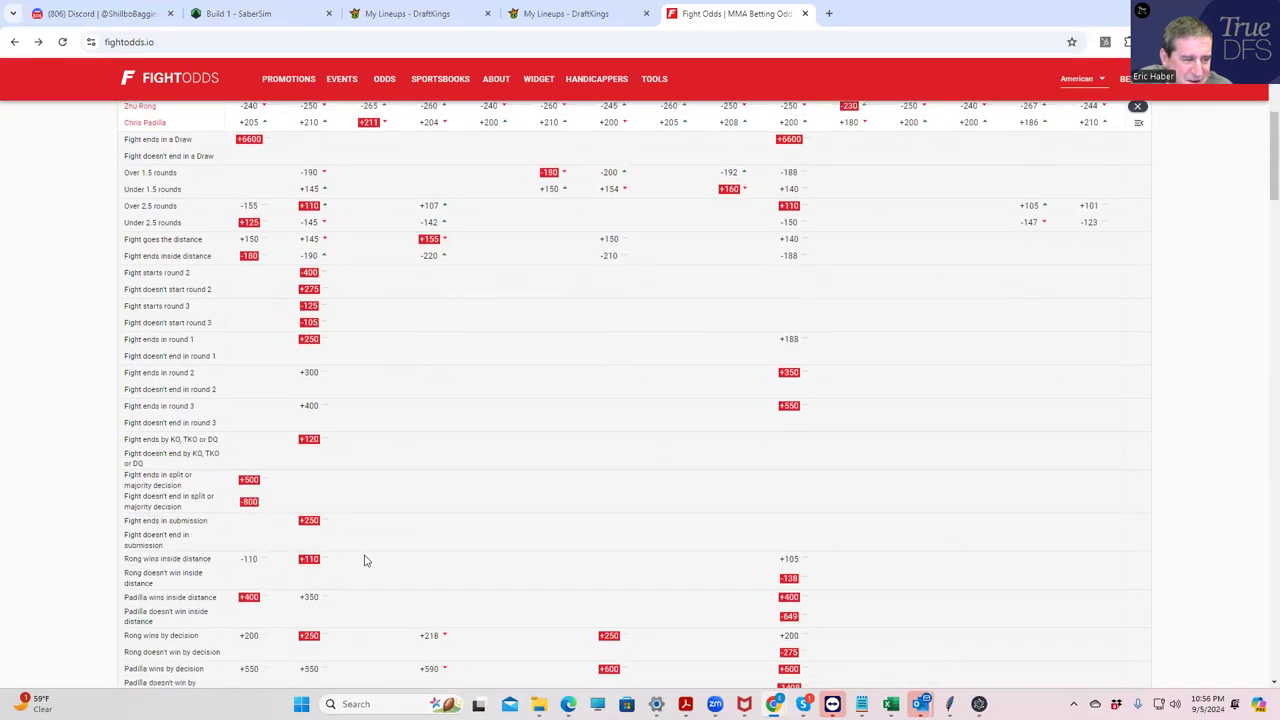
- Reopen the DraftKings MMA lineup and view Rong Rongzhu's 25-5-0 player card and fight log
left_click(565, 13)
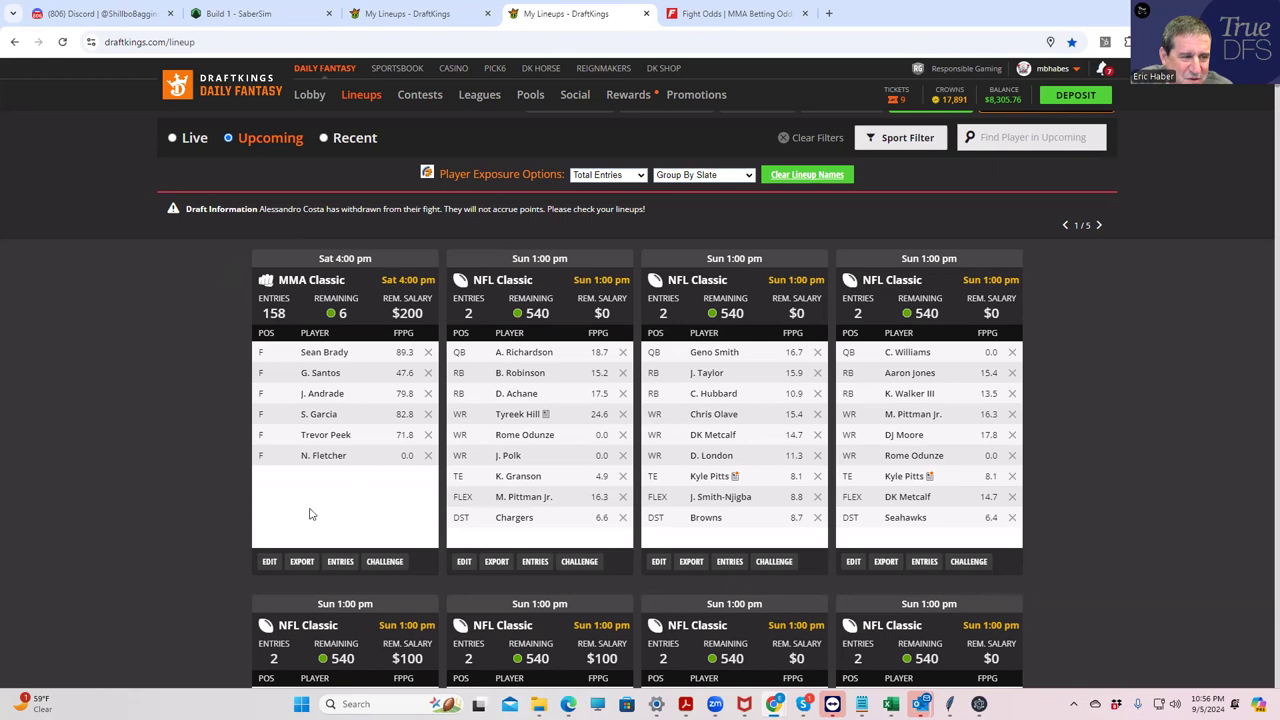
left_click(269, 561)
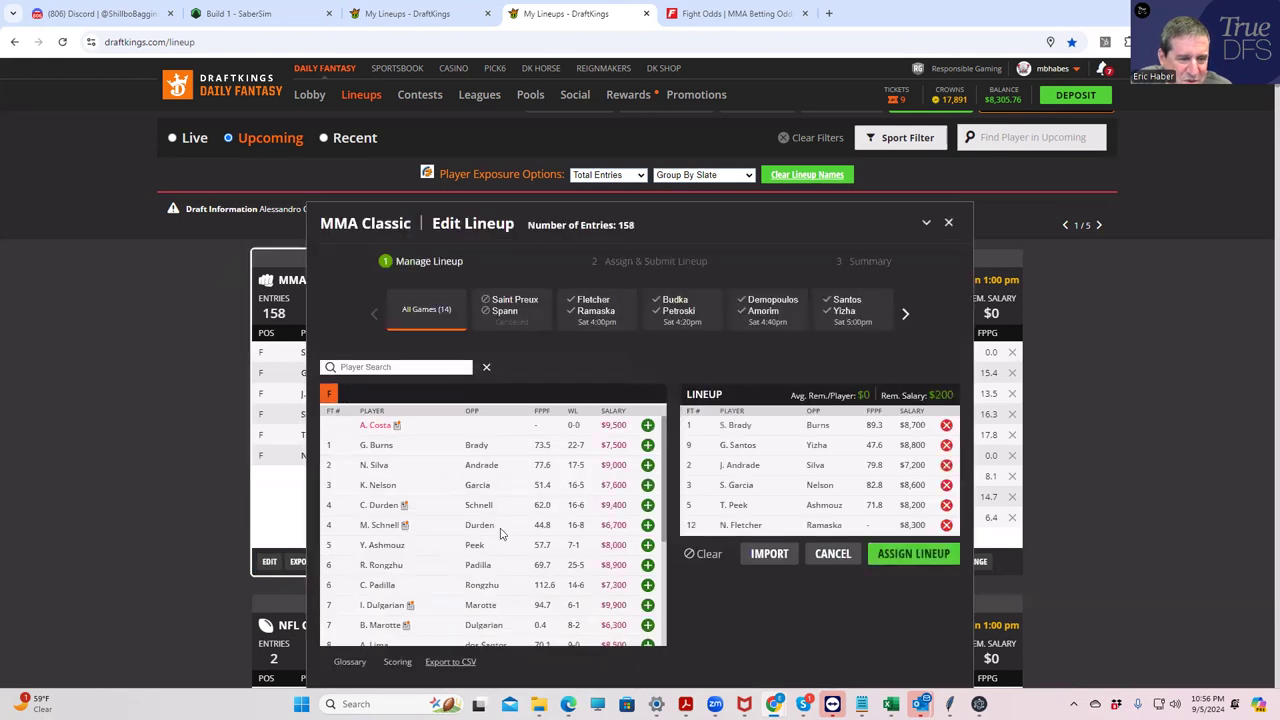
scroll("down", 3)
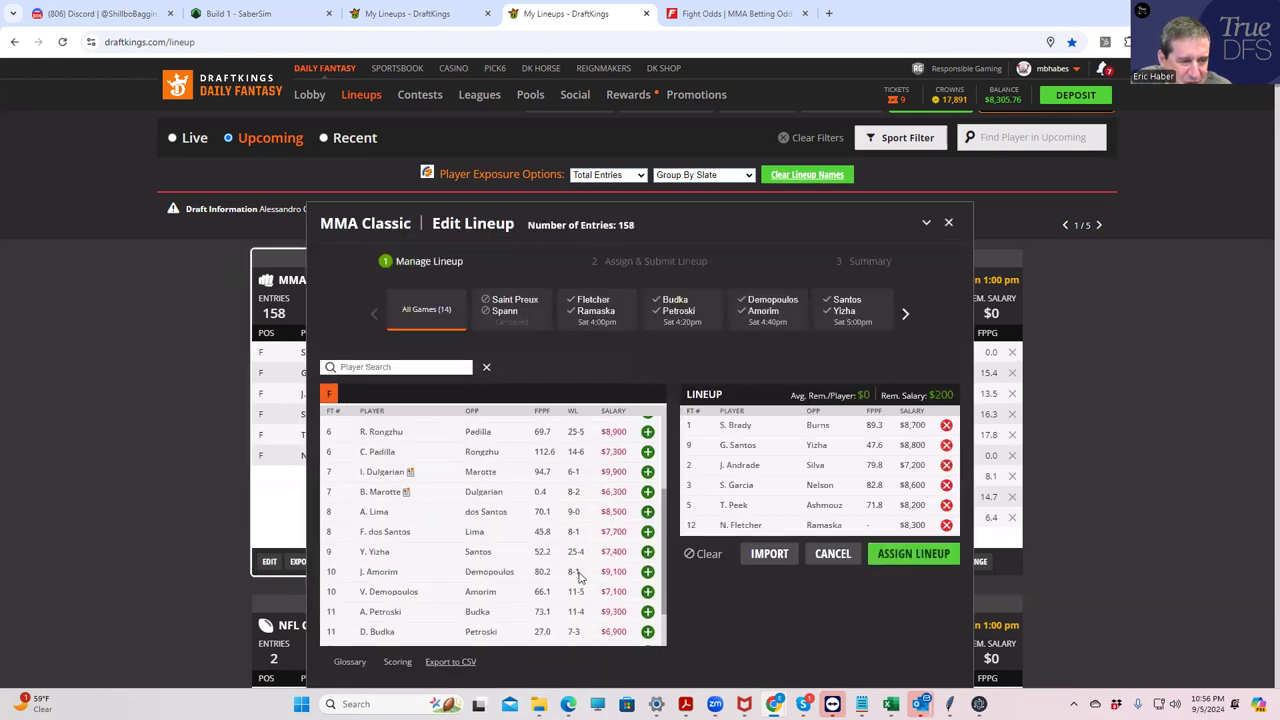
scroll("up", 3)
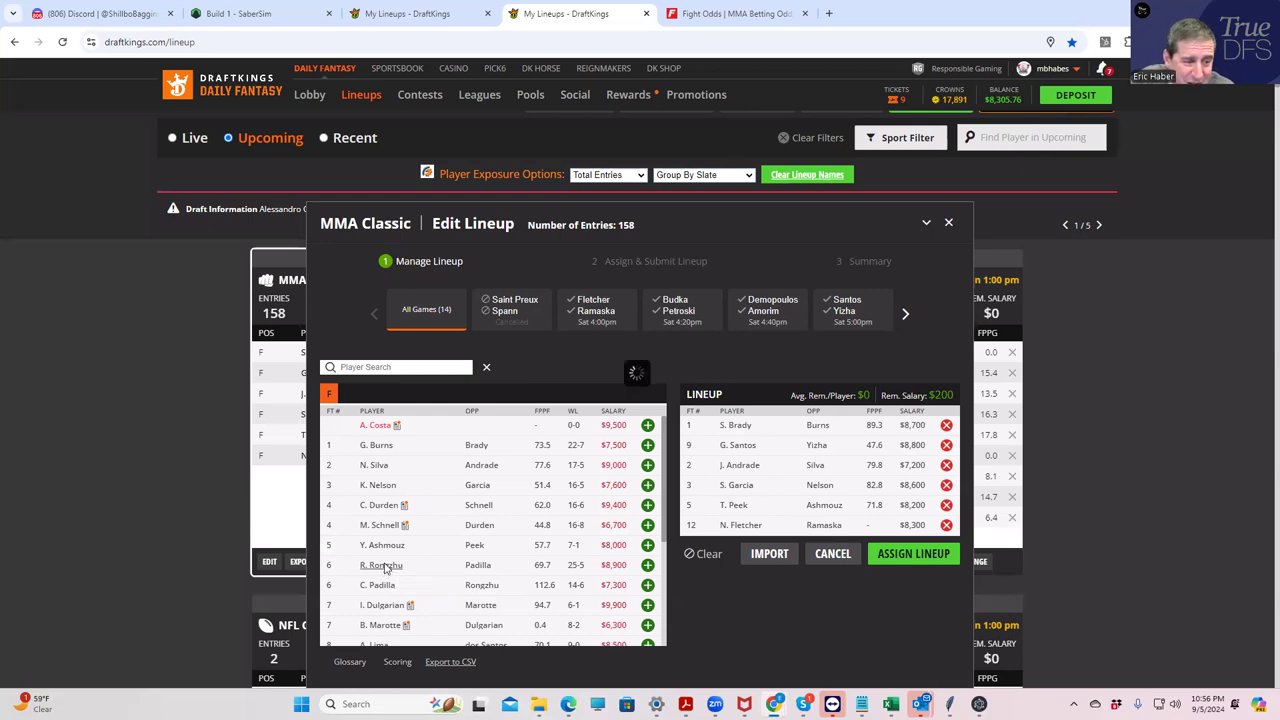
left_click(381, 565)
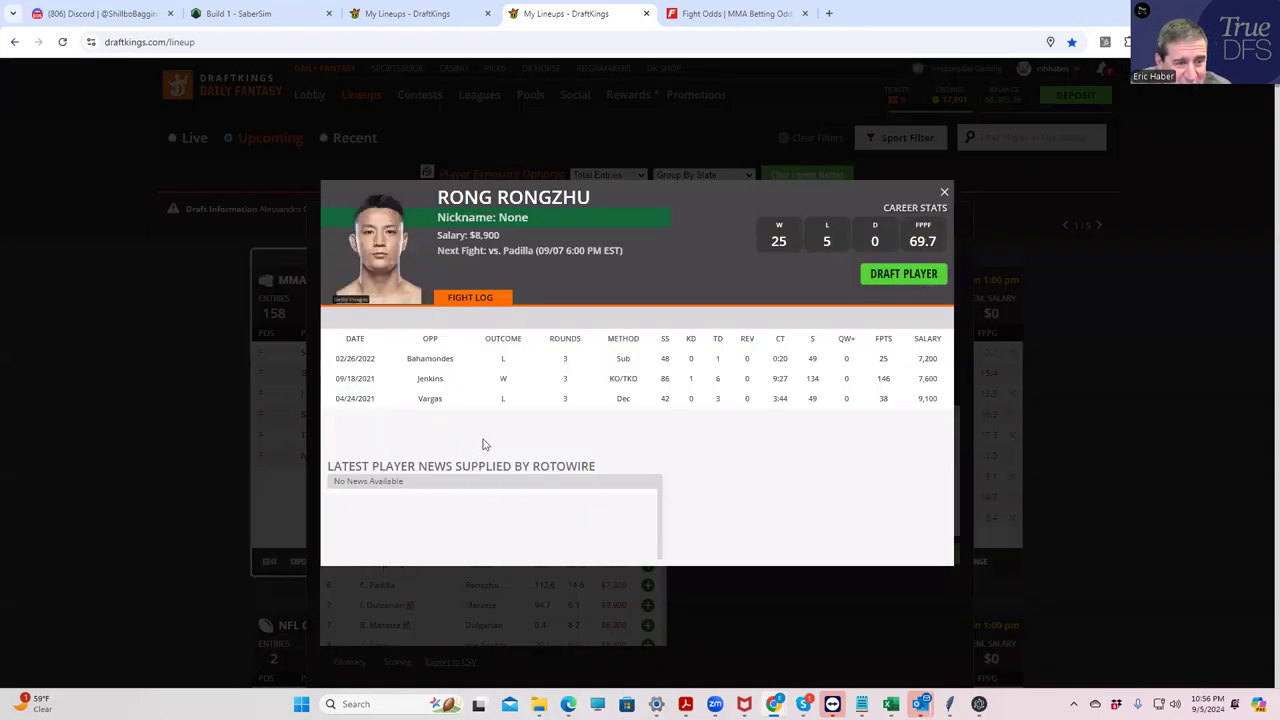
mouse_move(715, 408)
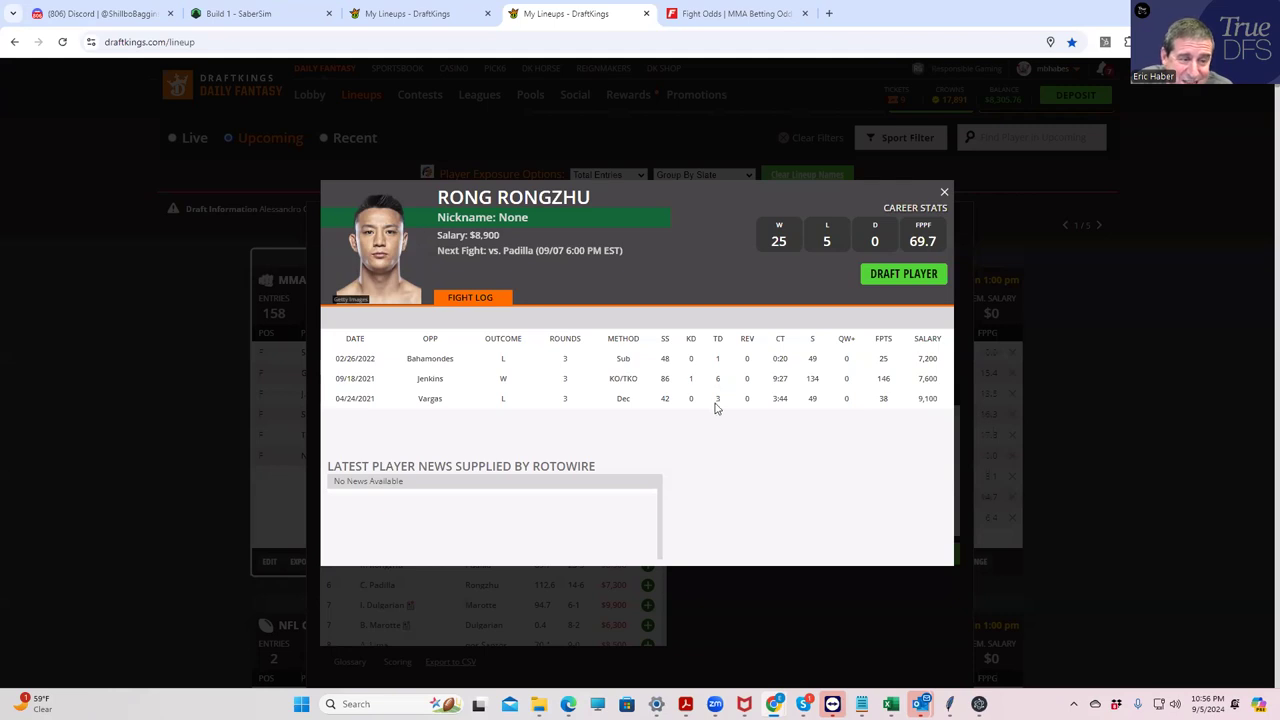
mouse_move(716, 393)
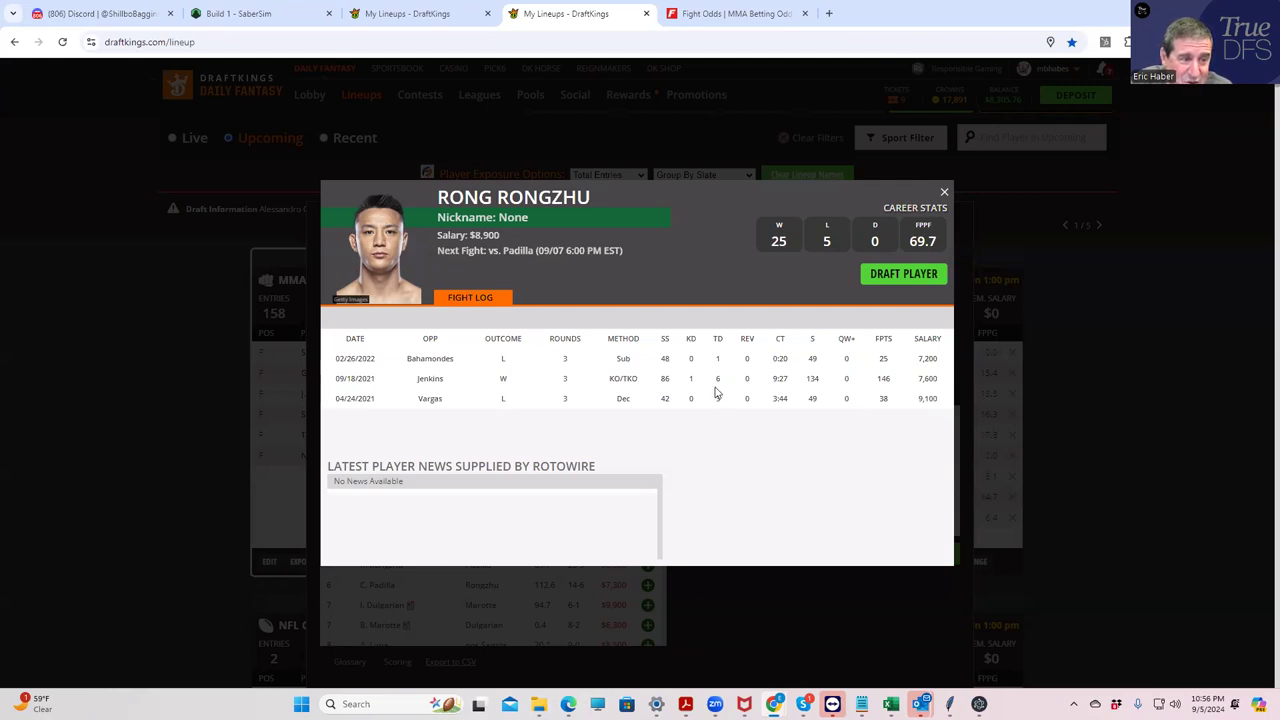
mouse_move(711, 405)
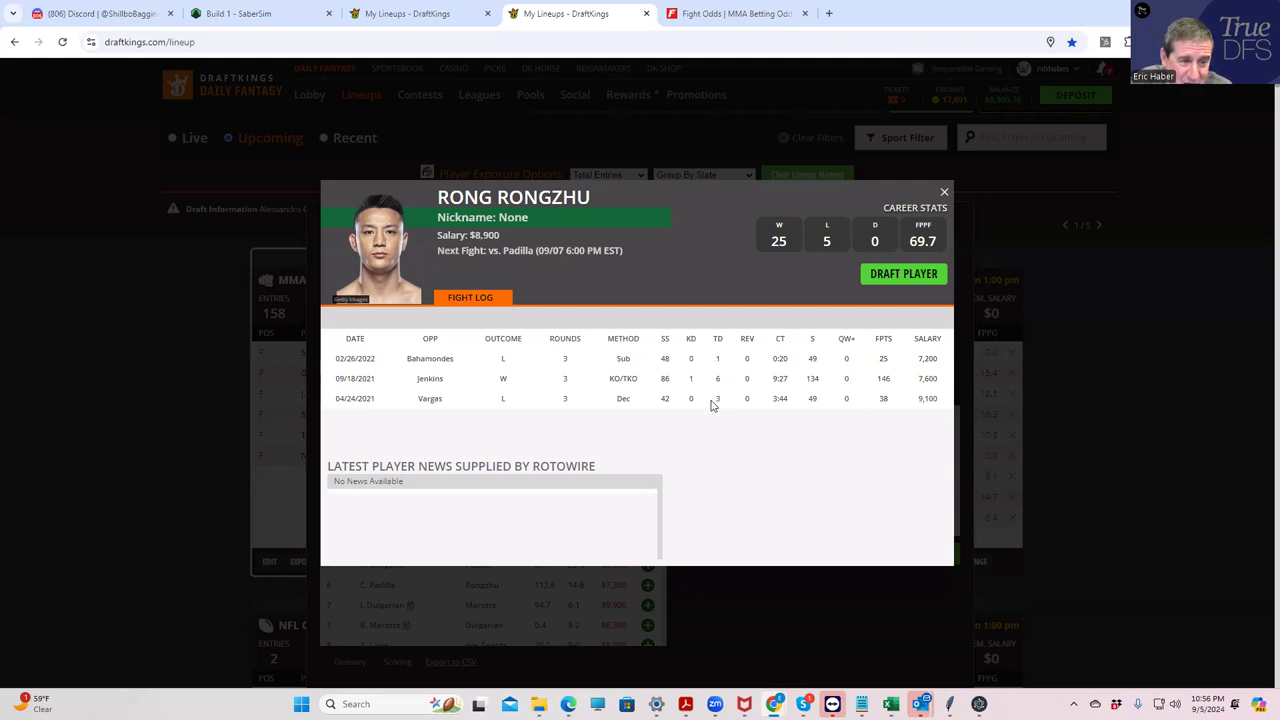
mouse_move(723, 378)
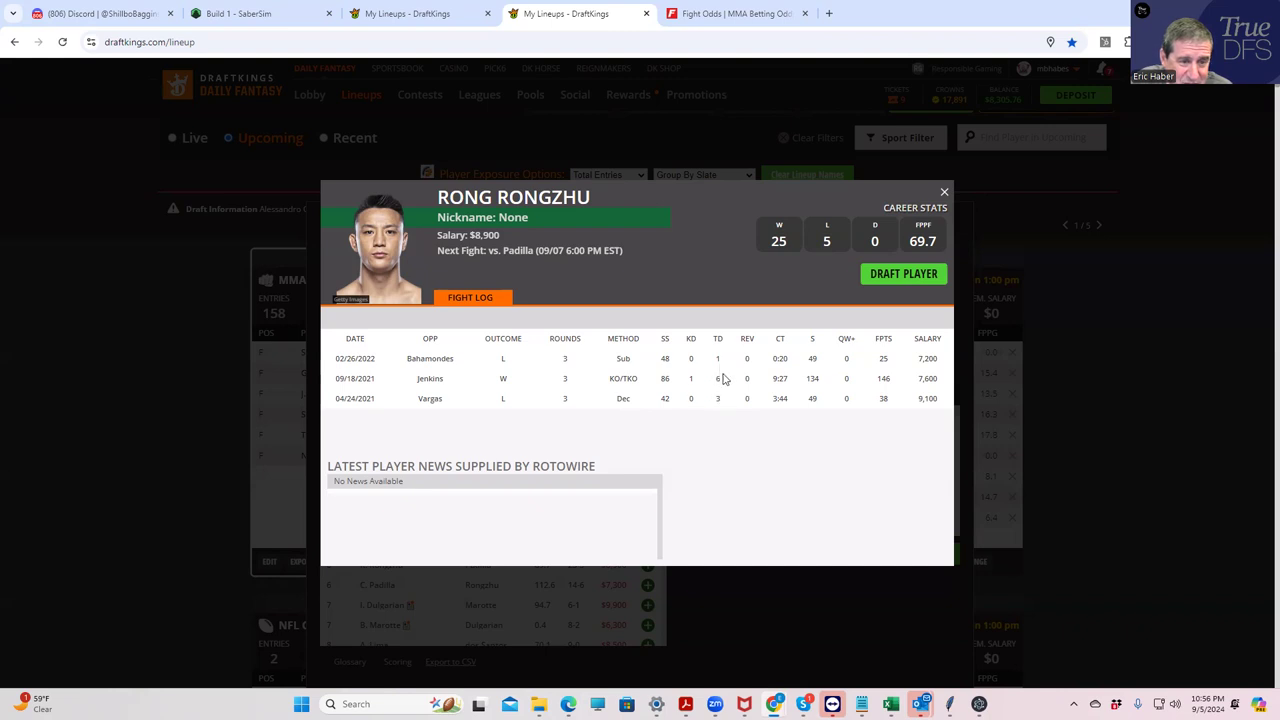
mouse_move(872, 386)
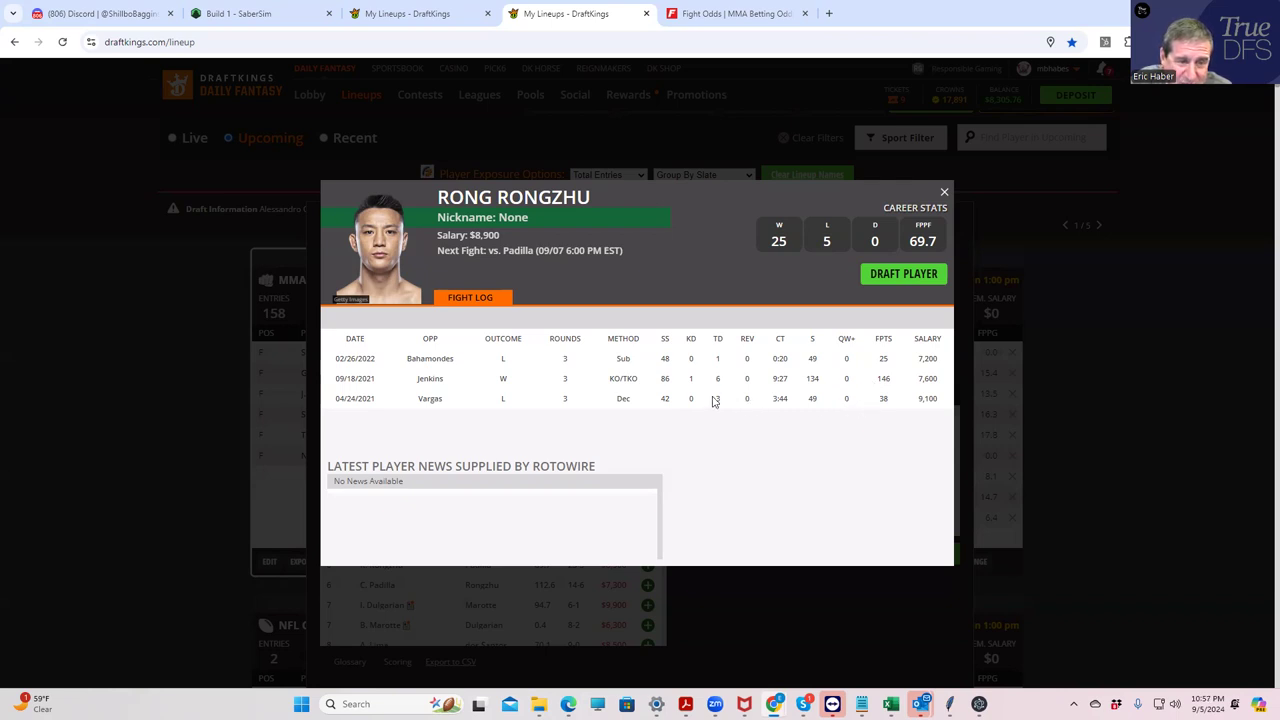
mouse_move(783, 371)
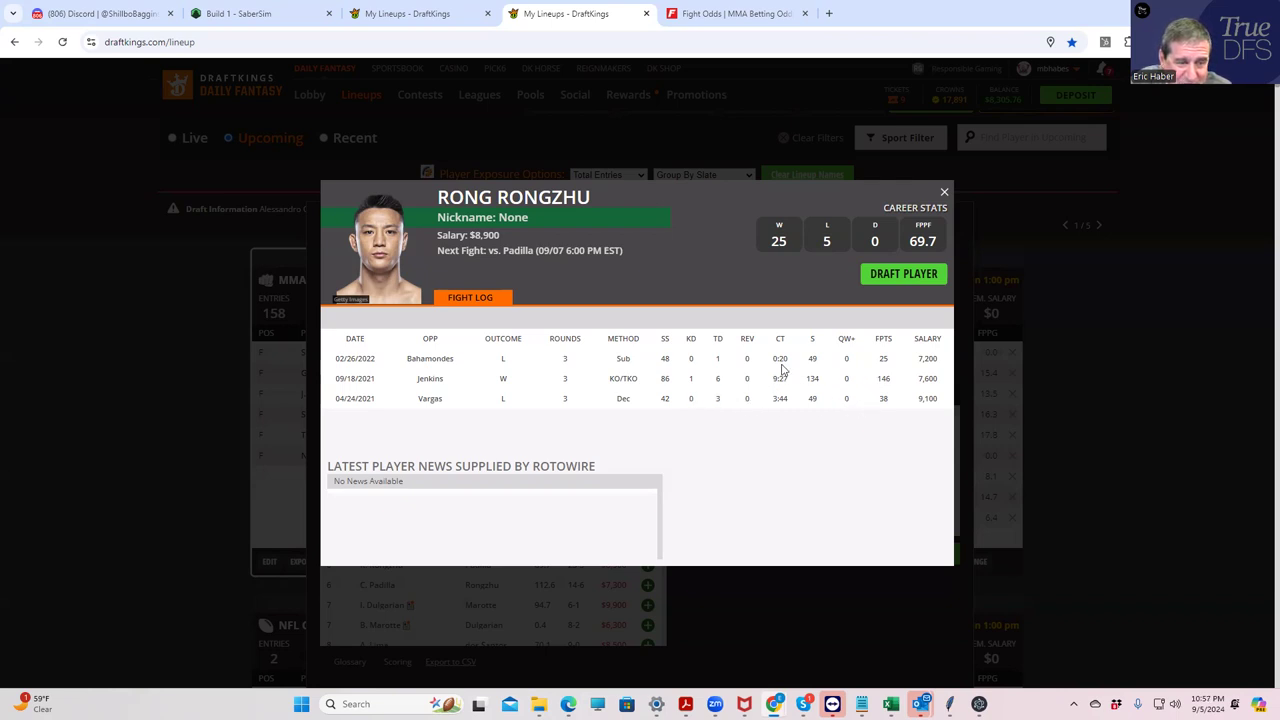
- Close Rongzhu's card, drop S. Brady from the lineup, and return to FightOdds.io
left_click(943, 191)
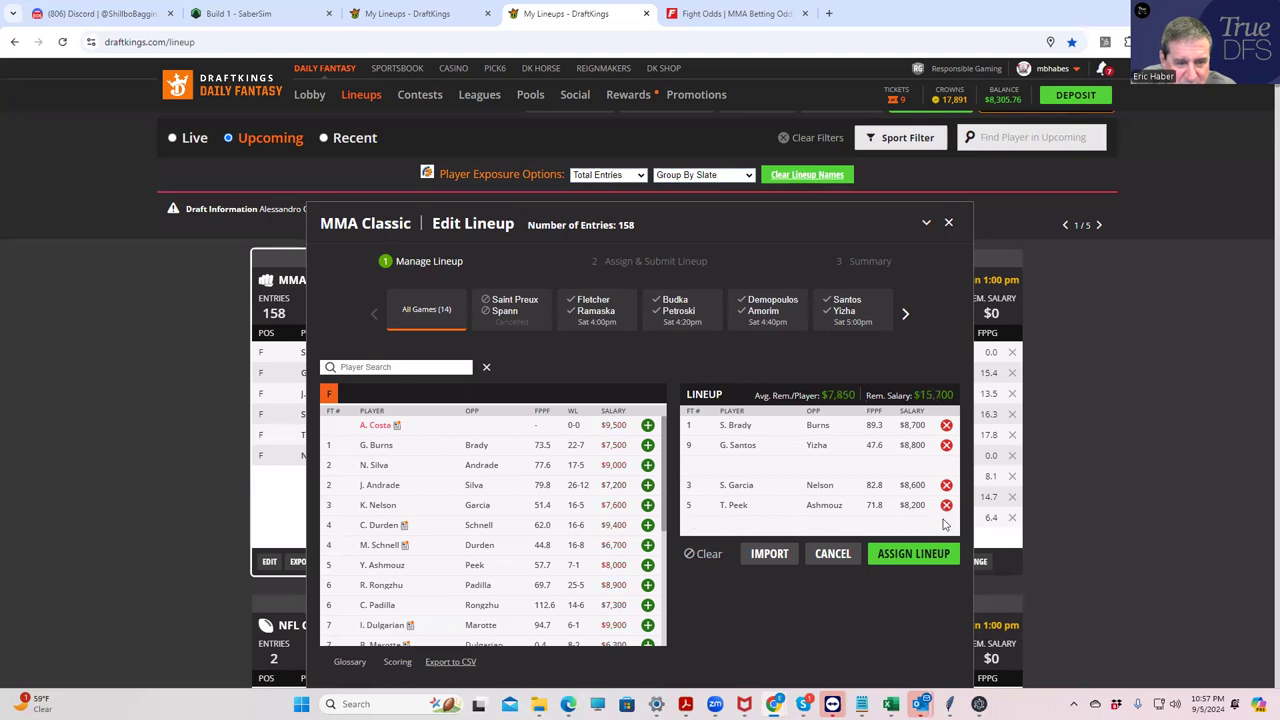
left_click(946, 425)
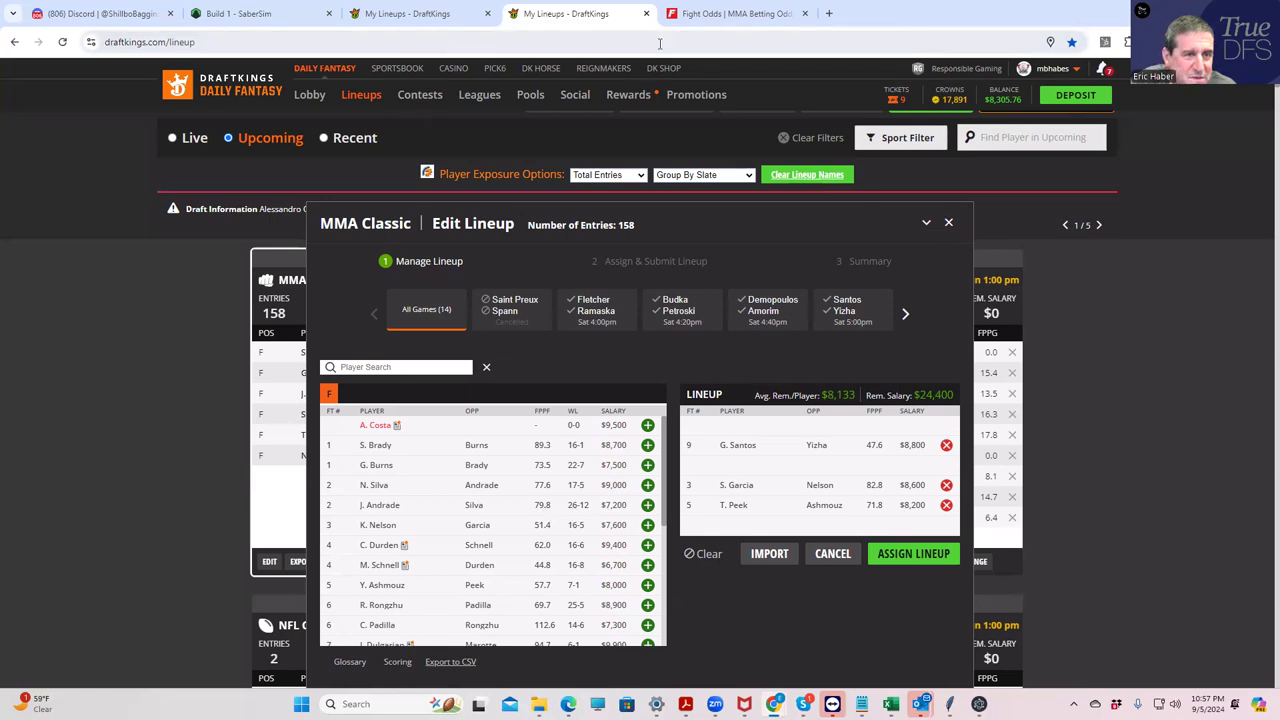
left_click(735, 13)
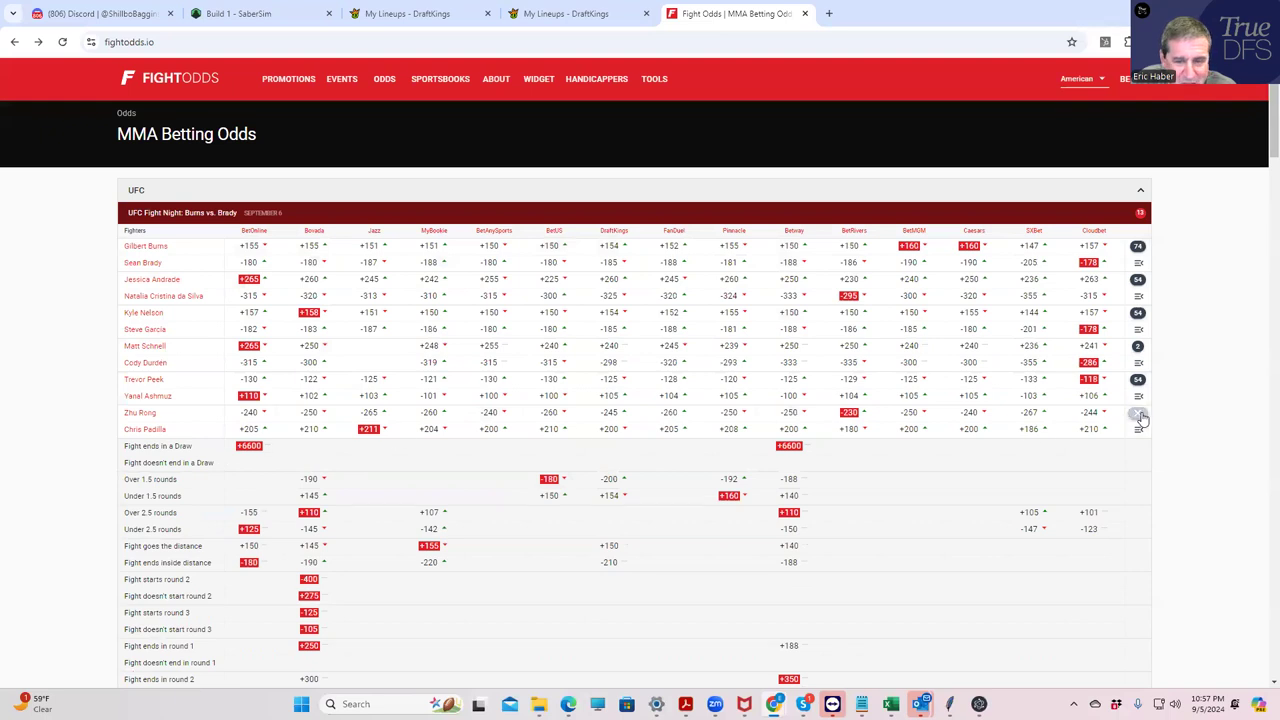
- Review and collapse the Zhu Rong vs. Chris Padilla props, then return to DraftKings
left_click(1138, 417)
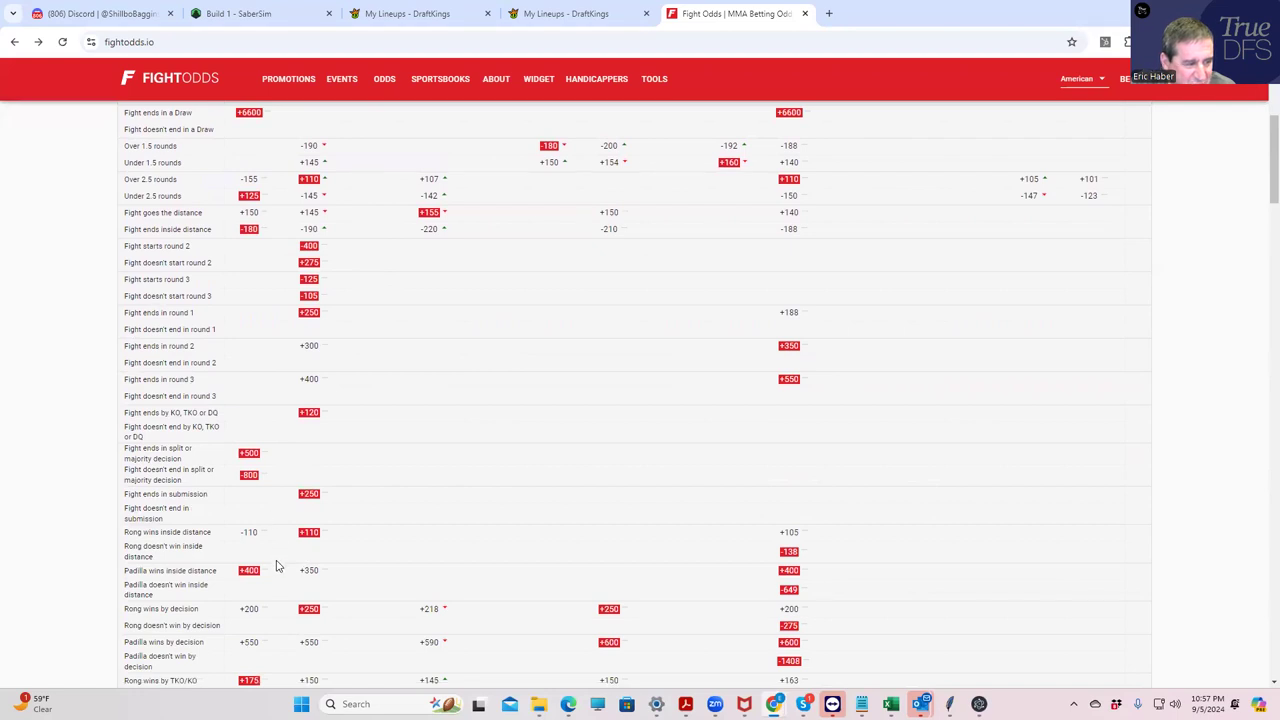
scroll("up", 3)
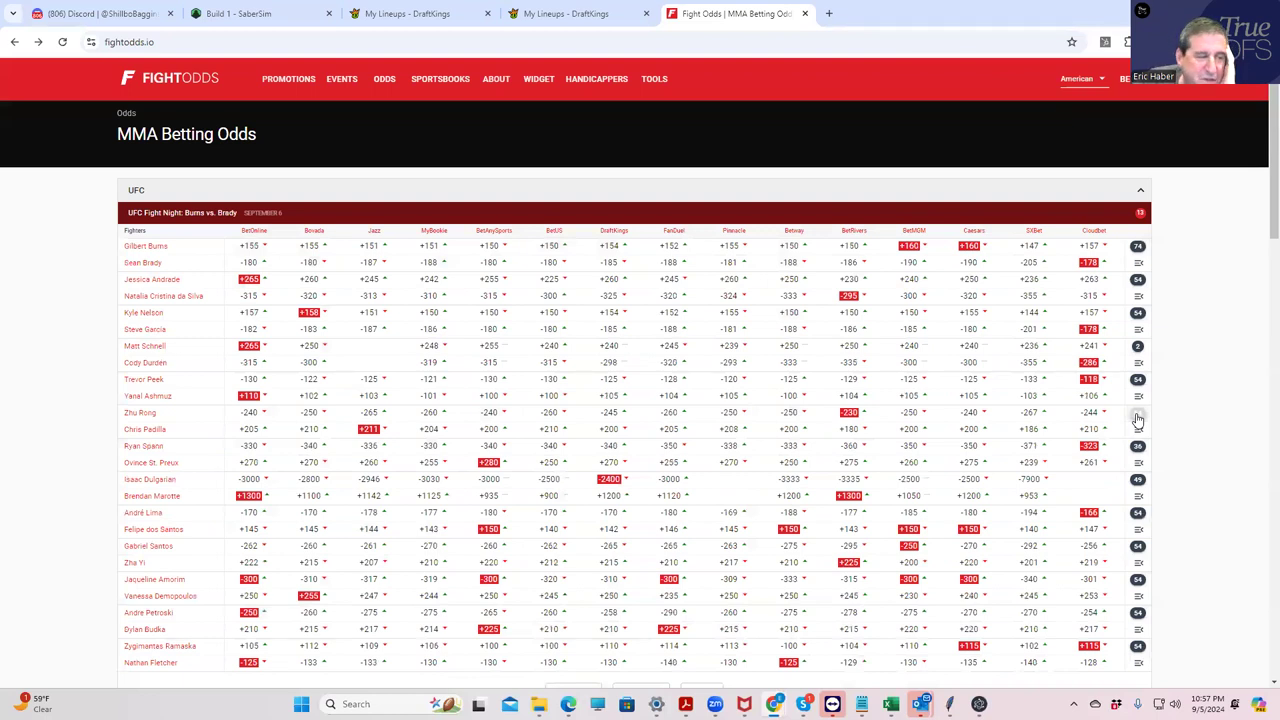
mouse_move(167, 385)
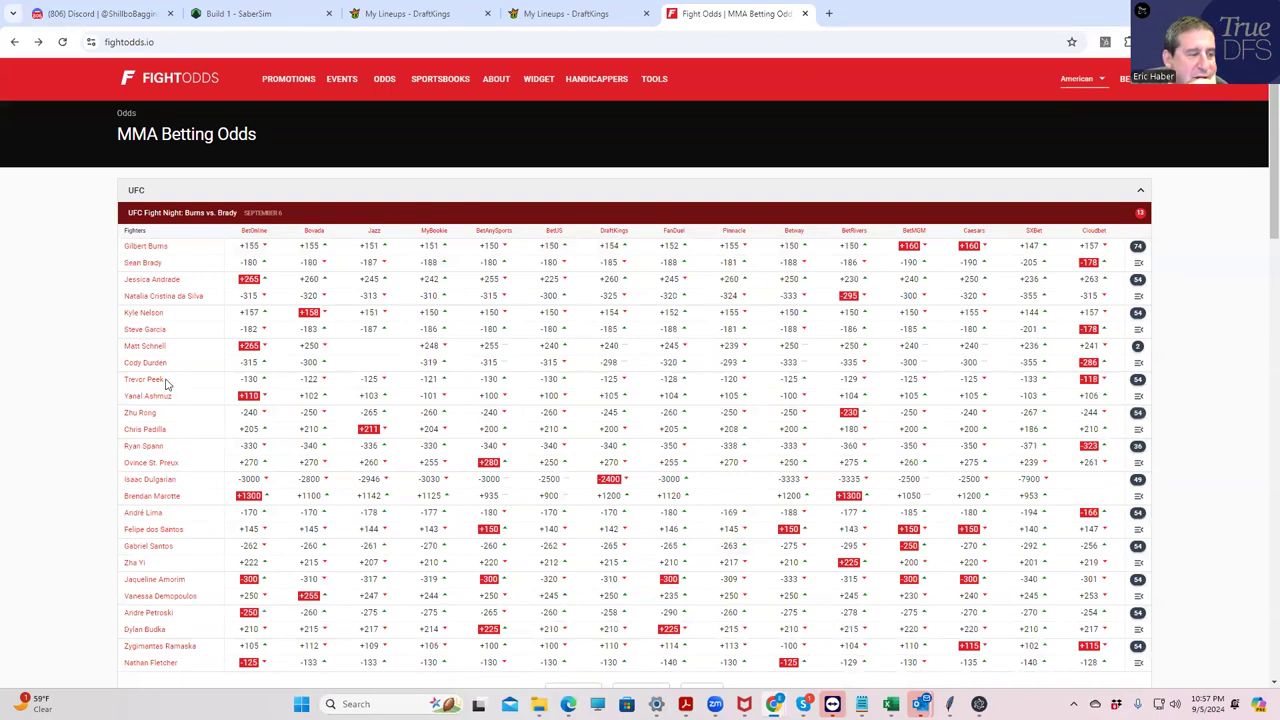
mouse_move(187, 372)
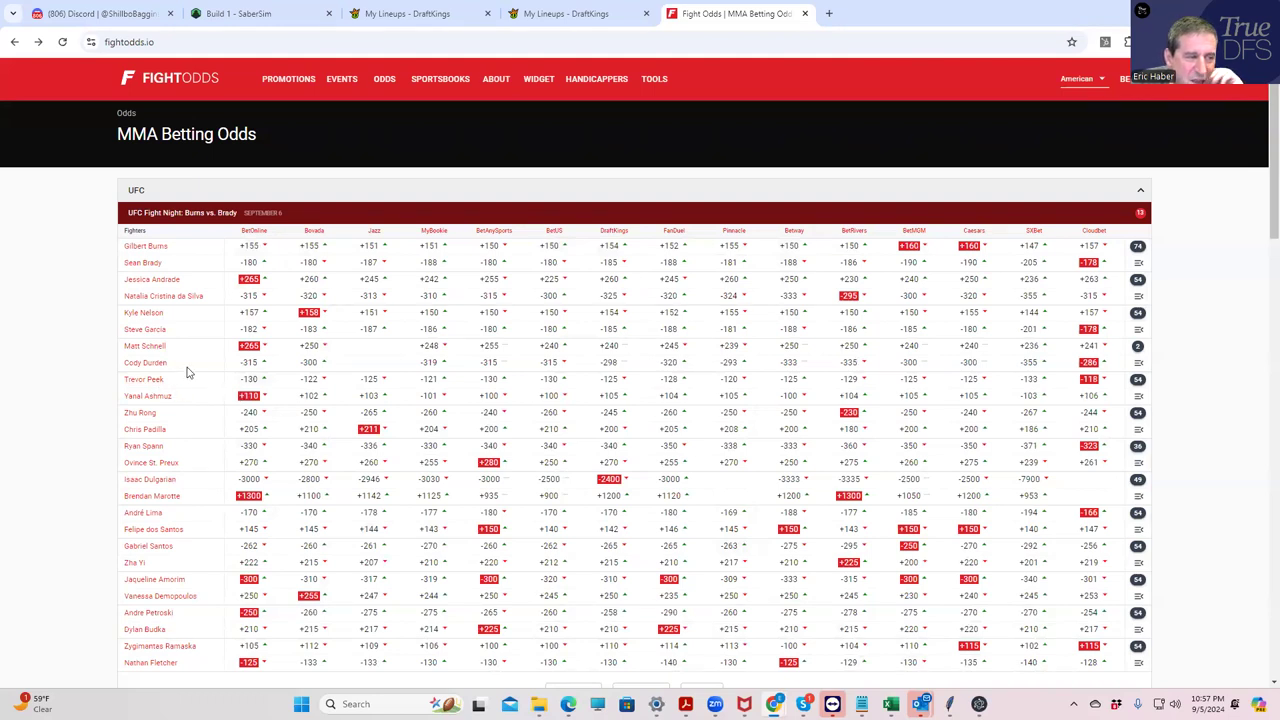
mouse_move(1039, 377)
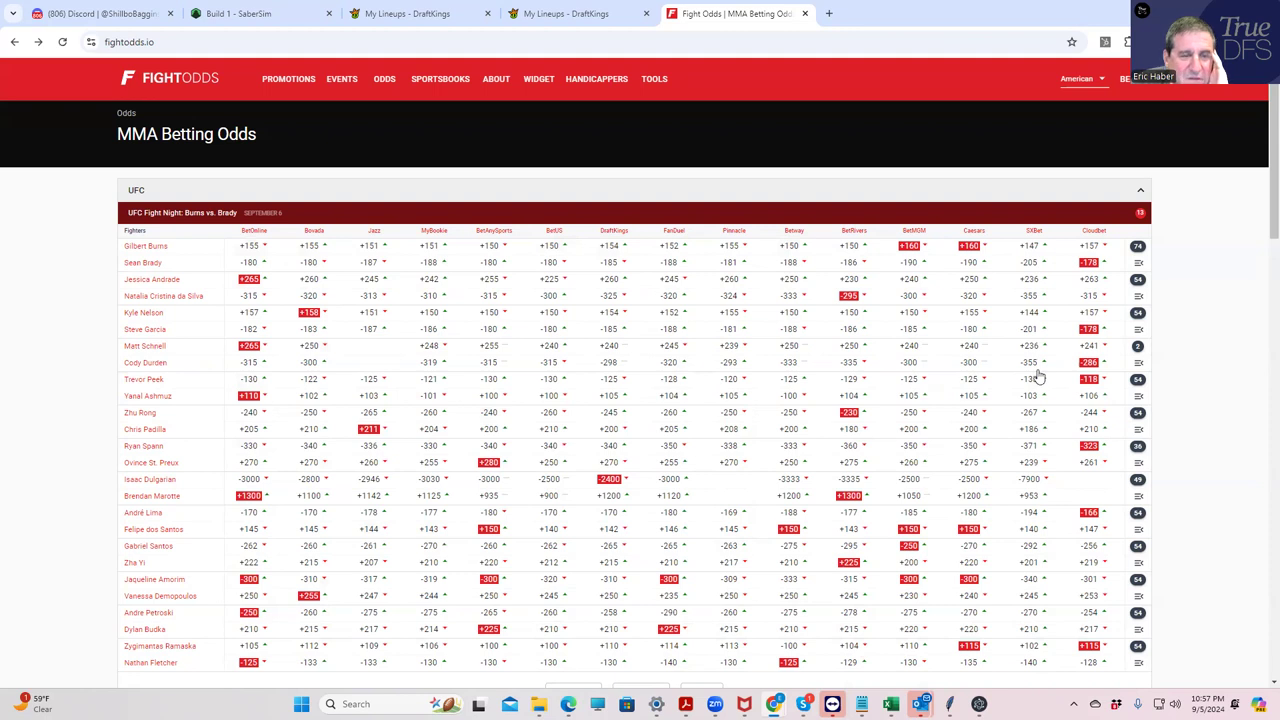
mouse_move(145, 345)
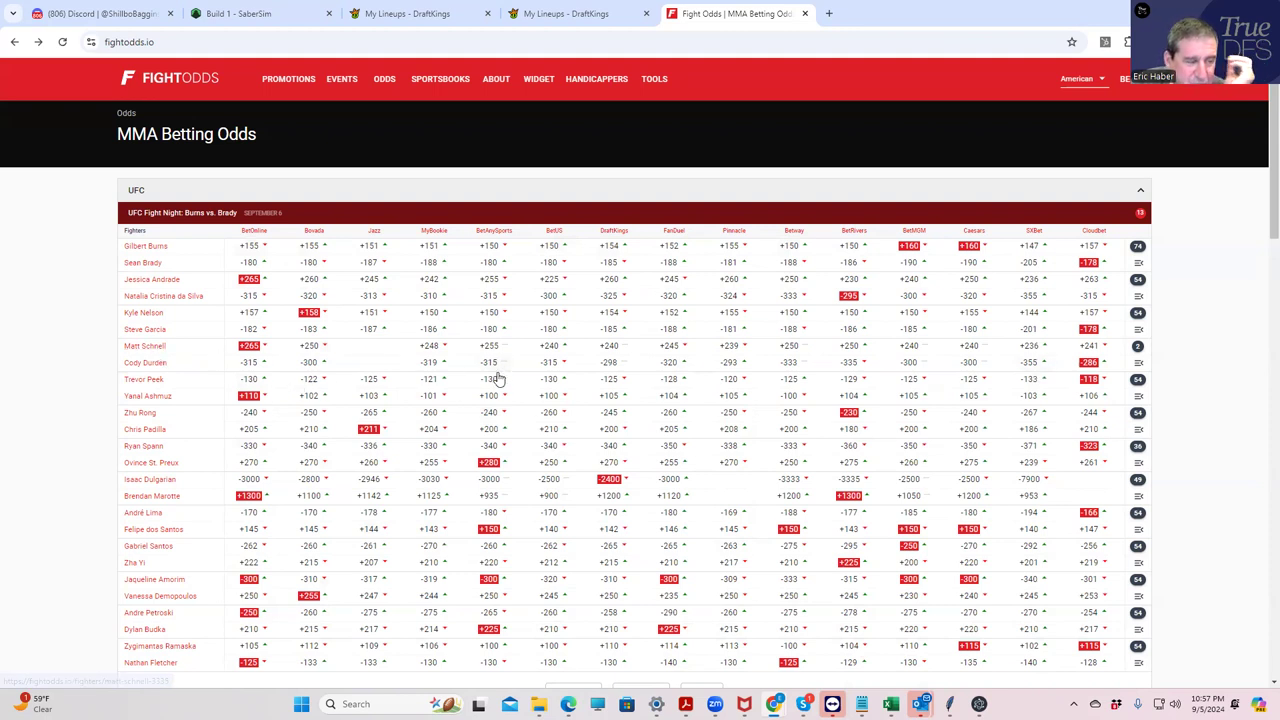
left_click(565, 13)
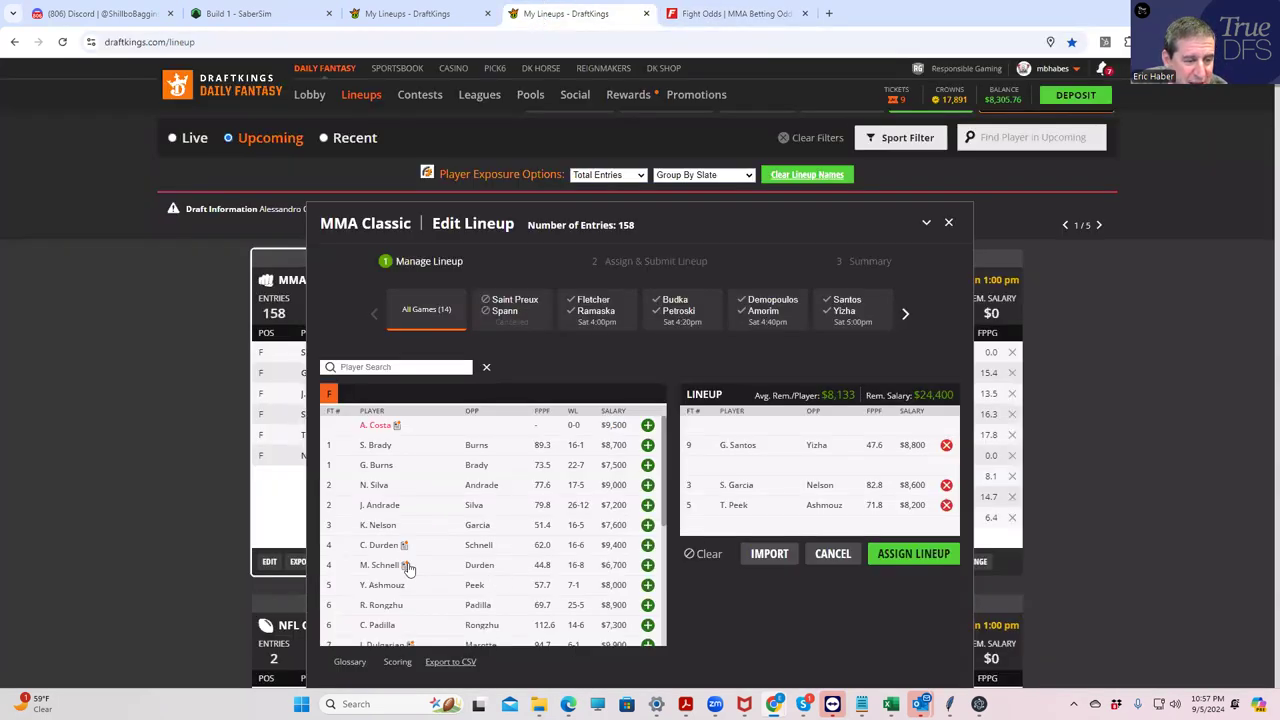
mouse_move(380, 565)
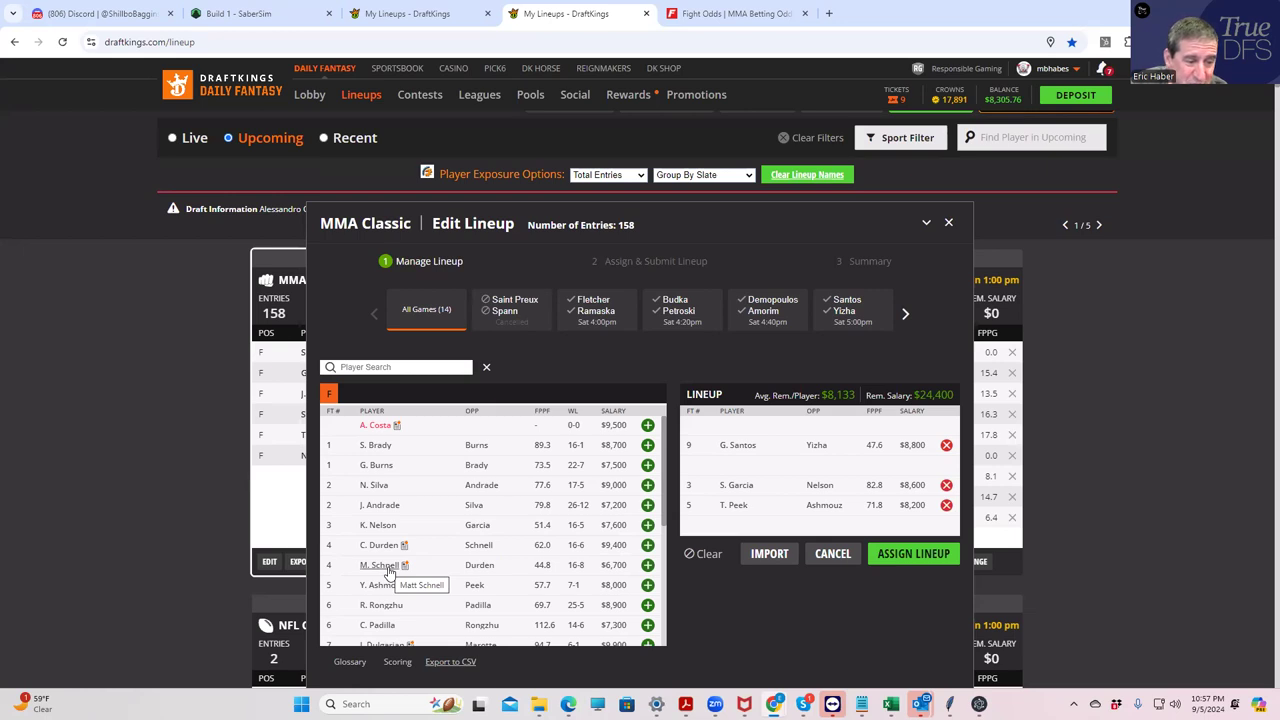
mouse_move(613, 567)
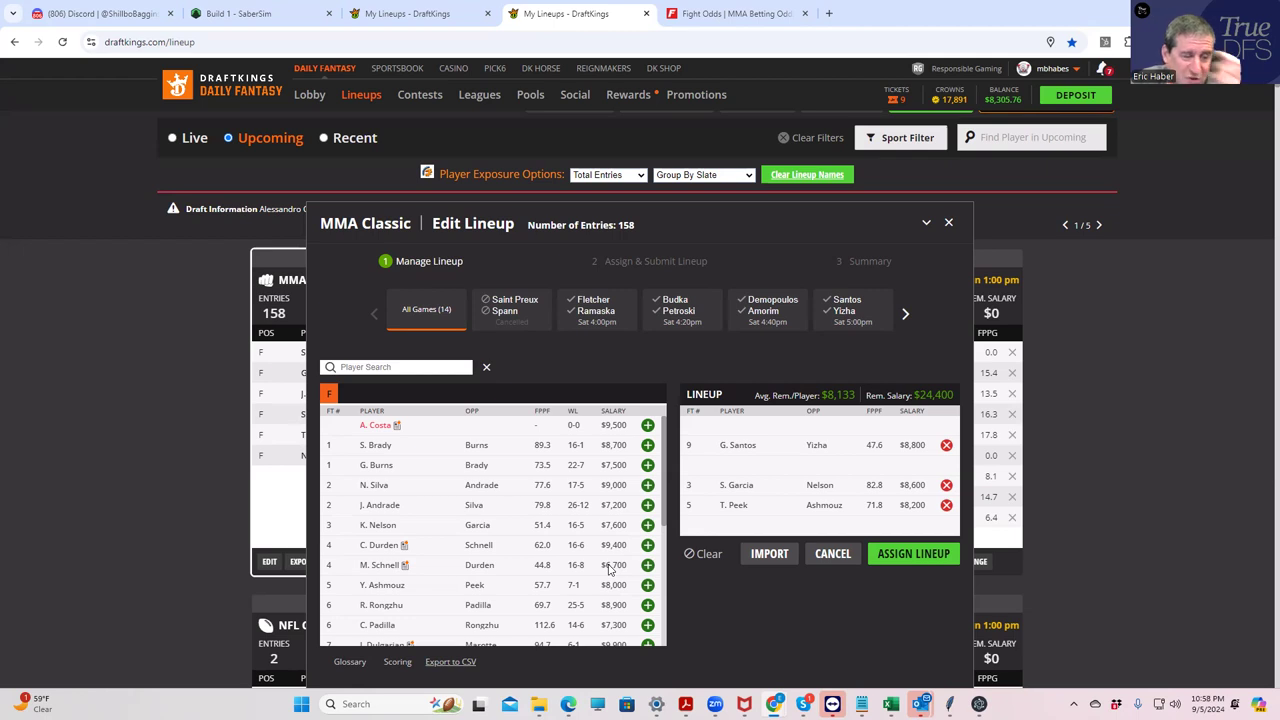
mouse_move(378, 573)
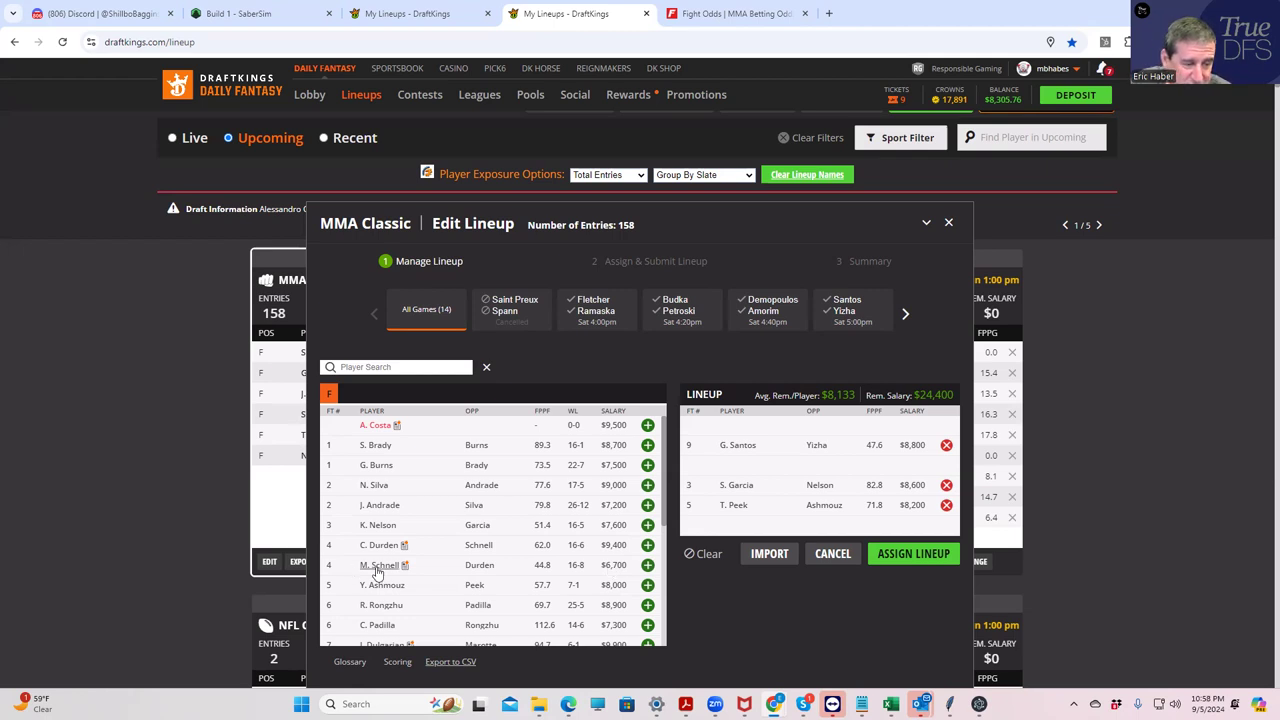
mouse_move(378, 567)
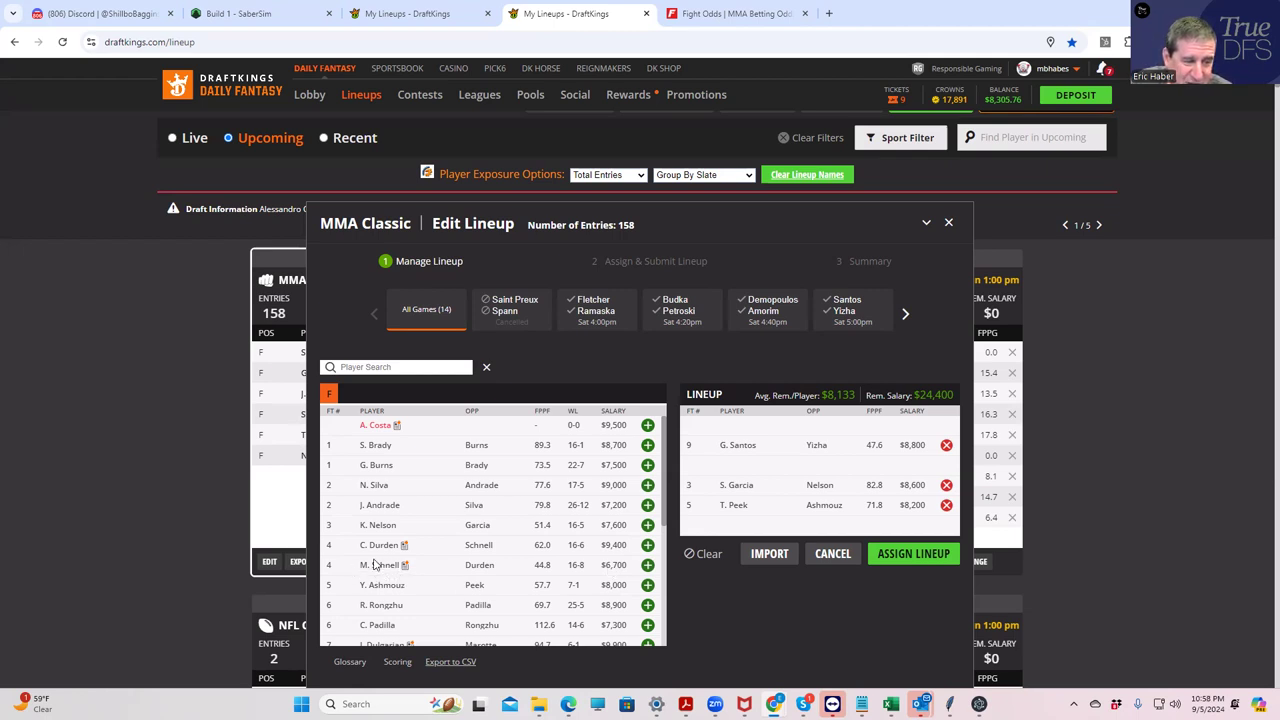
mouse_move(405, 560)
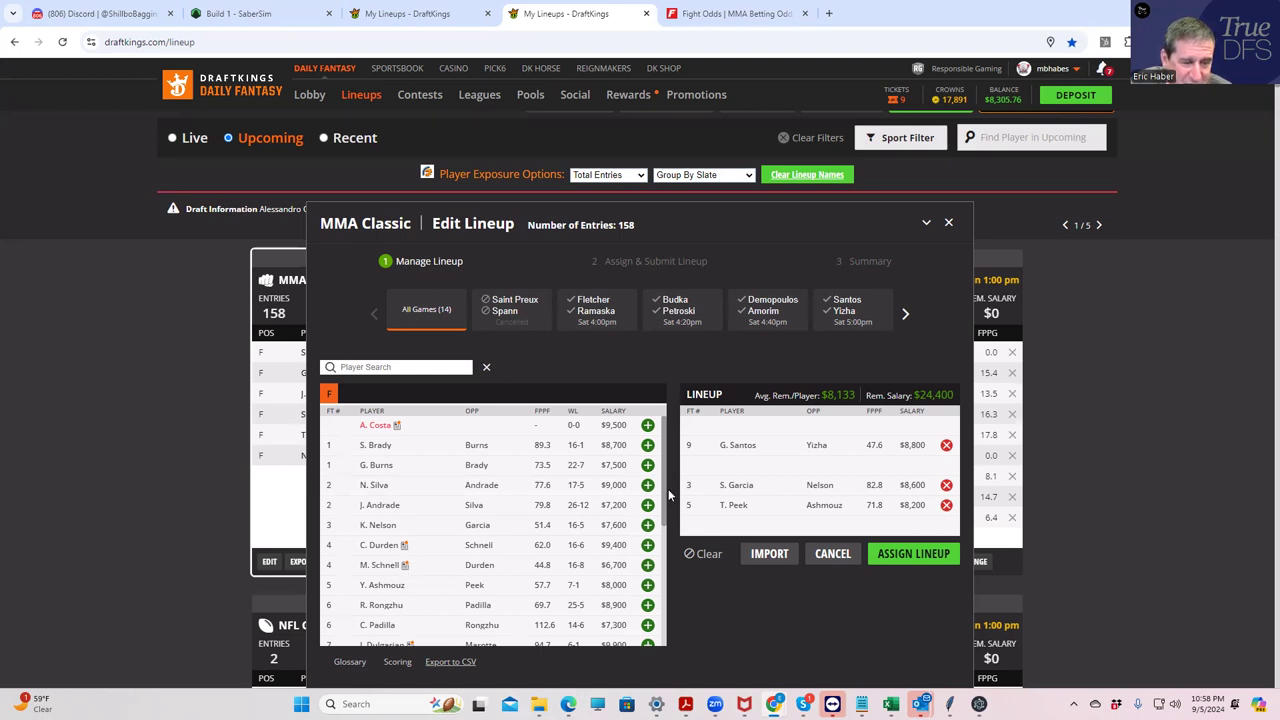
- Browse the player pool and add J. Andrade, leaving $17,200 in salary
scroll("down", 3)
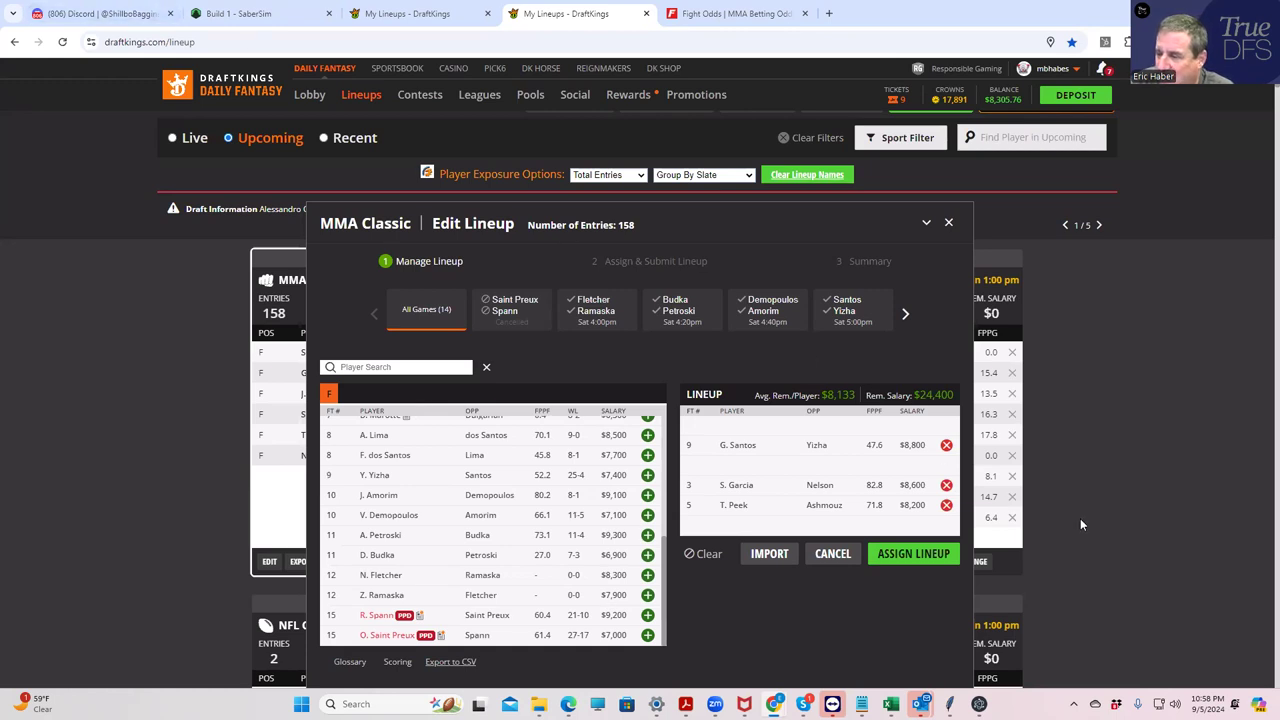
mouse_move(570, 450)
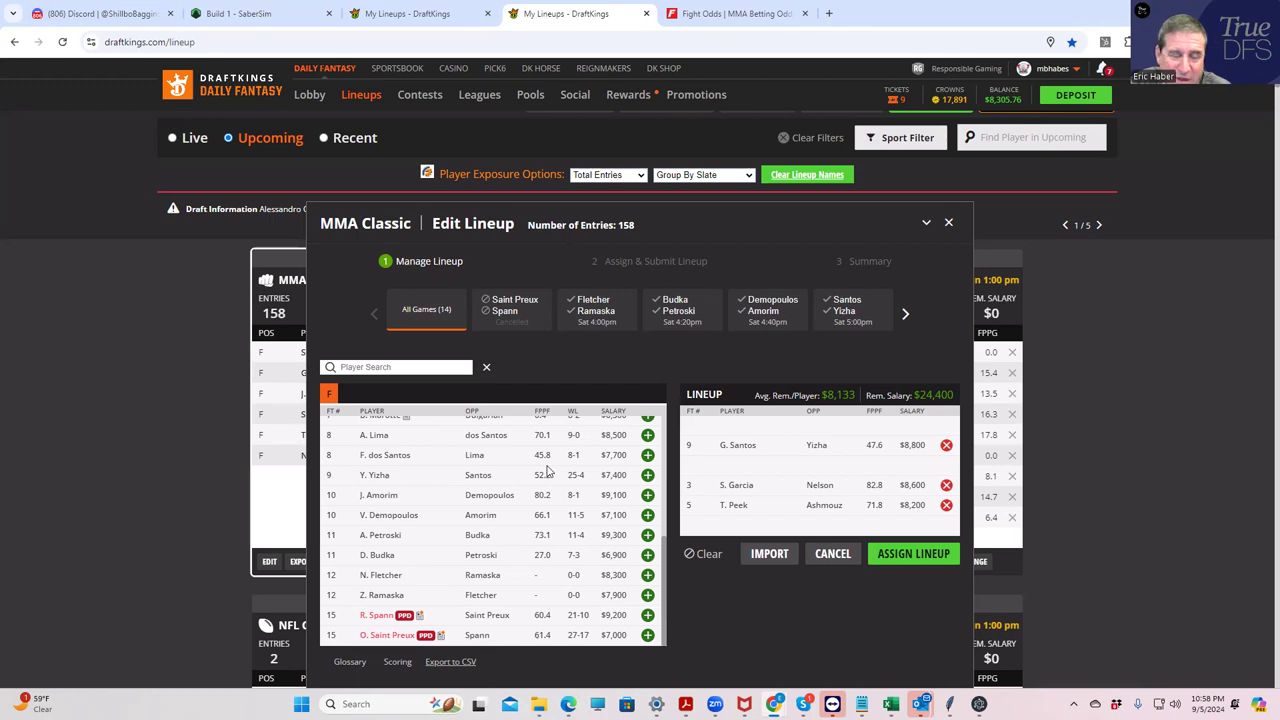
mouse_move(573, 597)
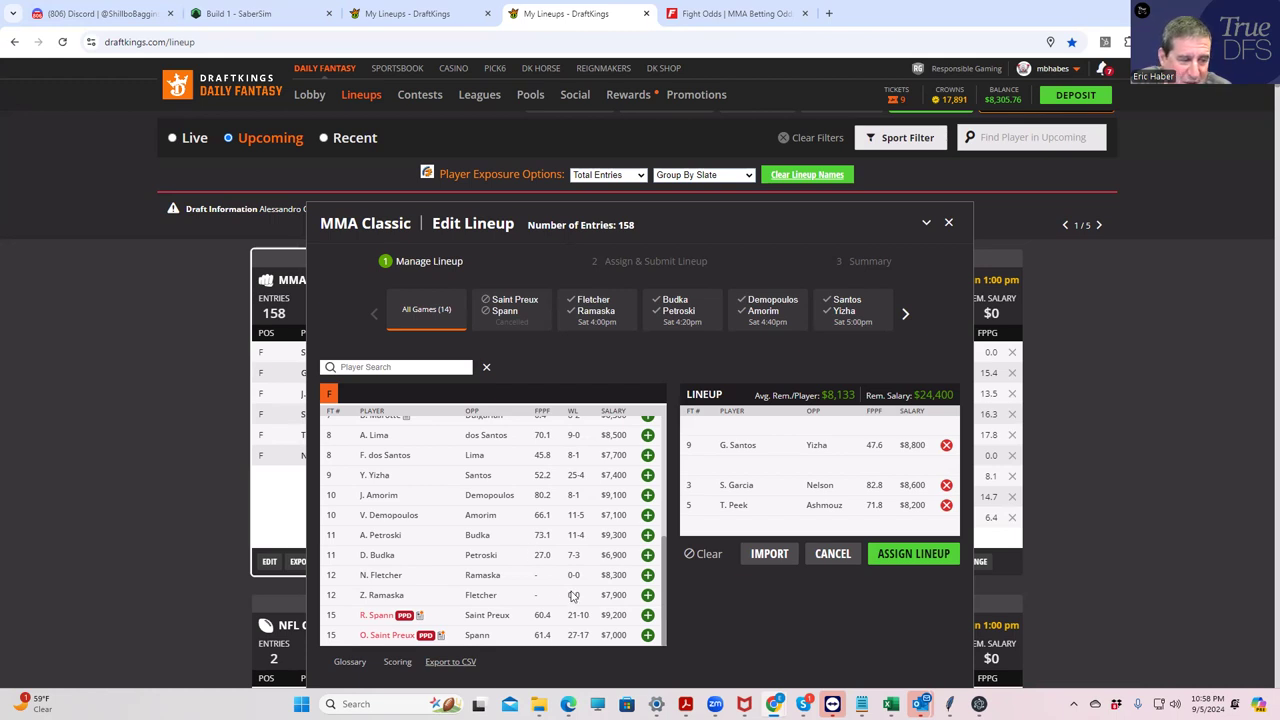
scroll("up", 3)
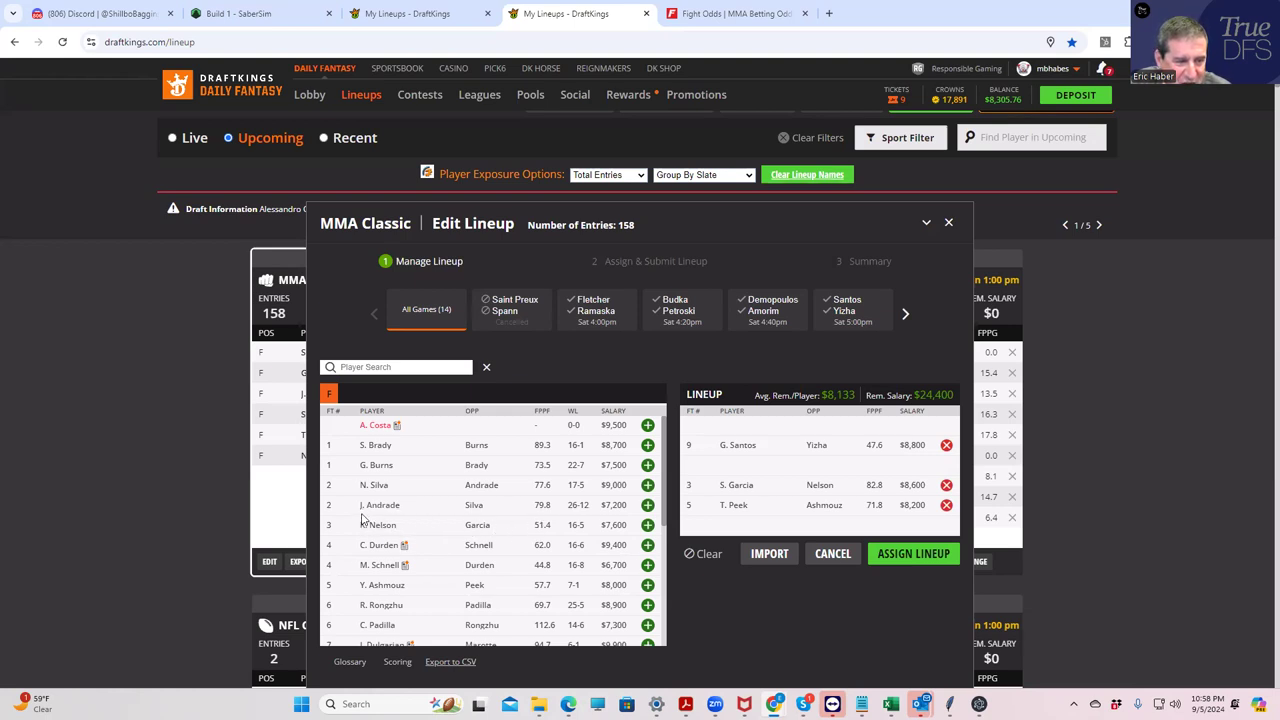
mouse_move(417, 497)
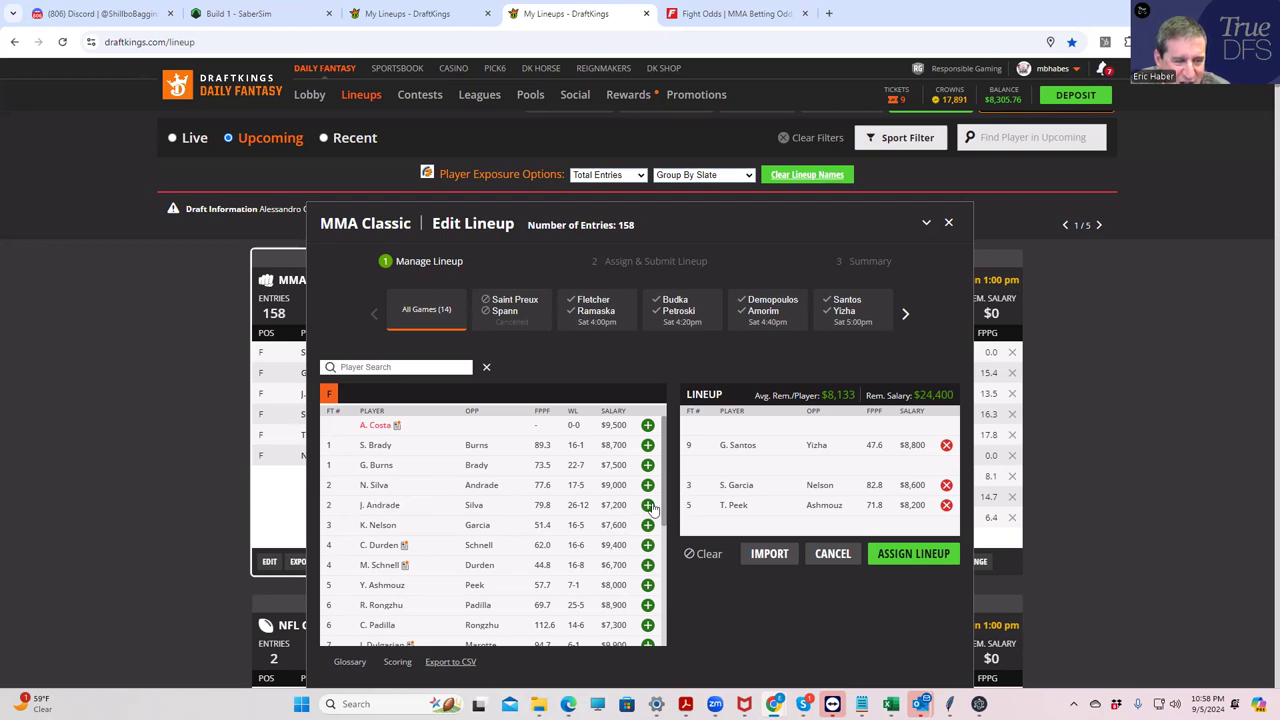
left_click(647, 505)
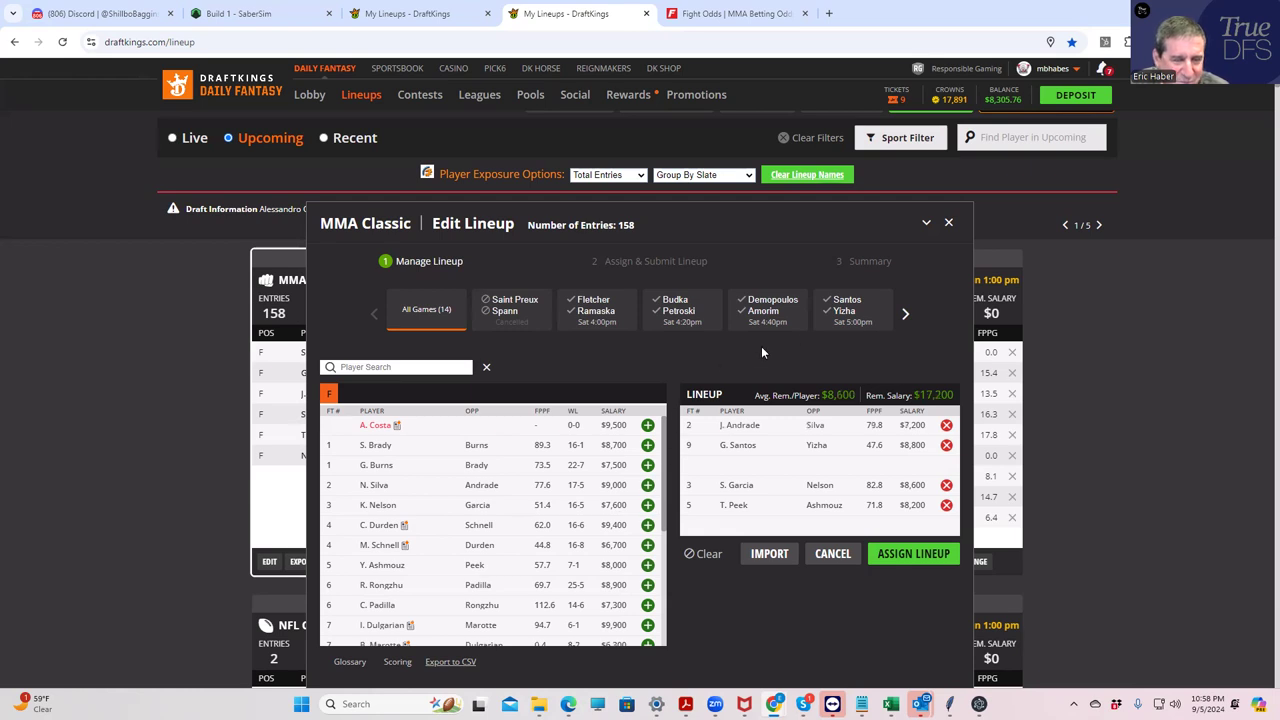
- Scroll through the Andrade vs. da Silva prop odds on FightOdds.io
left_click(735, 13)
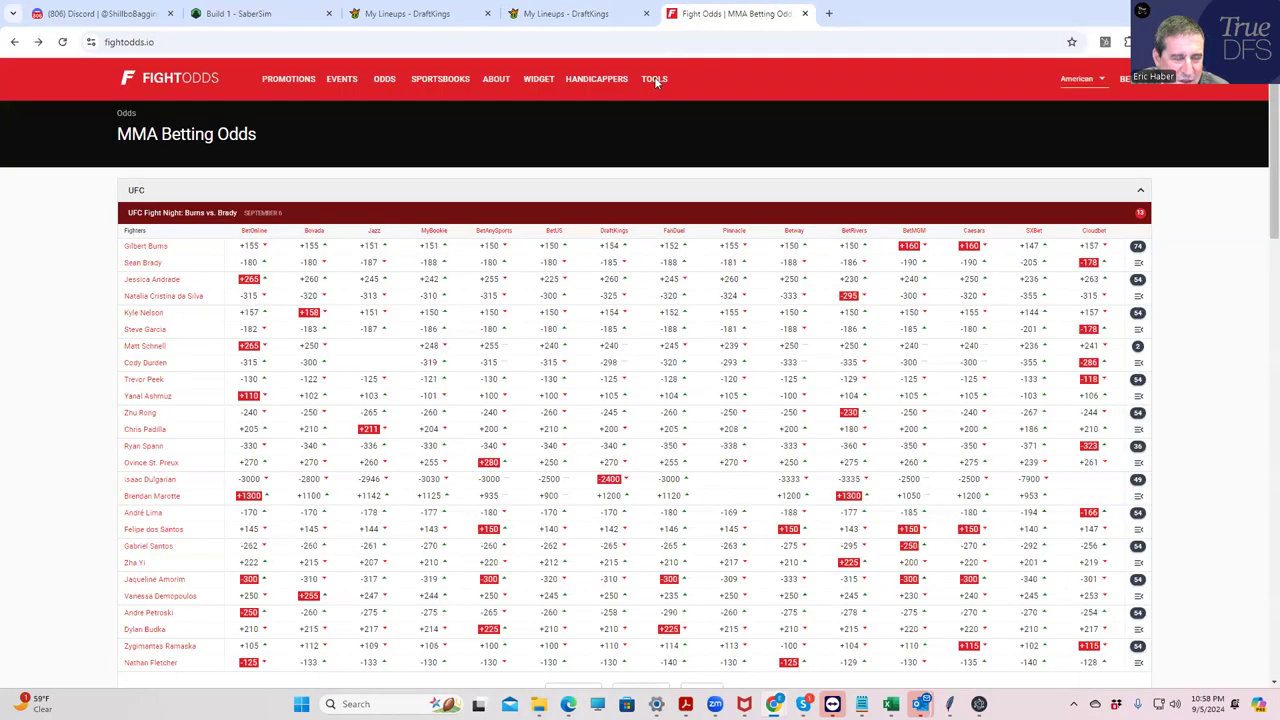
mouse_move(438, 349)
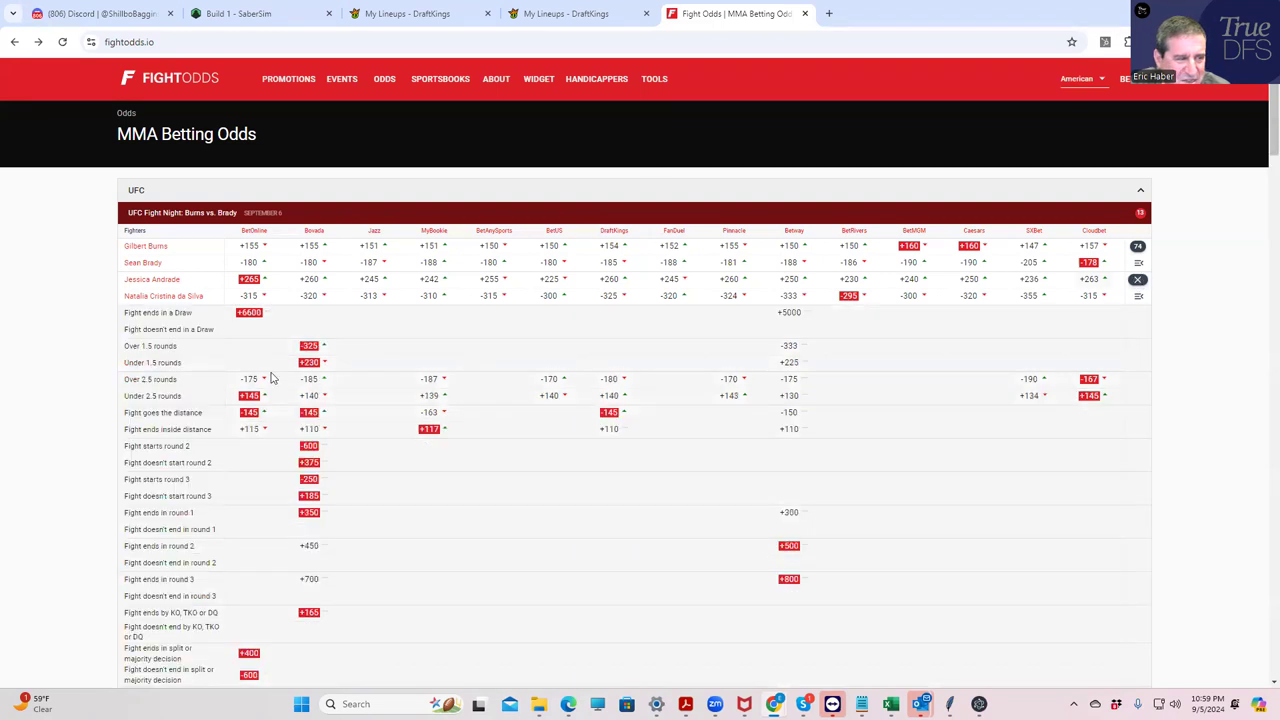
scroll("down", 3)
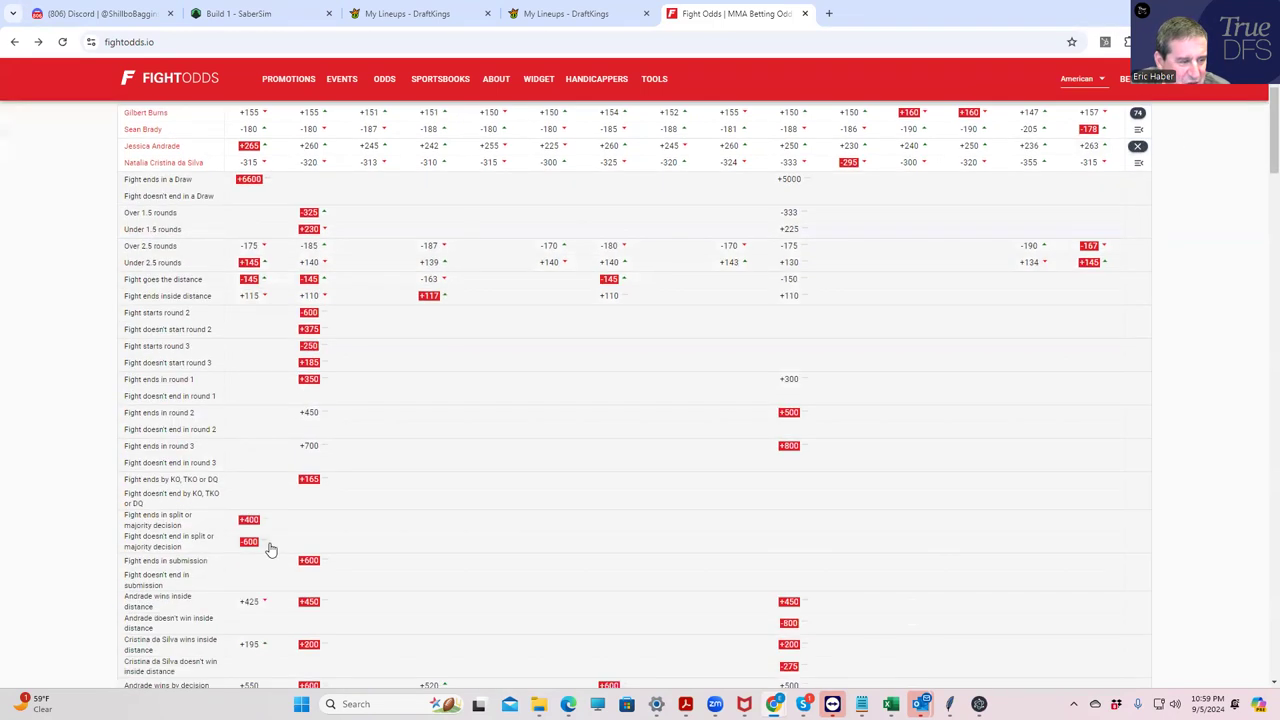
mouse_move(277, 613)
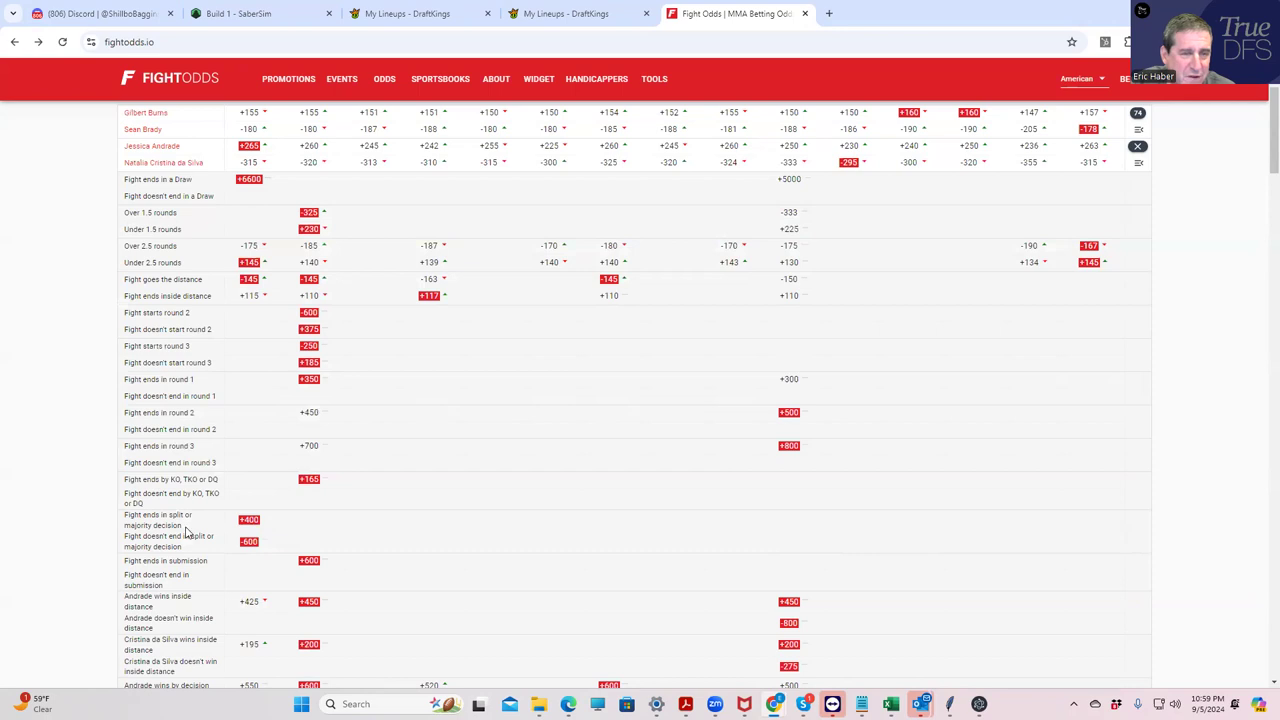
scroll("up", 3)
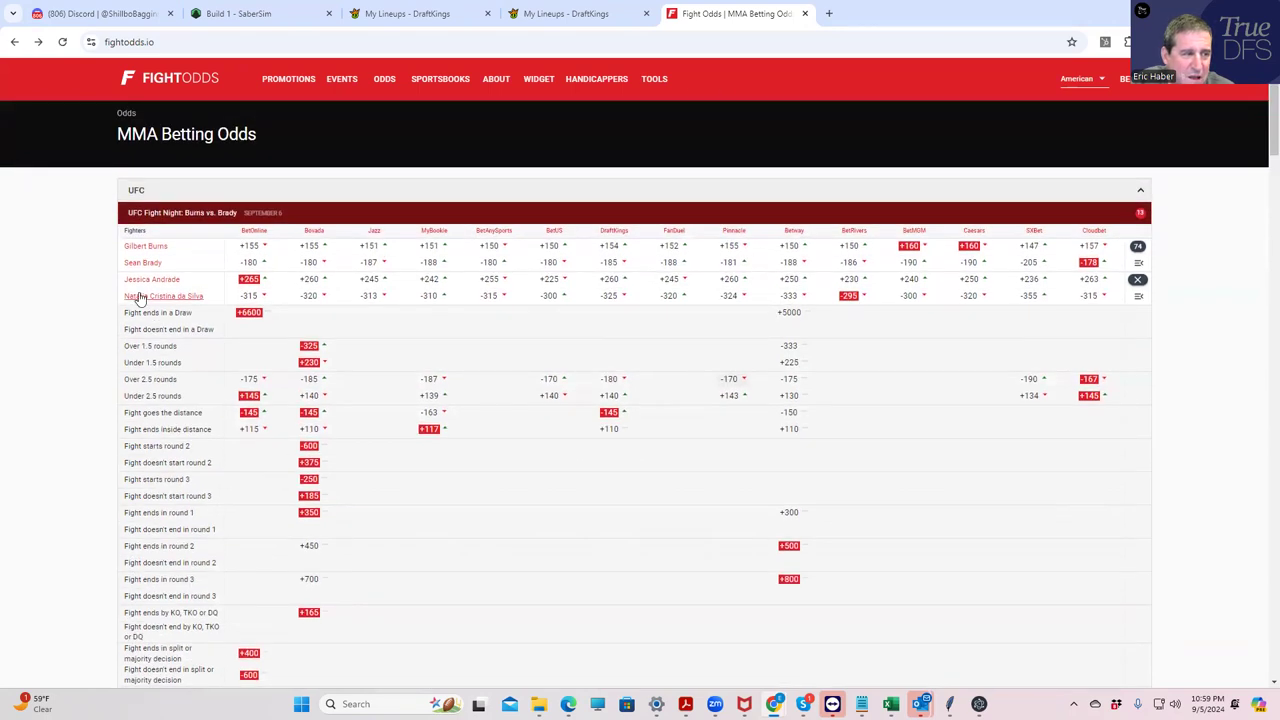
- Check Natalia Cristina da Silva's 17-5-1 profile, then return to the full-card moneylines
left_click(163, 296)
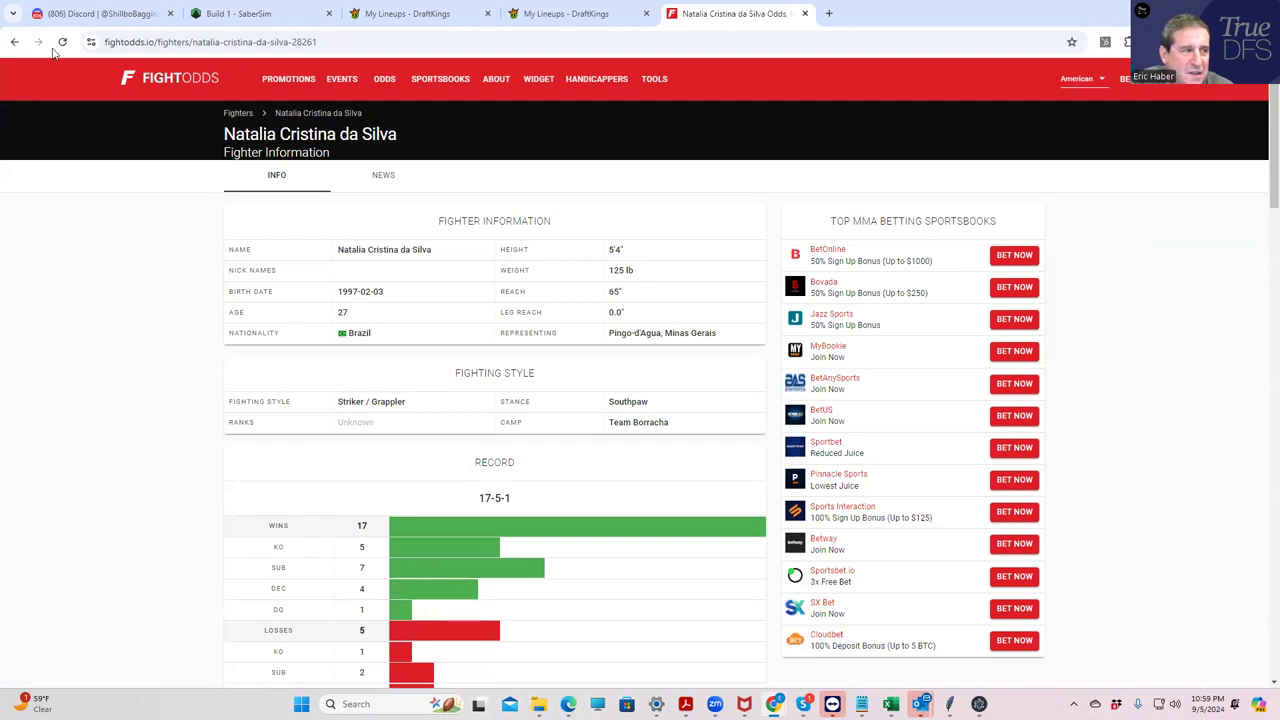
left_click(14, 42)
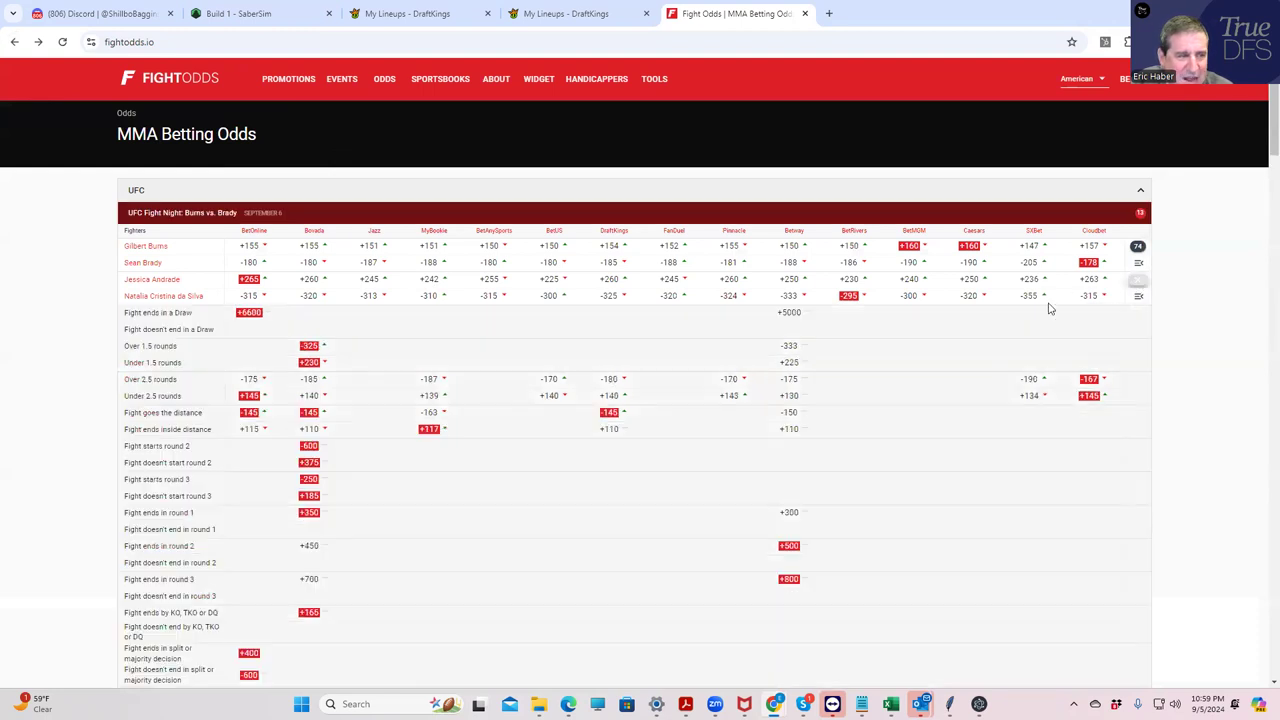
scroll("down", 3)
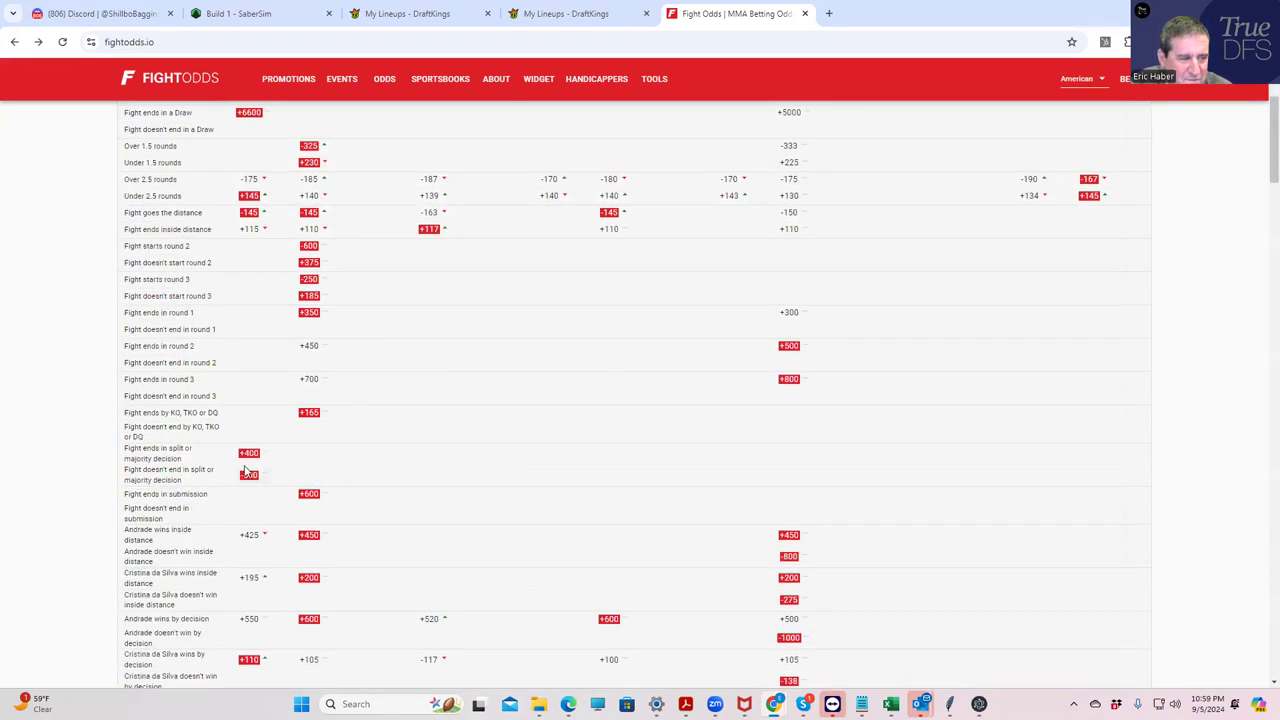
mouse_move(270, 595)
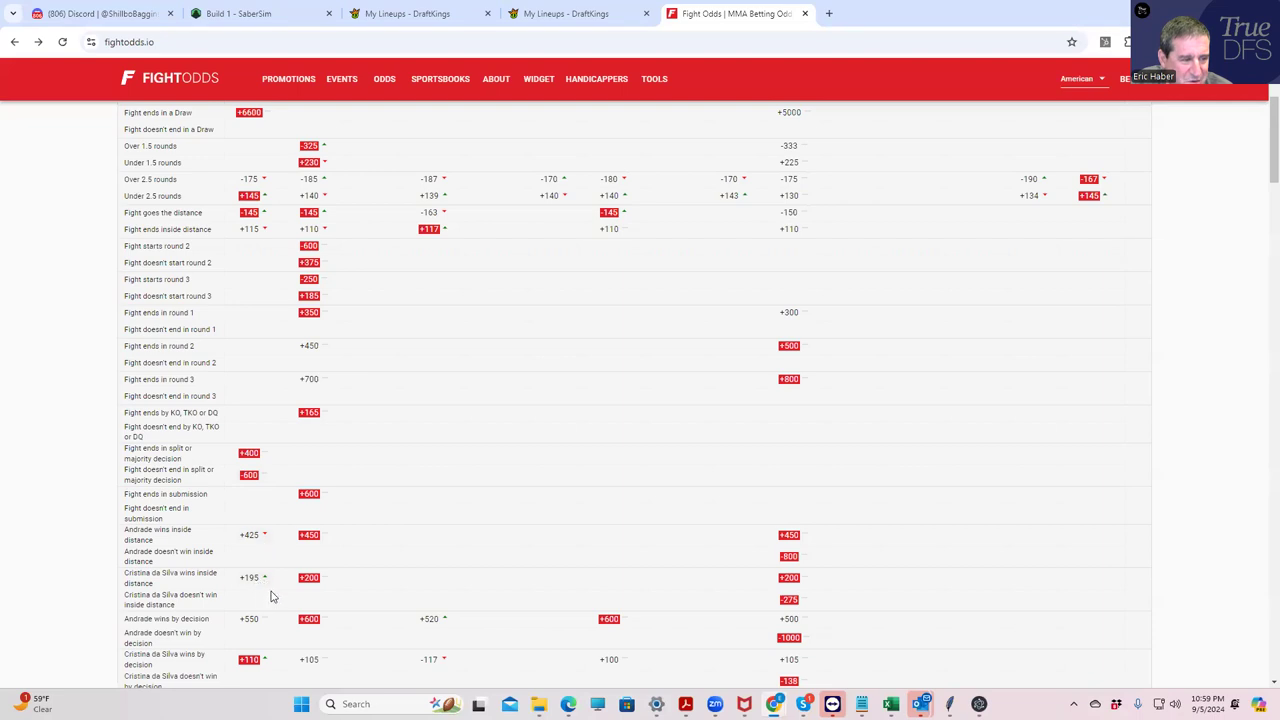
mouse_move(500, 560)
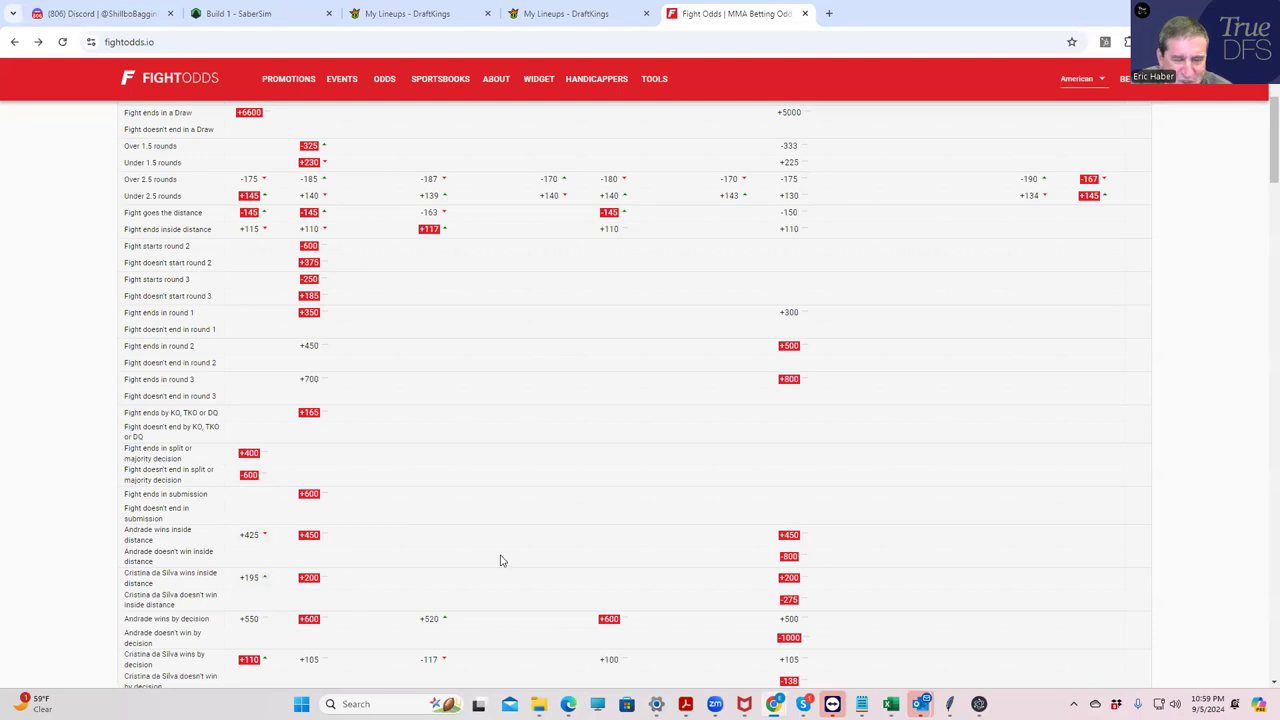
scroll("up", 3)
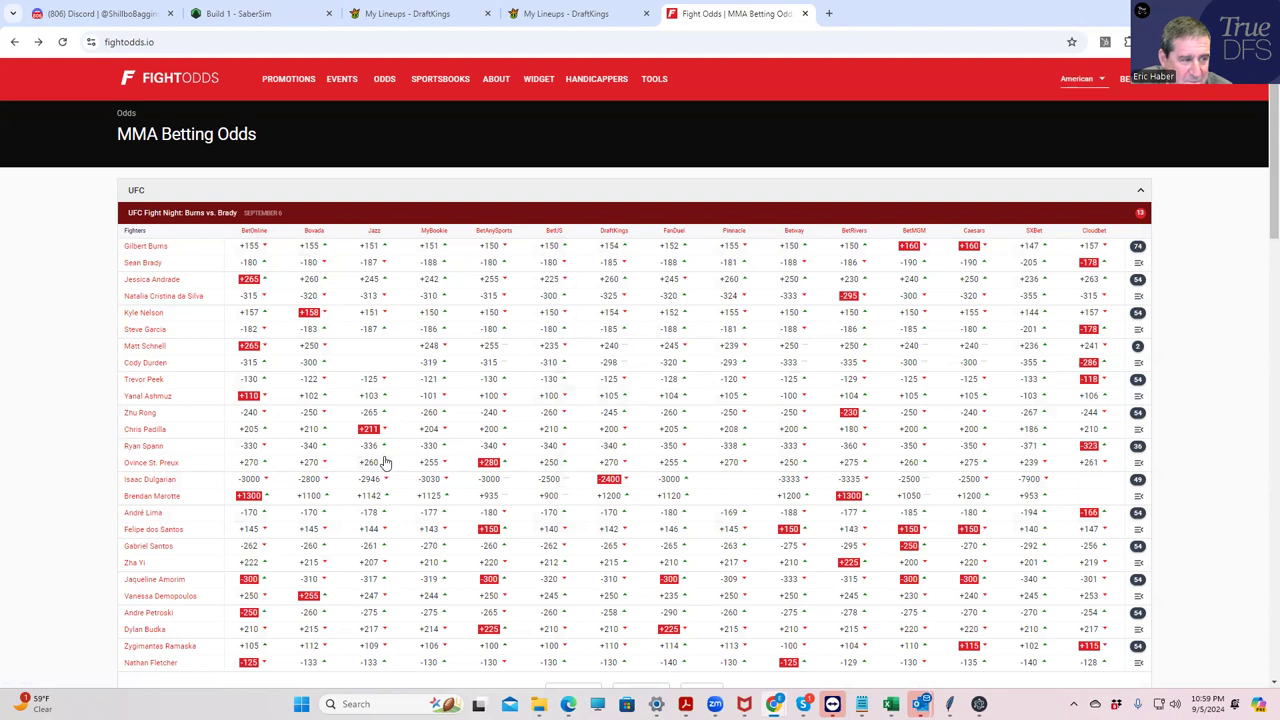
mouse_move(565, 13)
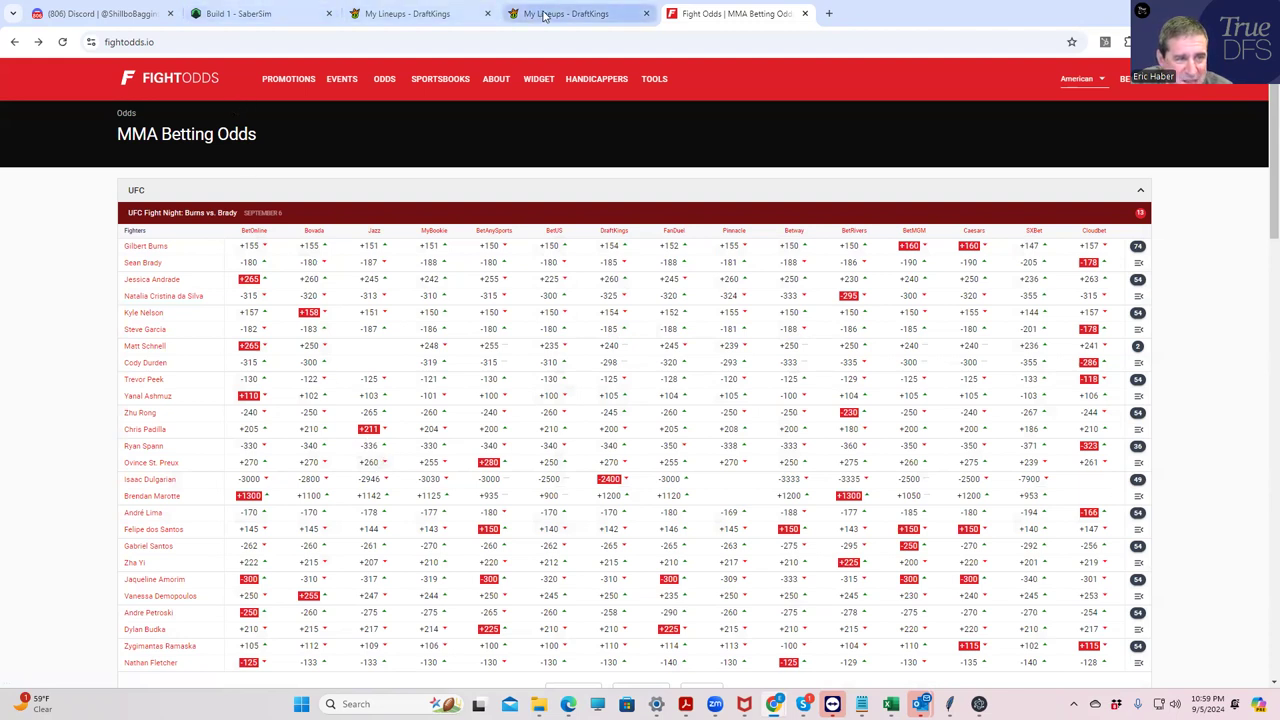
- Drop J. Andrade and G. Santos and add N. Fletcher, leaving $24,900 salary
left_click(565, 13)
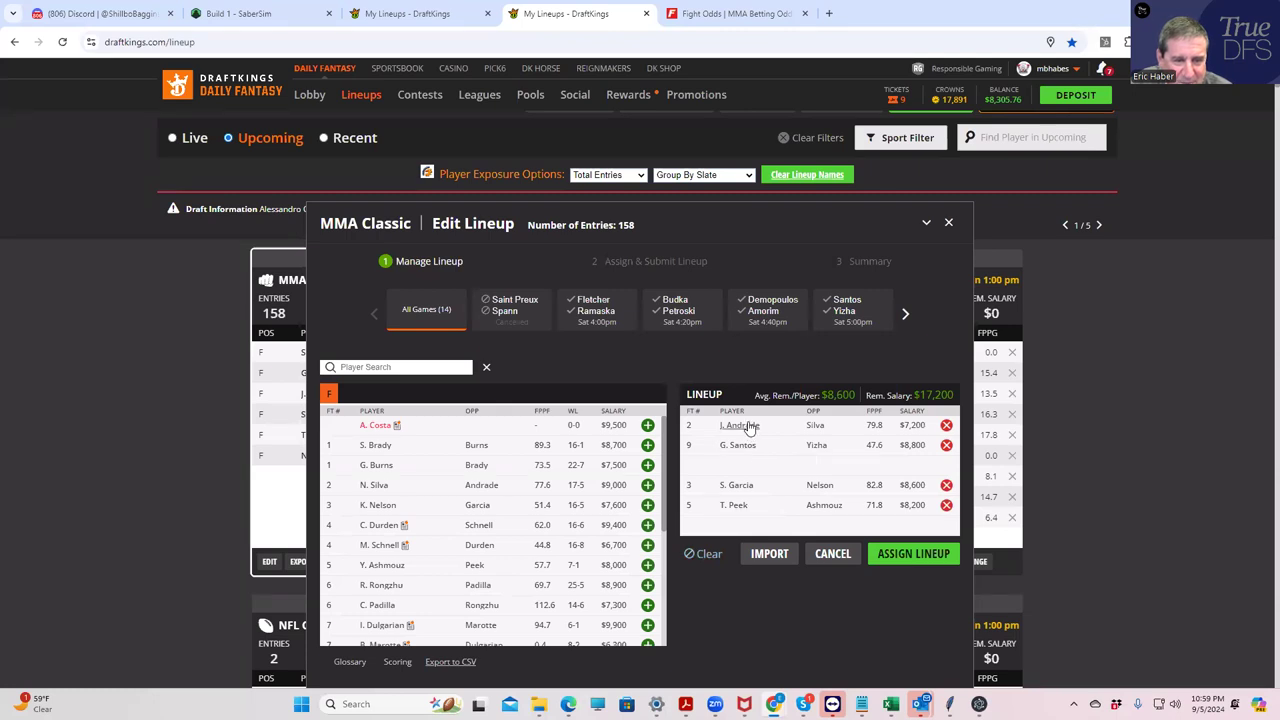
left_click(946, 425)
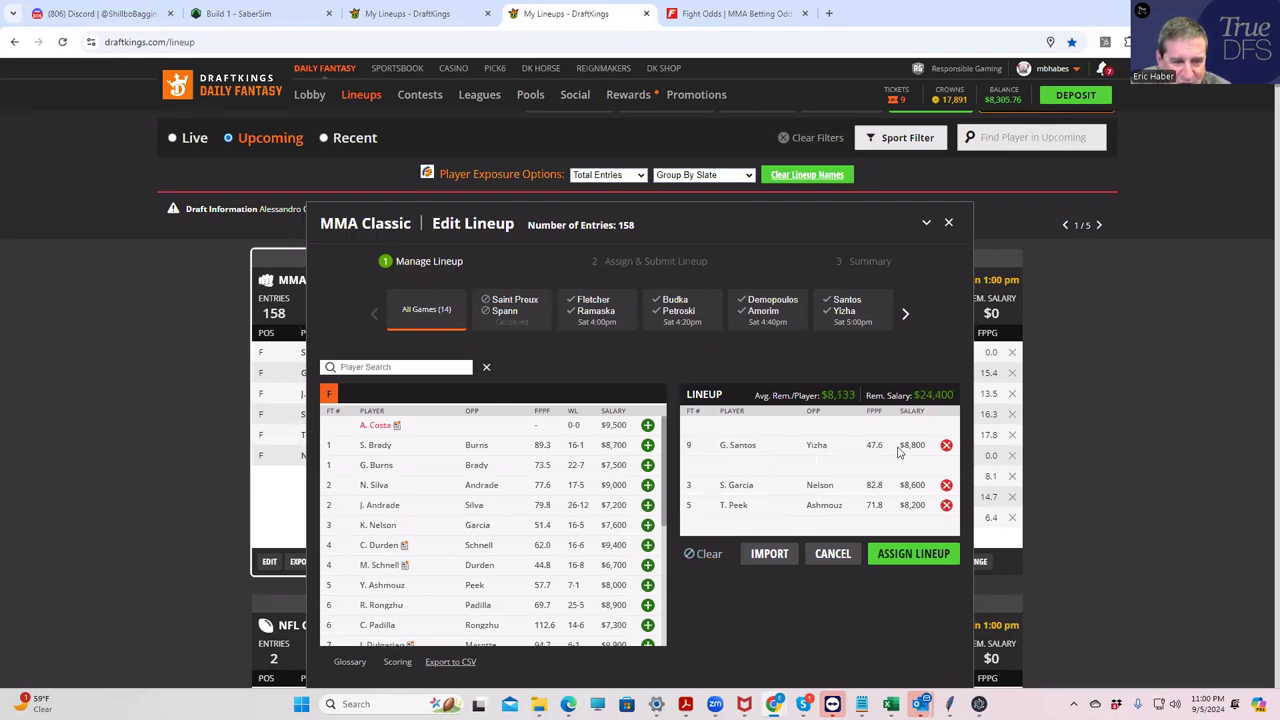
left_click(946, 444)
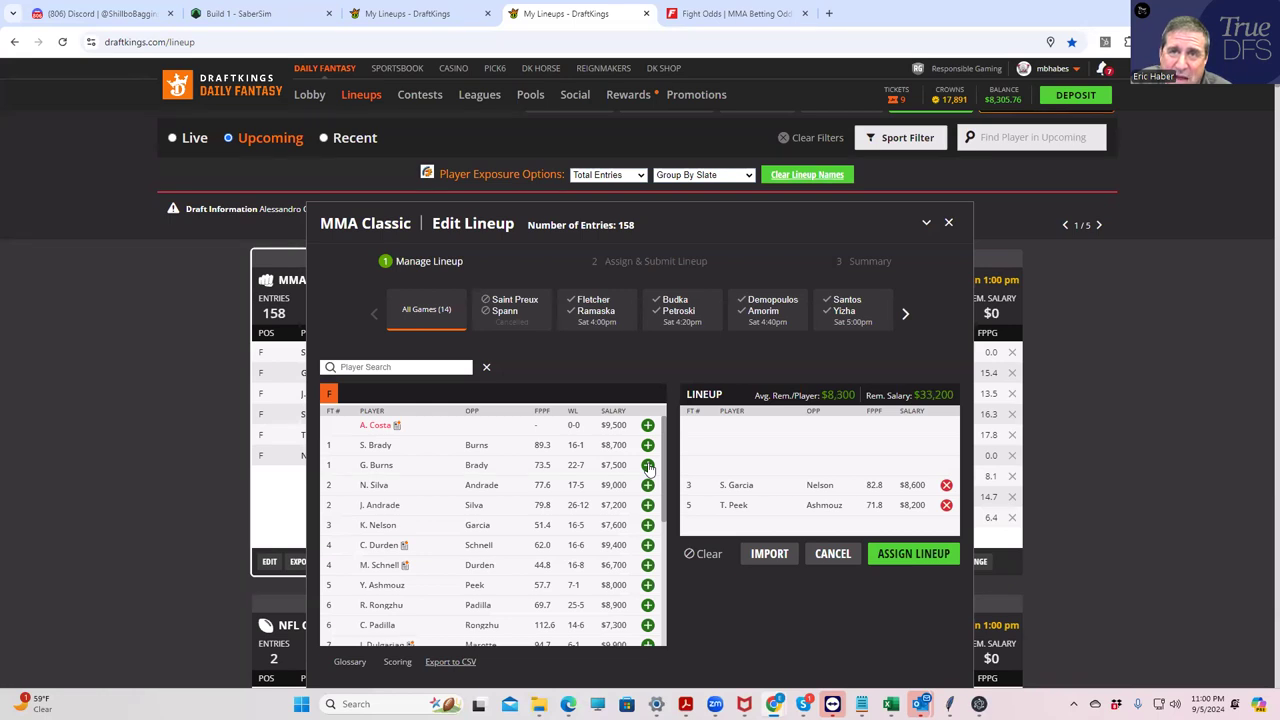
mouse_move(610, 477)
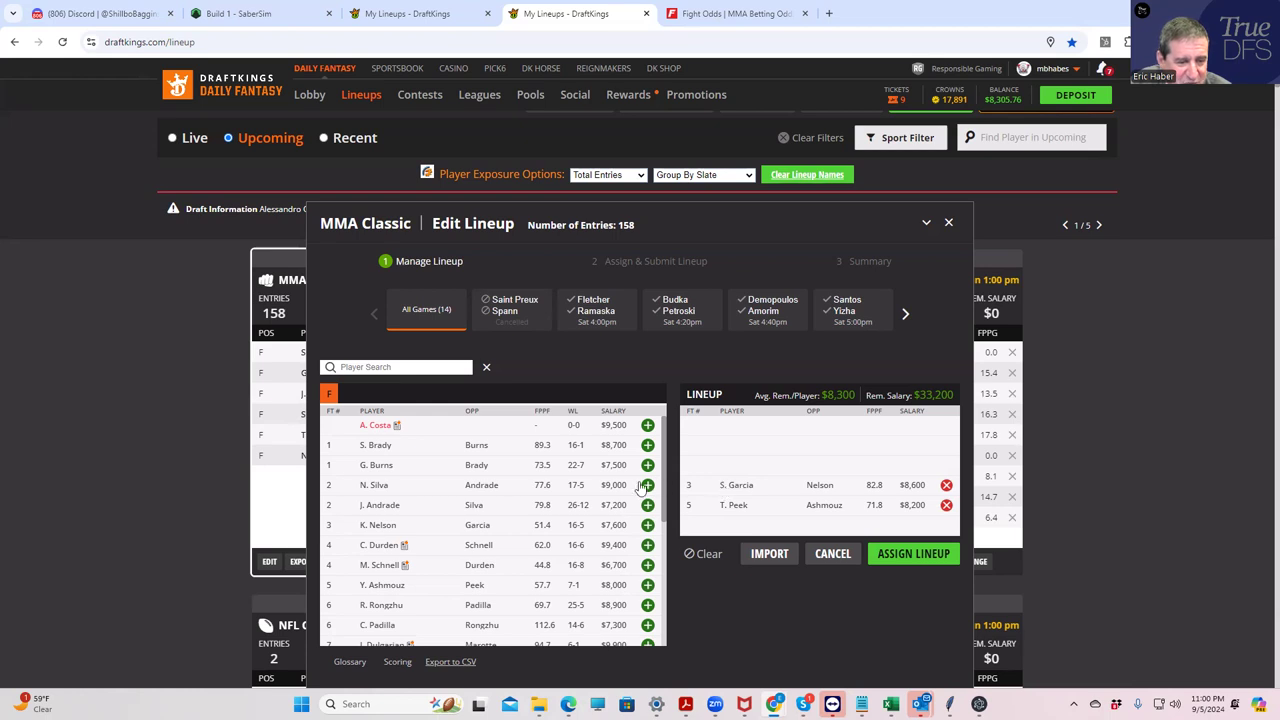
scroll("down", 3)
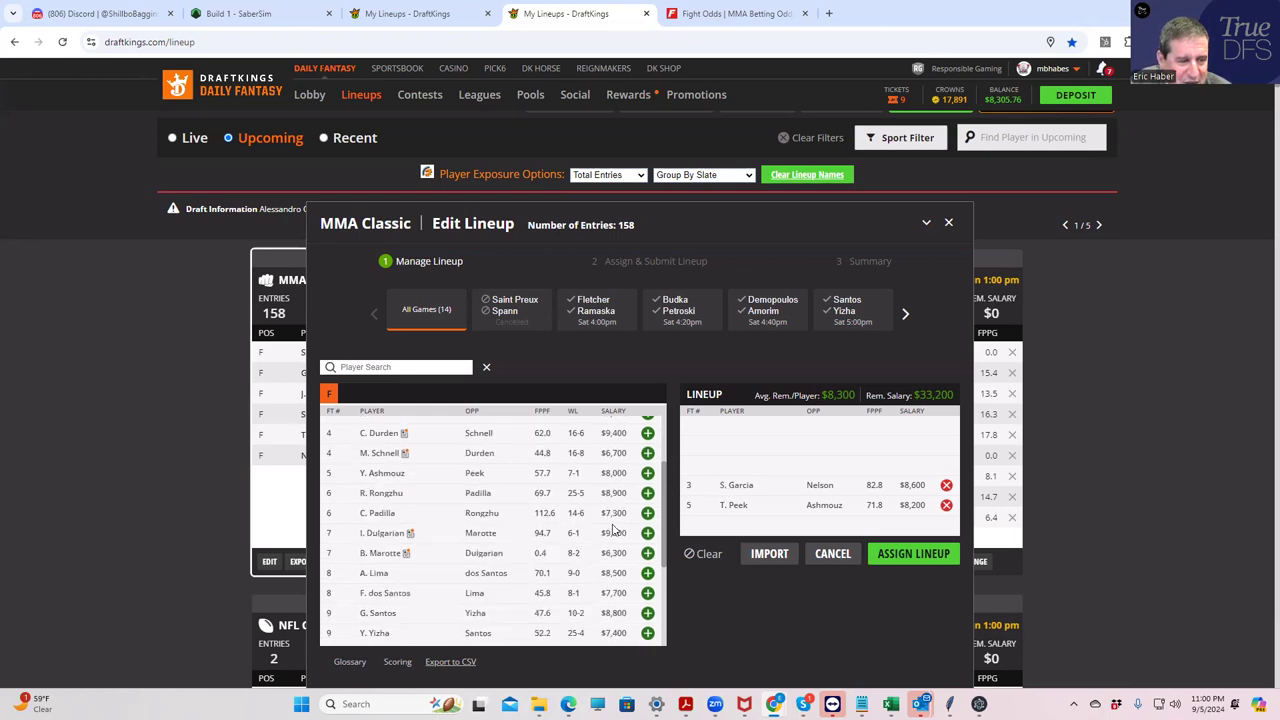
scroll("down", 3)
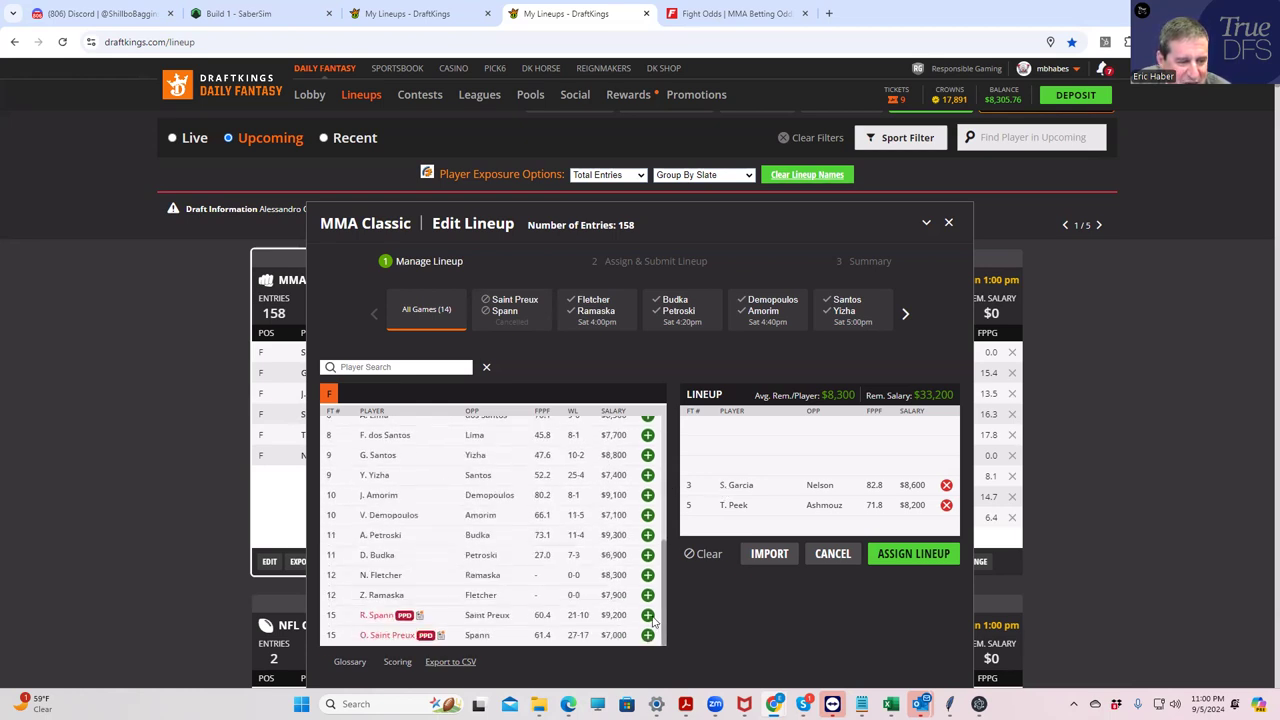
left_click(647, 575)
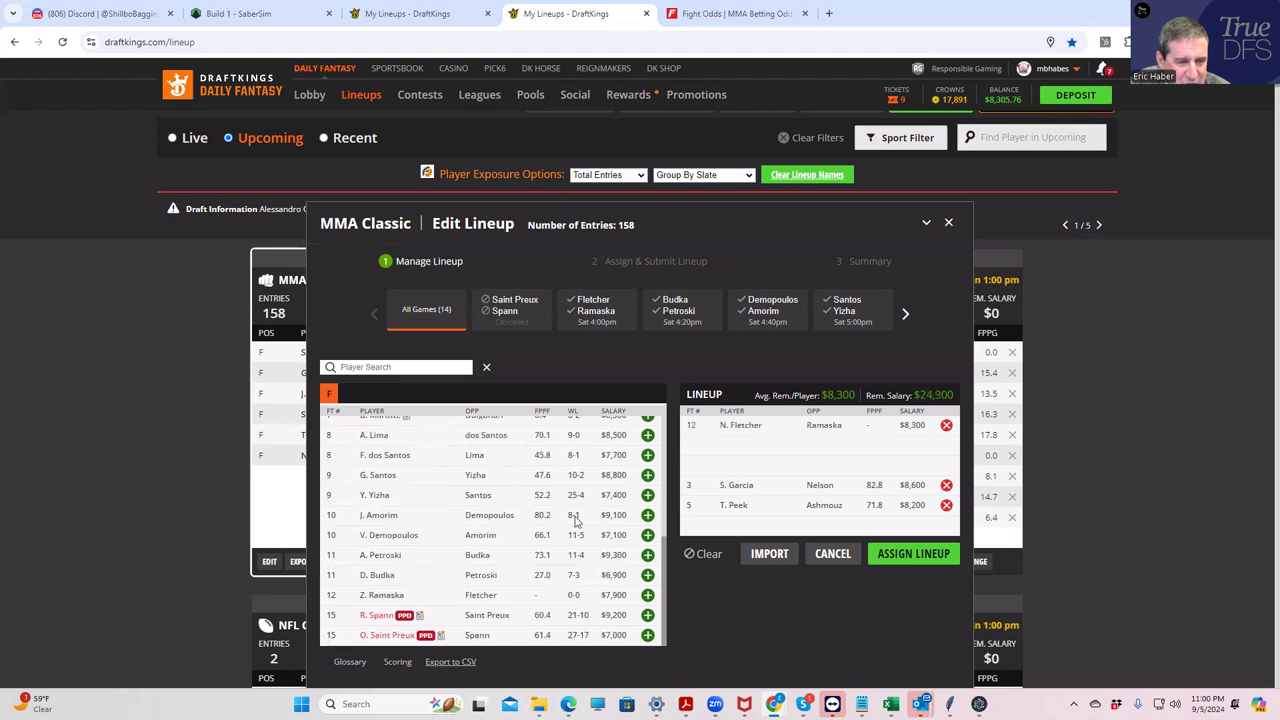
scroll("up", 3)
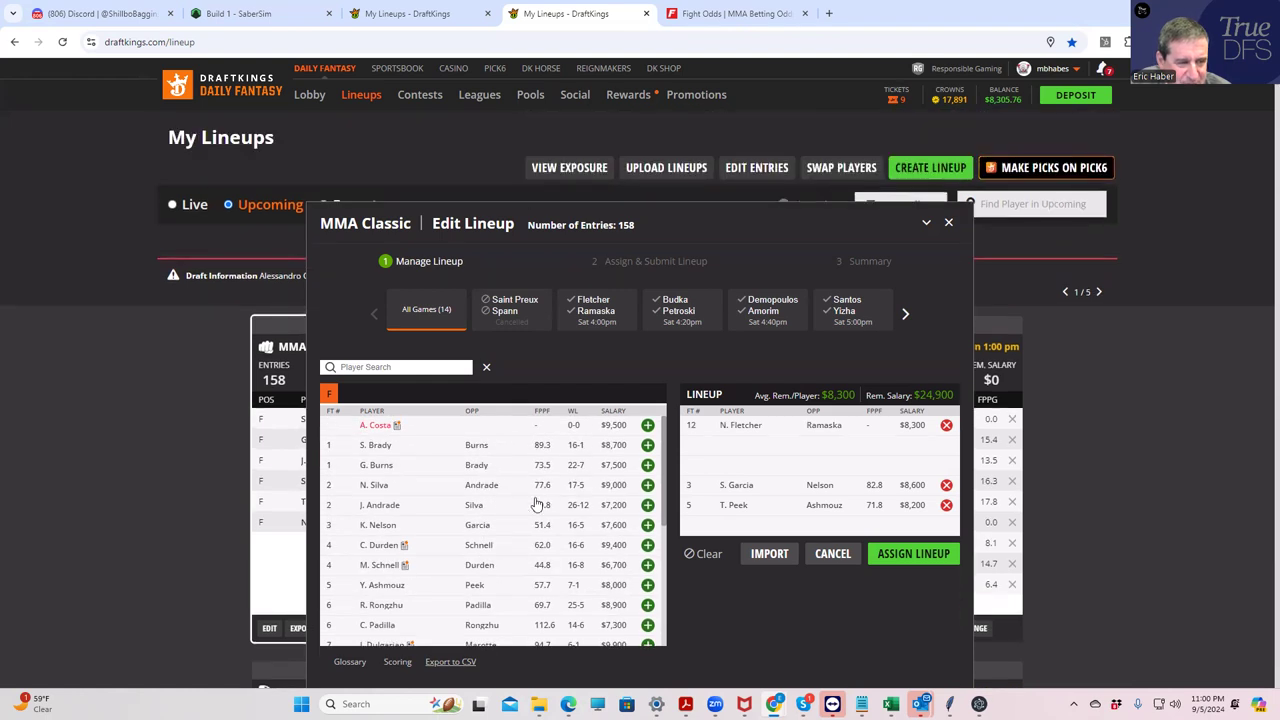
- Add J. Andrade and F. dos Santos to the lineup and drop T. Peek
left_click(647, 505)
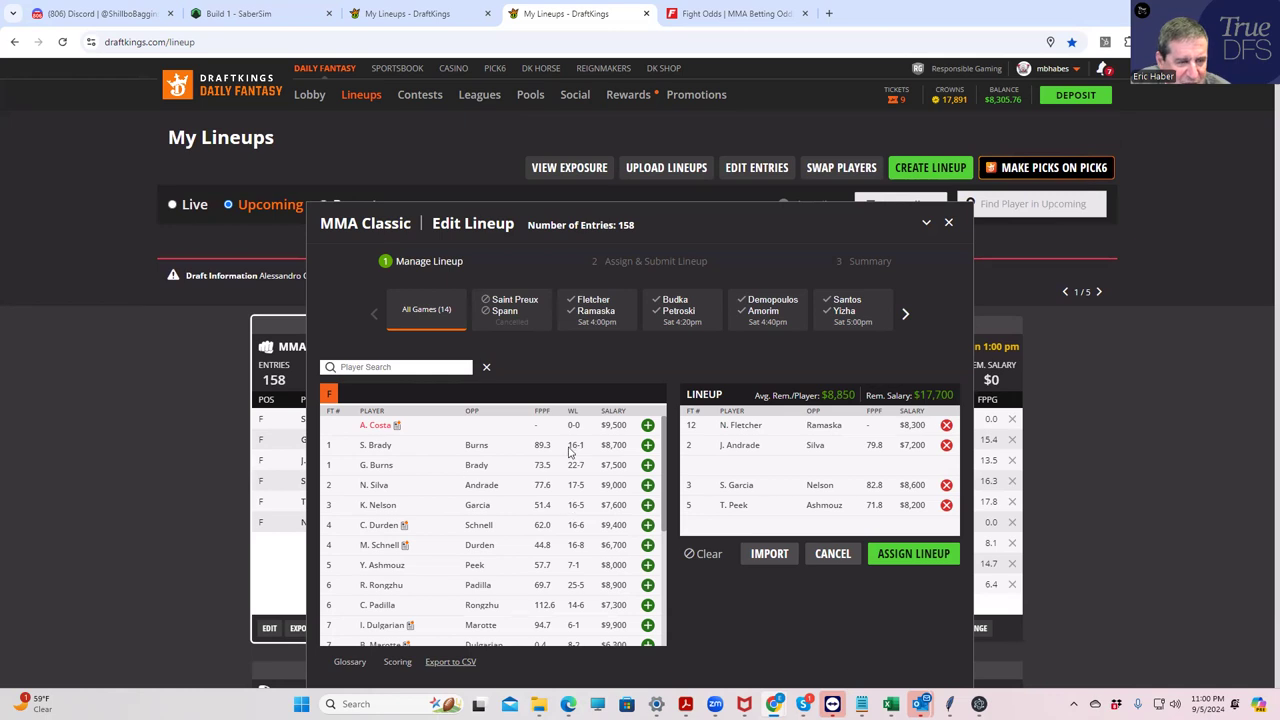
scroll("down", 3)
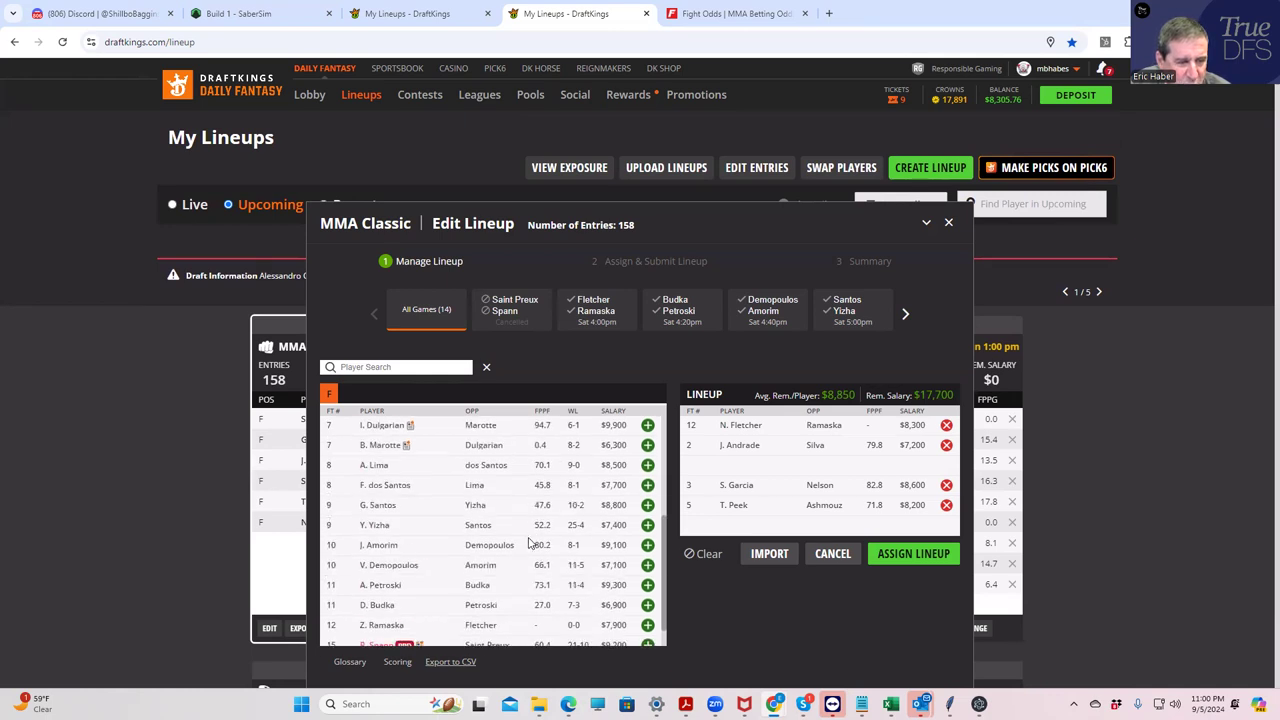
scroll("down", 3)
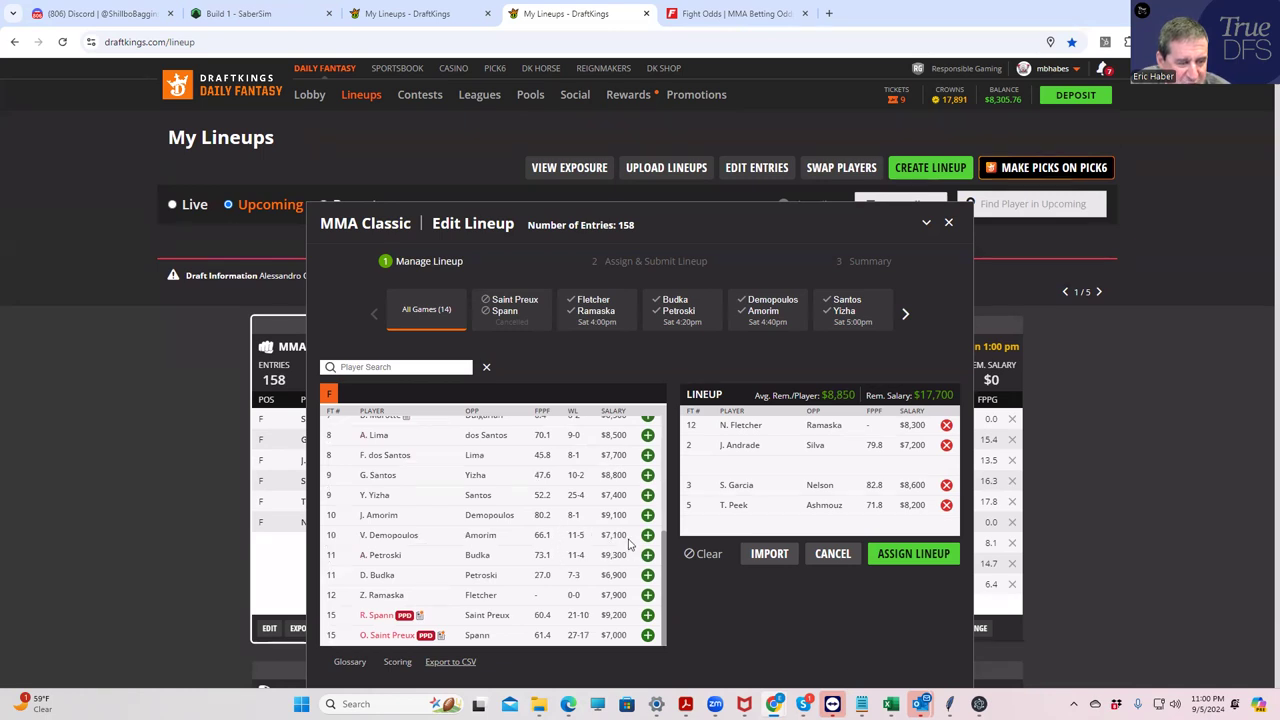
scroll("up", 3)
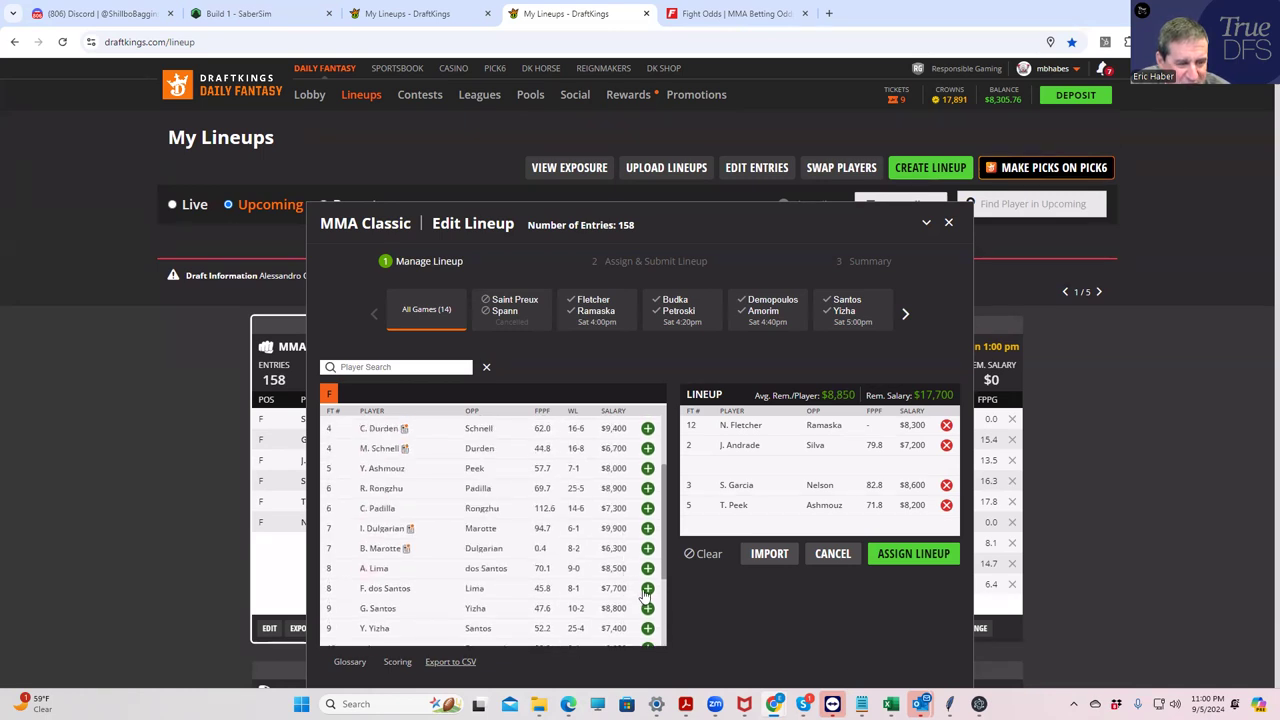
left_click(647, 588)
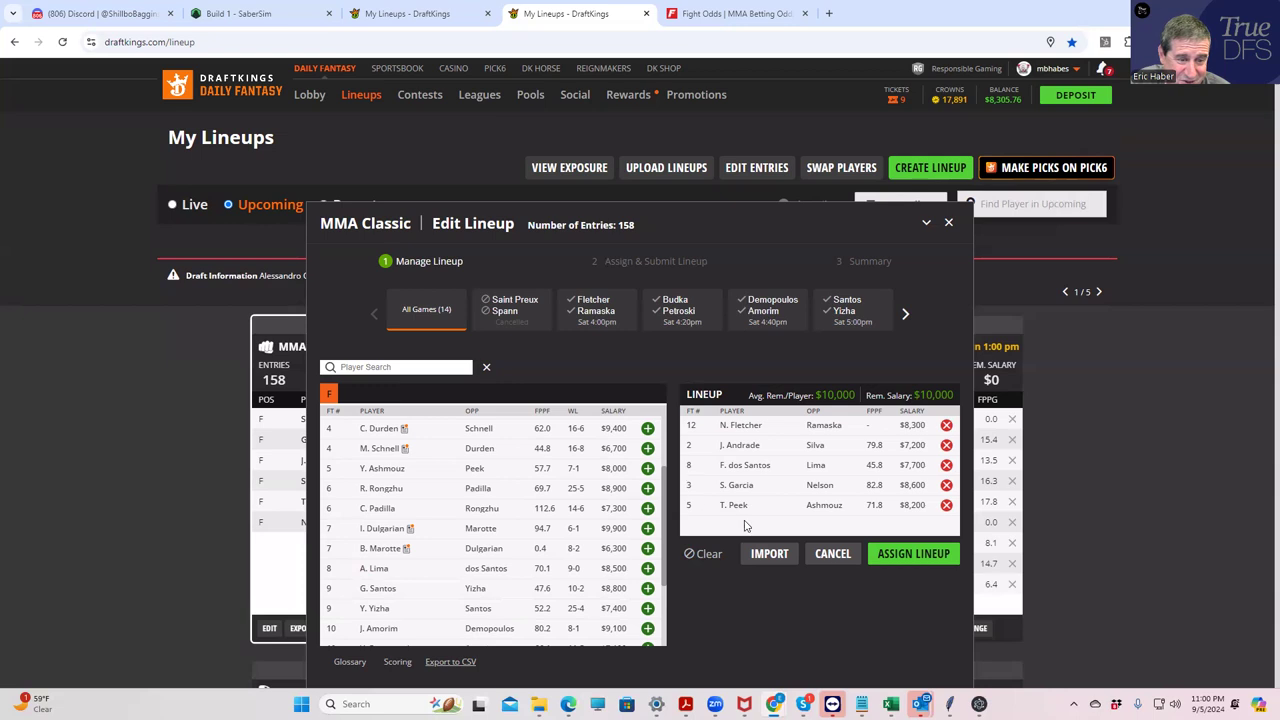
mouse_move(670, 433)
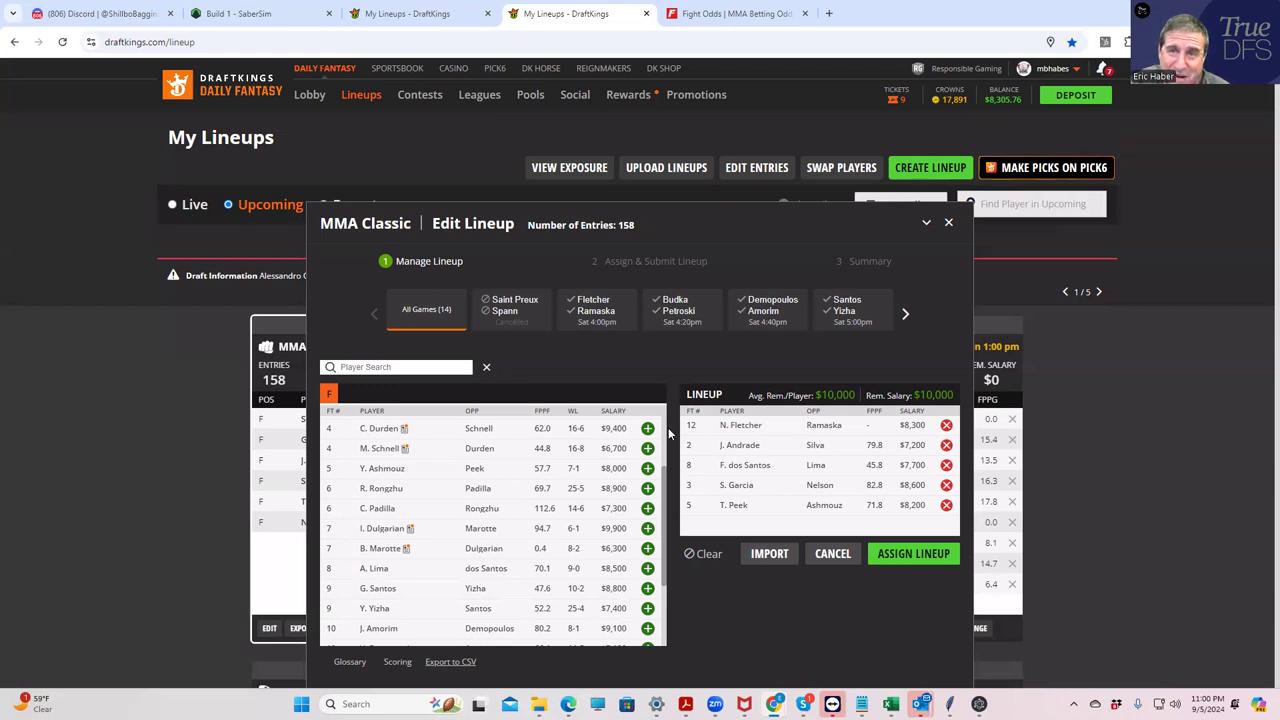
left_click(946, 504)
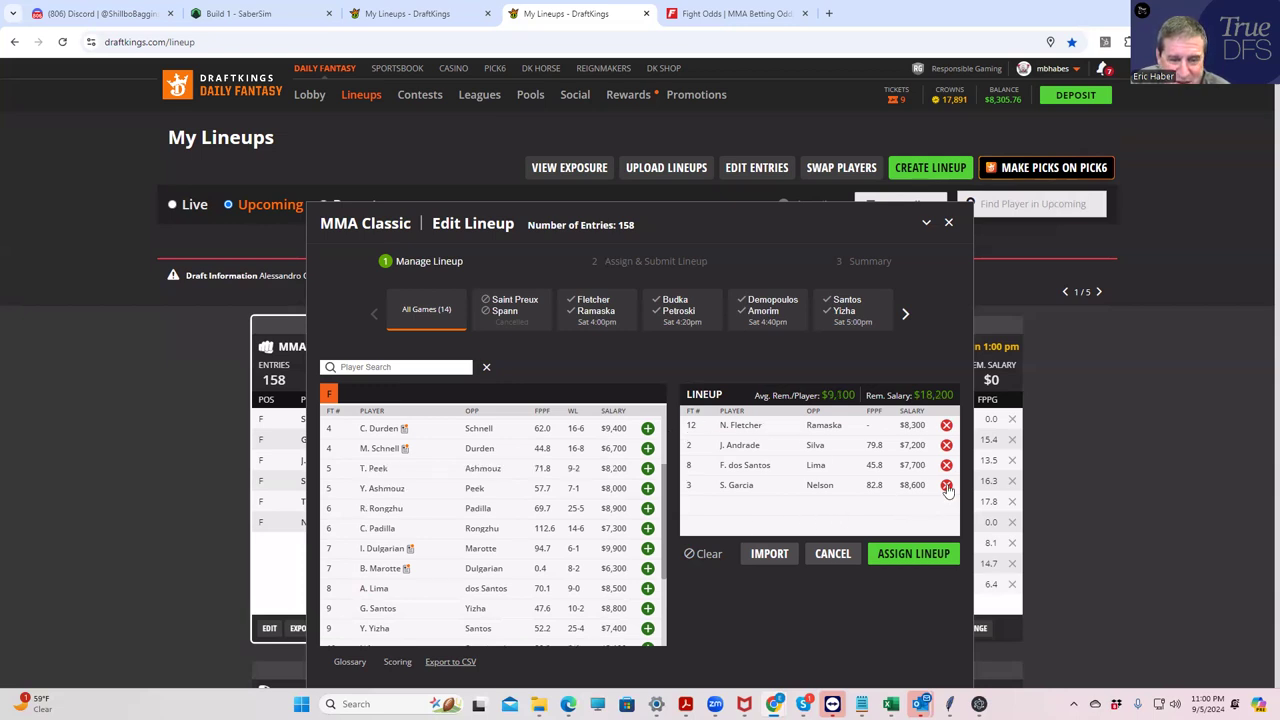
- Remove S. Garcia from the DraftKings lineup
left_click(702, 553)
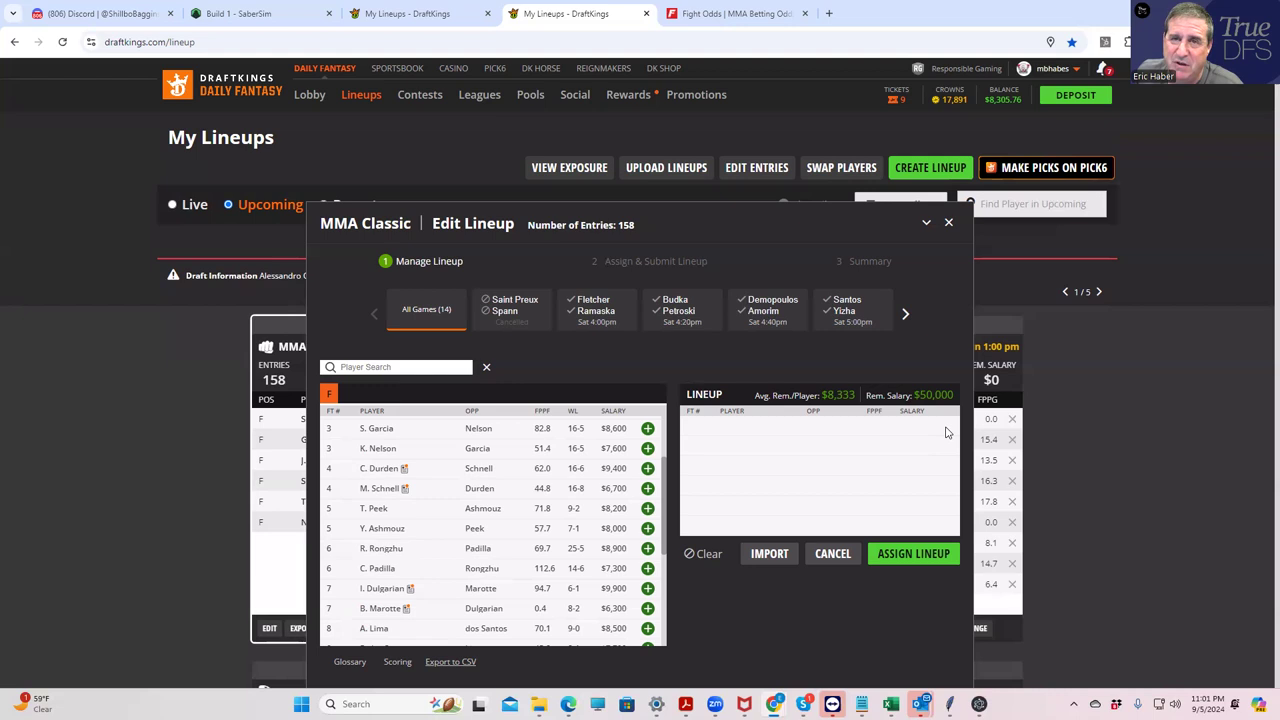
mouse_move(906, 357)
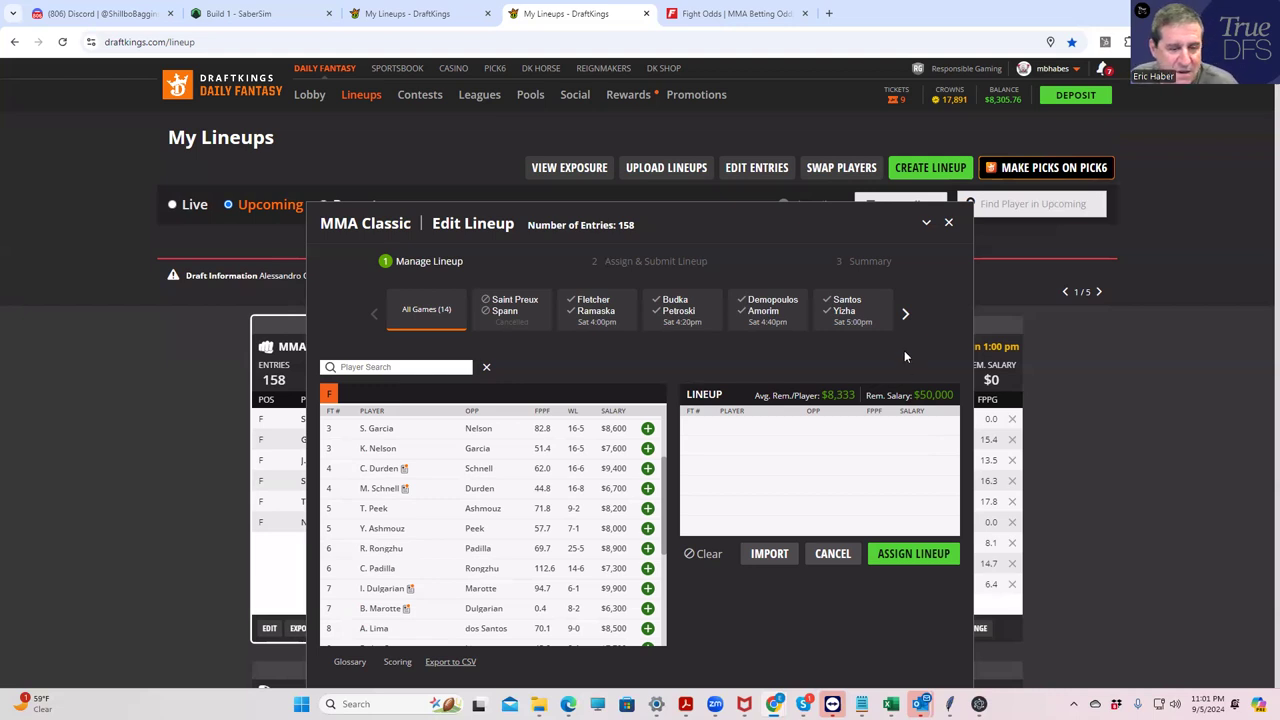
mouse_move(816, 390)
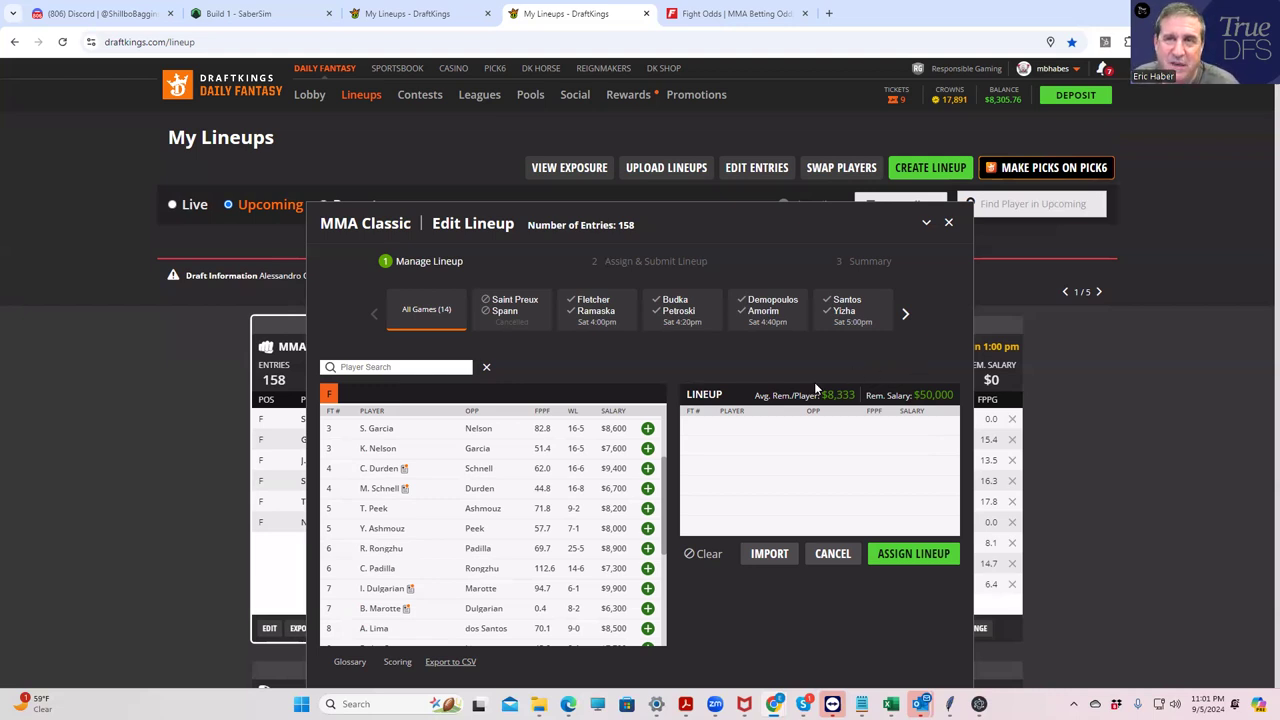